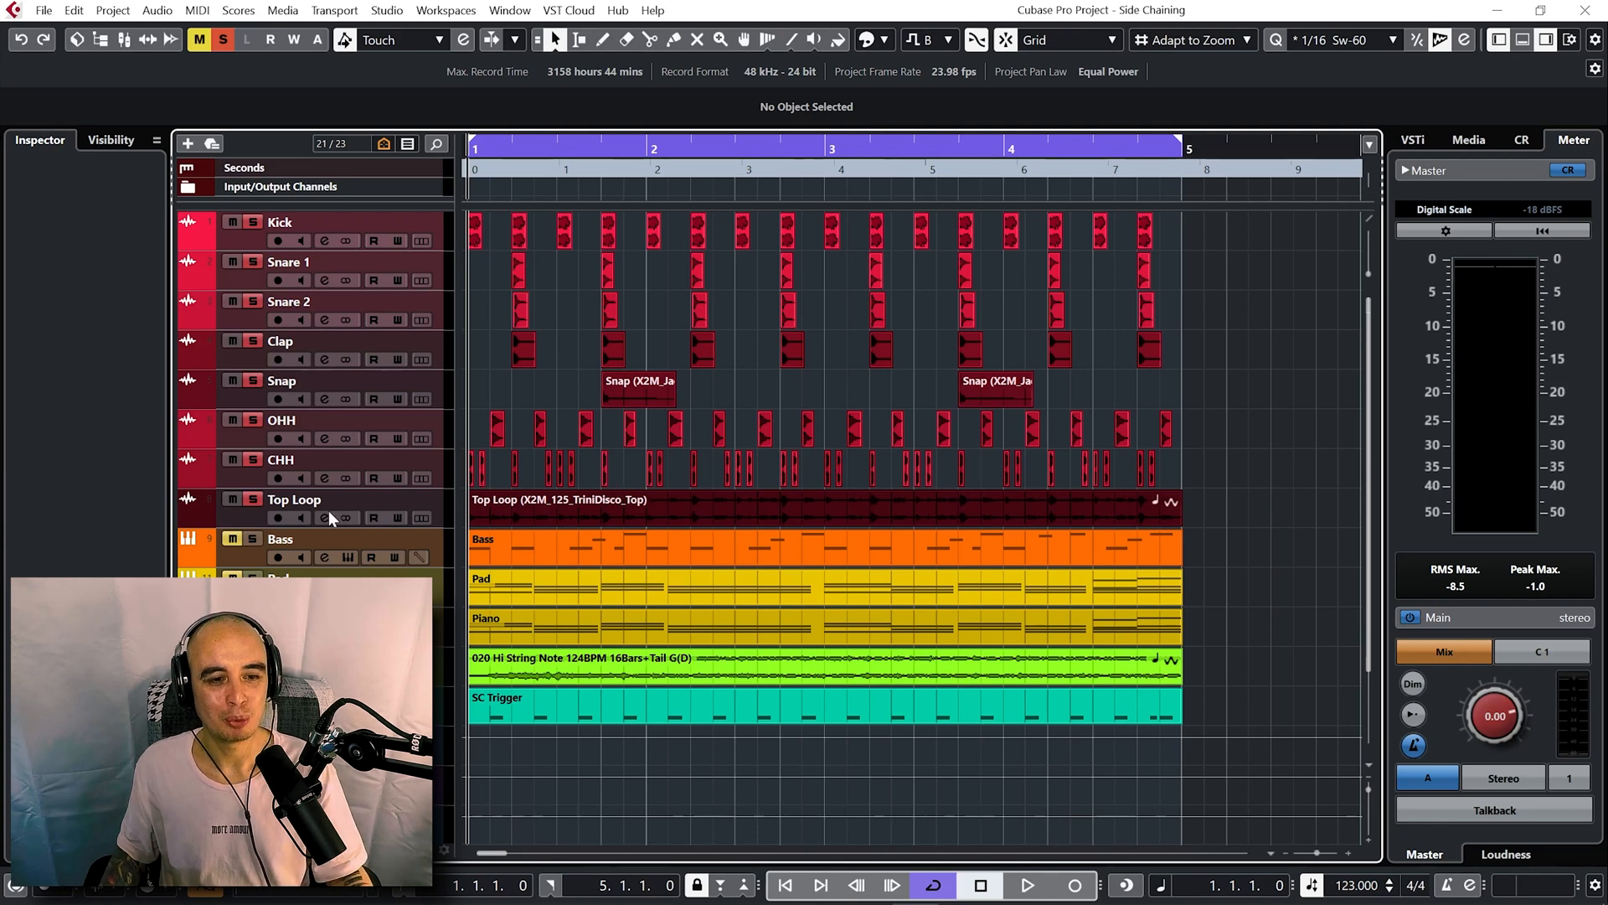
pyautogui.click(323, 518)
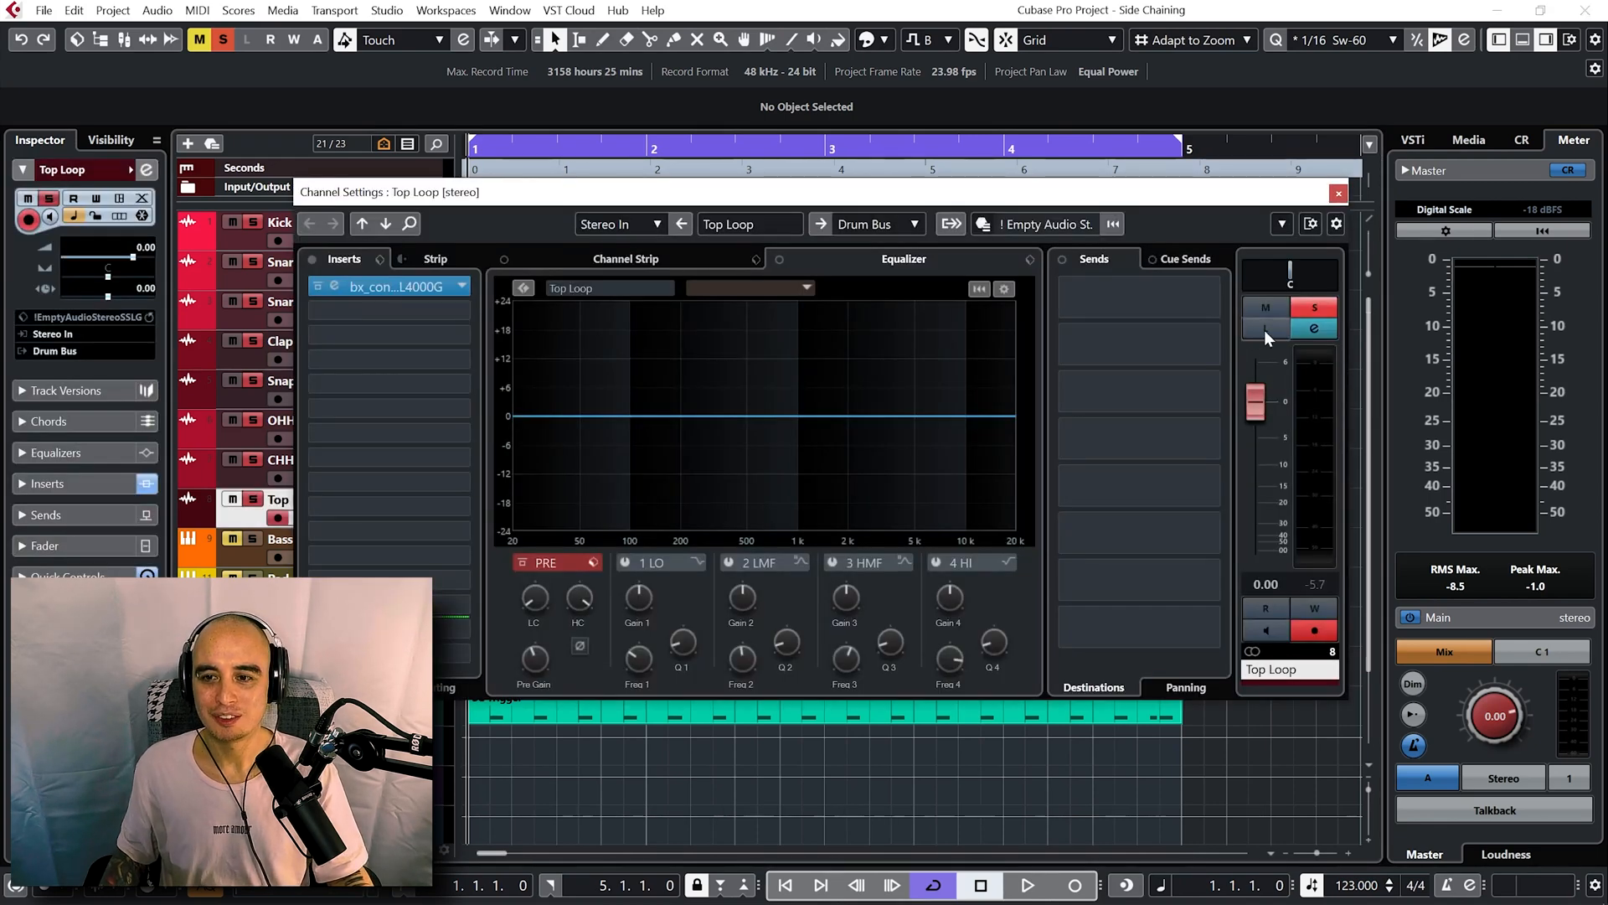
pyautogui.click(1266, 328)
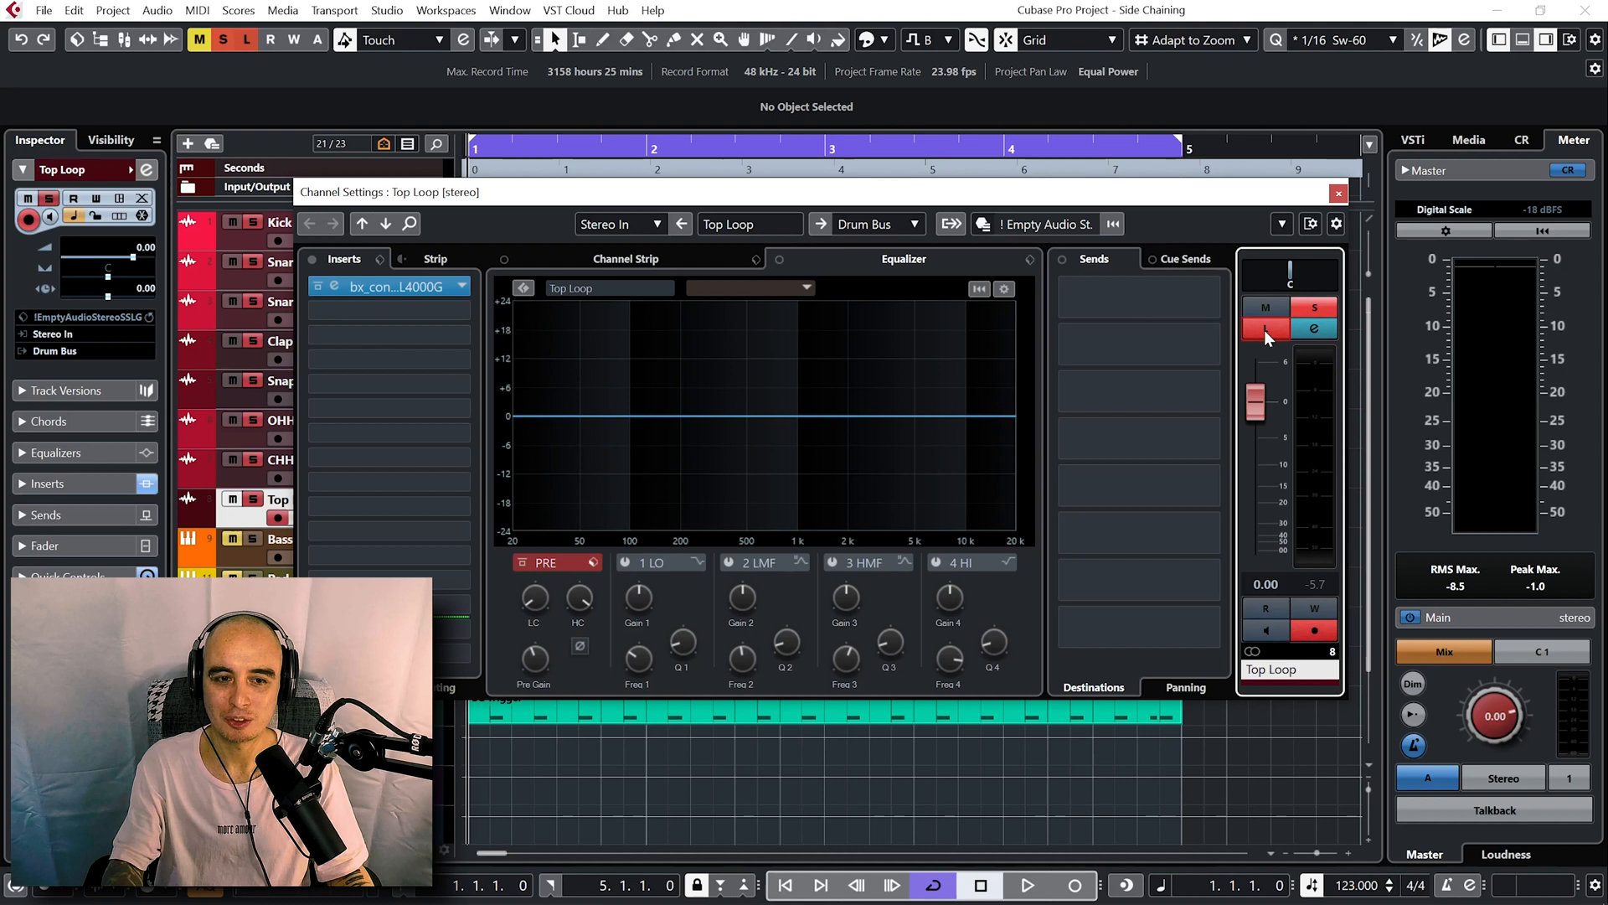
pyautogui.click(1032, 884)
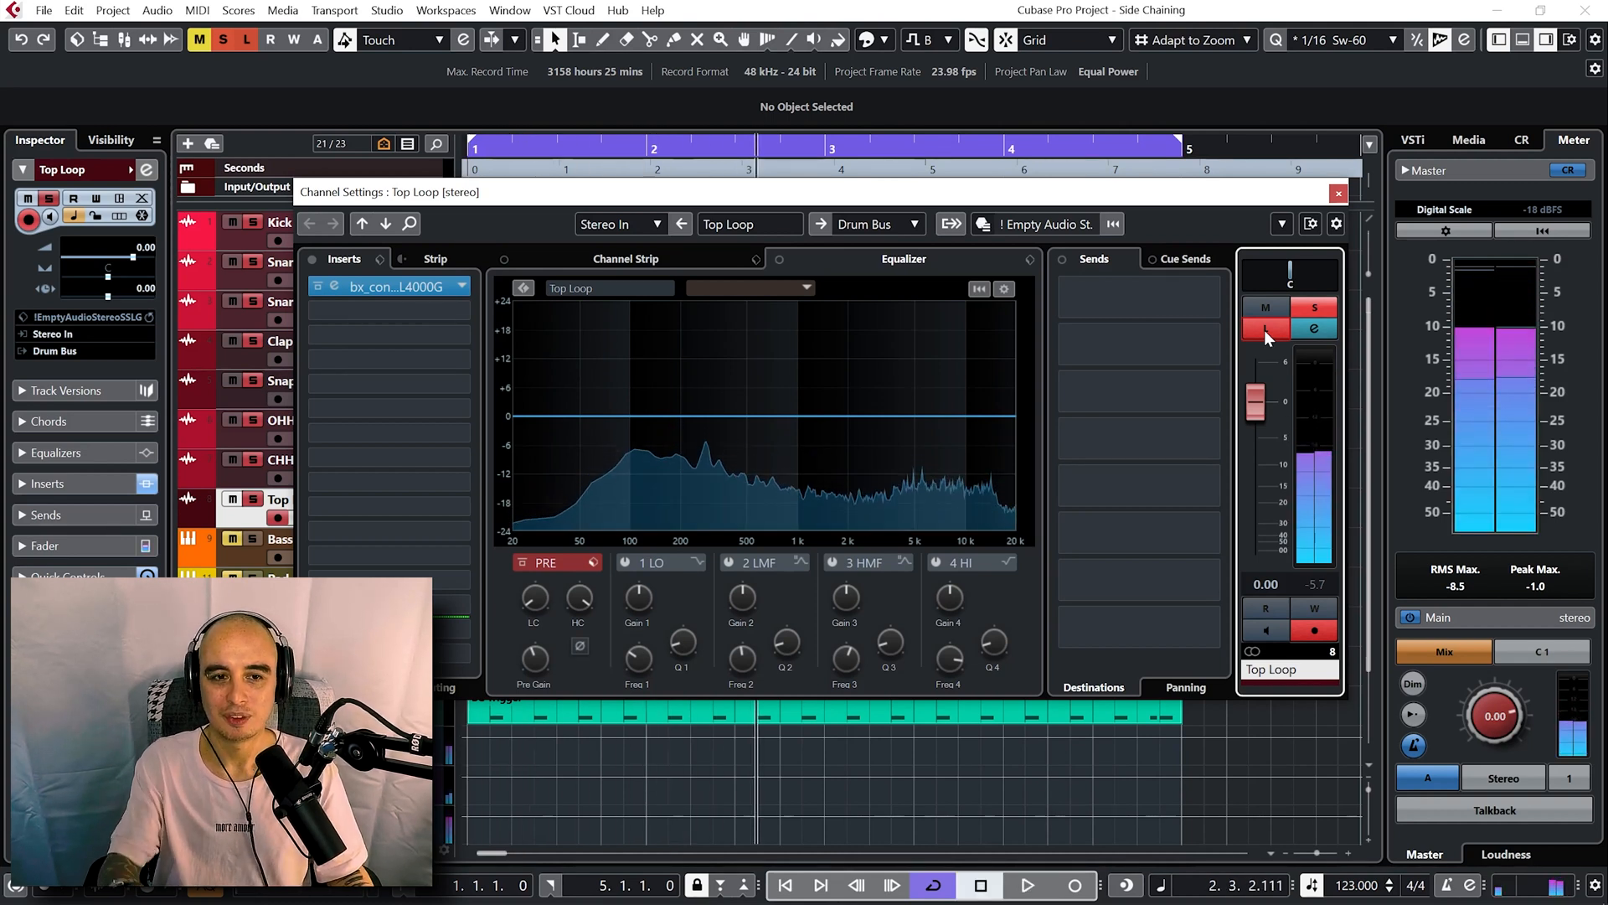
# Search an empty insert slot for 'cho' and load the Chopper effect.
pyautogui.click(440, 286)
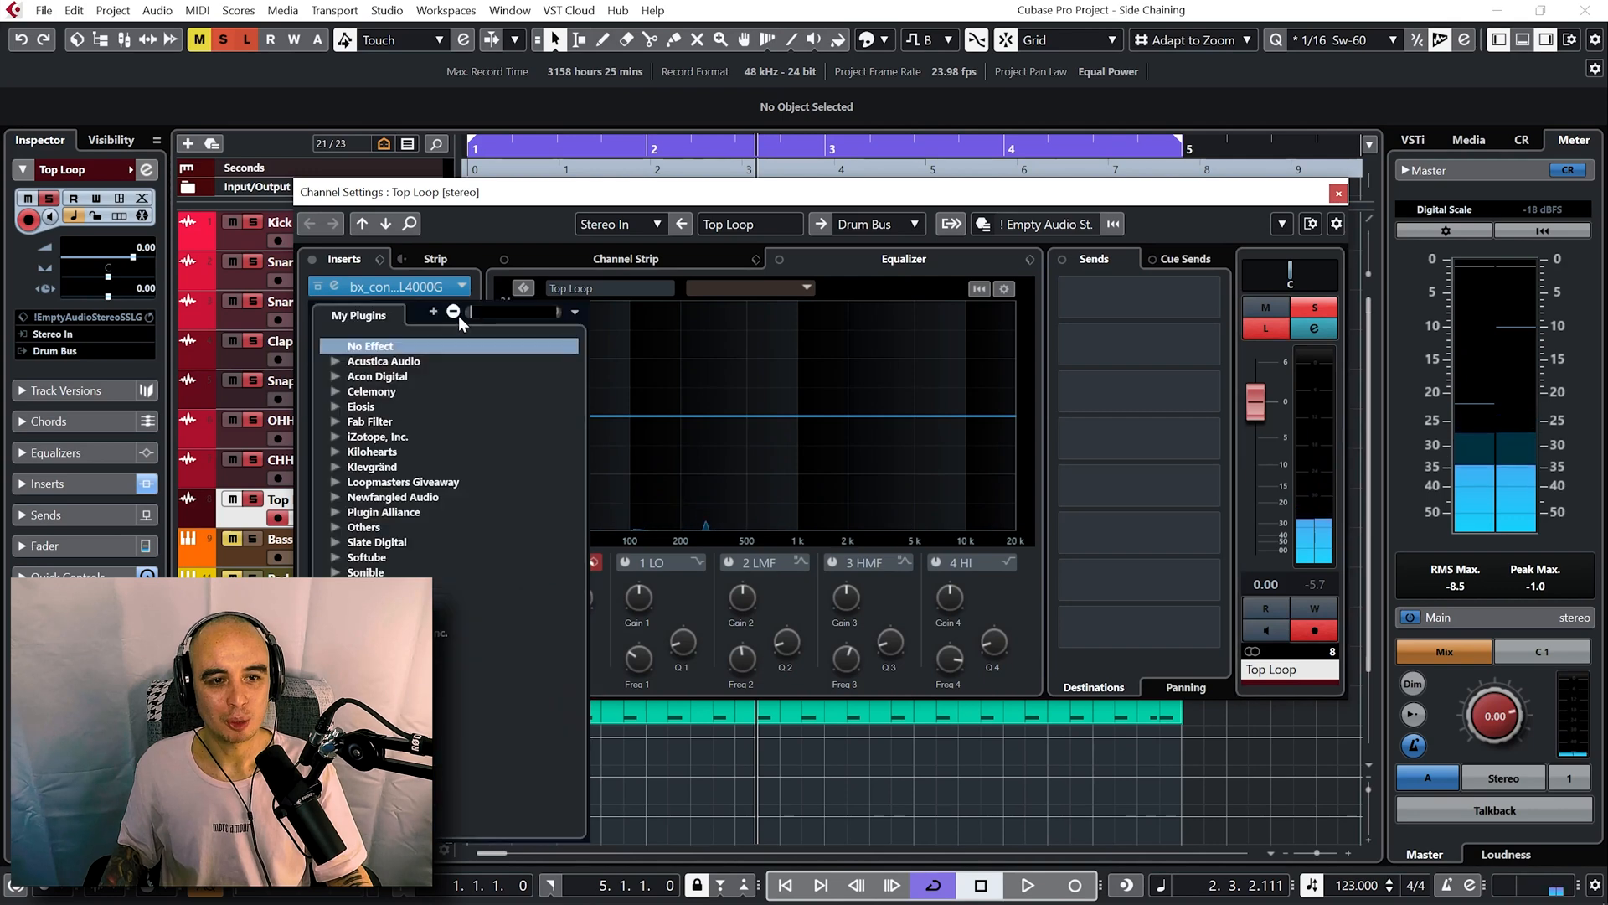
pyautogui.write('chopper')
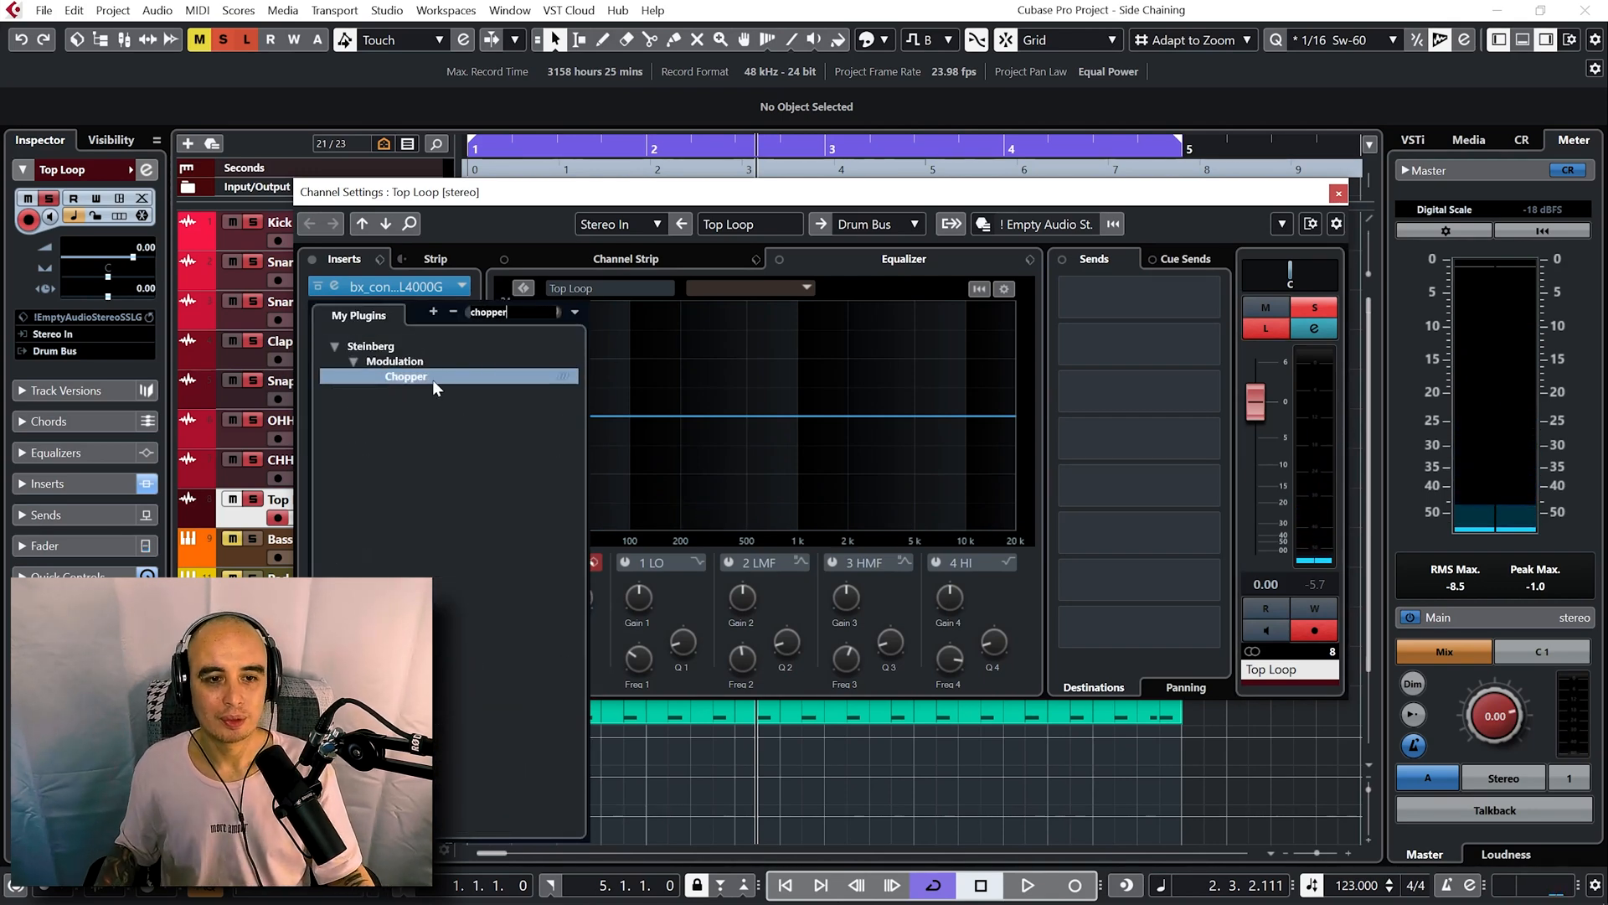
pyautogui.doubleClick(406, 375)
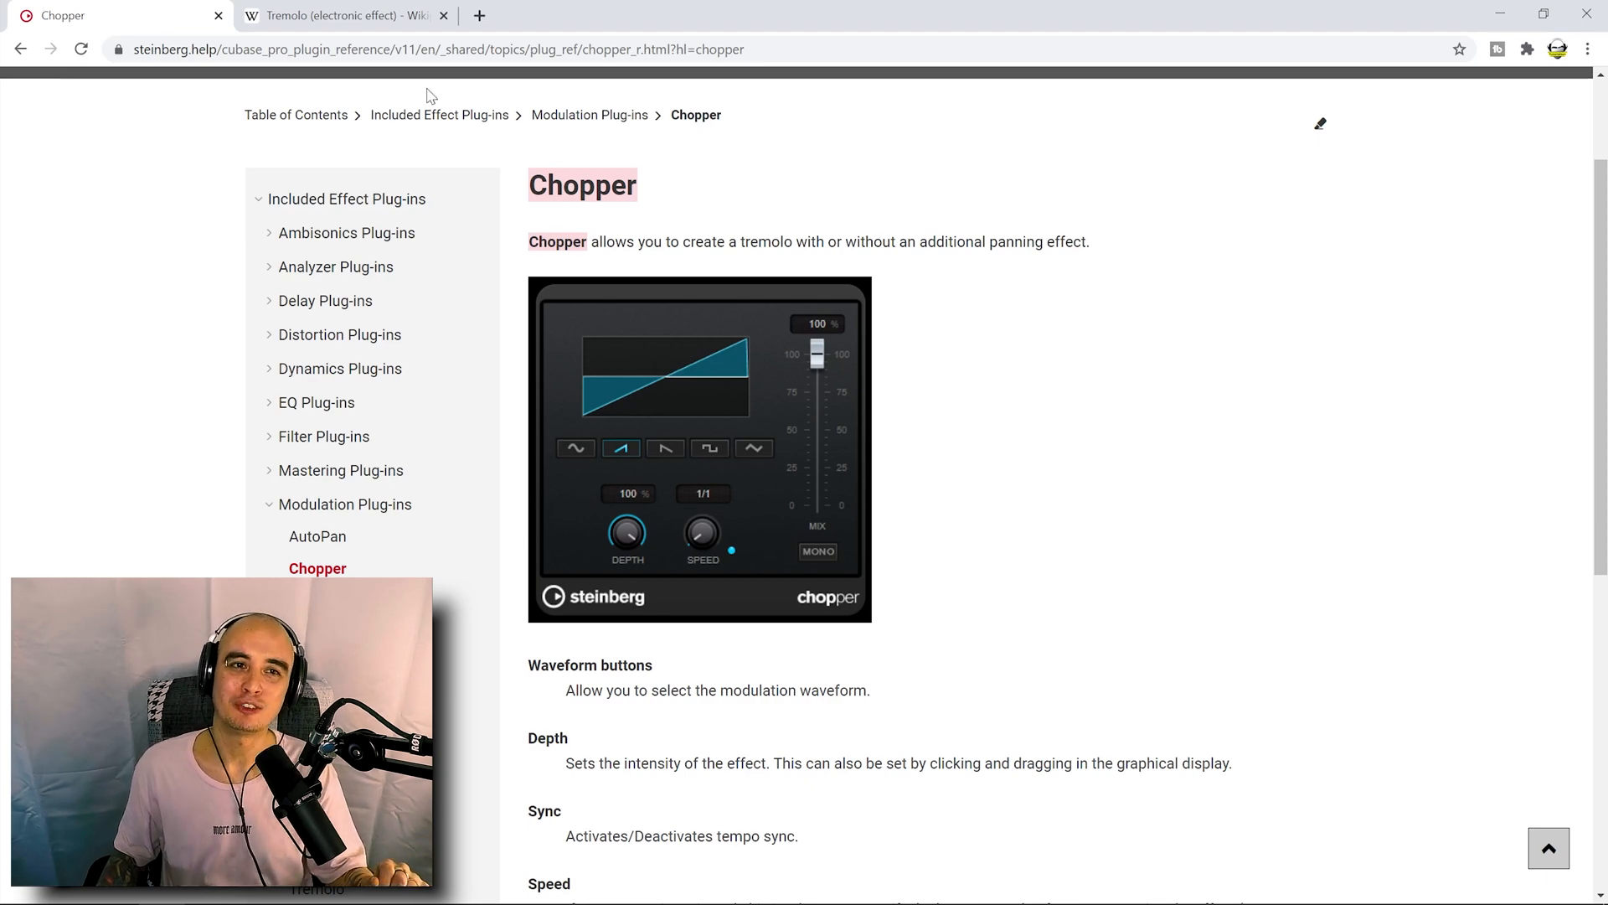
# Switch from the Chopper help page to the Wikipedia Tremolo article.
pyautogui.click(351, 15)
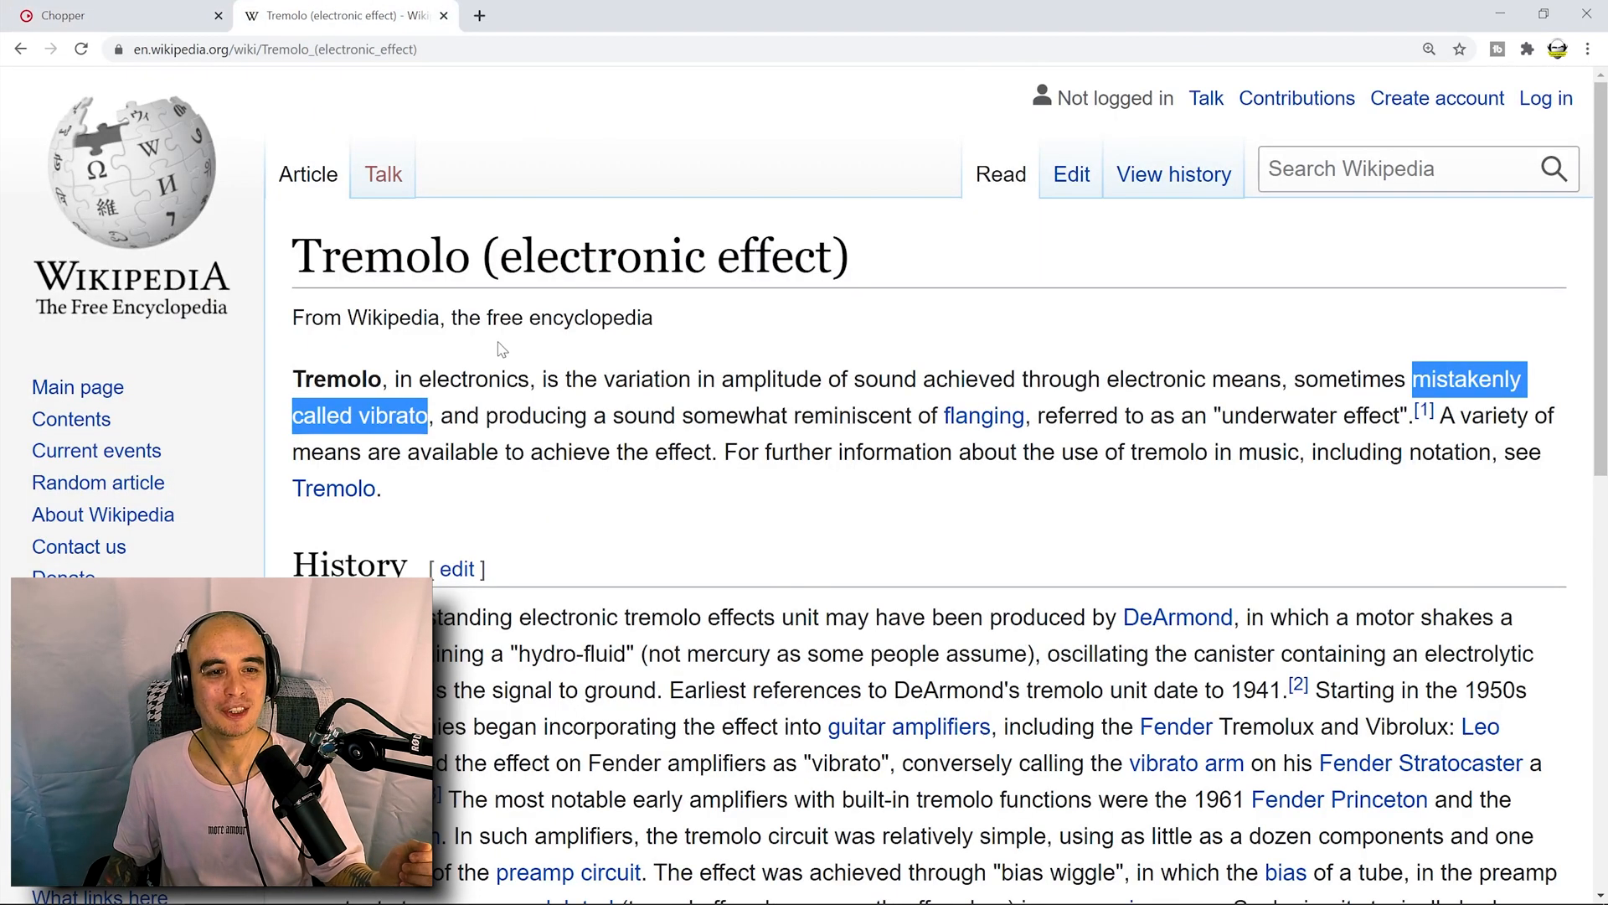
pyautogui.moveTo(607, 479)
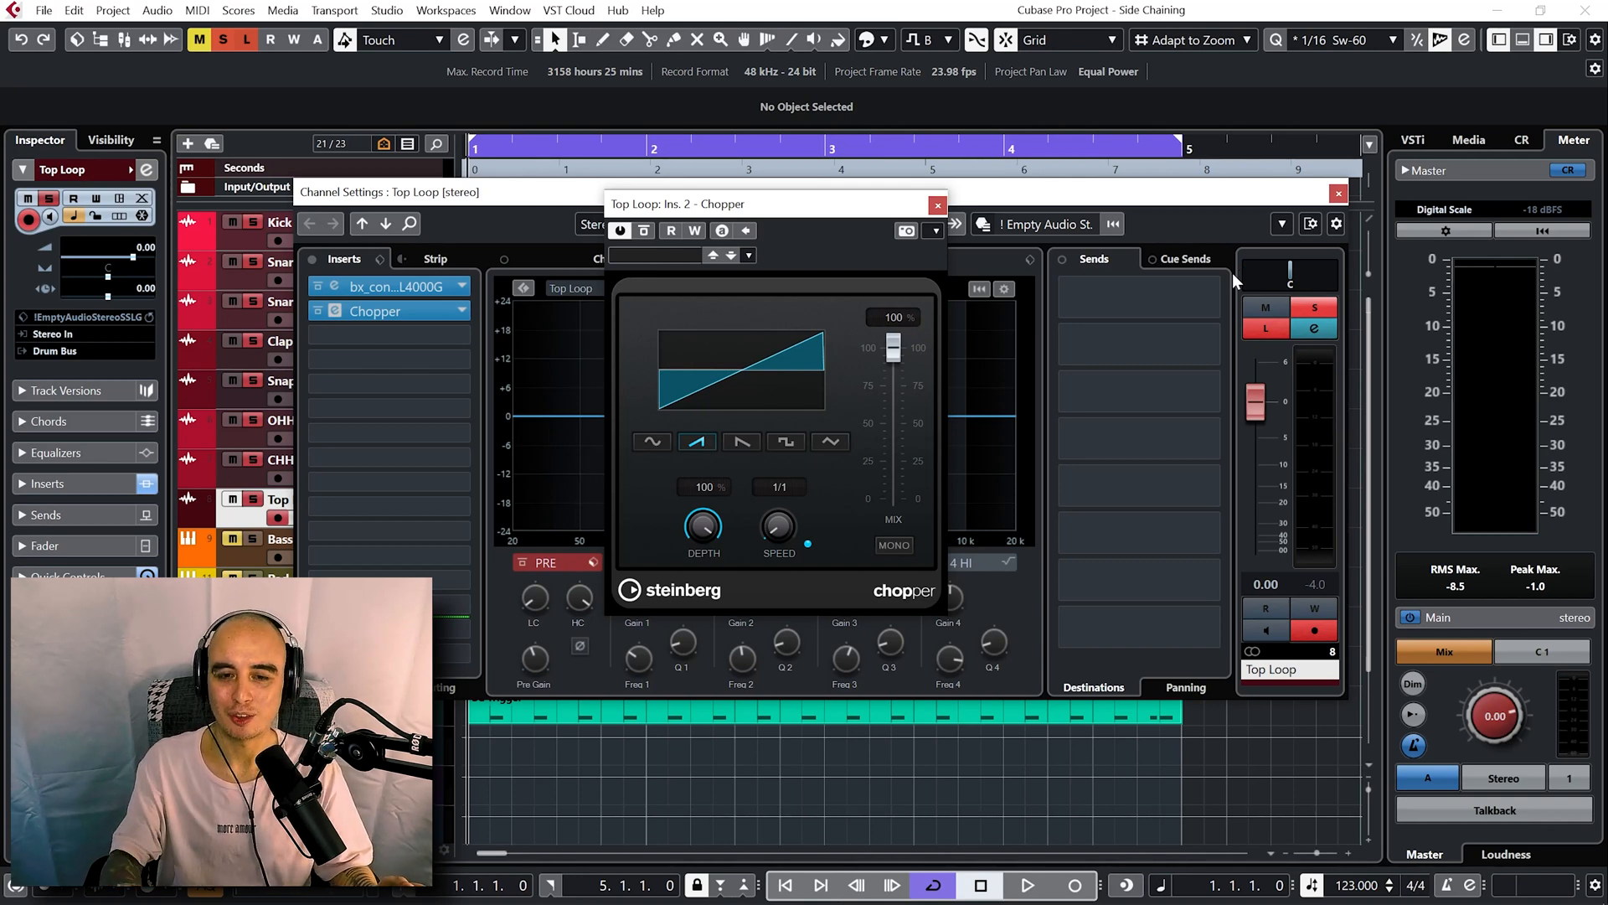
# Audition Chopper's sine, falling ramp and triangle shapes, returning to the rising sawtooth.
pyautogui.click(1029, 885)
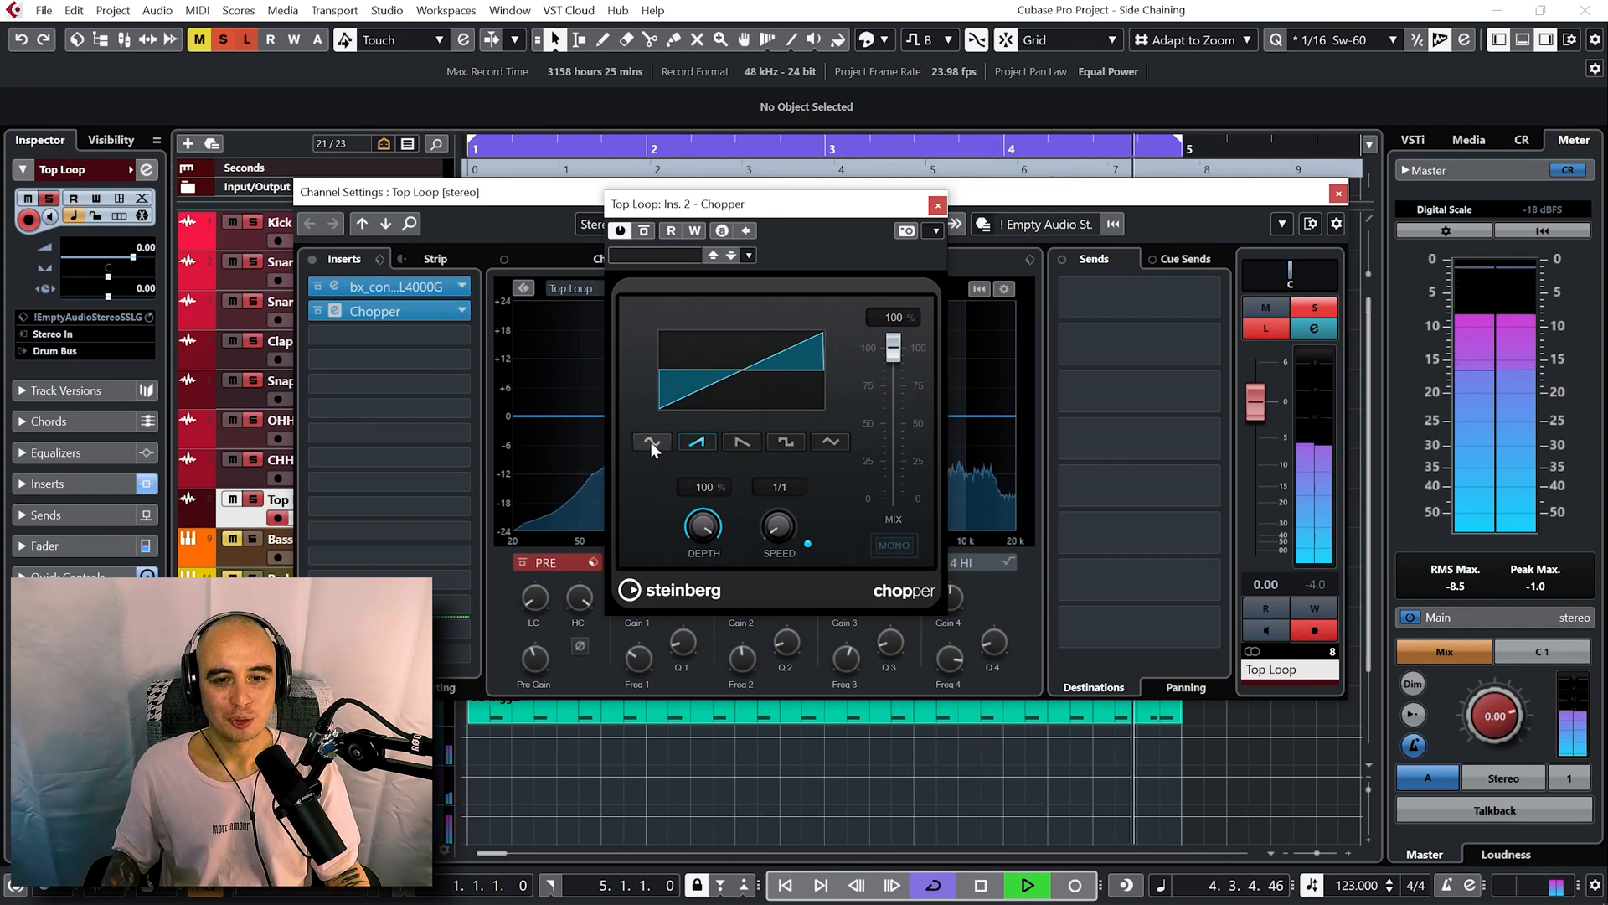
pyautogui.click(740, 442)
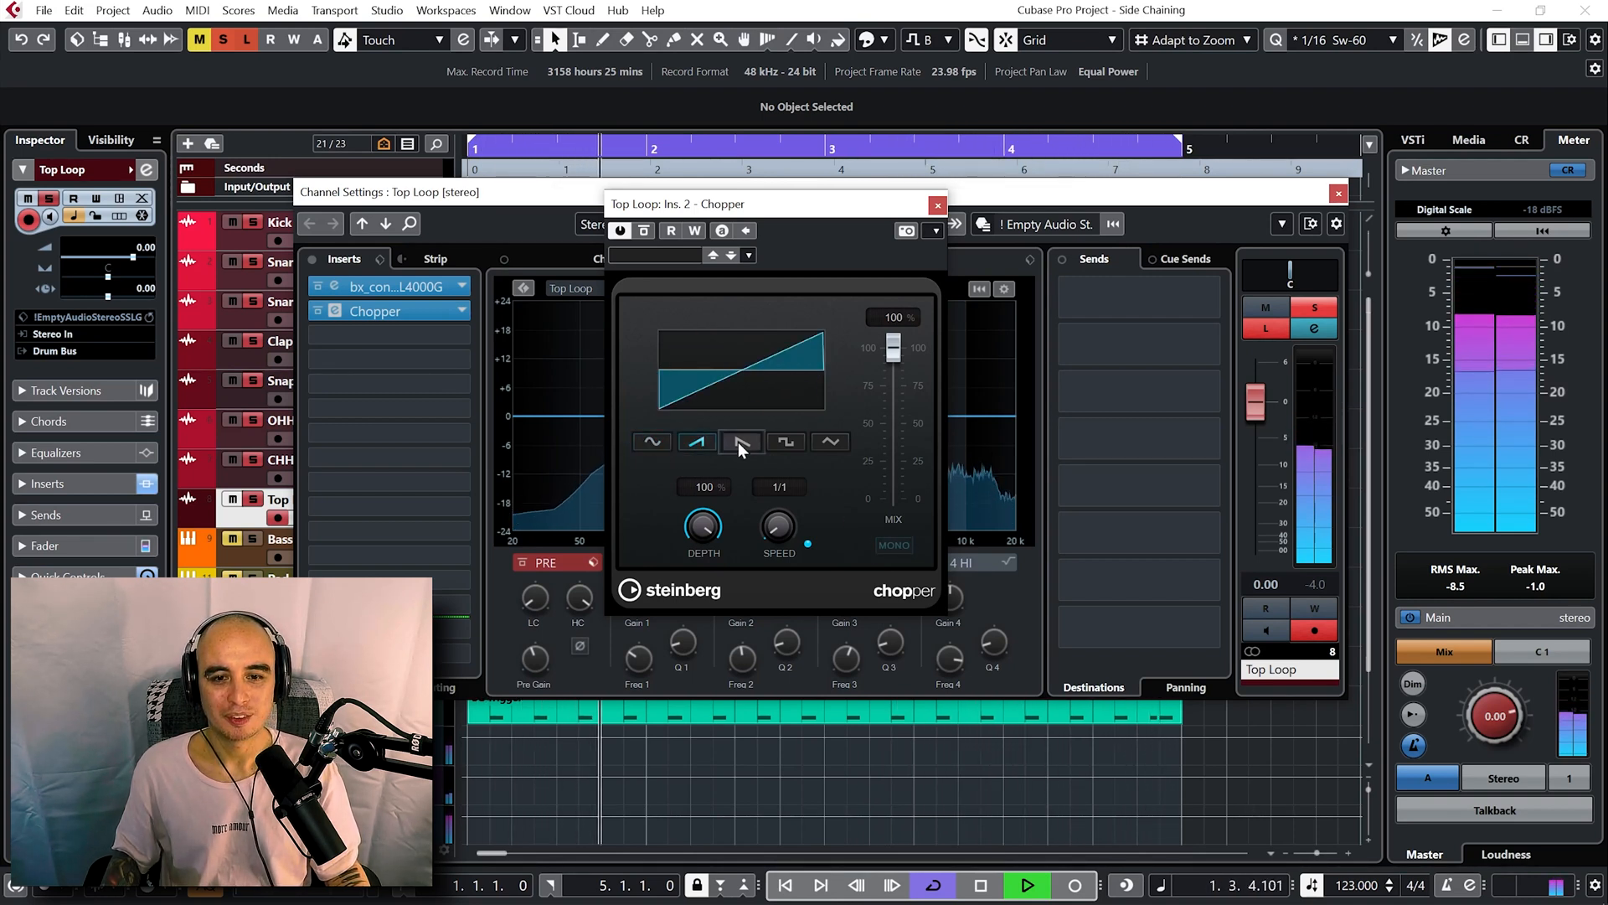
pyautogui.click(784, 442)
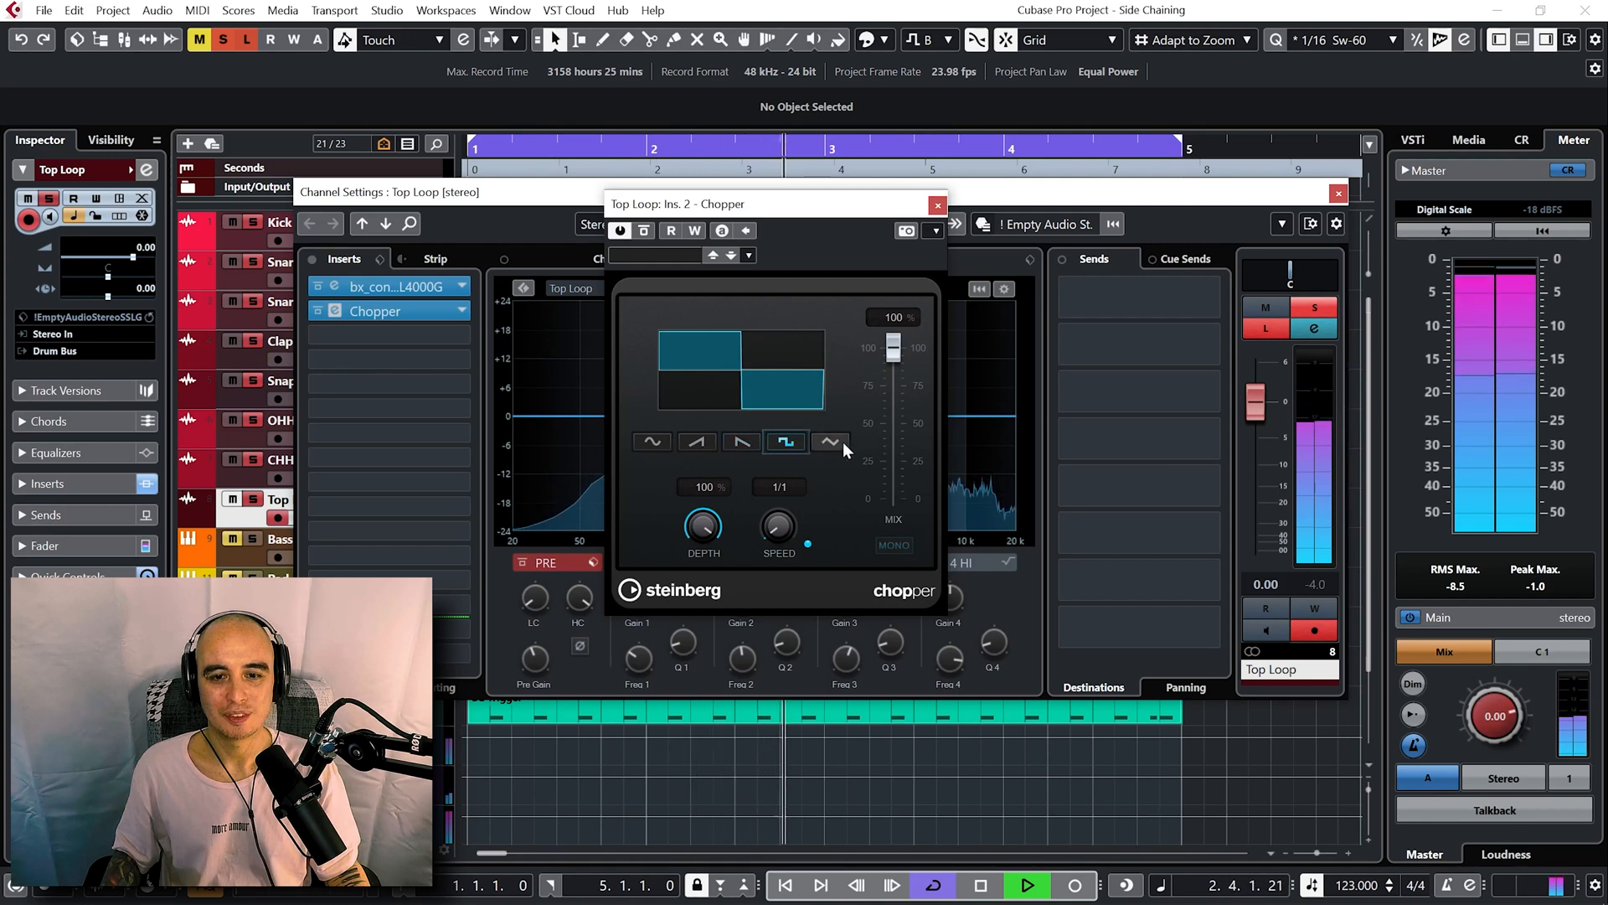
pyautogui.click(829, 442)
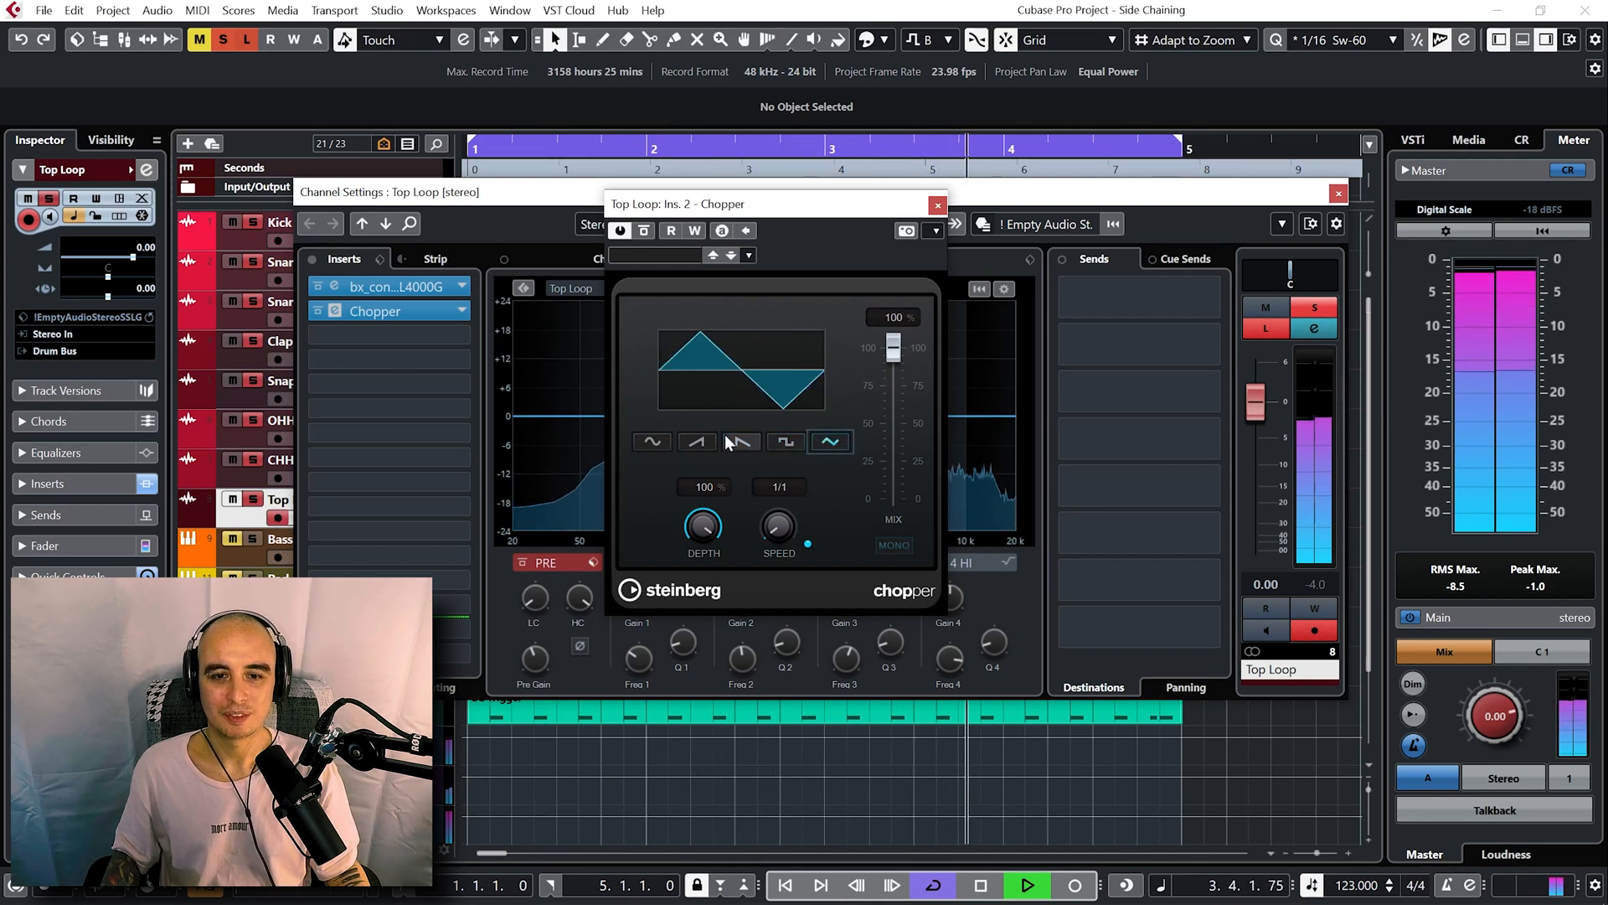
pyautogui.click(697, 442)
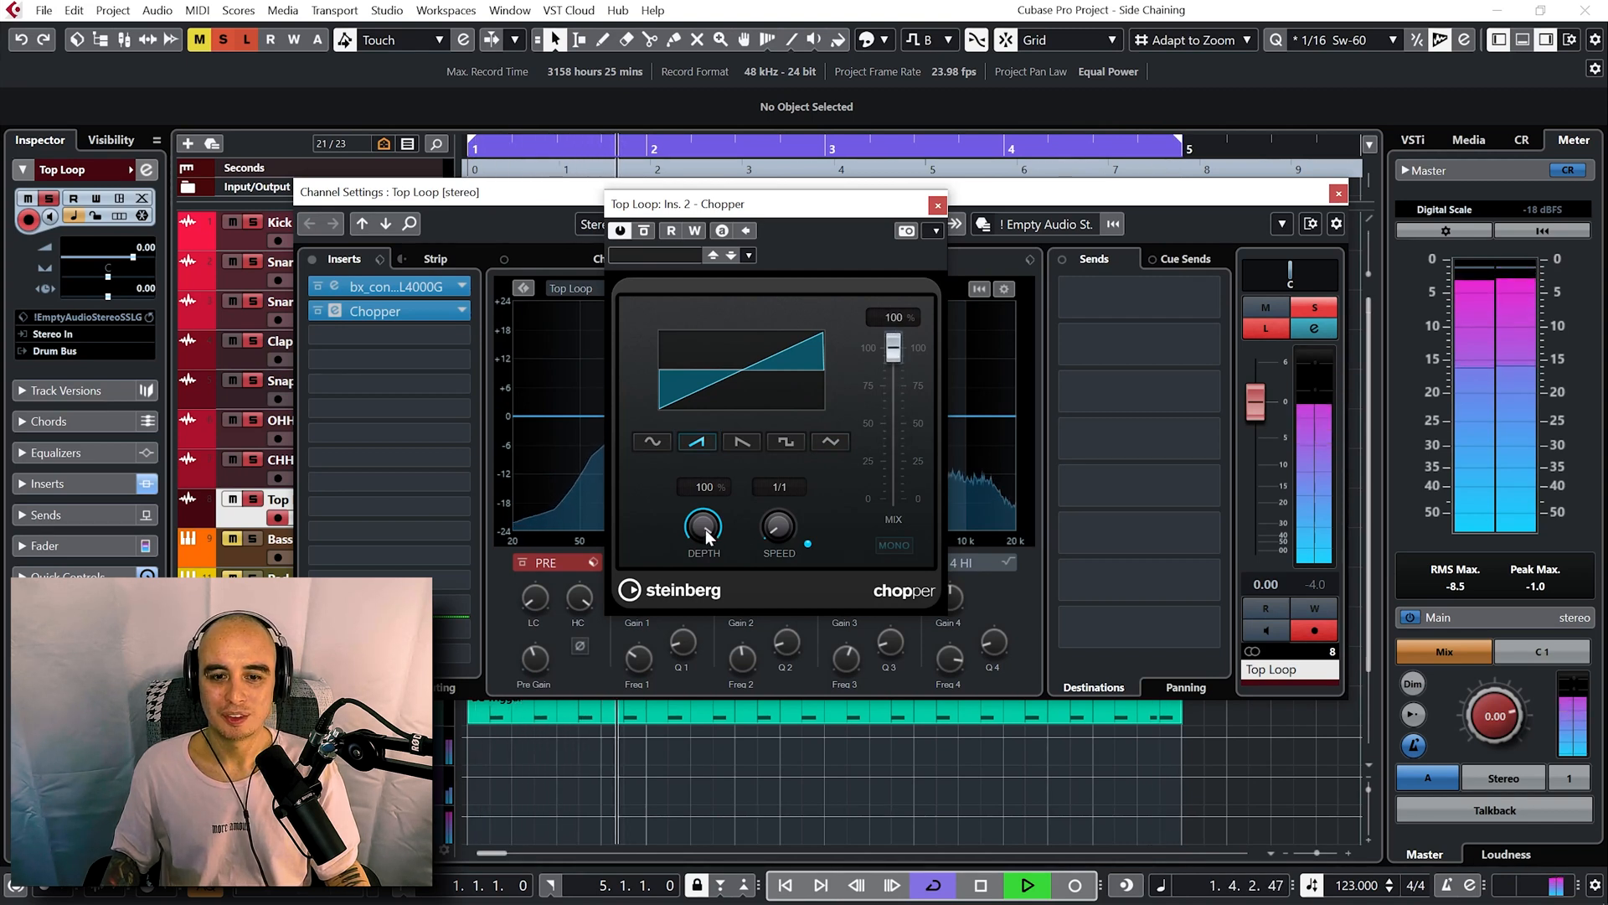
# Keep Chopper depth at full and set its speed to quarter notes.
pyautogui.moveTo(703, 523); pyautogui.dragTo(713, 559)
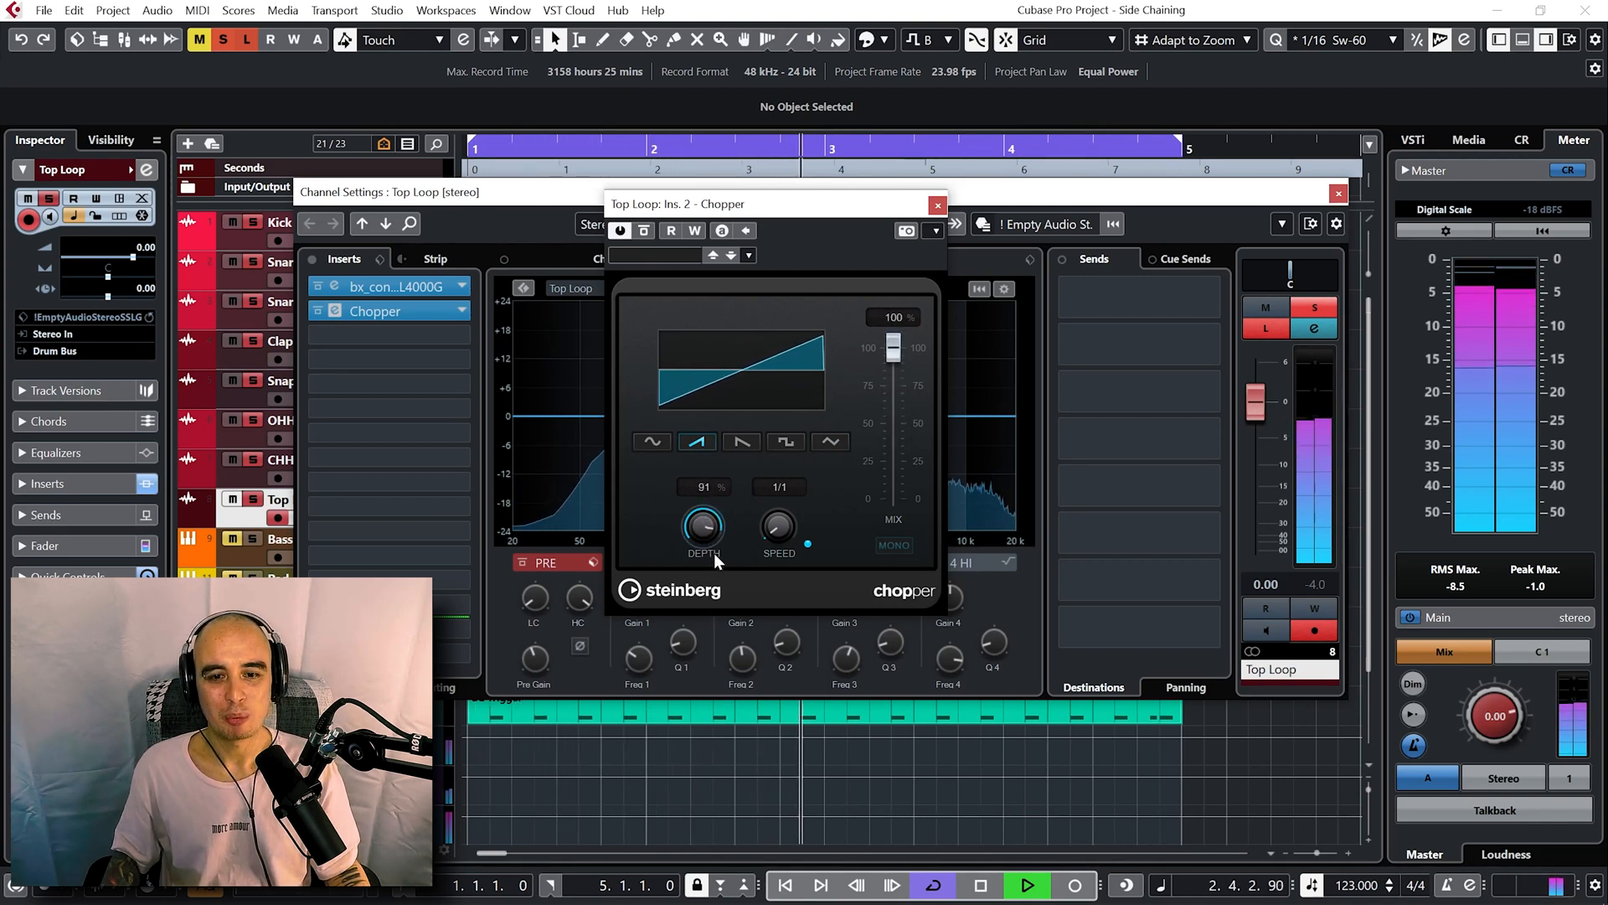
pyautogui.moveTo(703, 526); pyautogui.dragTo(703, 503)
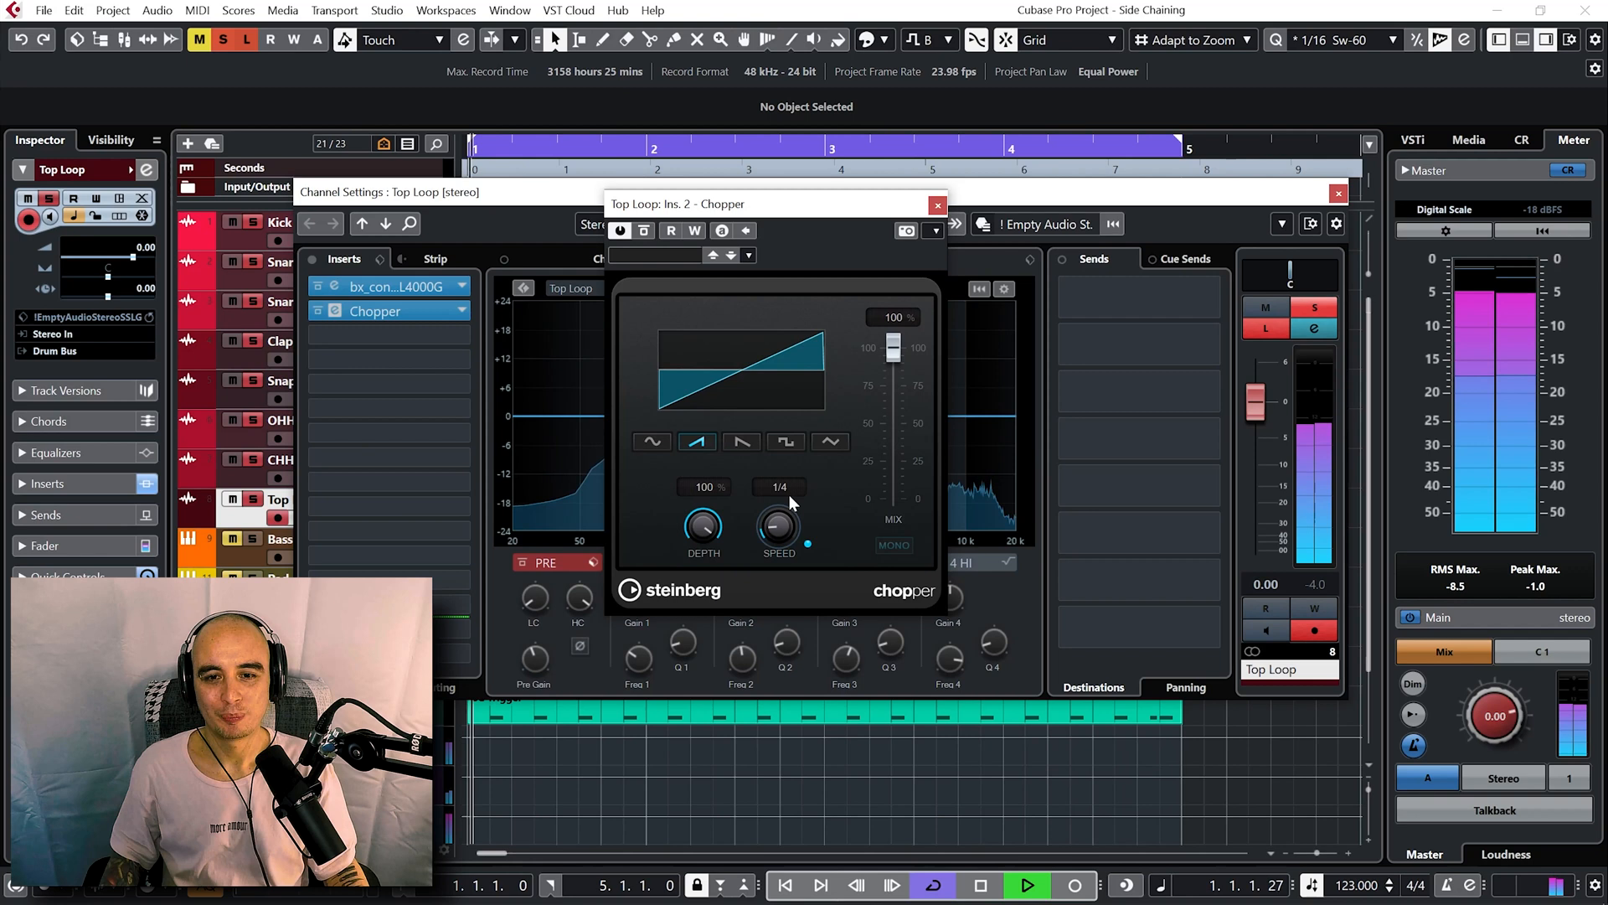
pyautogui.moveTo(893, 347); pyautogui.dragTo(893, 362)
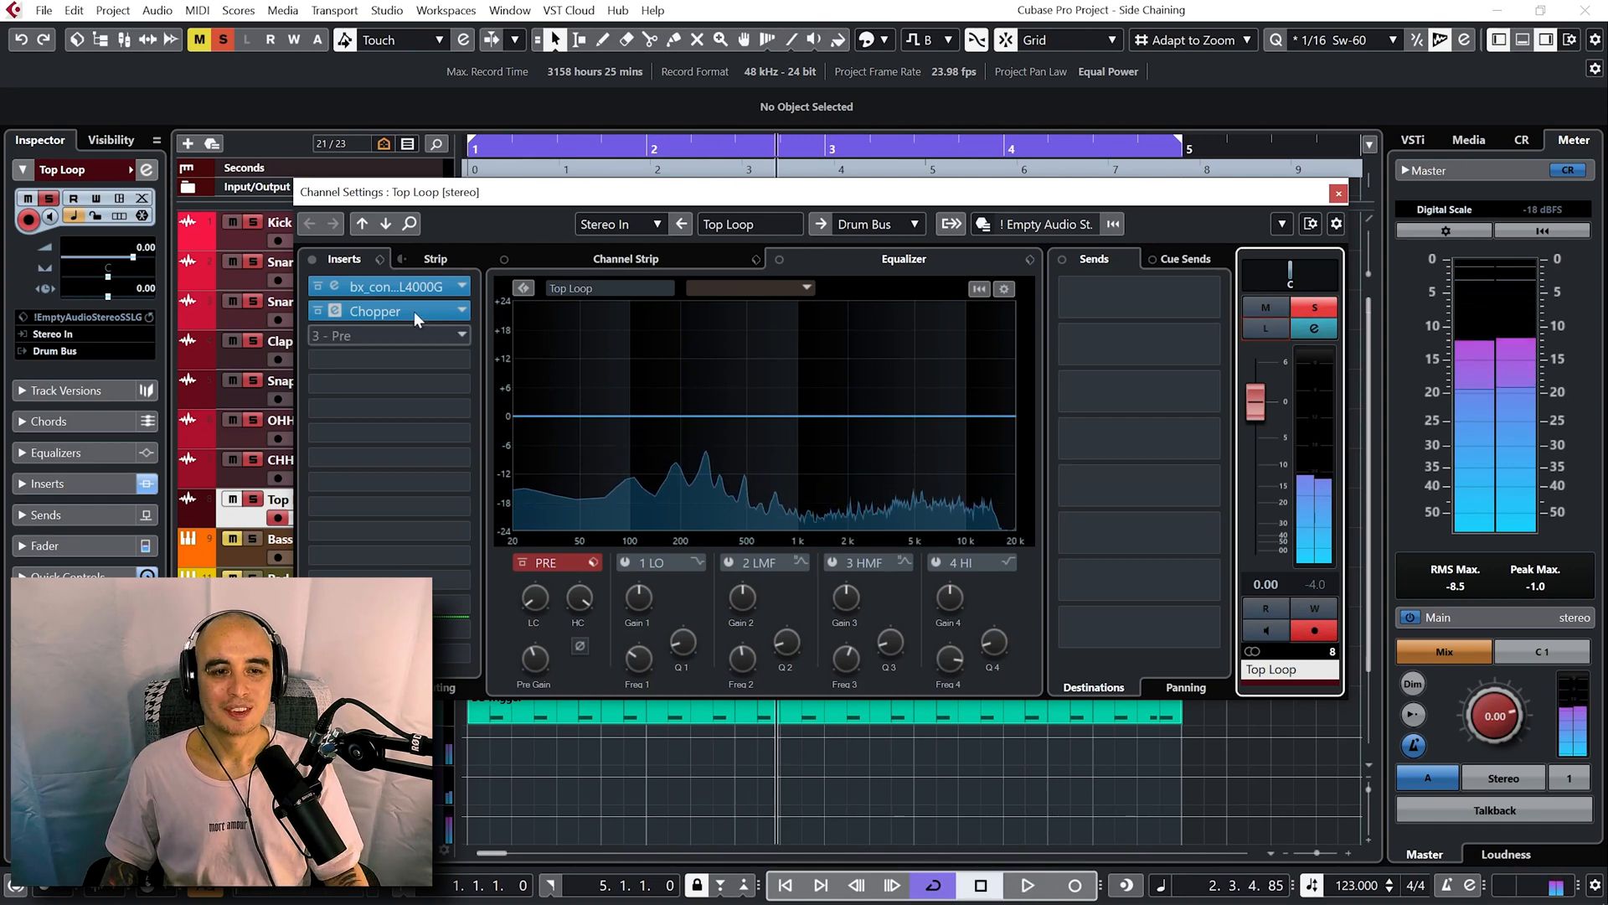
pyautogui.click(333, 312)
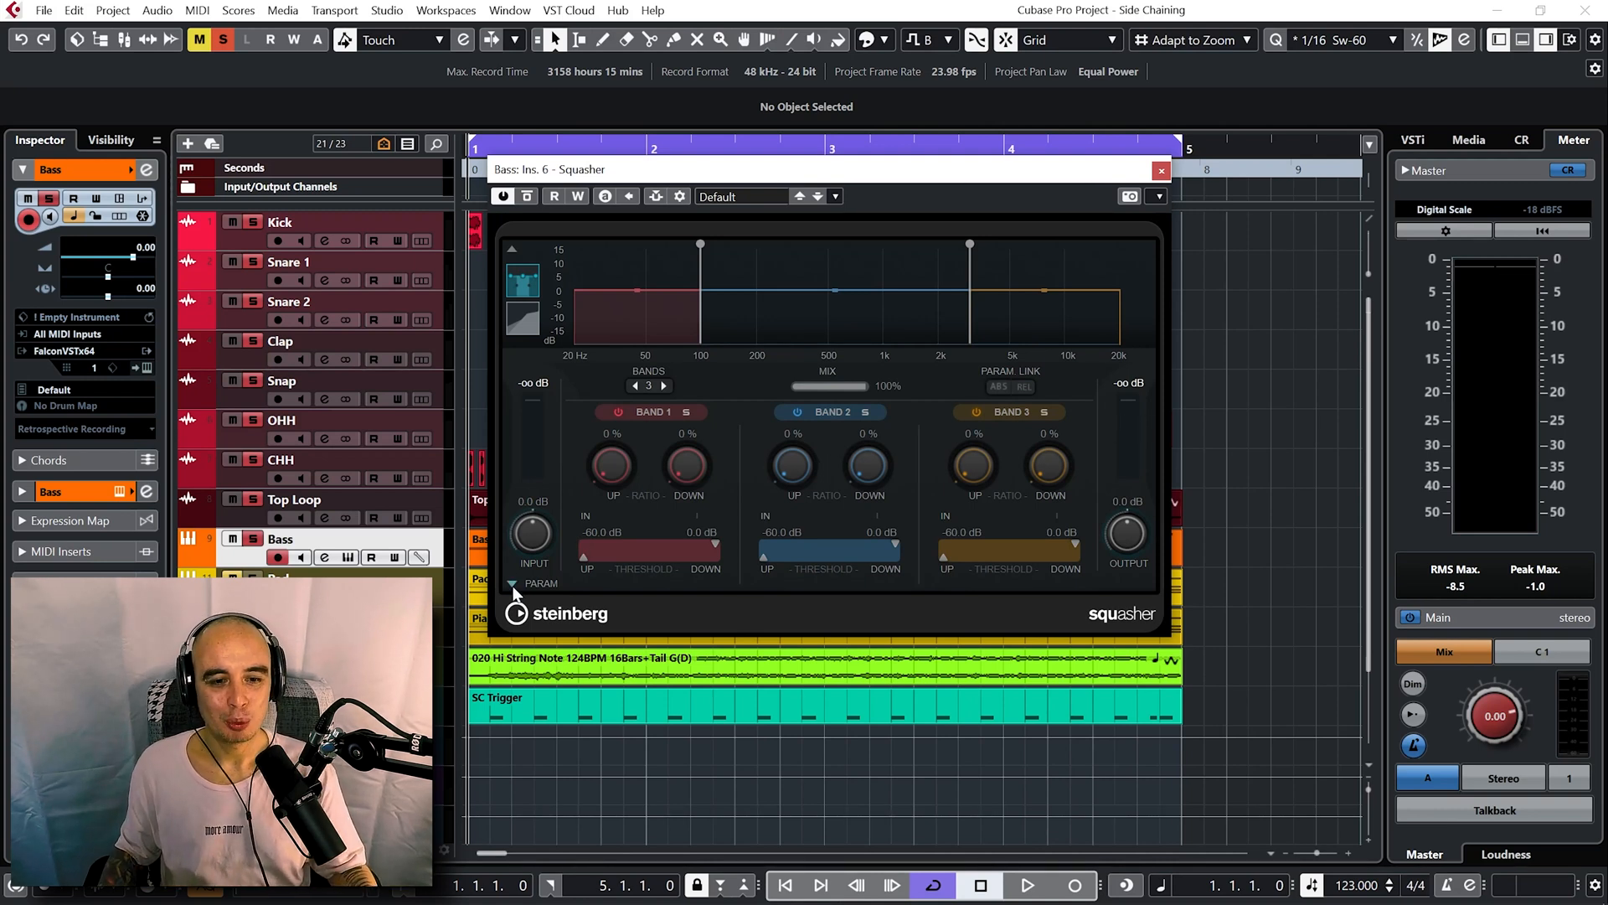
# Expand the Bass Squasher's PARAM section to show per-band attack, release, drive, gate and mix.
pyautogui.click(513, 583)
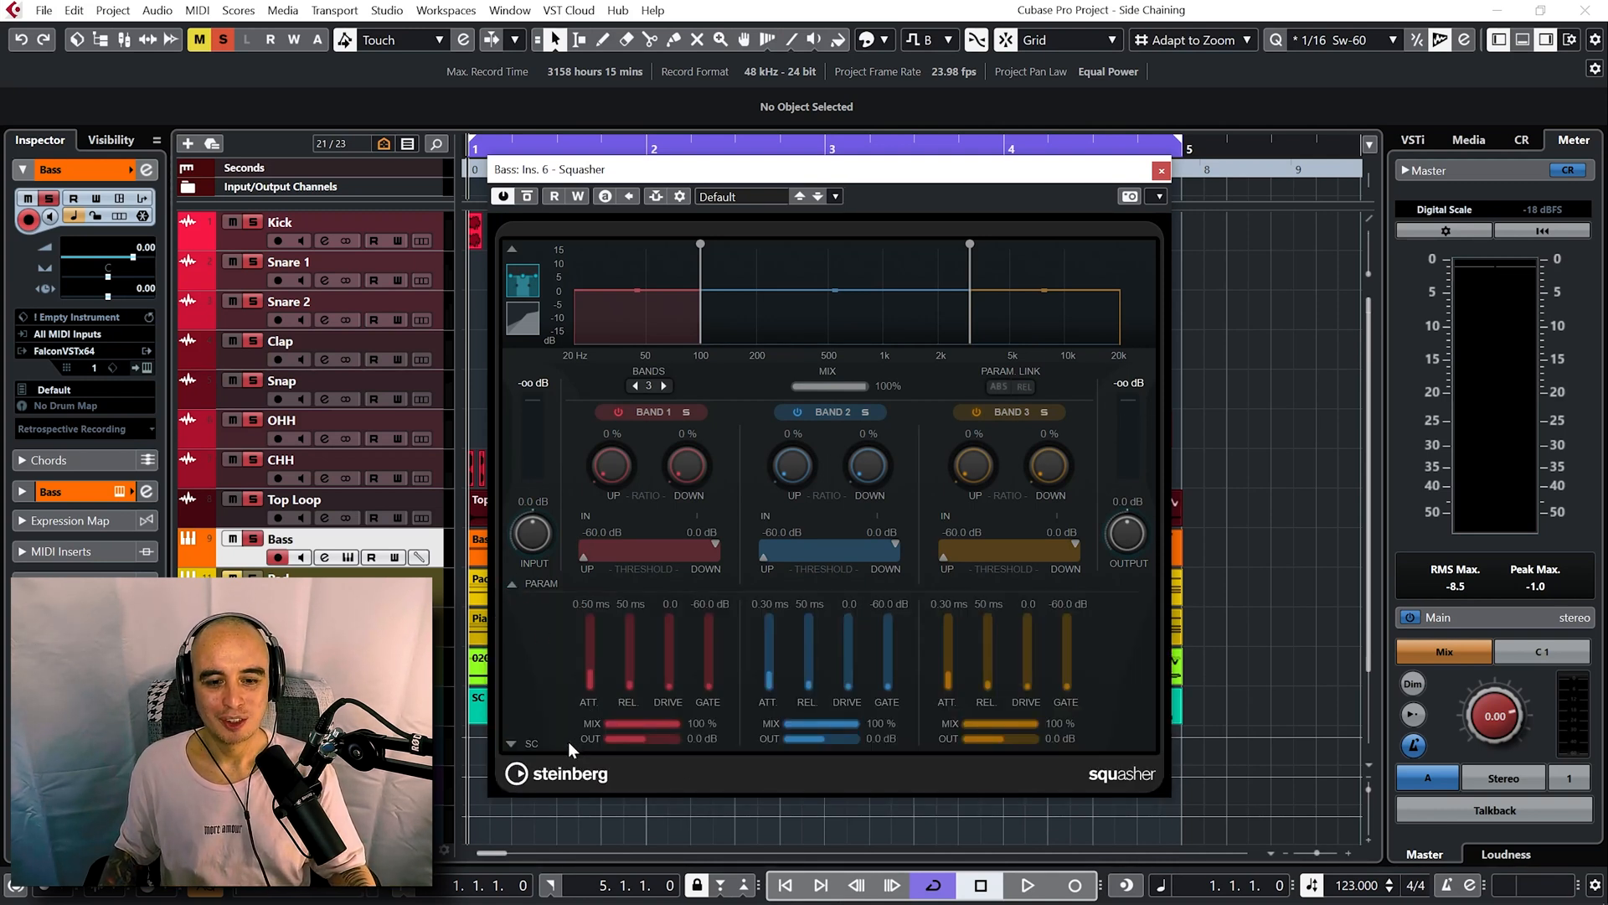
pyautogui.moveTo(965, 732)
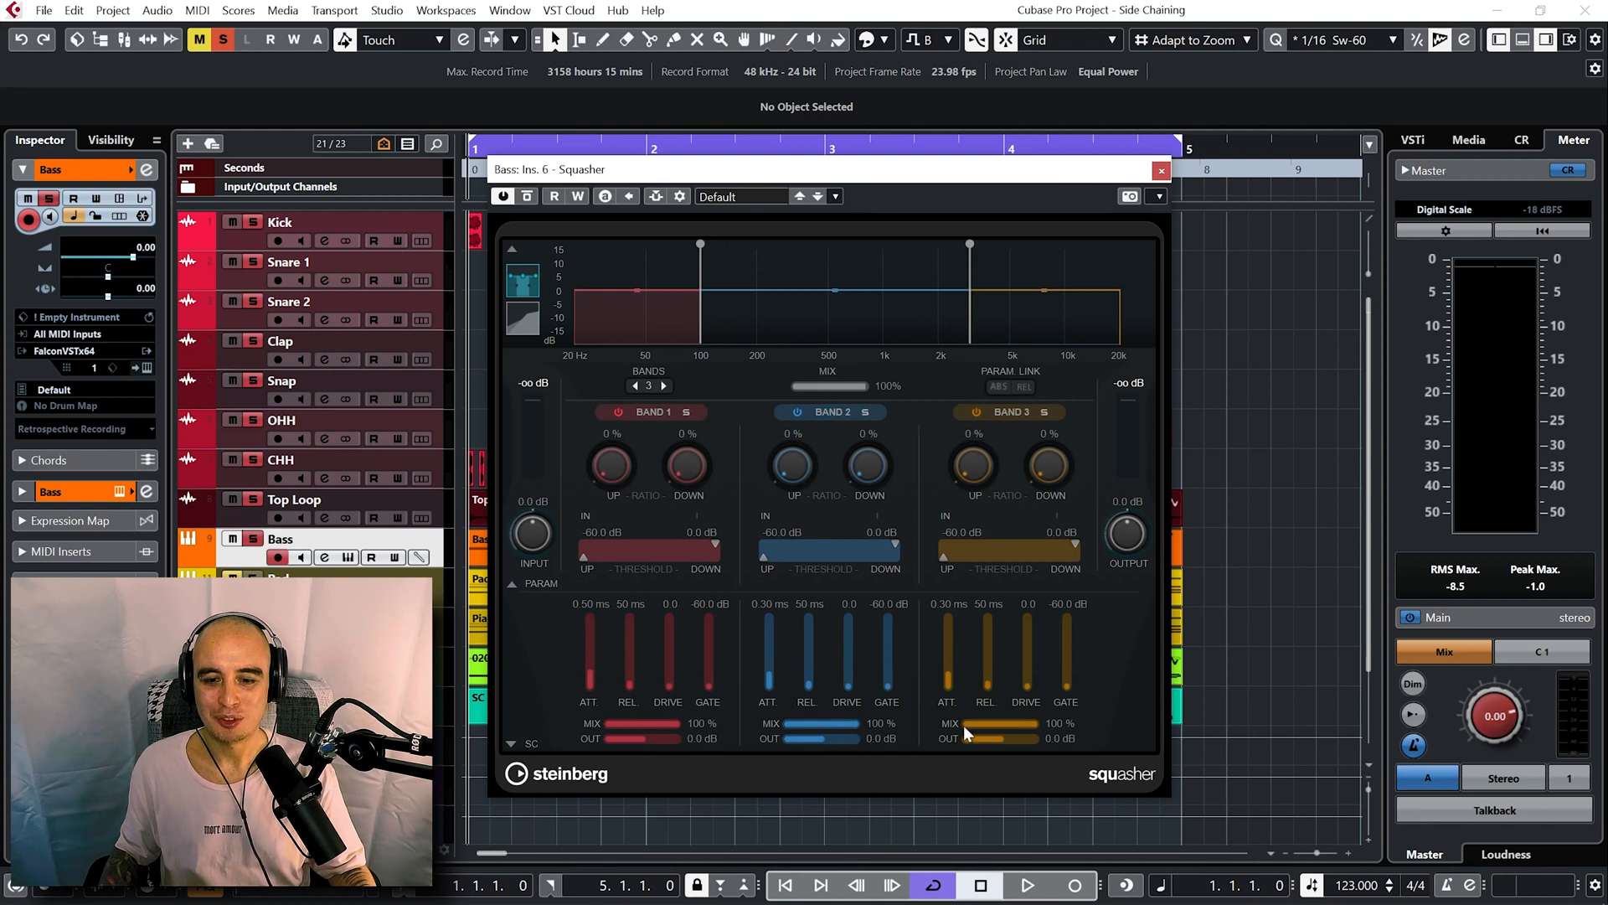
pyautogui.moveTo(1067, 662)
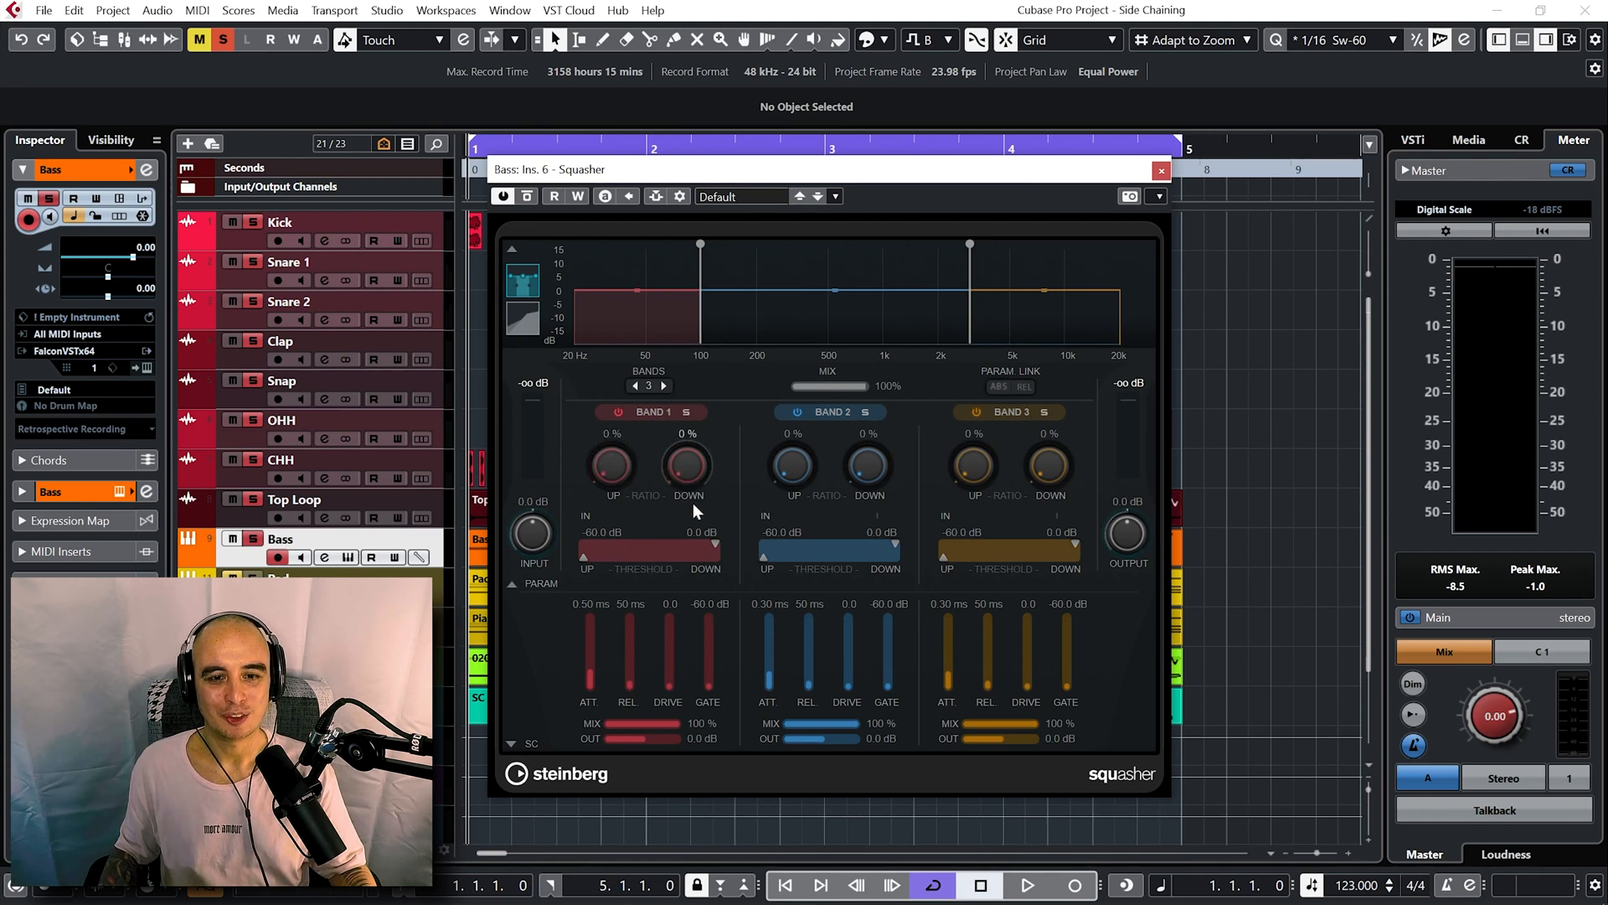
pyautogui.moveTo(1076, 466)
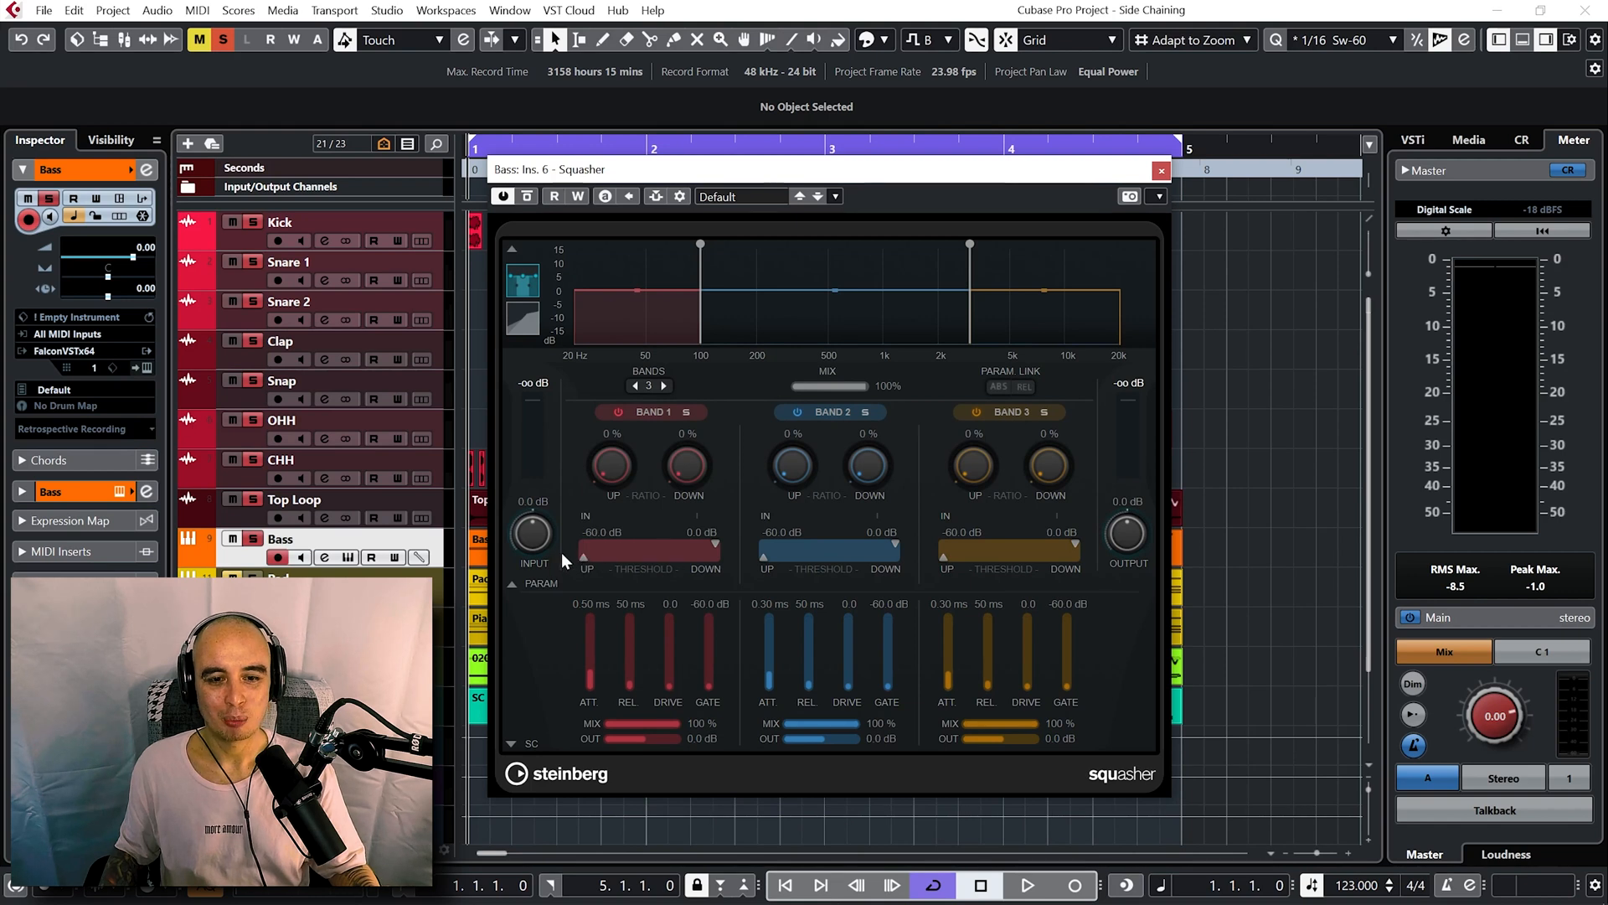
pyautogui.moveTo(724, 488)
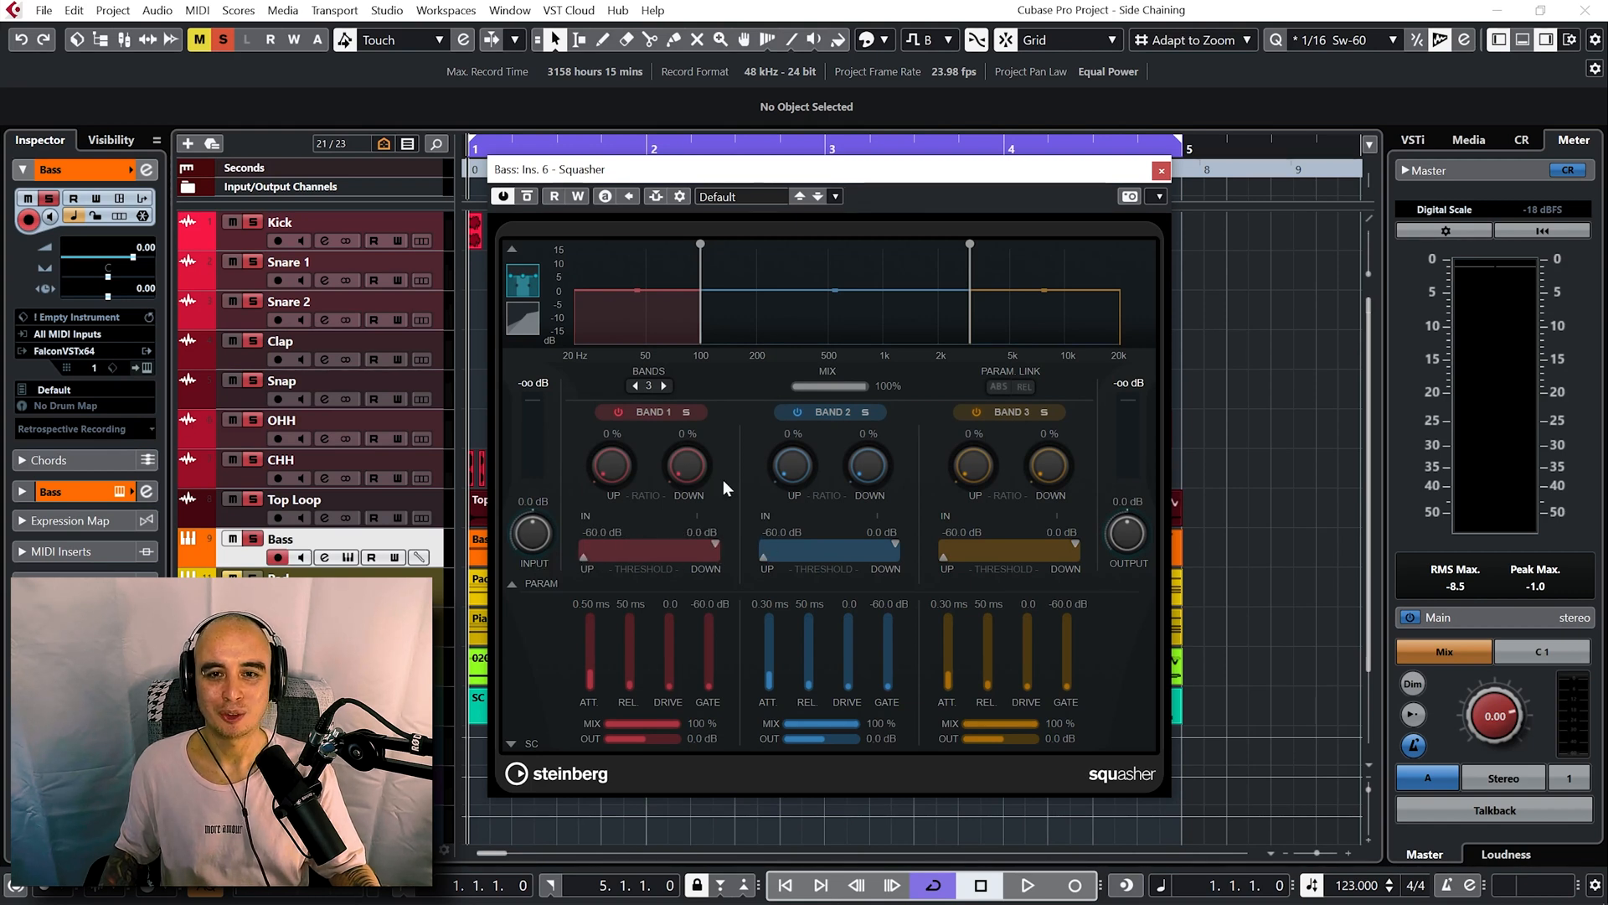
pyautogui.click(835, 196)
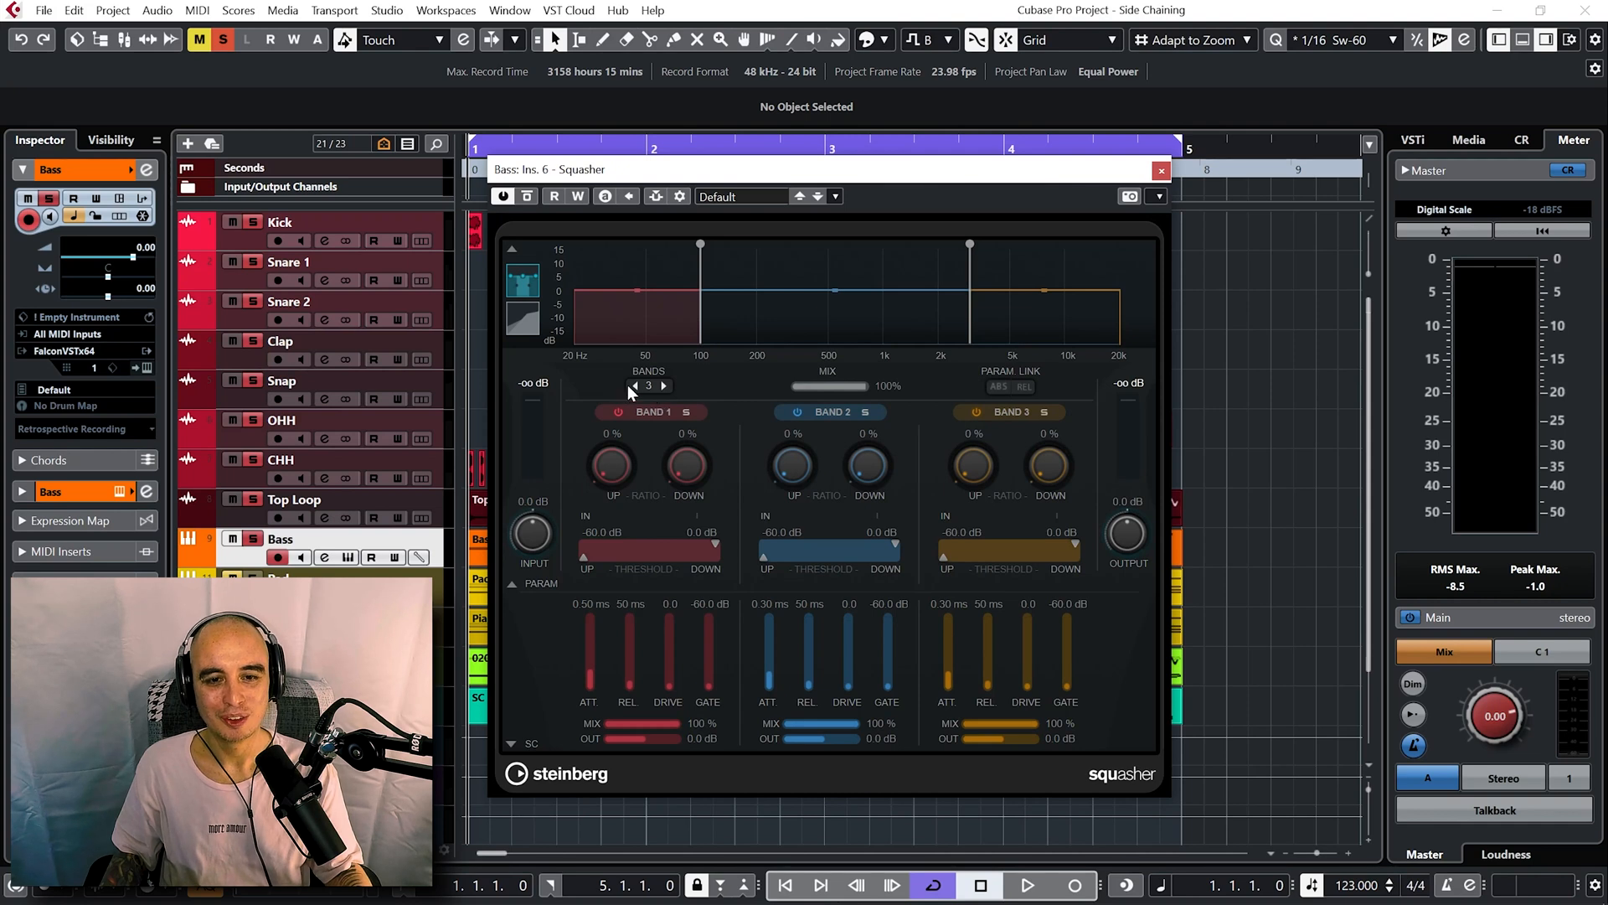
# Reduce Squasher to one band and add OHH as its side-chain source.
pyautogui.click(633, 385)
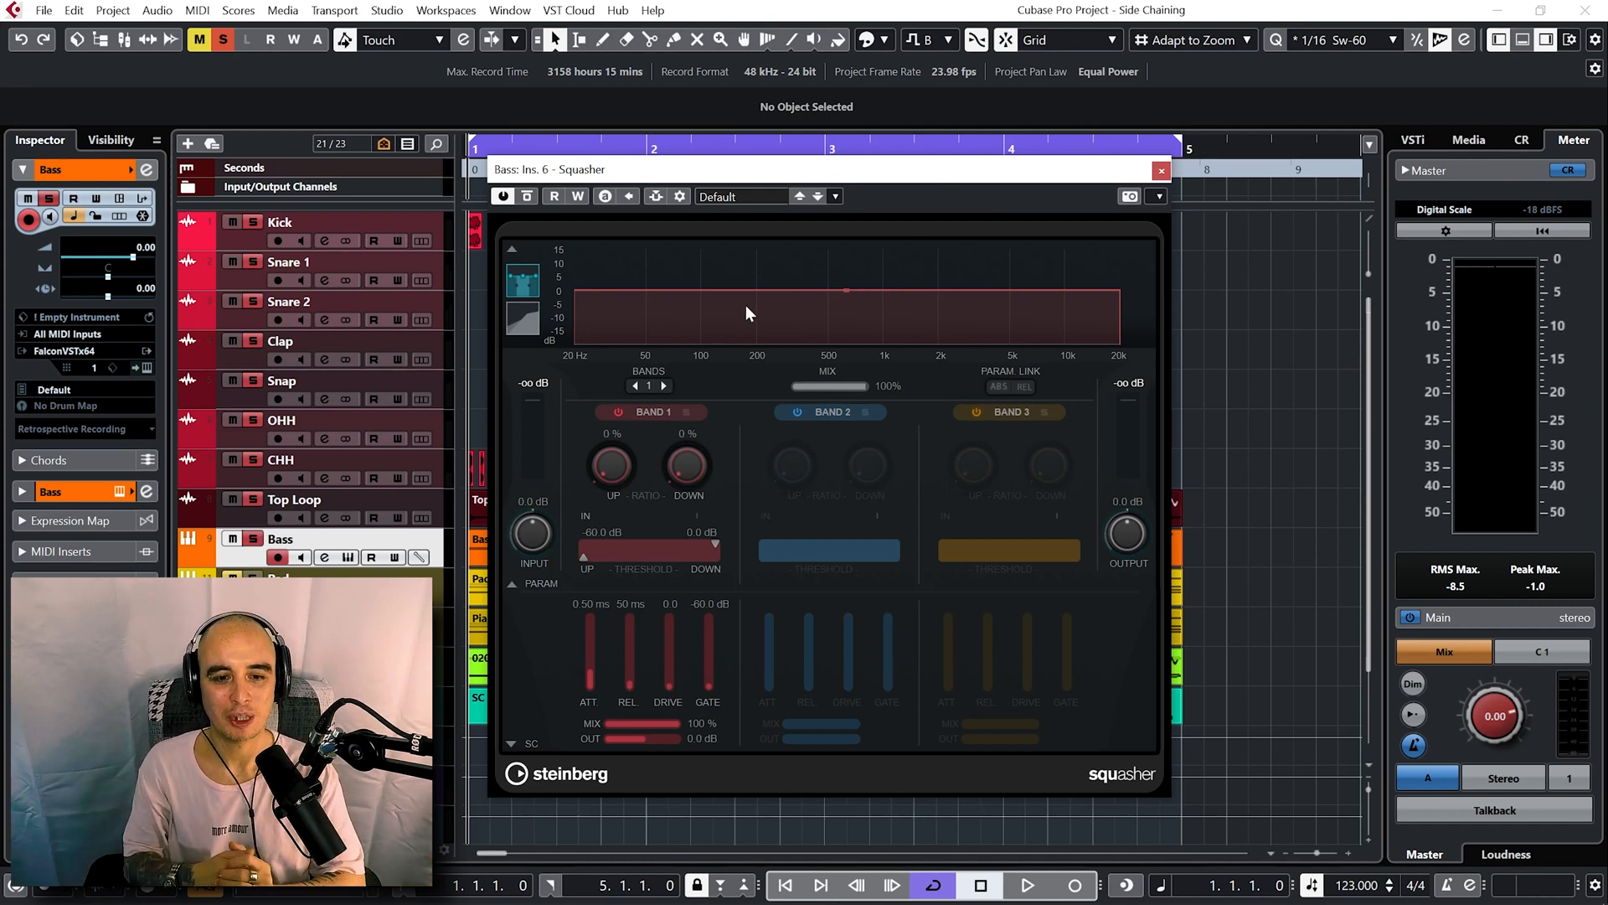
pyautogui.moveTo(660, 220)
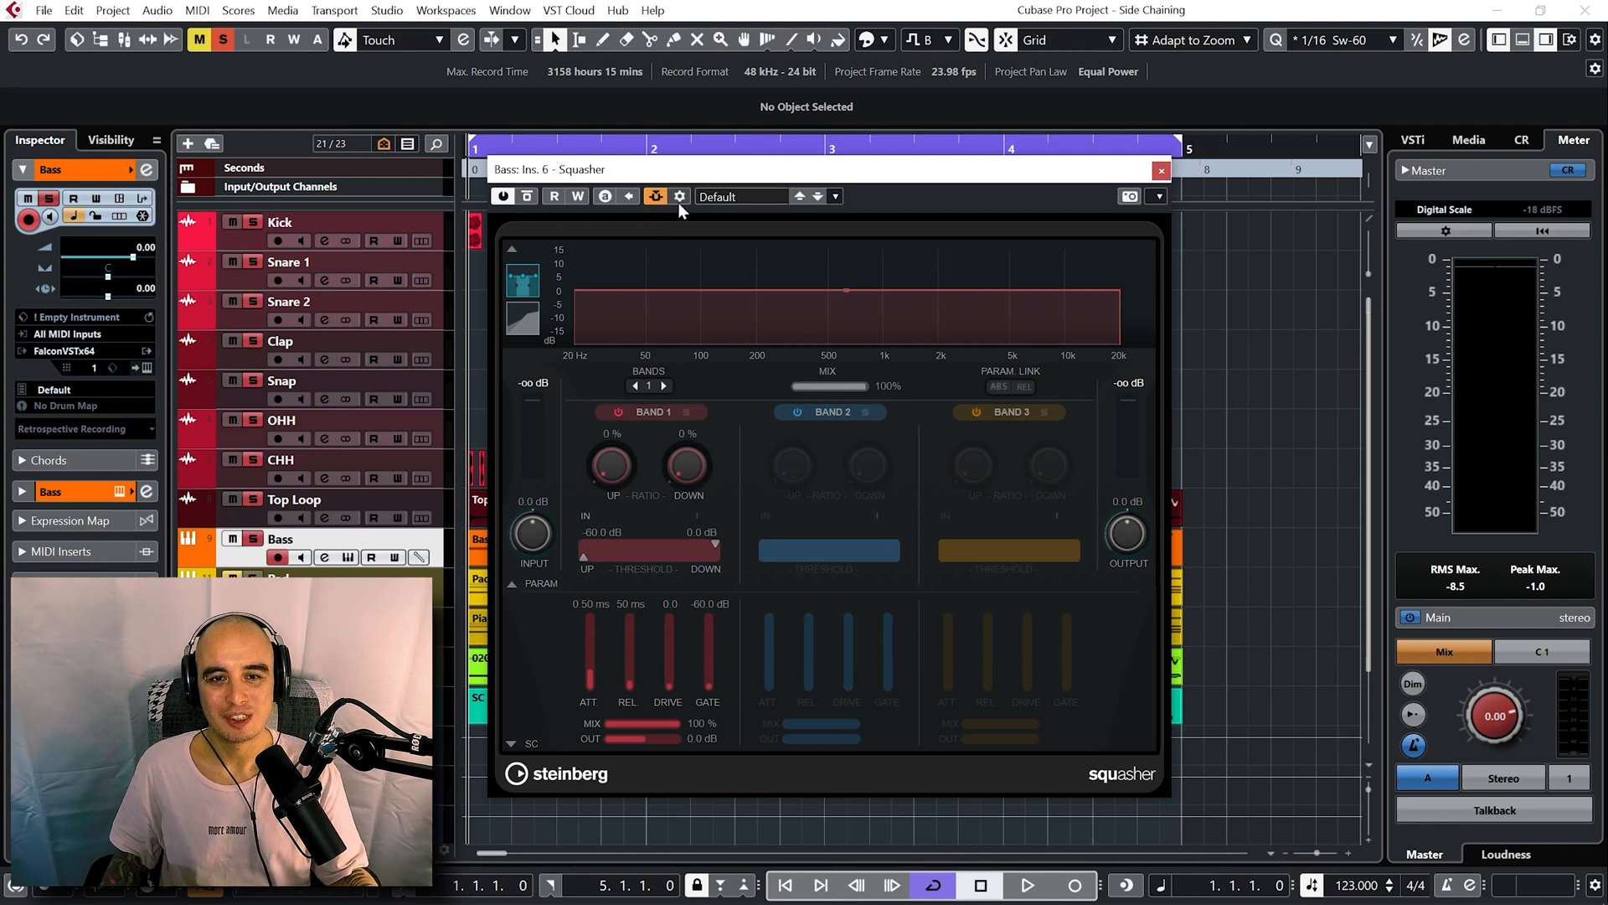
pyautogui.click(653, 196)
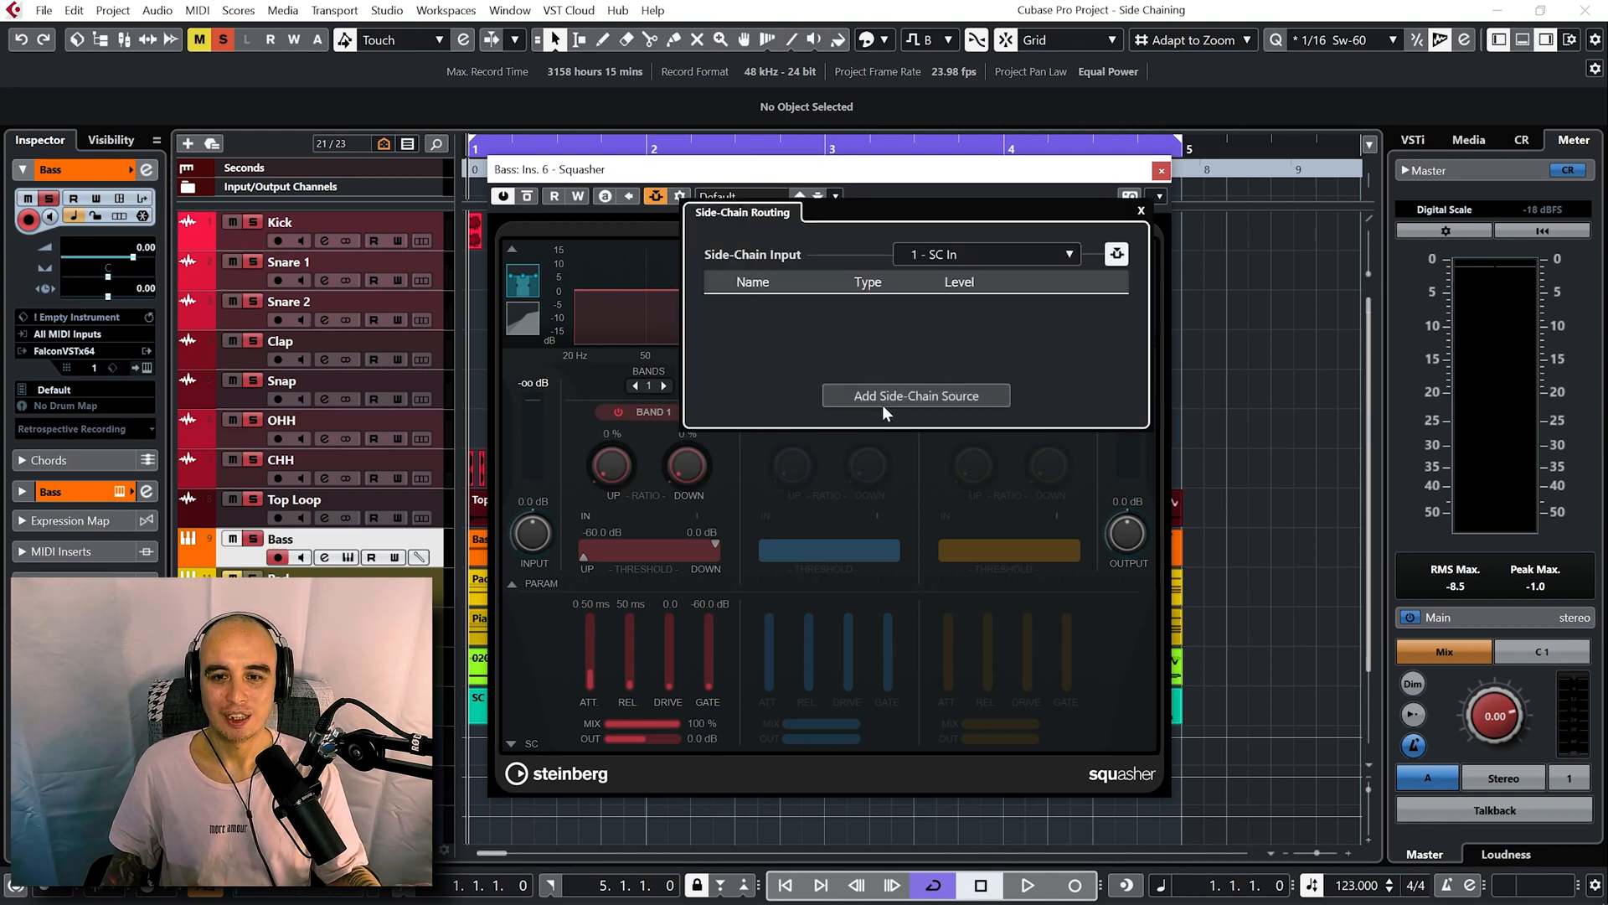
pyautogui.click(917, 396)
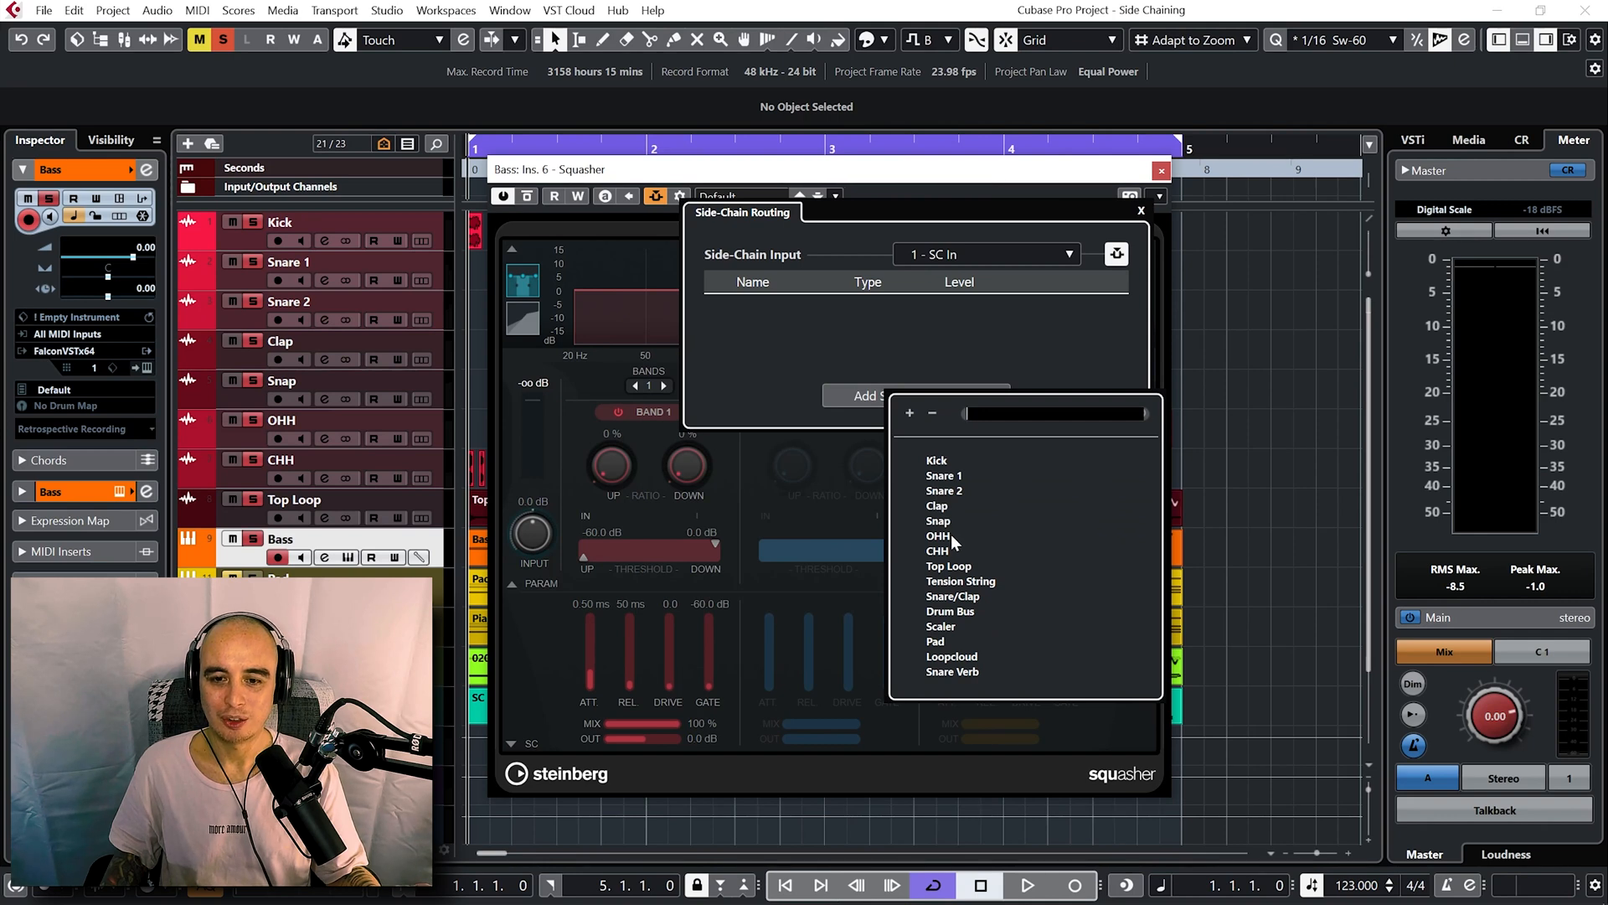
pyautogui.click(938, 536)
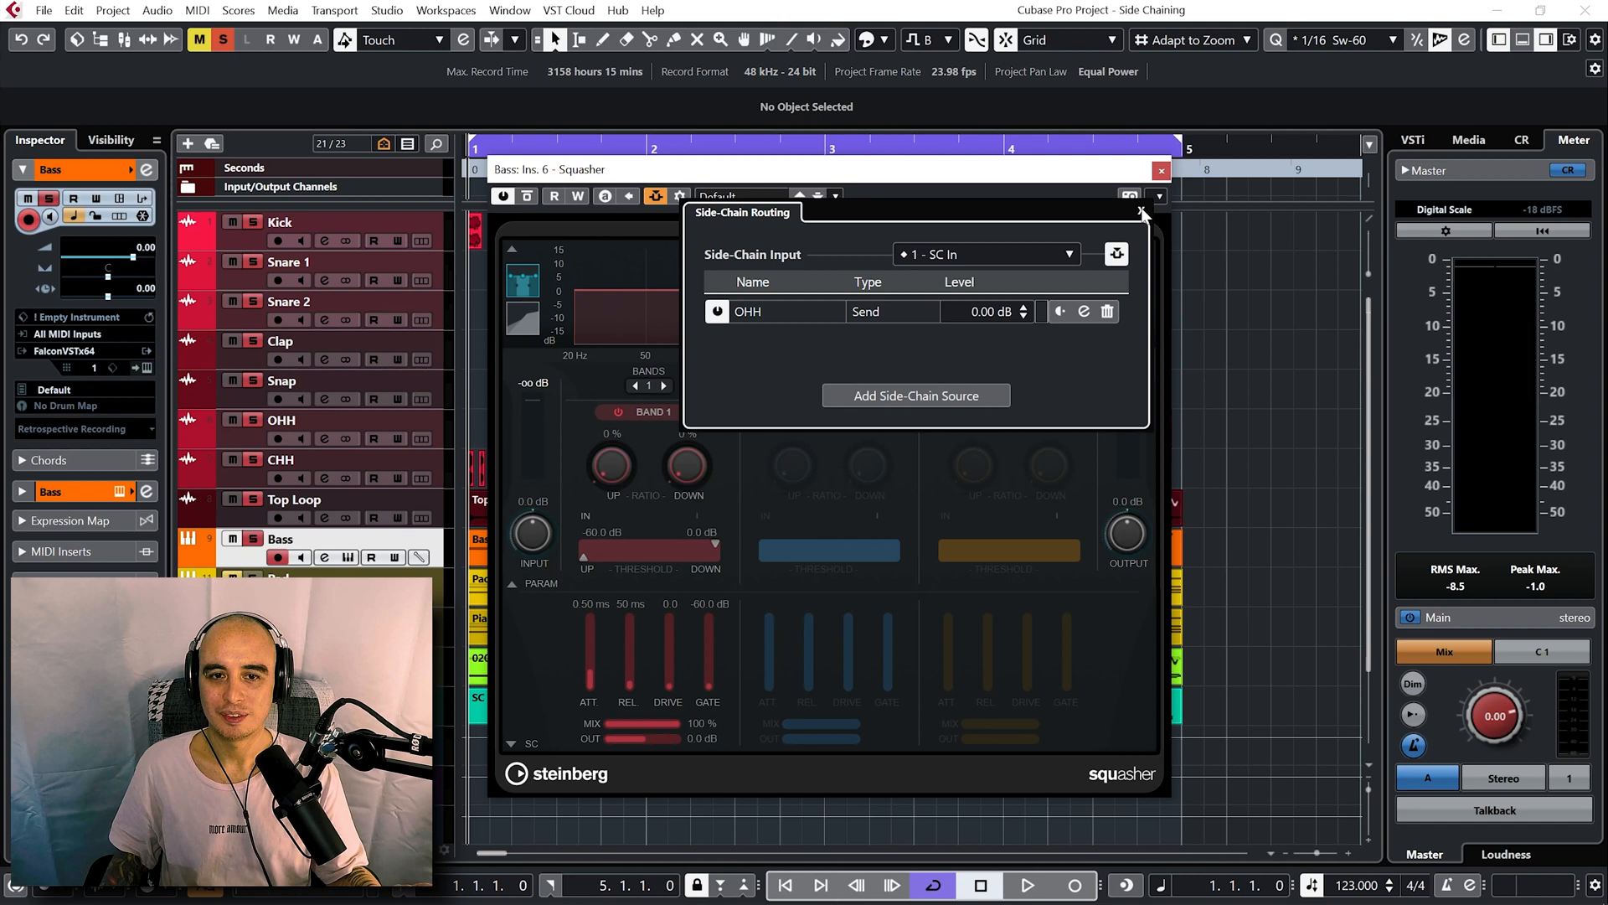
pyautogui.click(1139, 213)
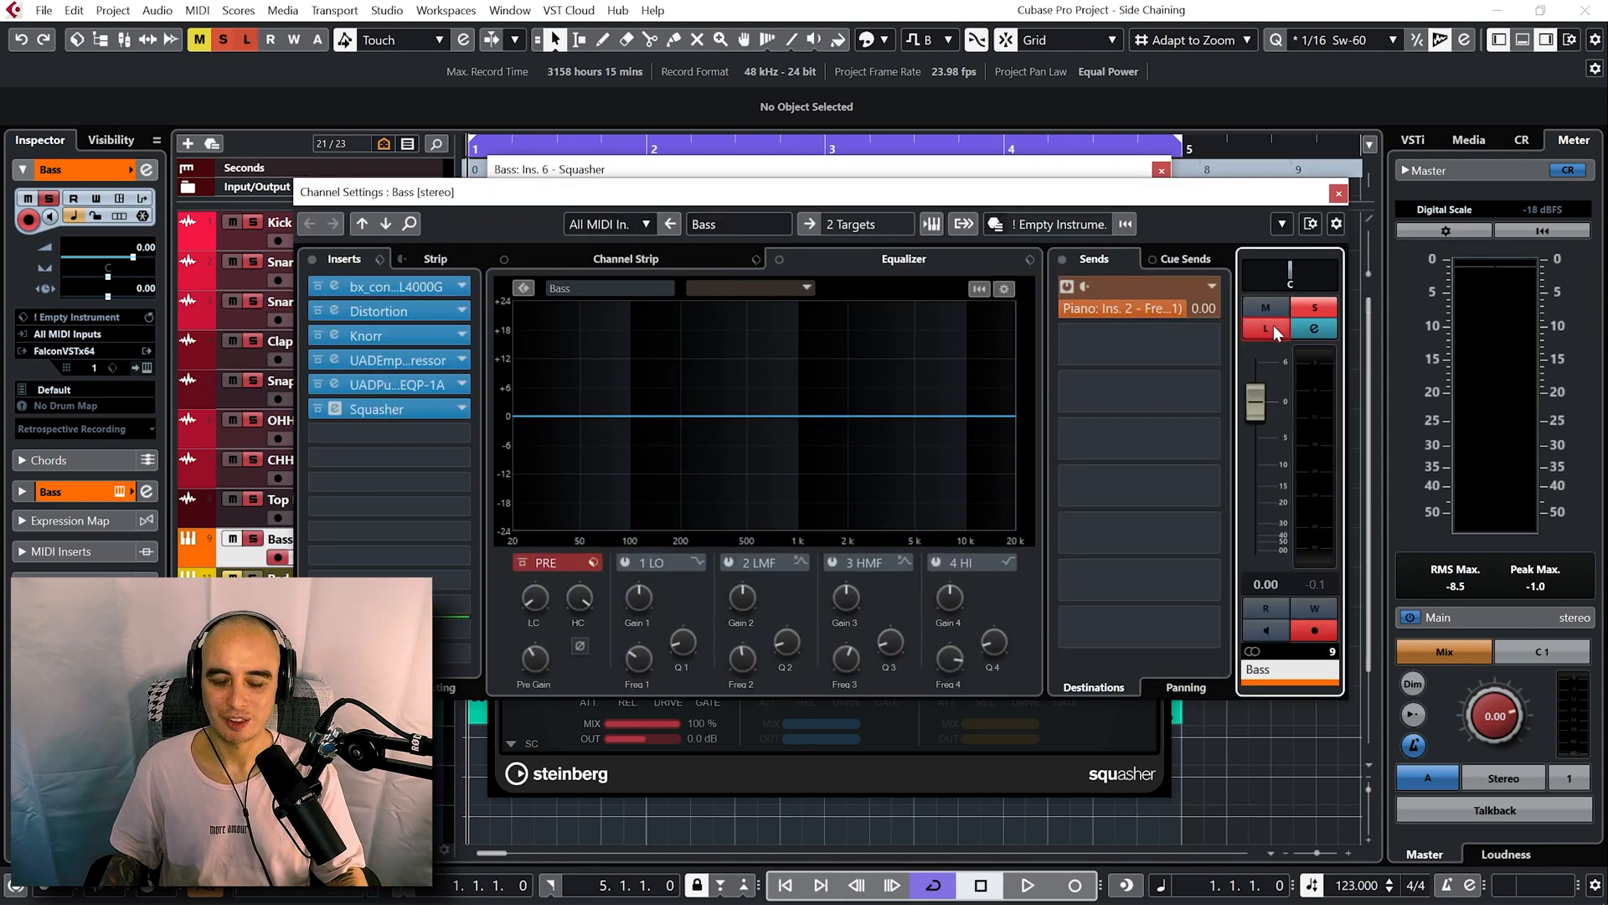
# Reopen the side-chained Squasher panel for the Bass channel.
pyautogui.click(1035, 884)
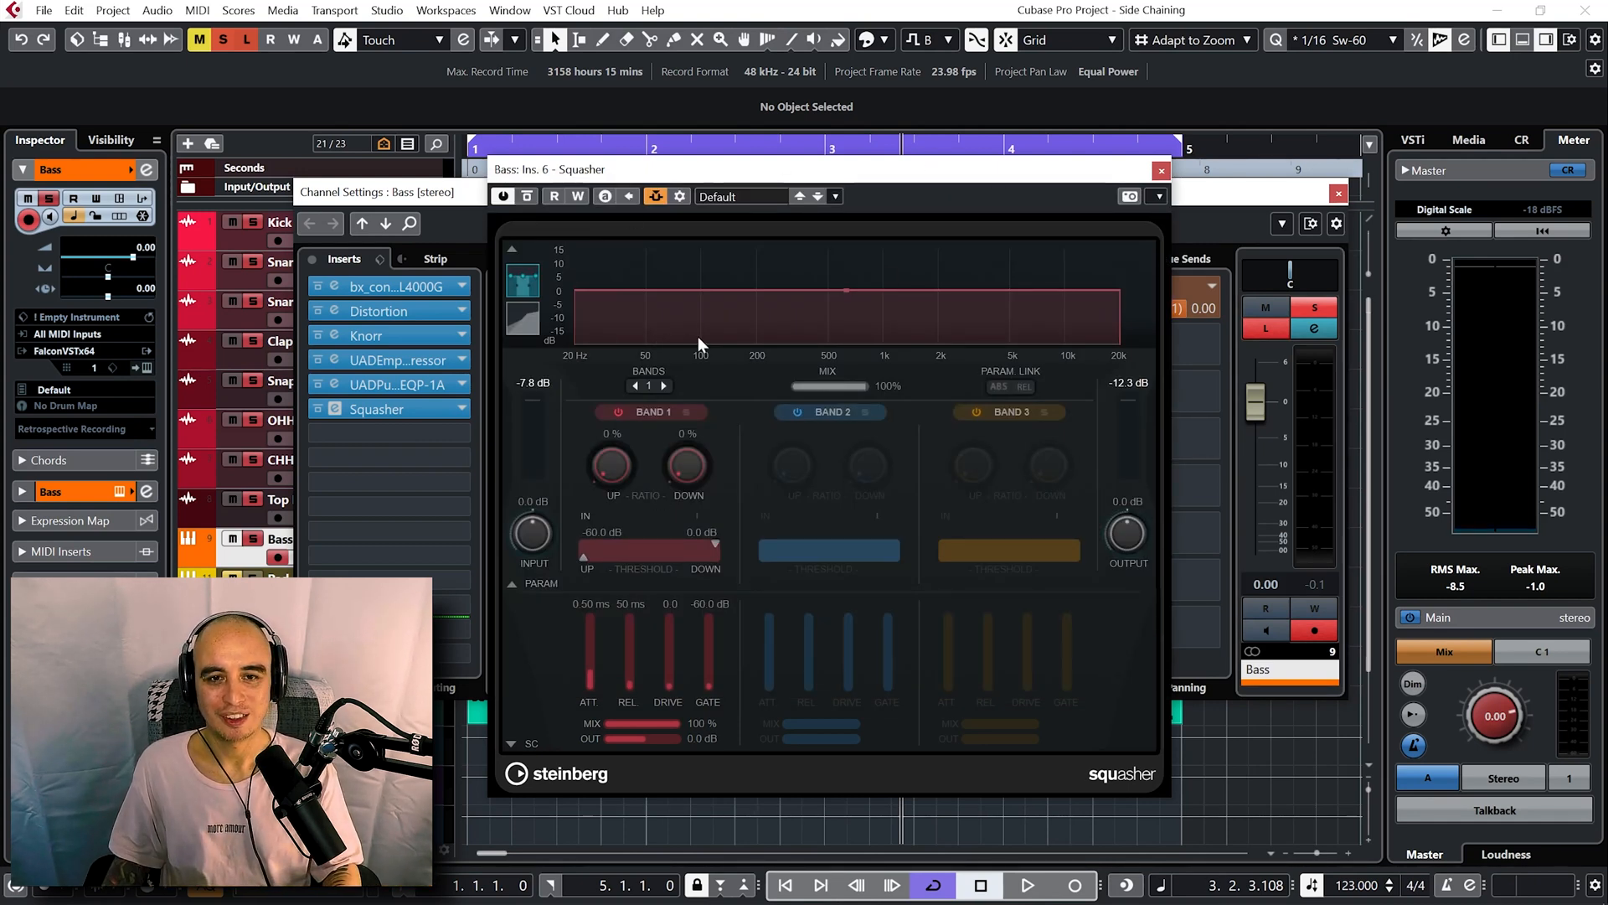
pyautogui.moveTo(515, 771)
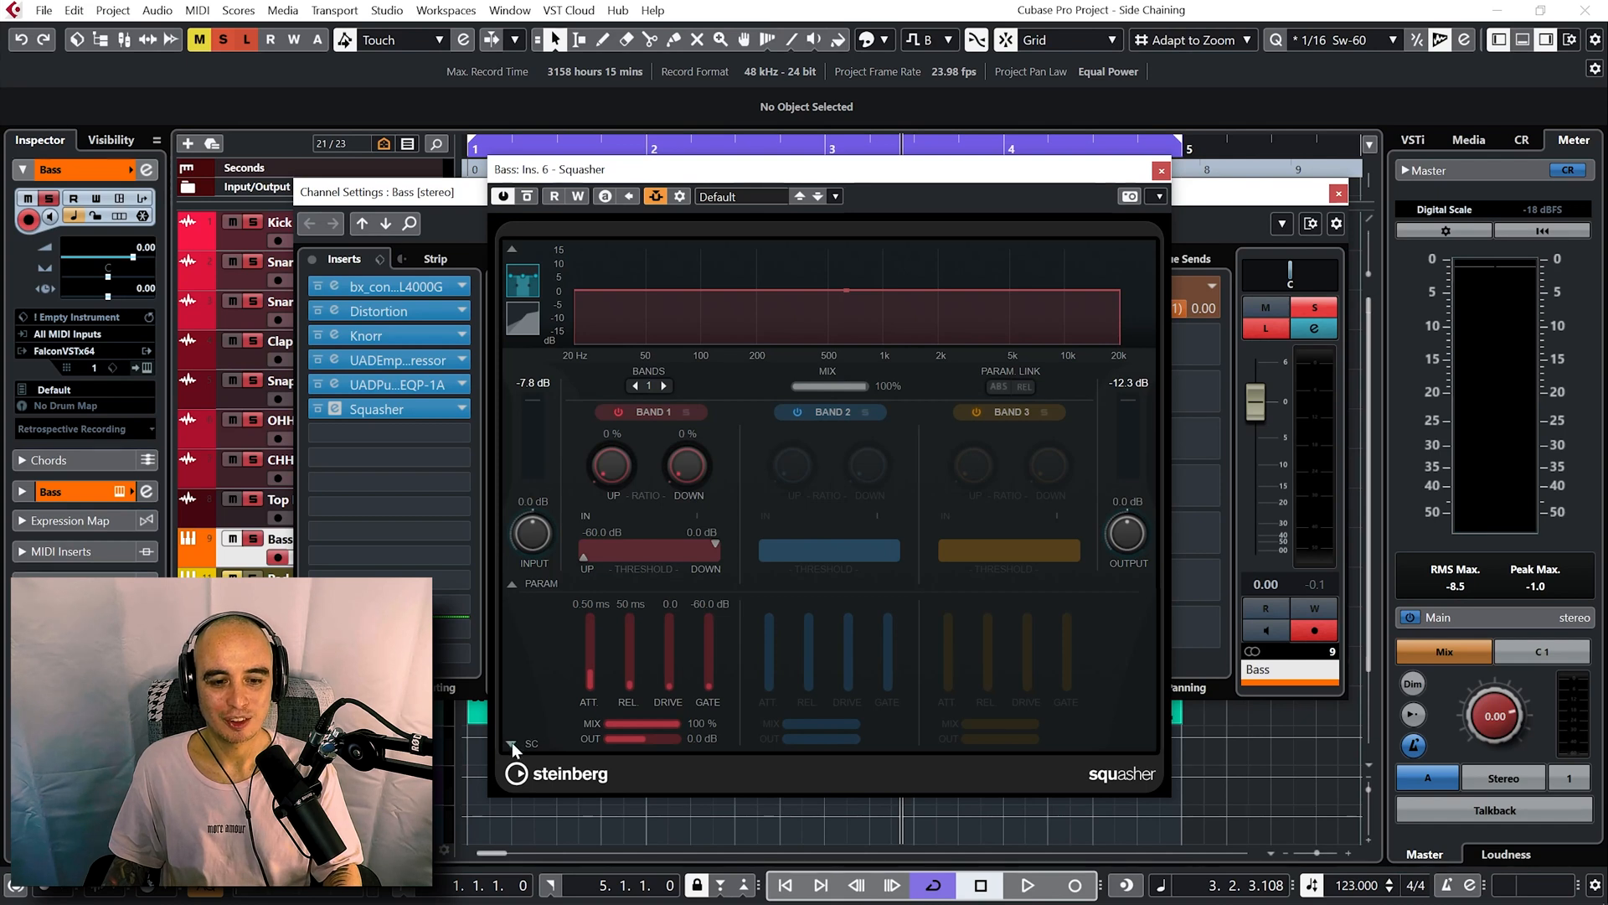
# Expand Squasher's SC section, key band 1 from Side-Chain 1 and send it to the Gate.
pyautogui.click(513, 744)
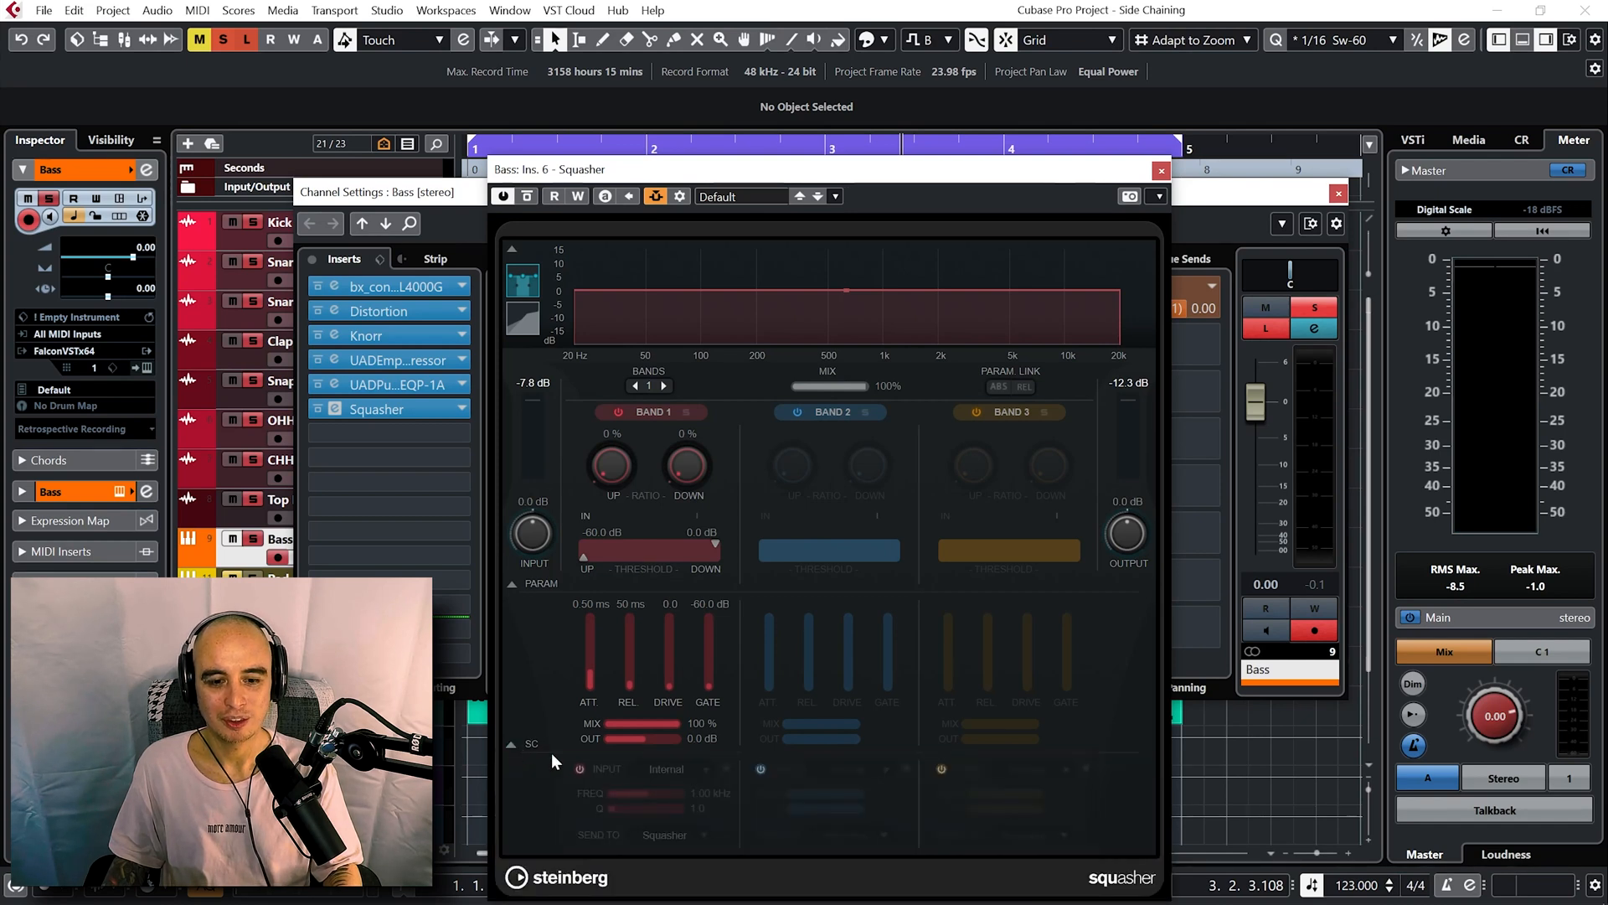
pyautogui.click(576, 769)
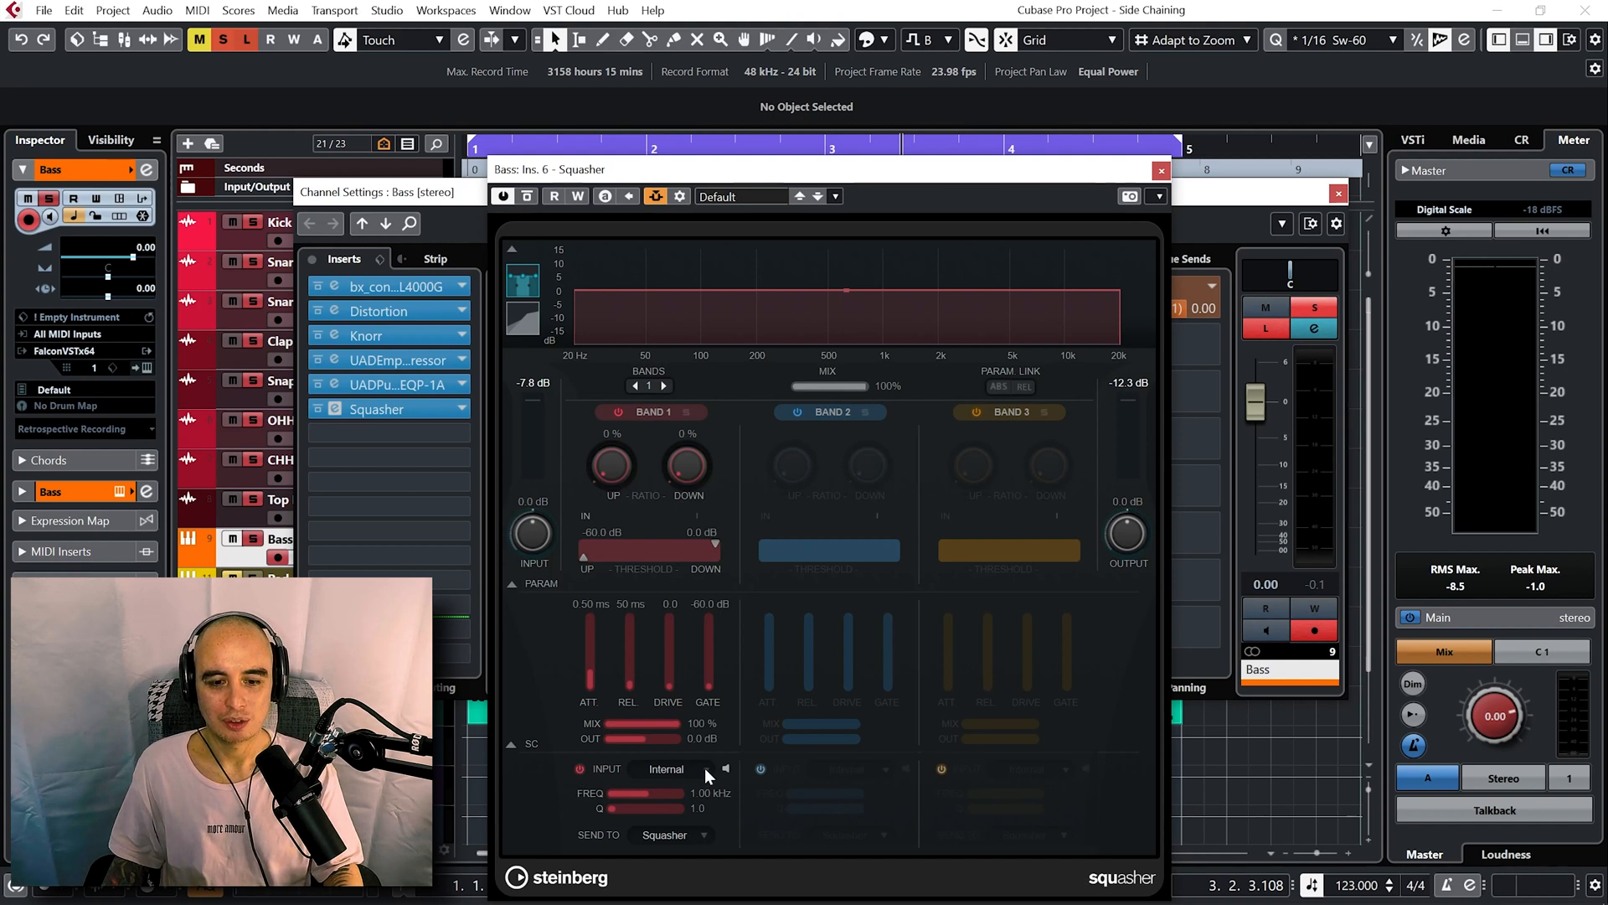
pyautogui.click(667, 769)
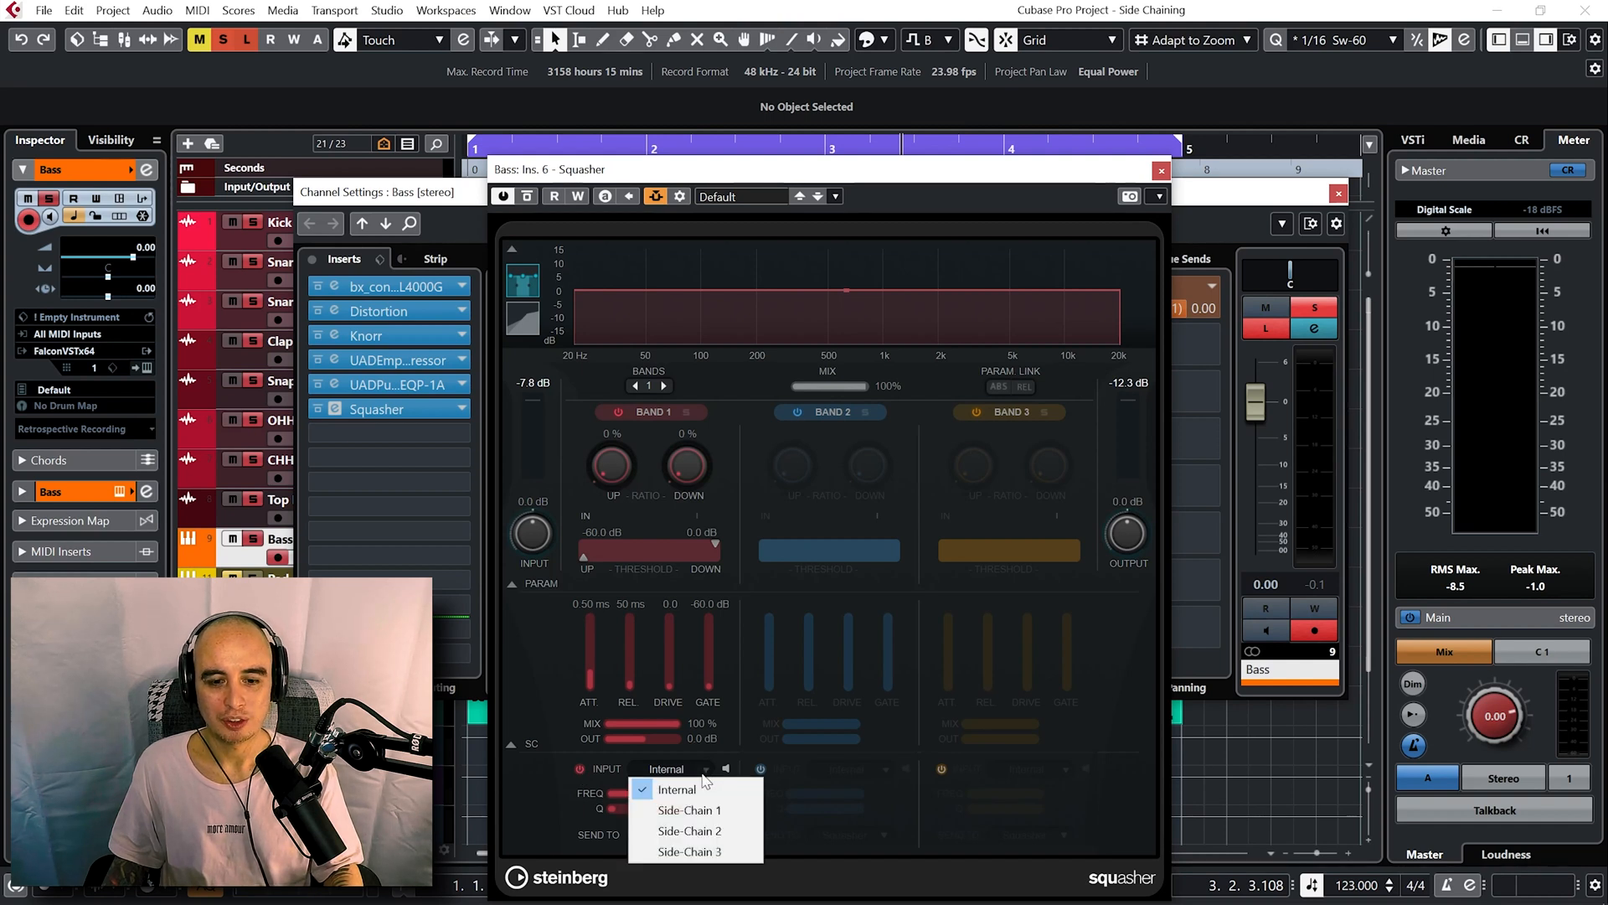
pyautogui.click(687, 811)
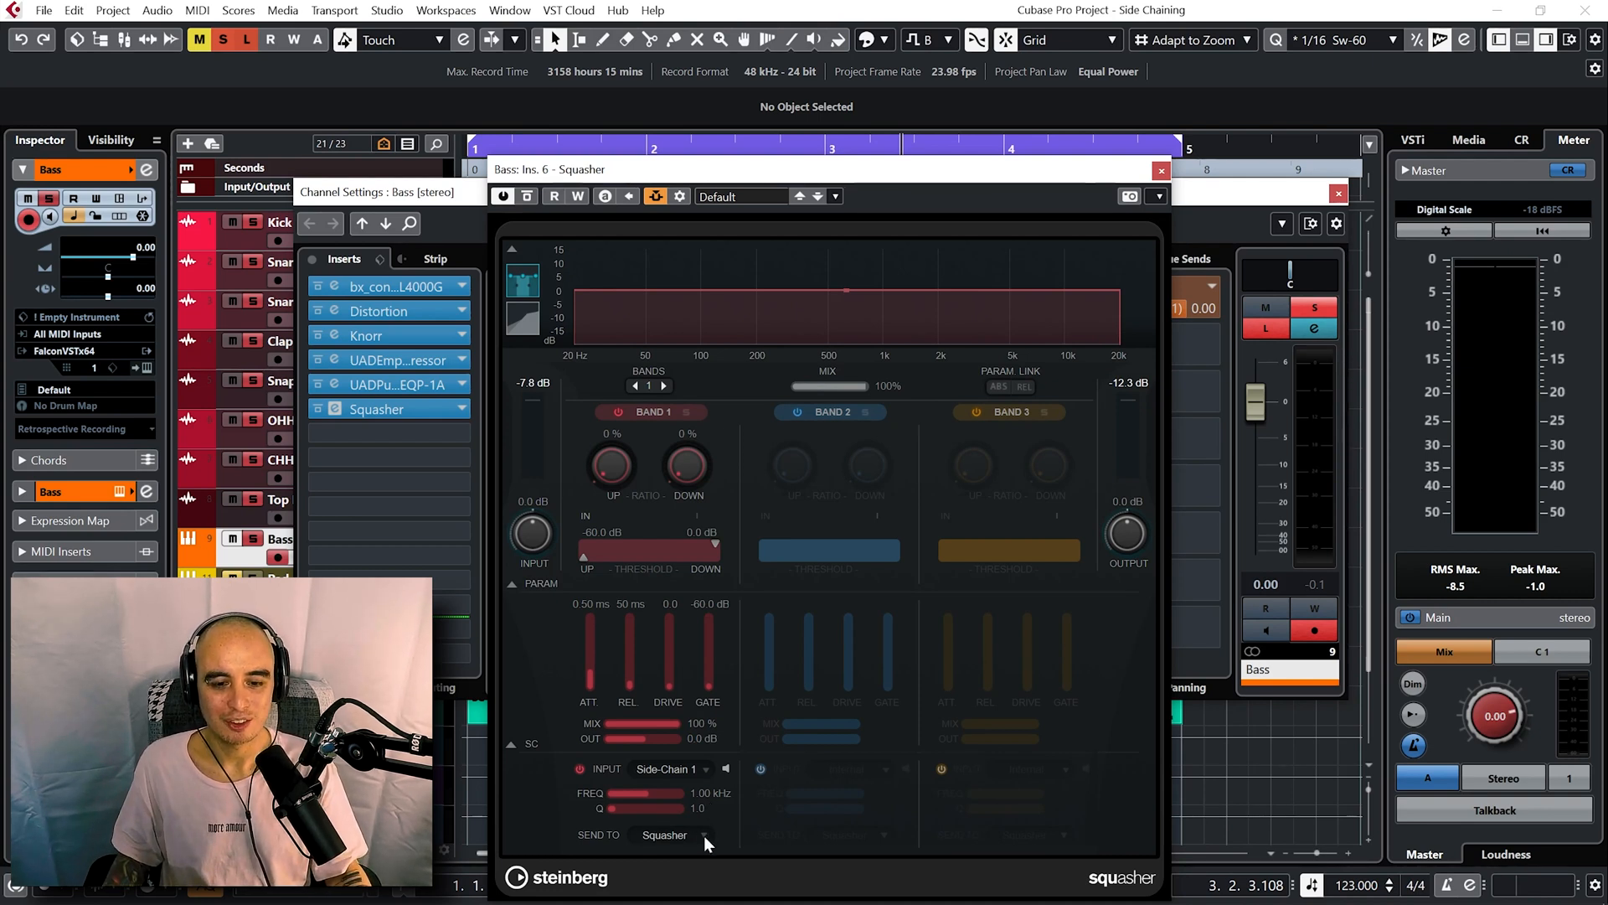
pyautogui.click(672, 834)
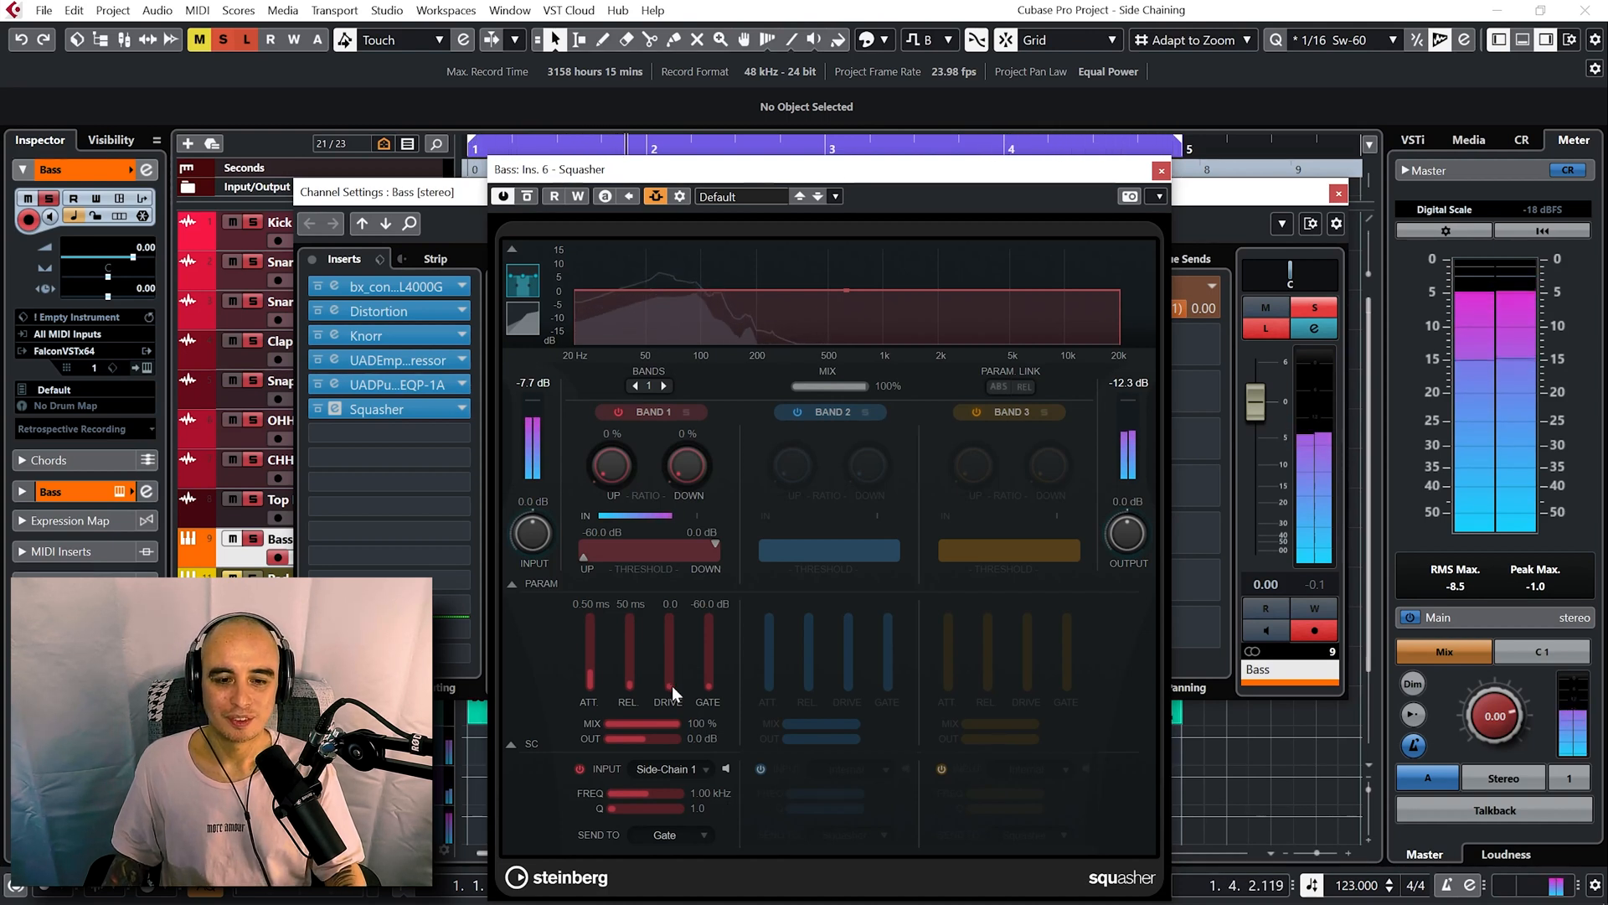
# Set band 1 to 100% upward ratio at -13.7 dB with added drive and gate, then enable a second band.
pyautogui.moveTo(669, 666); pyautogui.dragTo(668, 637)
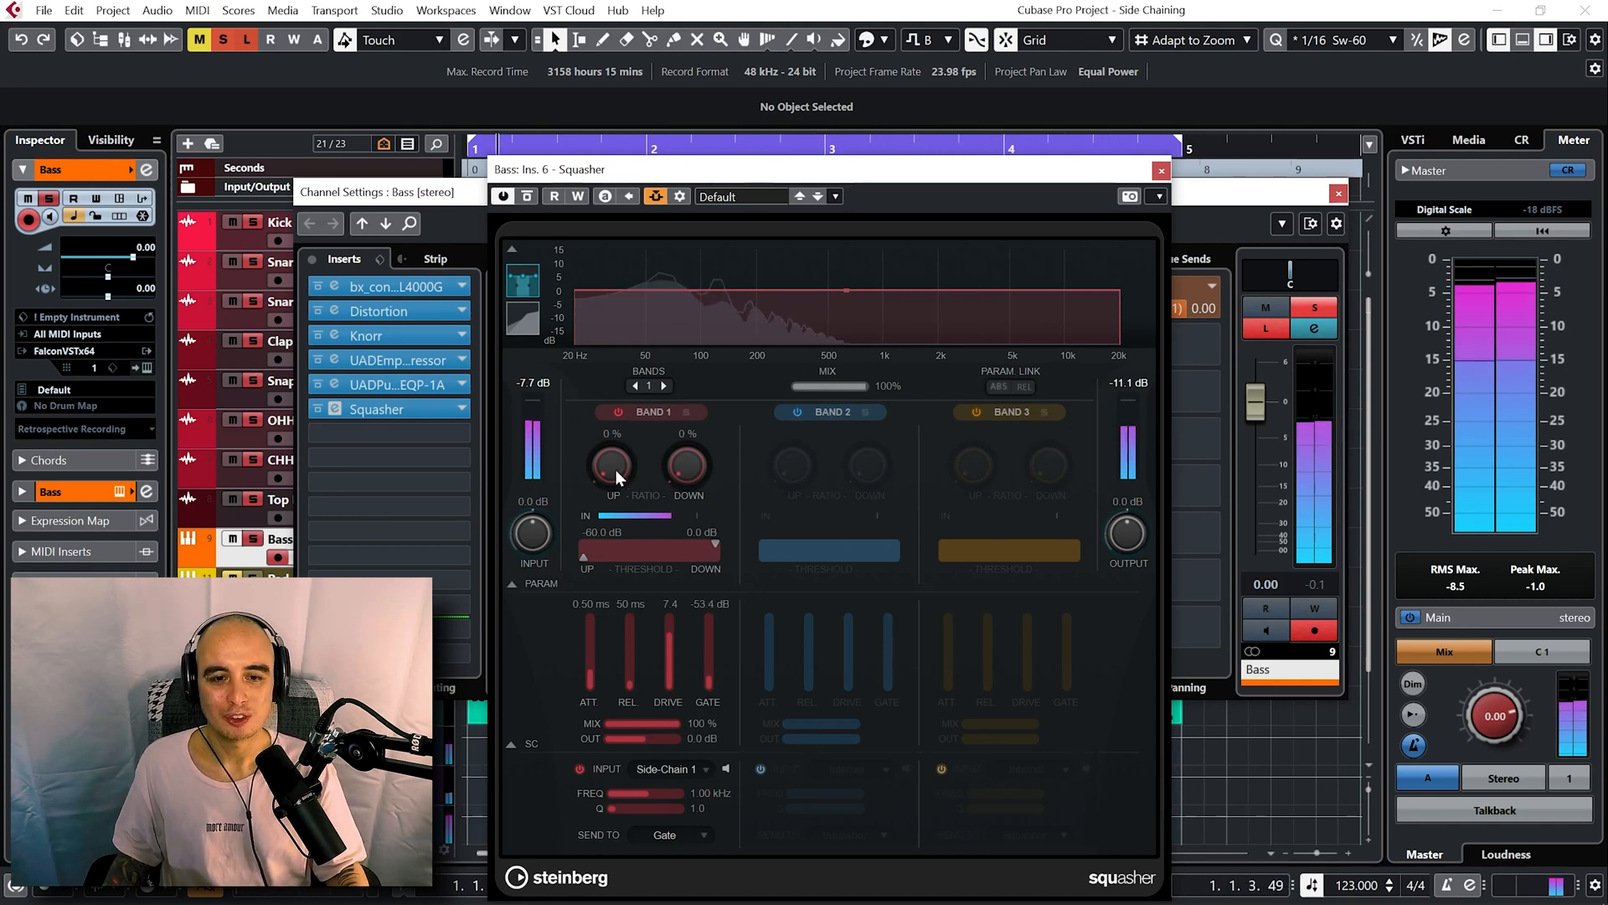
pyautogui.moveTo(613, 462); pyautogui.dragTo(614, 430)
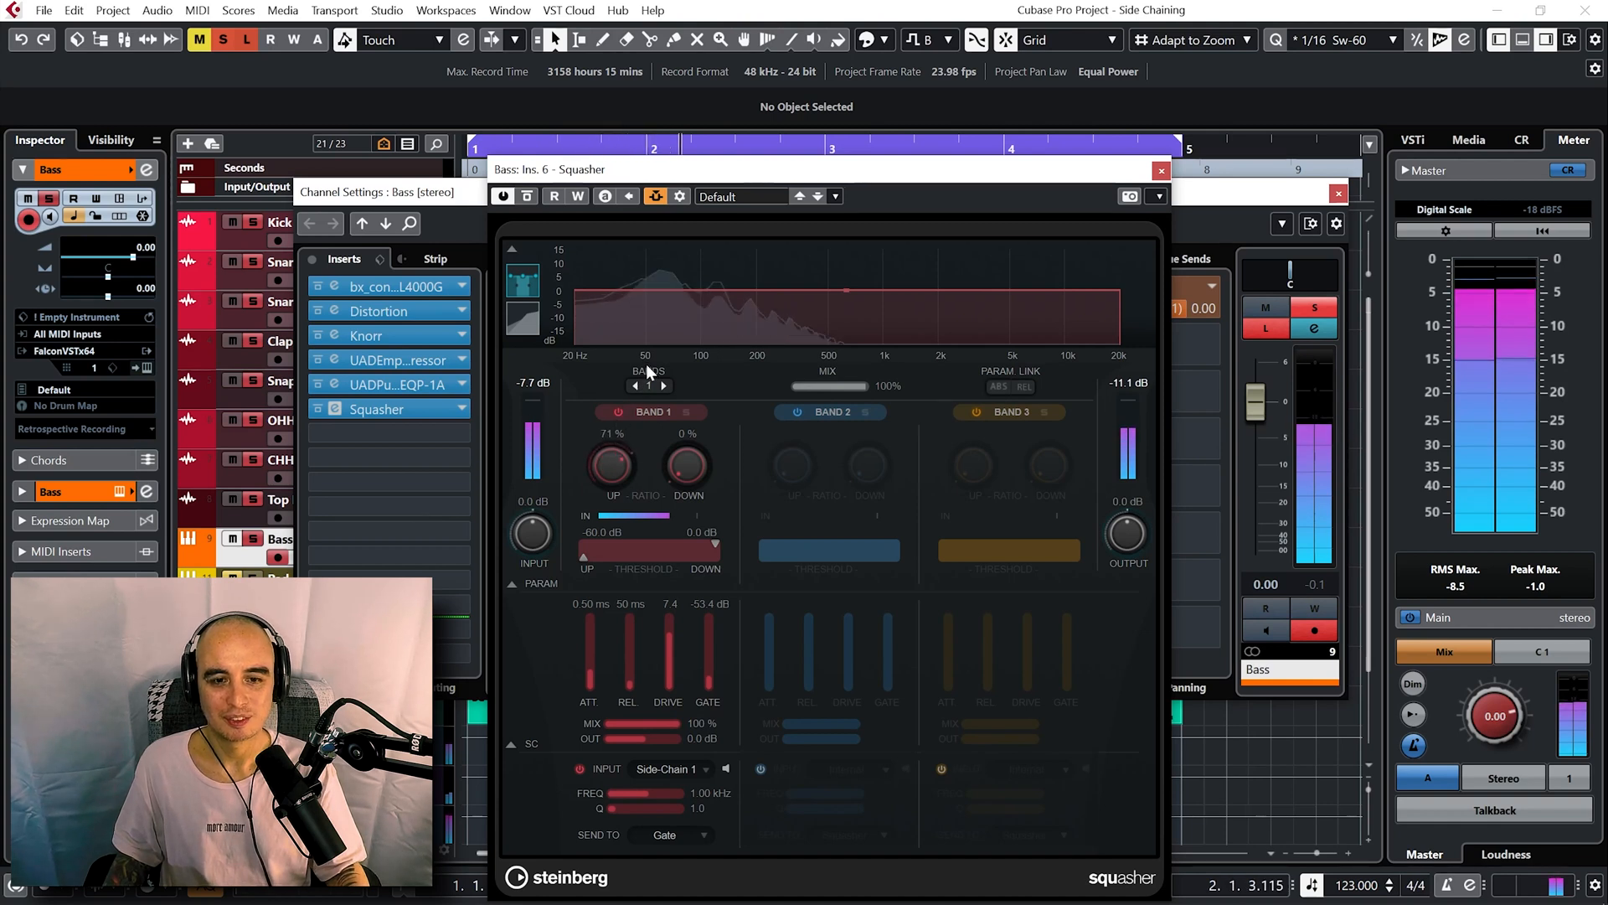
pyautogui.moveTo(613, 462); pyautogui.dragTo(613, 431)
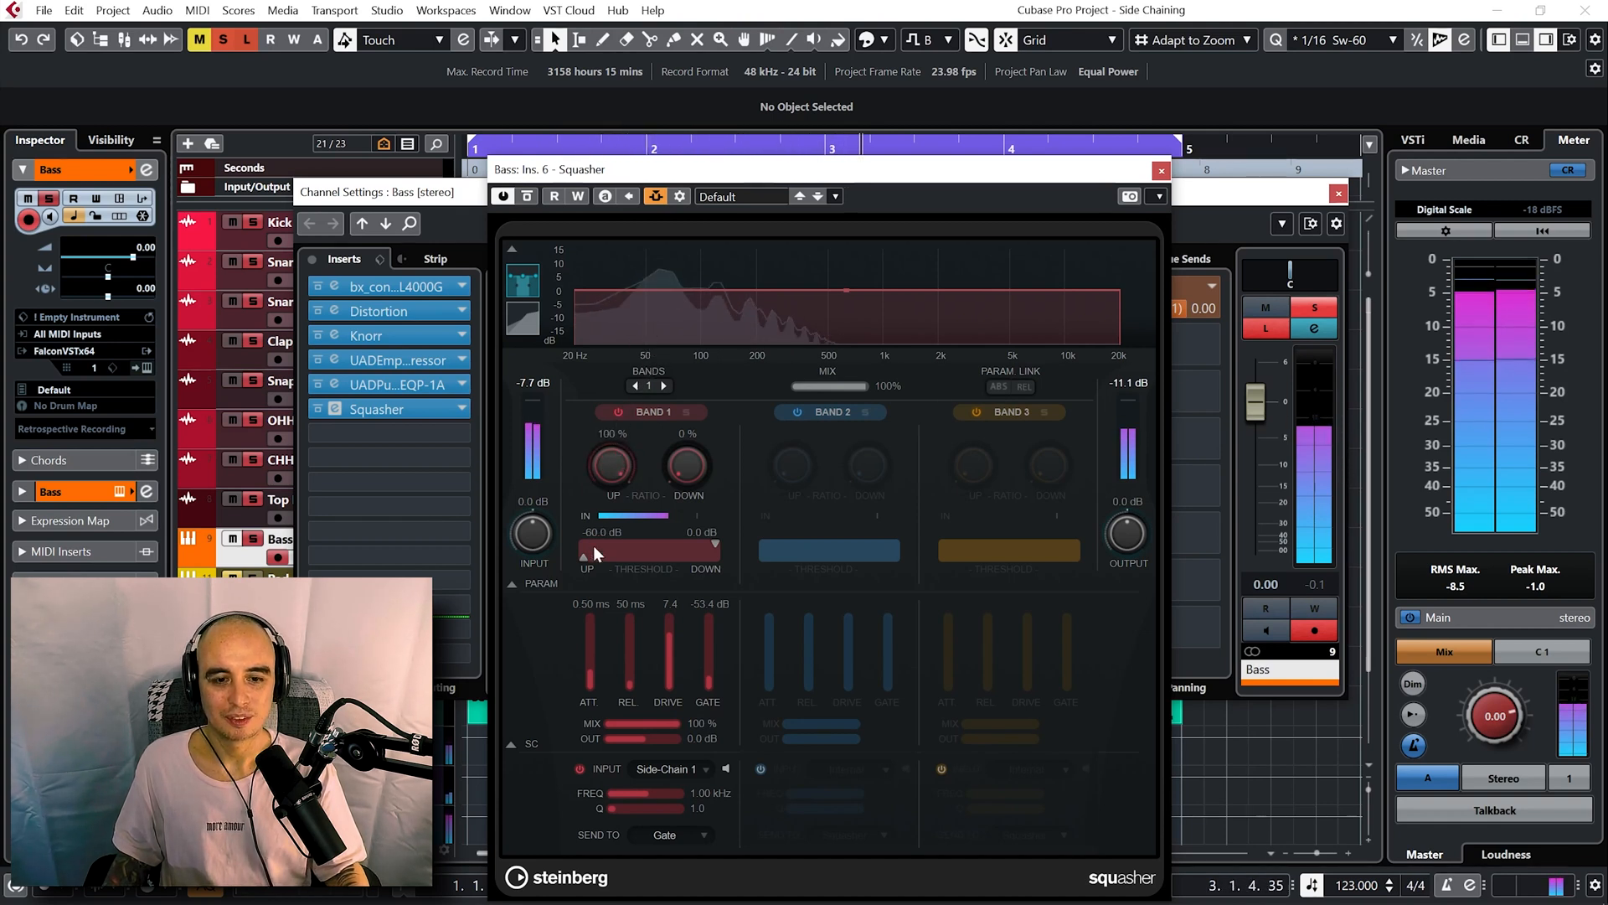
pyautogui.moveTo(590, 544); pyautogui.dragTo(644, 544)
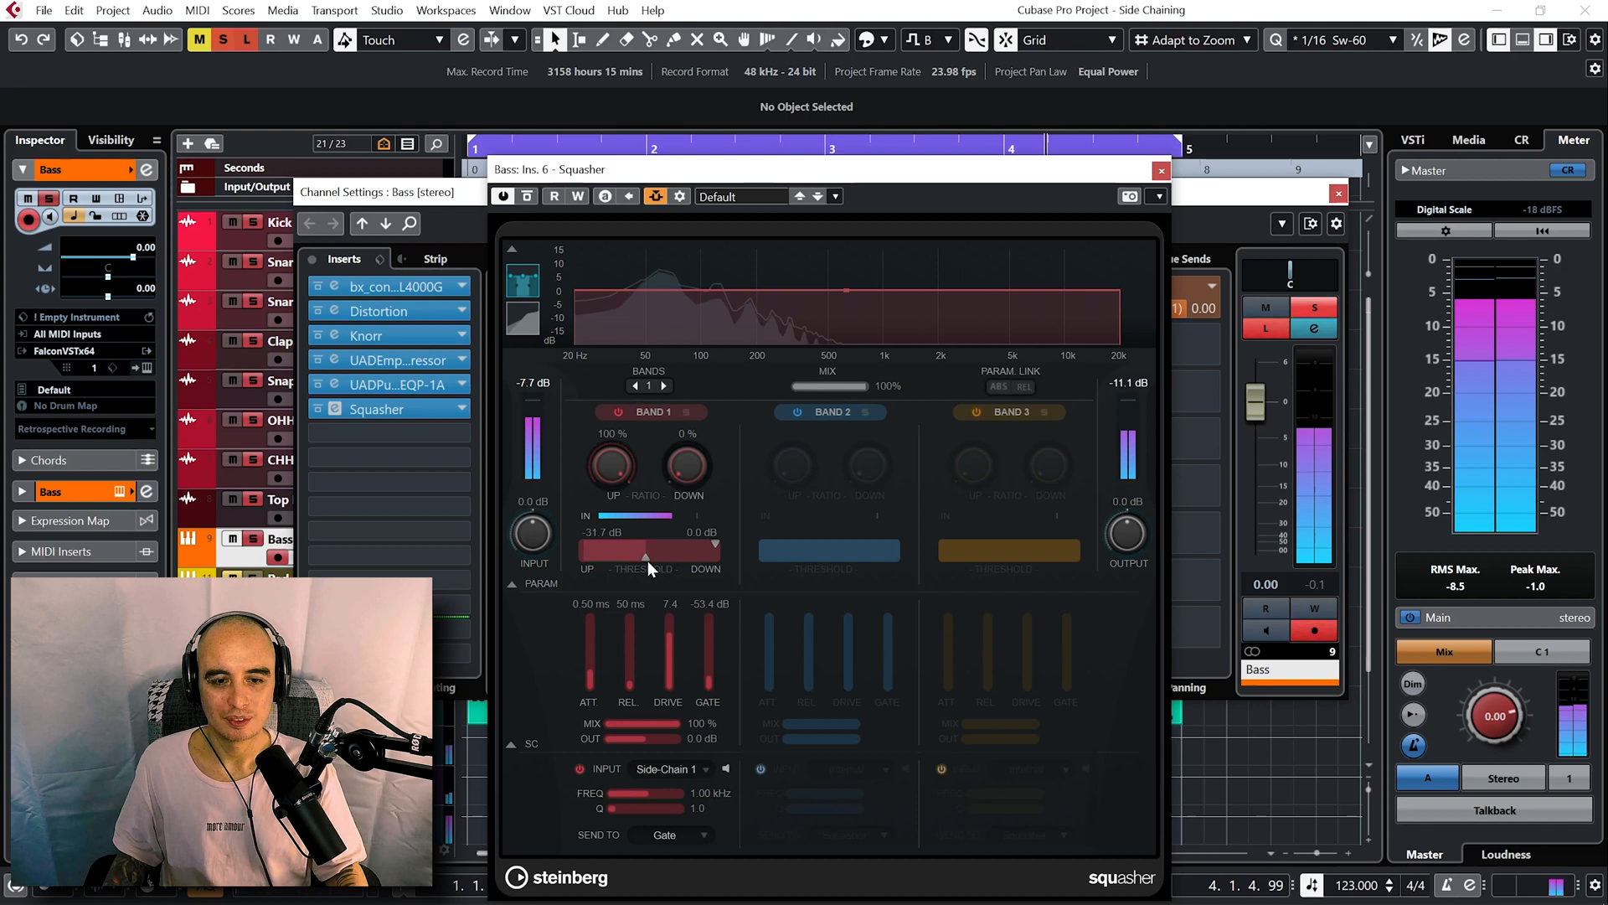
pyautogui.moveTo(604, 543); pyautogui.dragTo(686, 543)
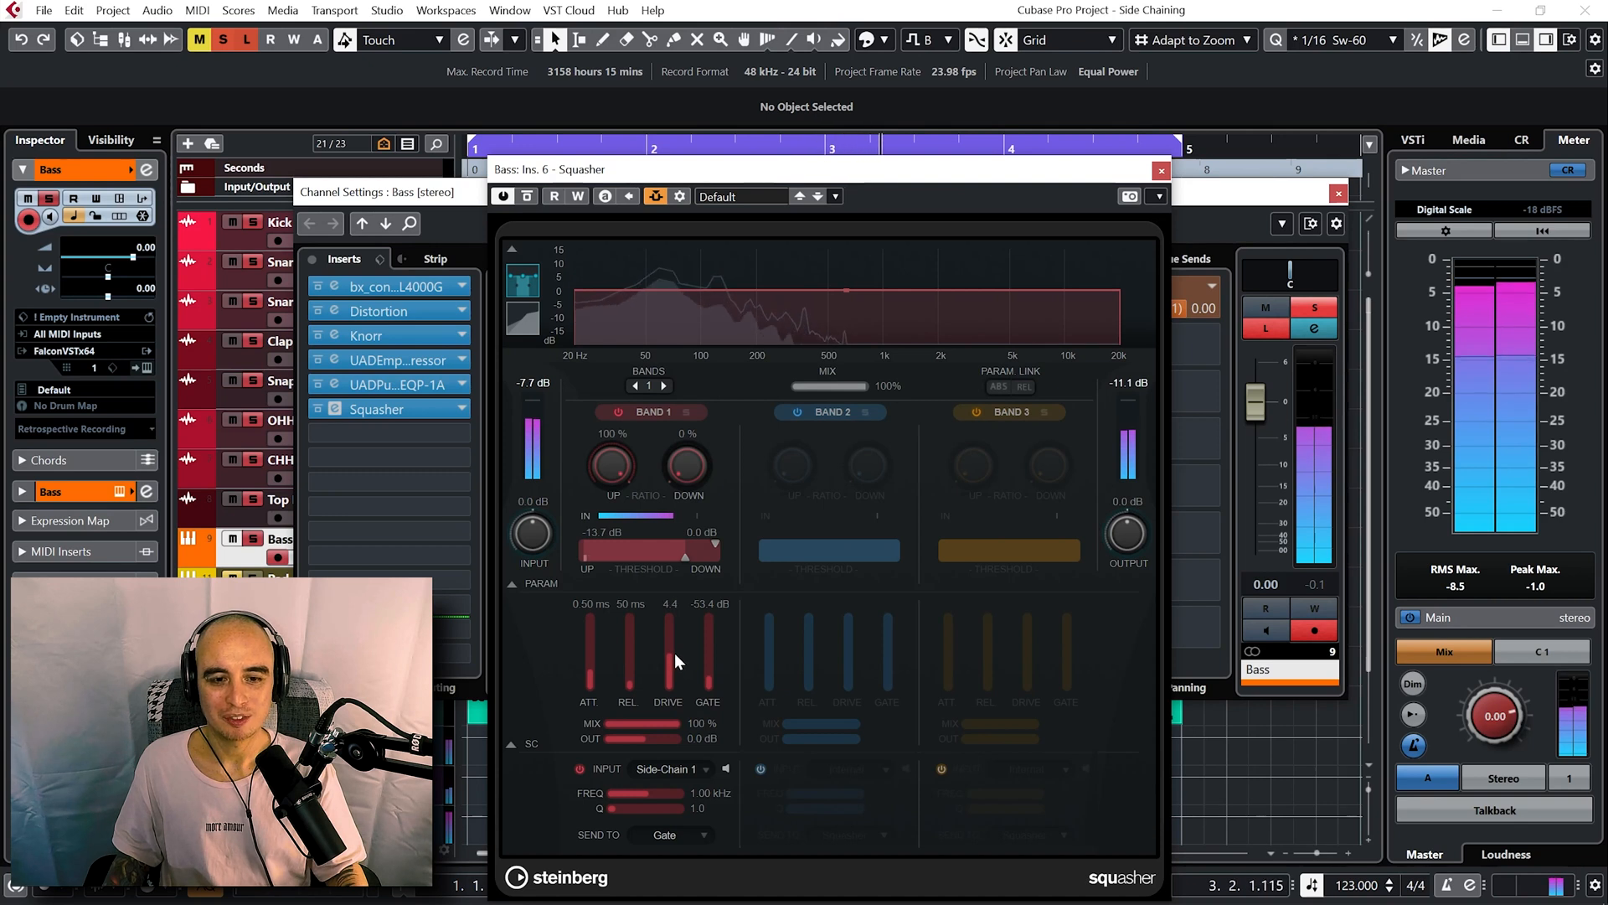
pyautogui.moveTo(668, 656); pyautogui.dragTo(669, 636)
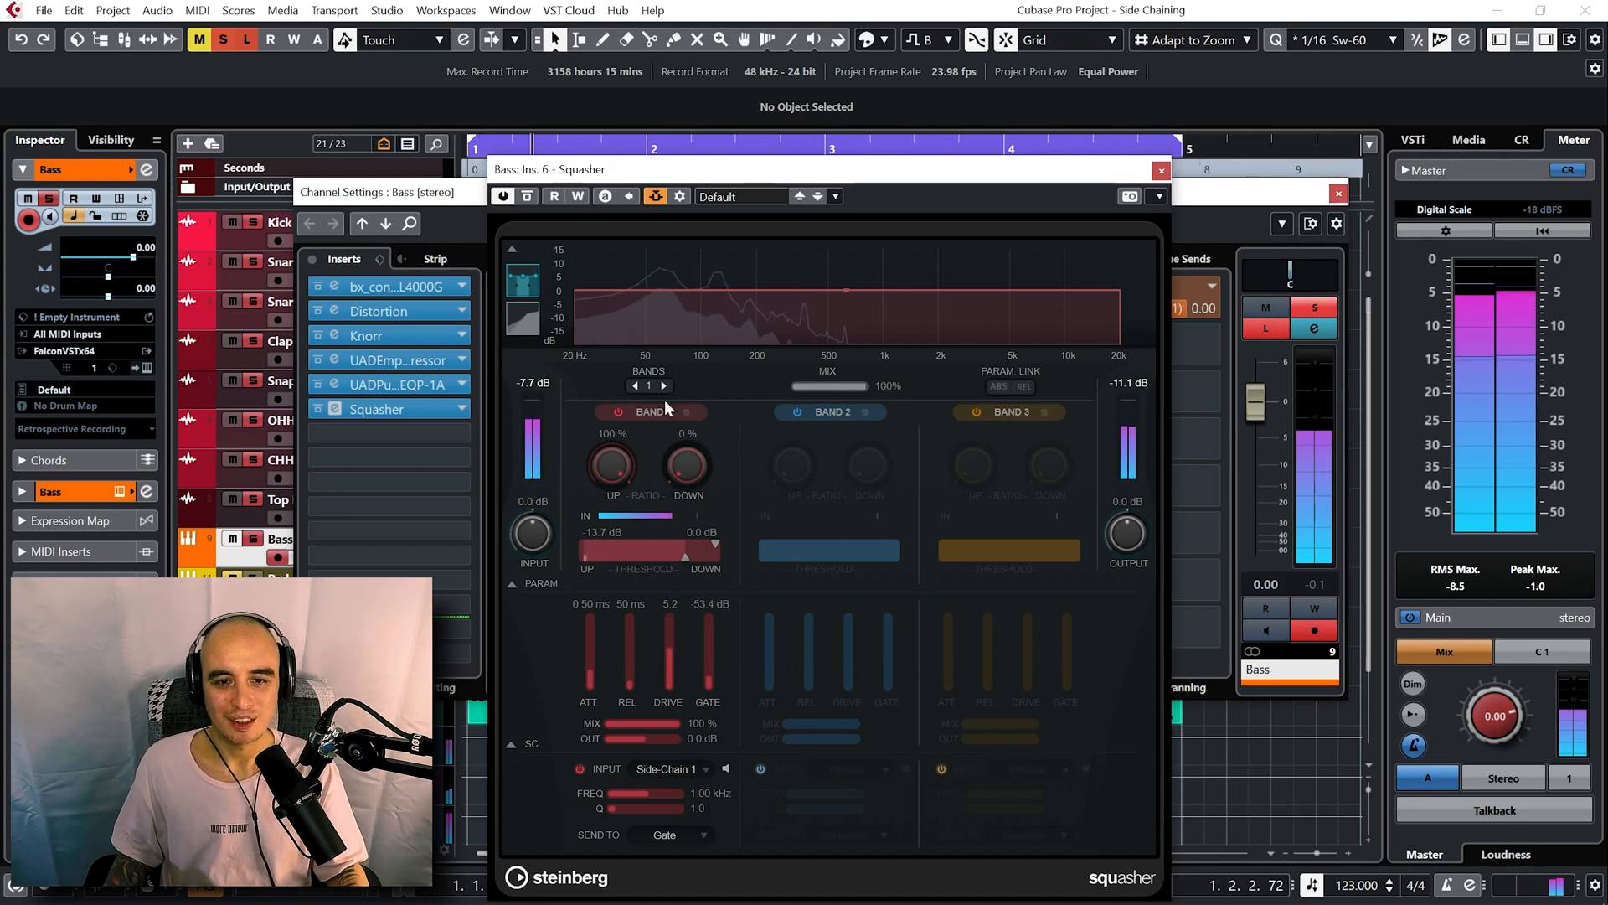
pyautogui.click(664, 386)
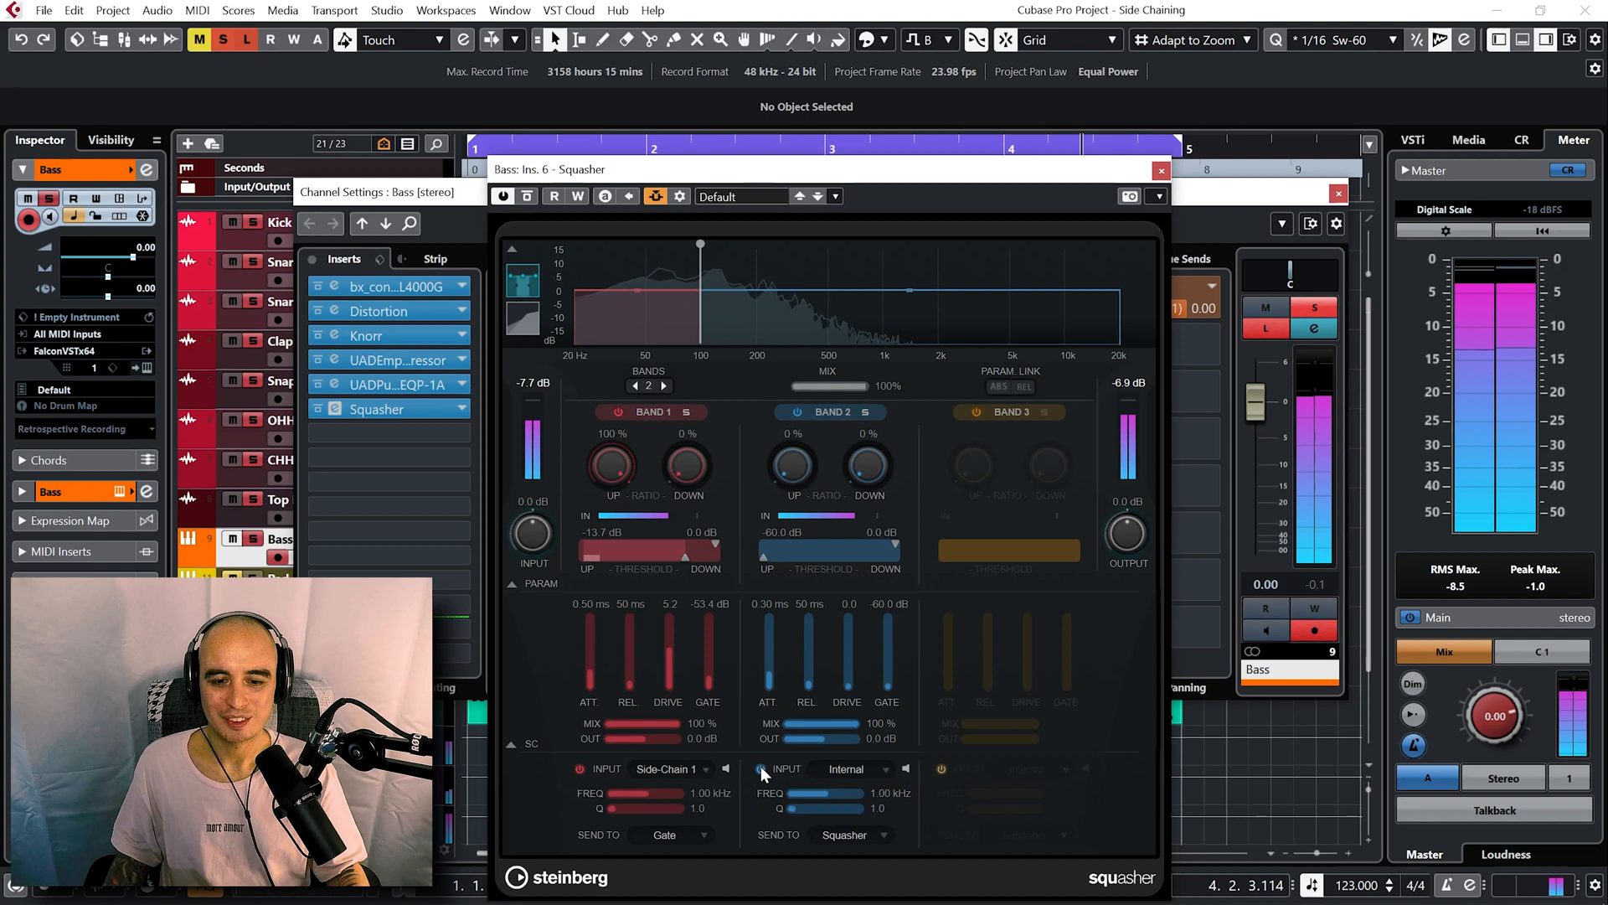
# Key band 2 from Side-Chain 1 into its gate and raise its drive and gate levels.
pyautogui.click(854, 769)
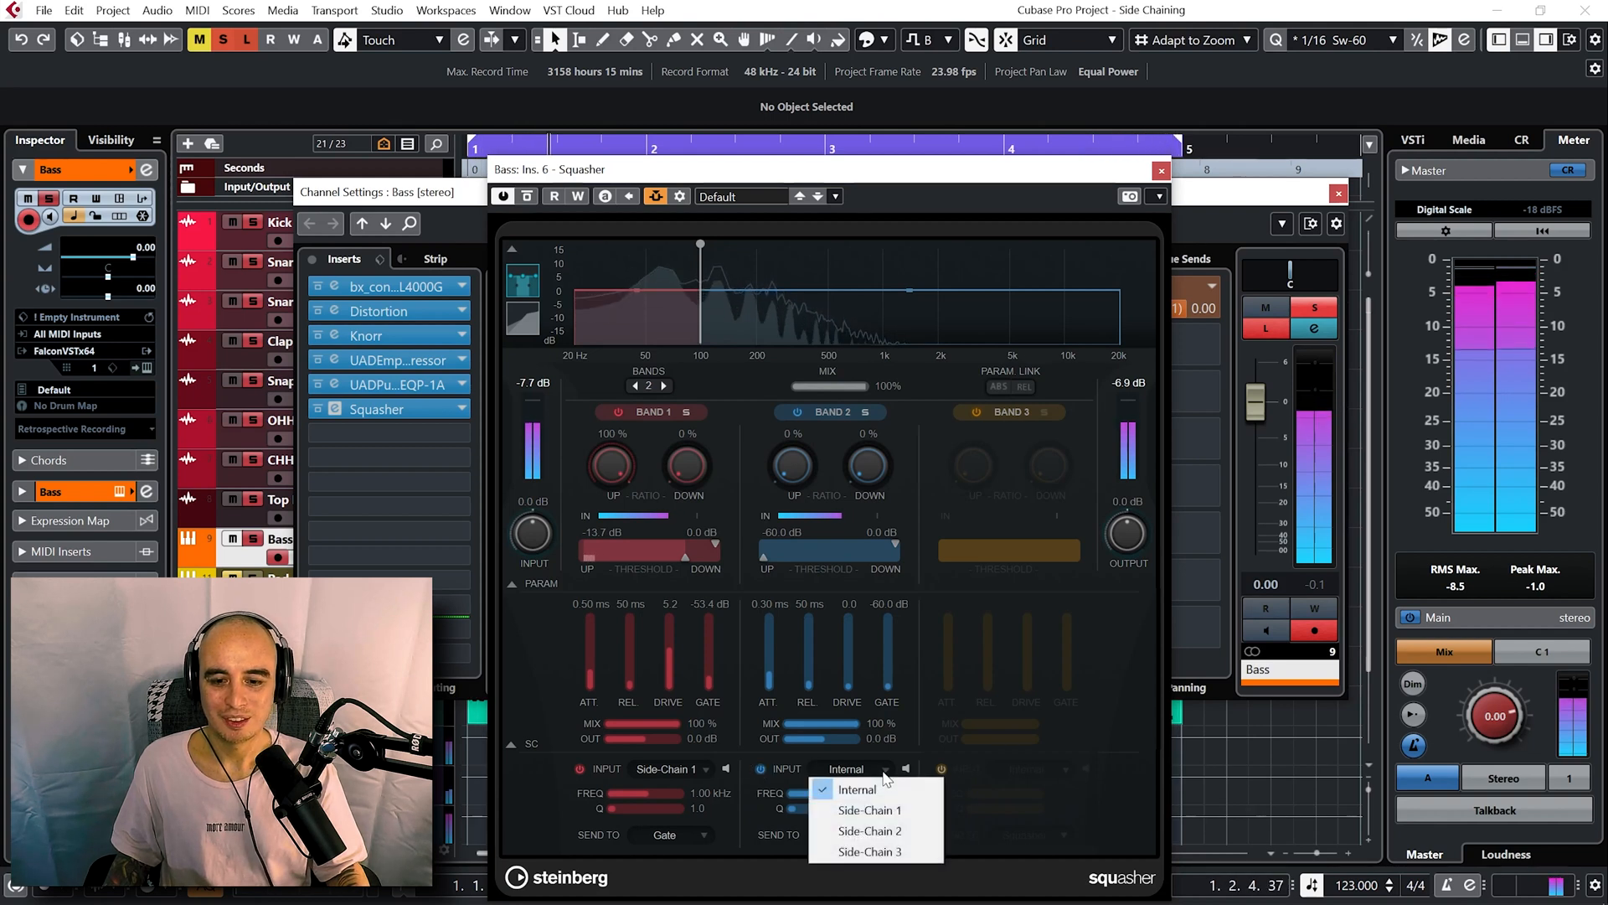
pyautogui.click(868, 809)
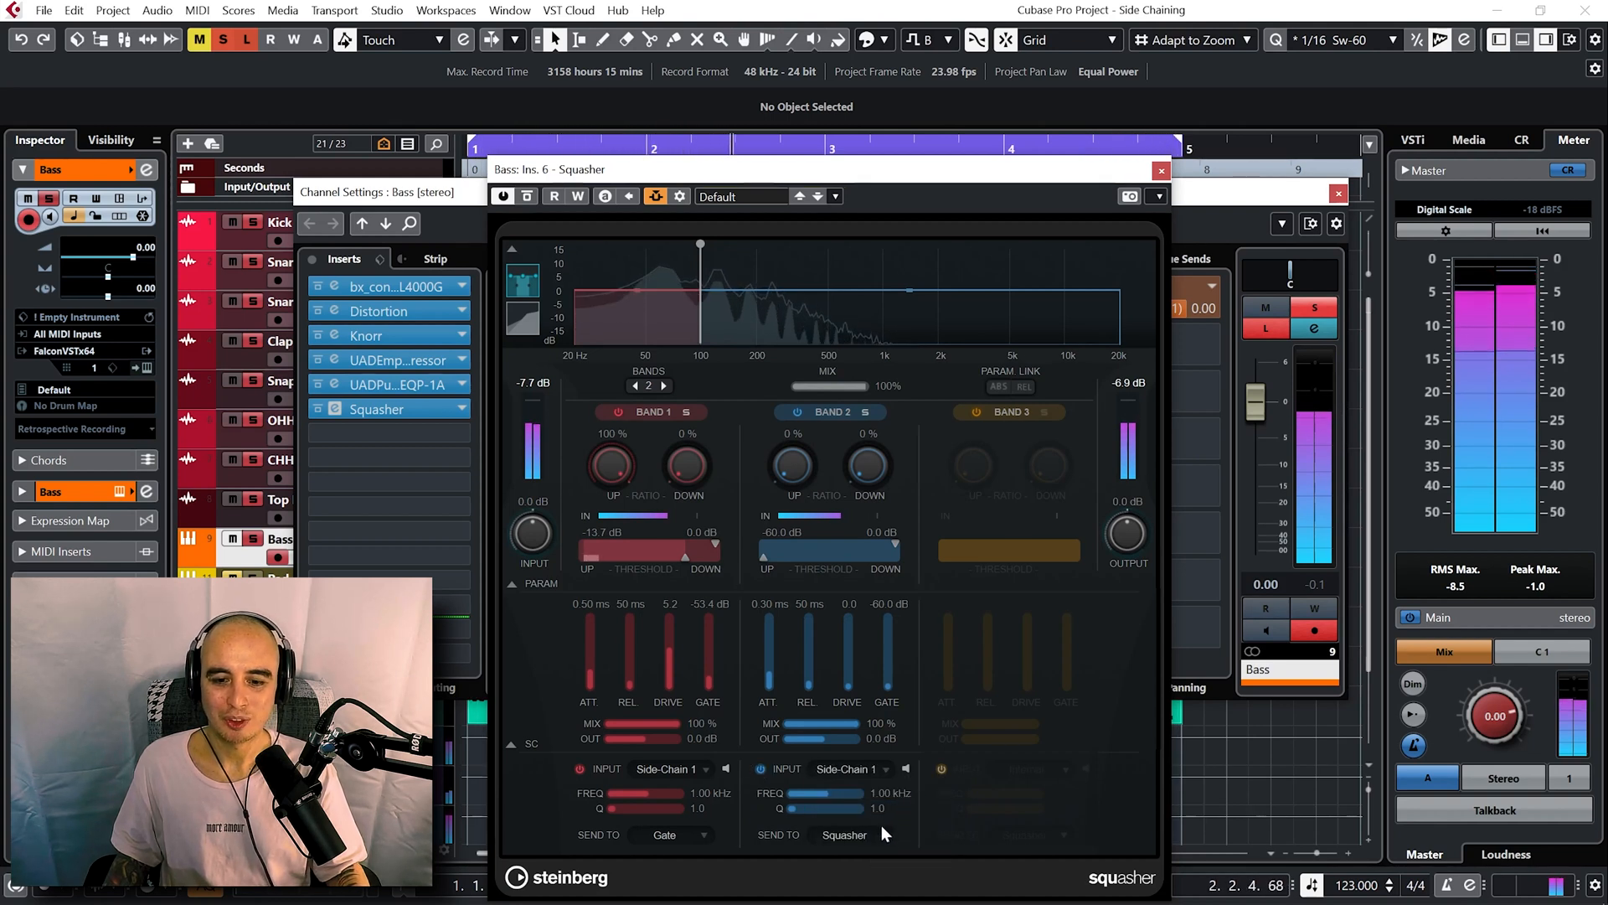
pyautogui.click(848, 835)
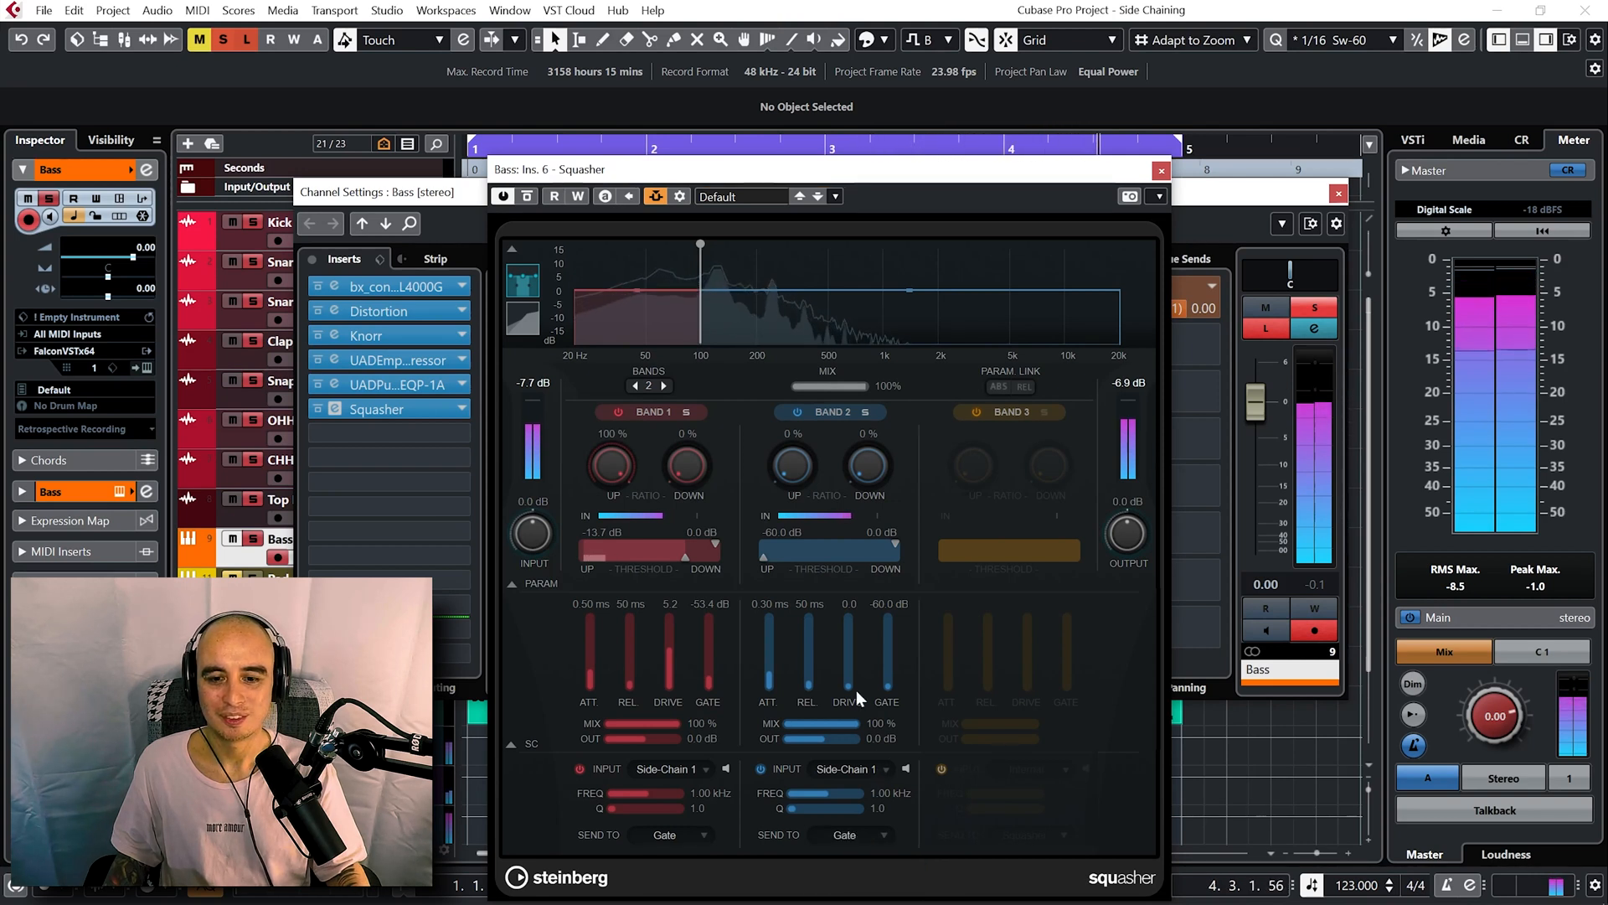
pyautogui.moveTo(846, 657); pyautogui.dragTo(850, 637)
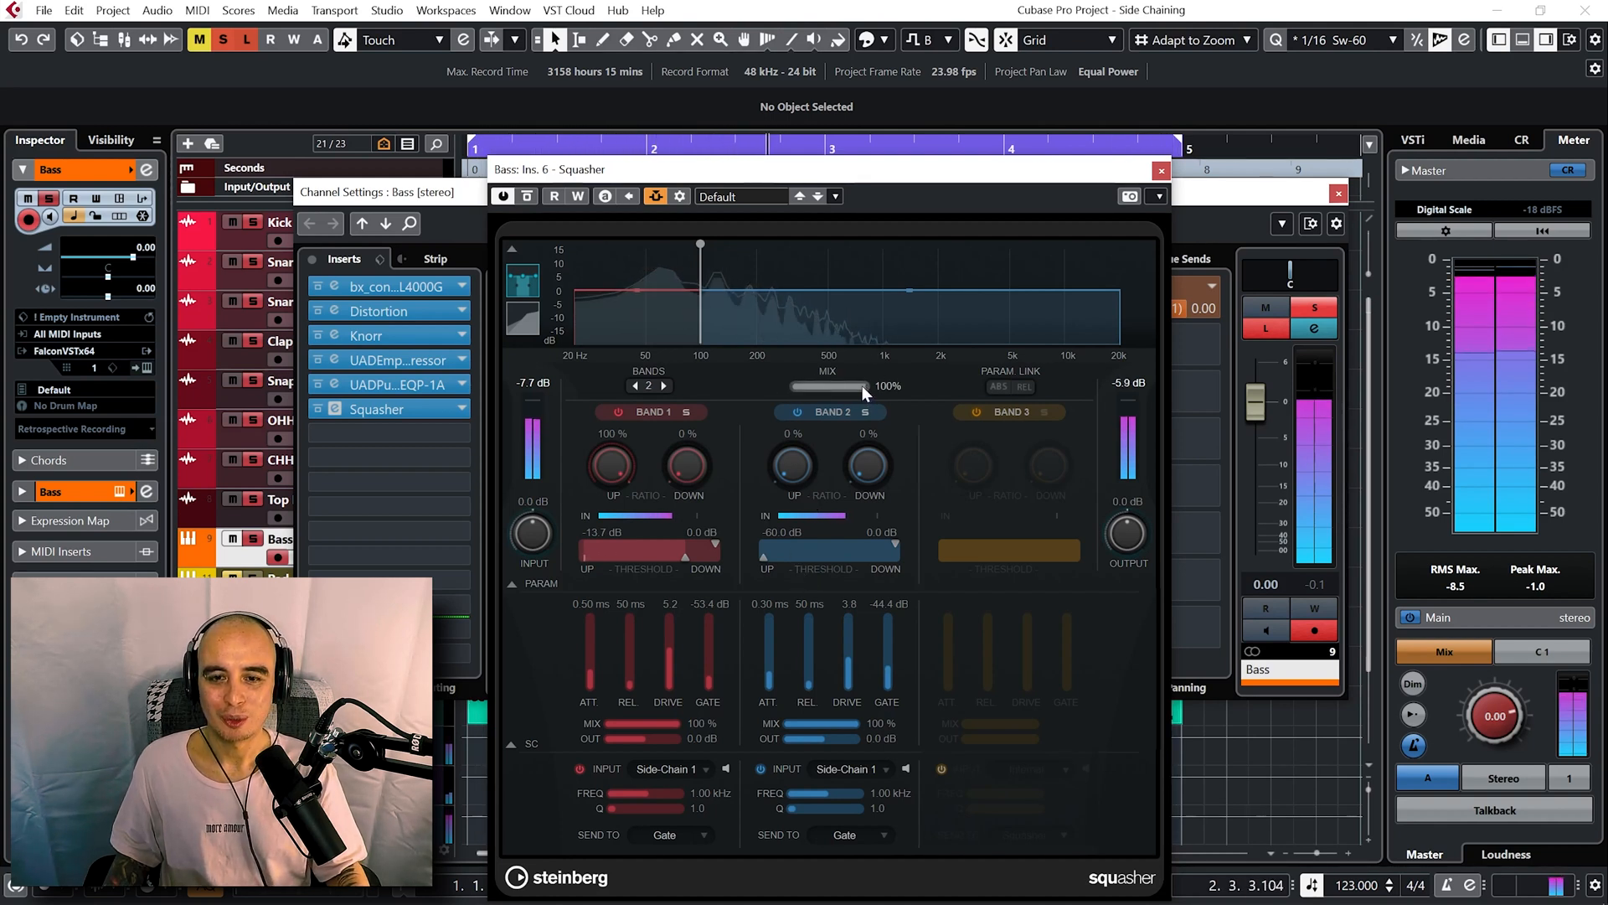
pyautogui.moveTo(861, 385); pyautogui.dragTo(831, 386)
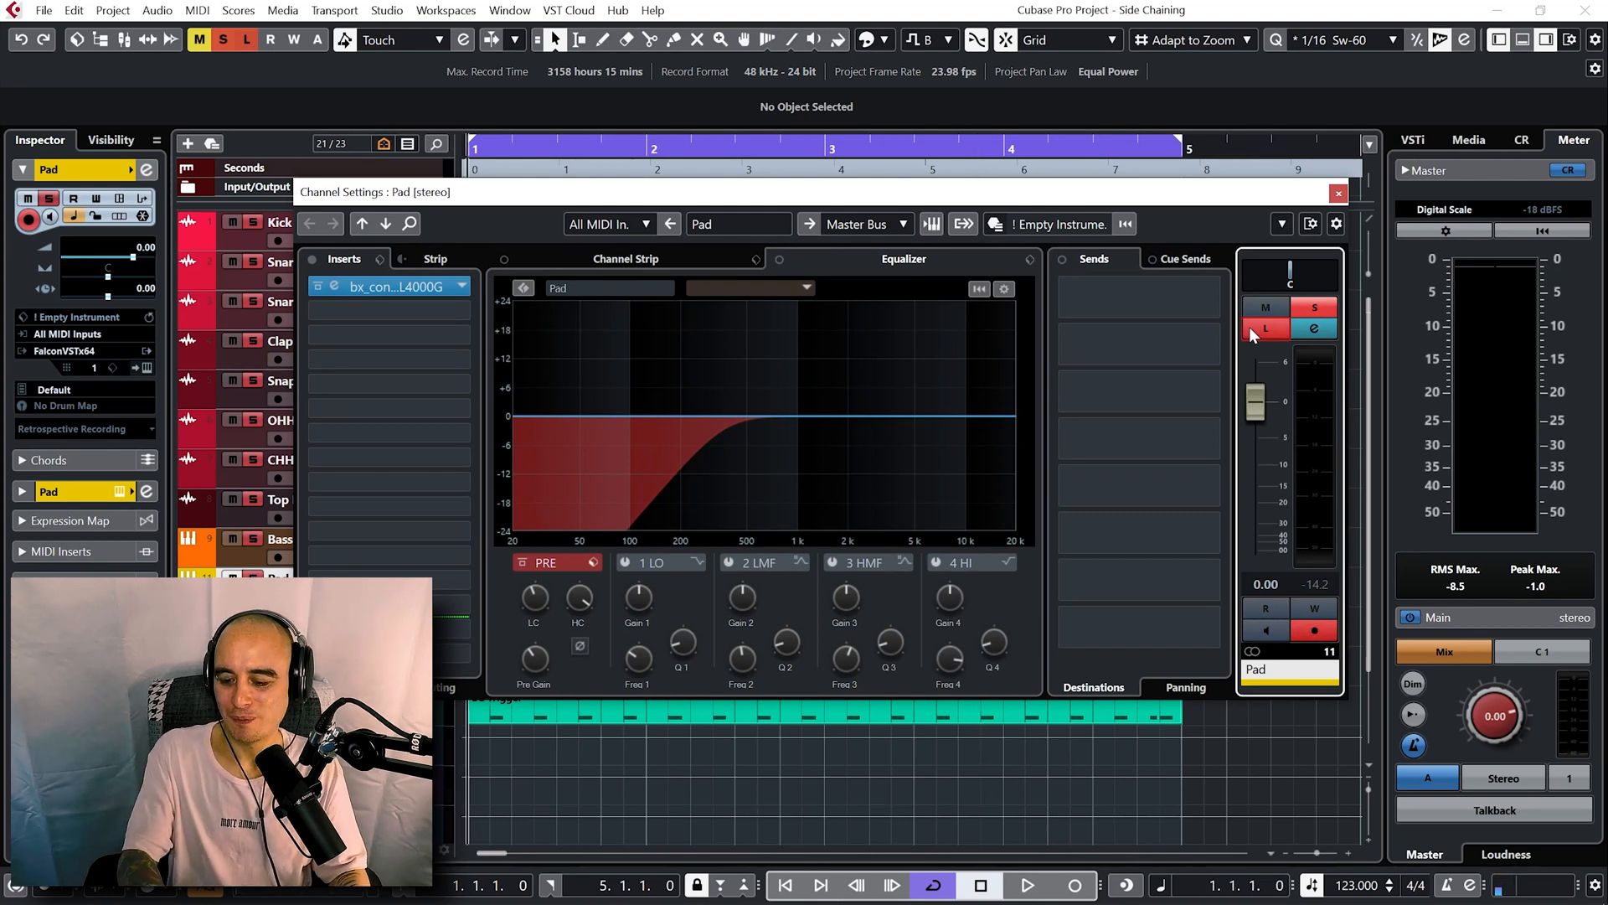
# Insert a Compressor as the Pad track's second effect, open at default 2:1 ratio.
pyautogui.click(1032, 885)
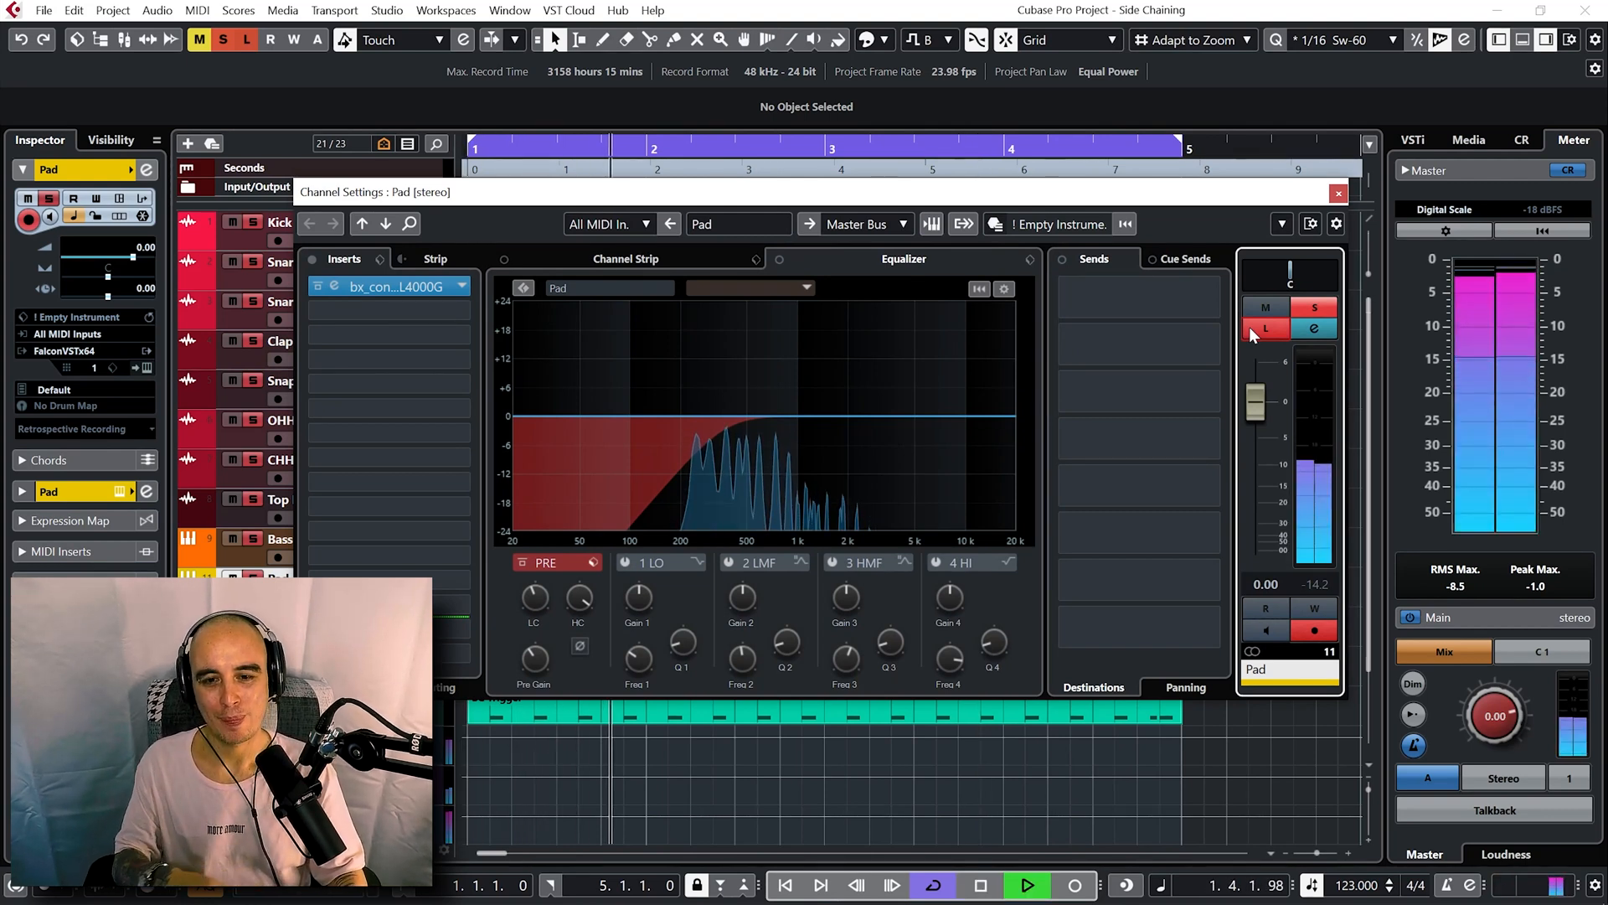
pyautogui.click(982, 884)
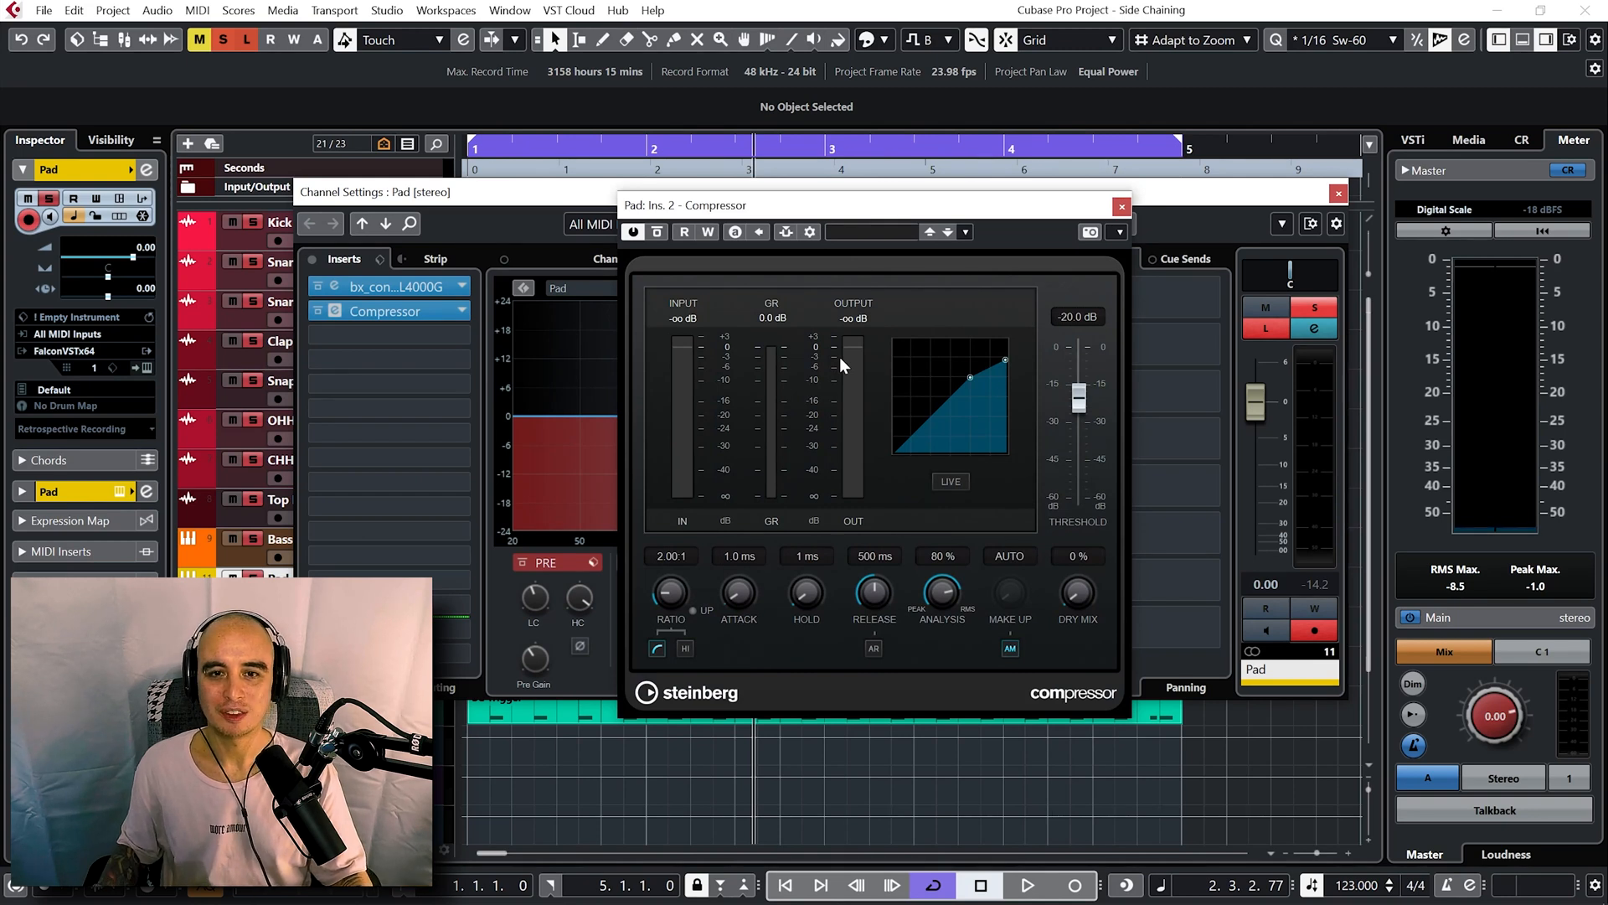
pyautogui.moveTo(798, 242)
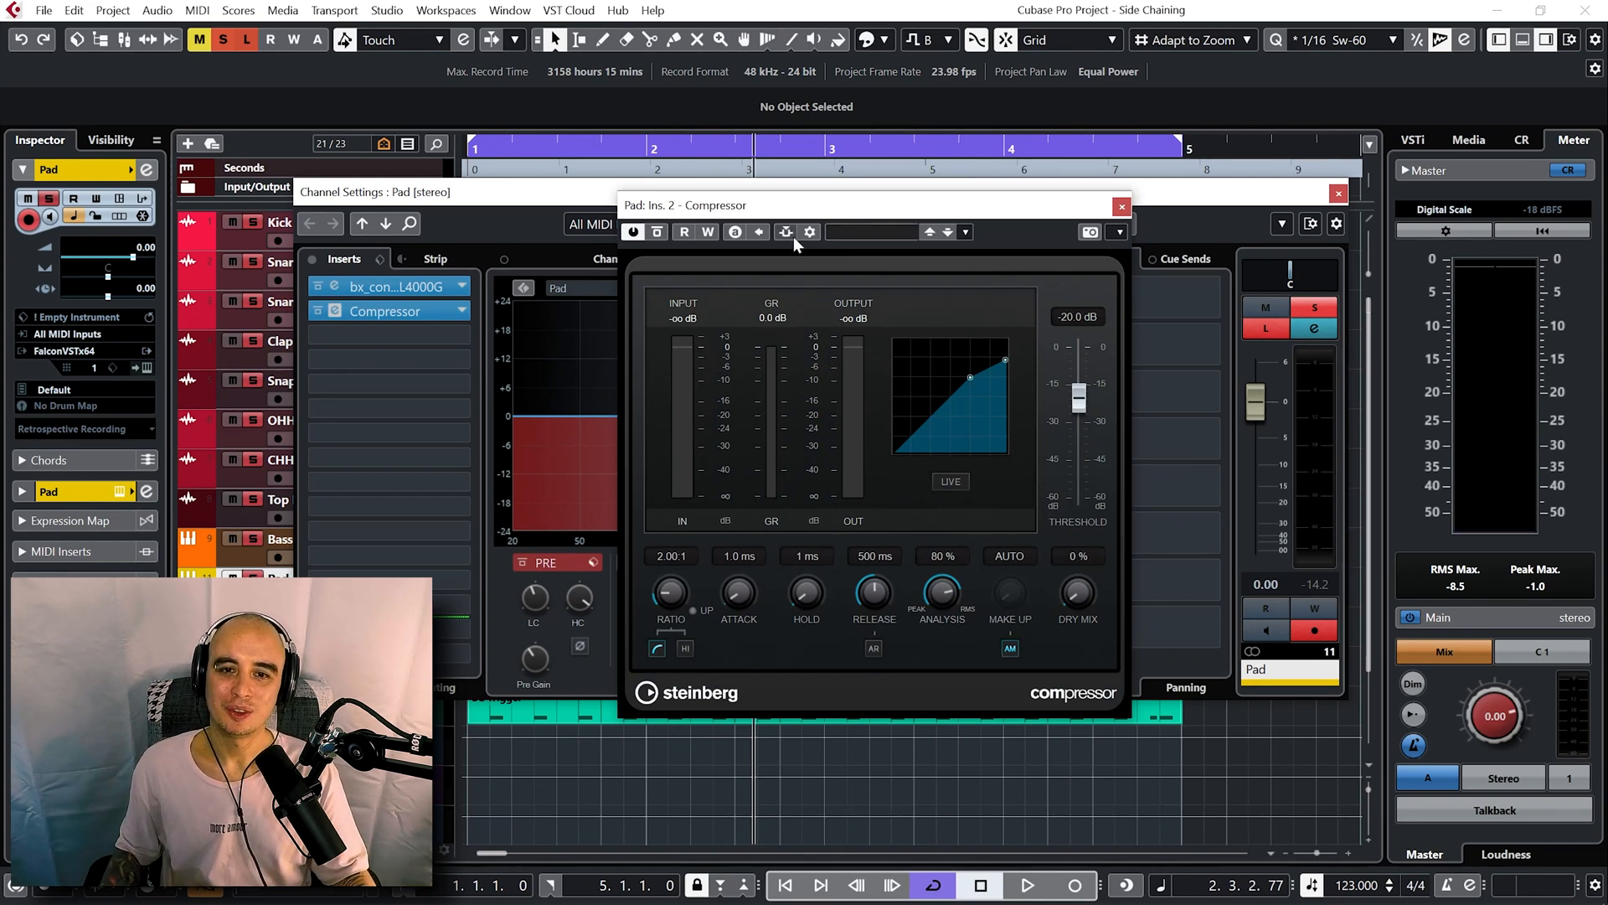
# Route the Kick as the Pad Compressor's side-chain source and start playback to hear the ducking.
pyautogui.click(786, 231)
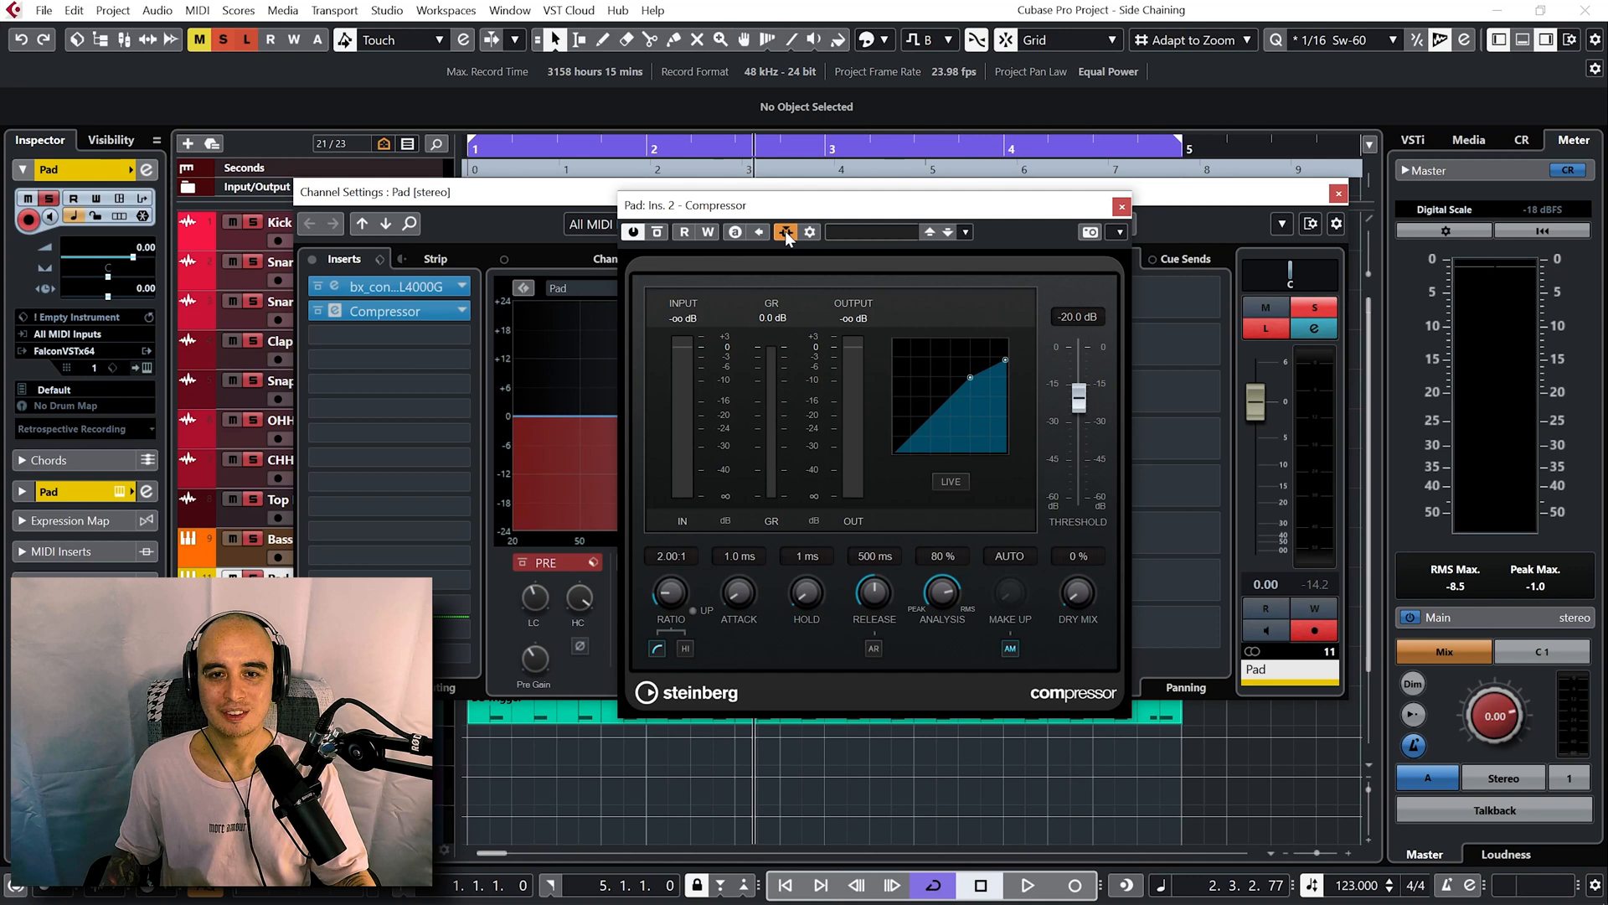
pyautogui.click(785, 231)
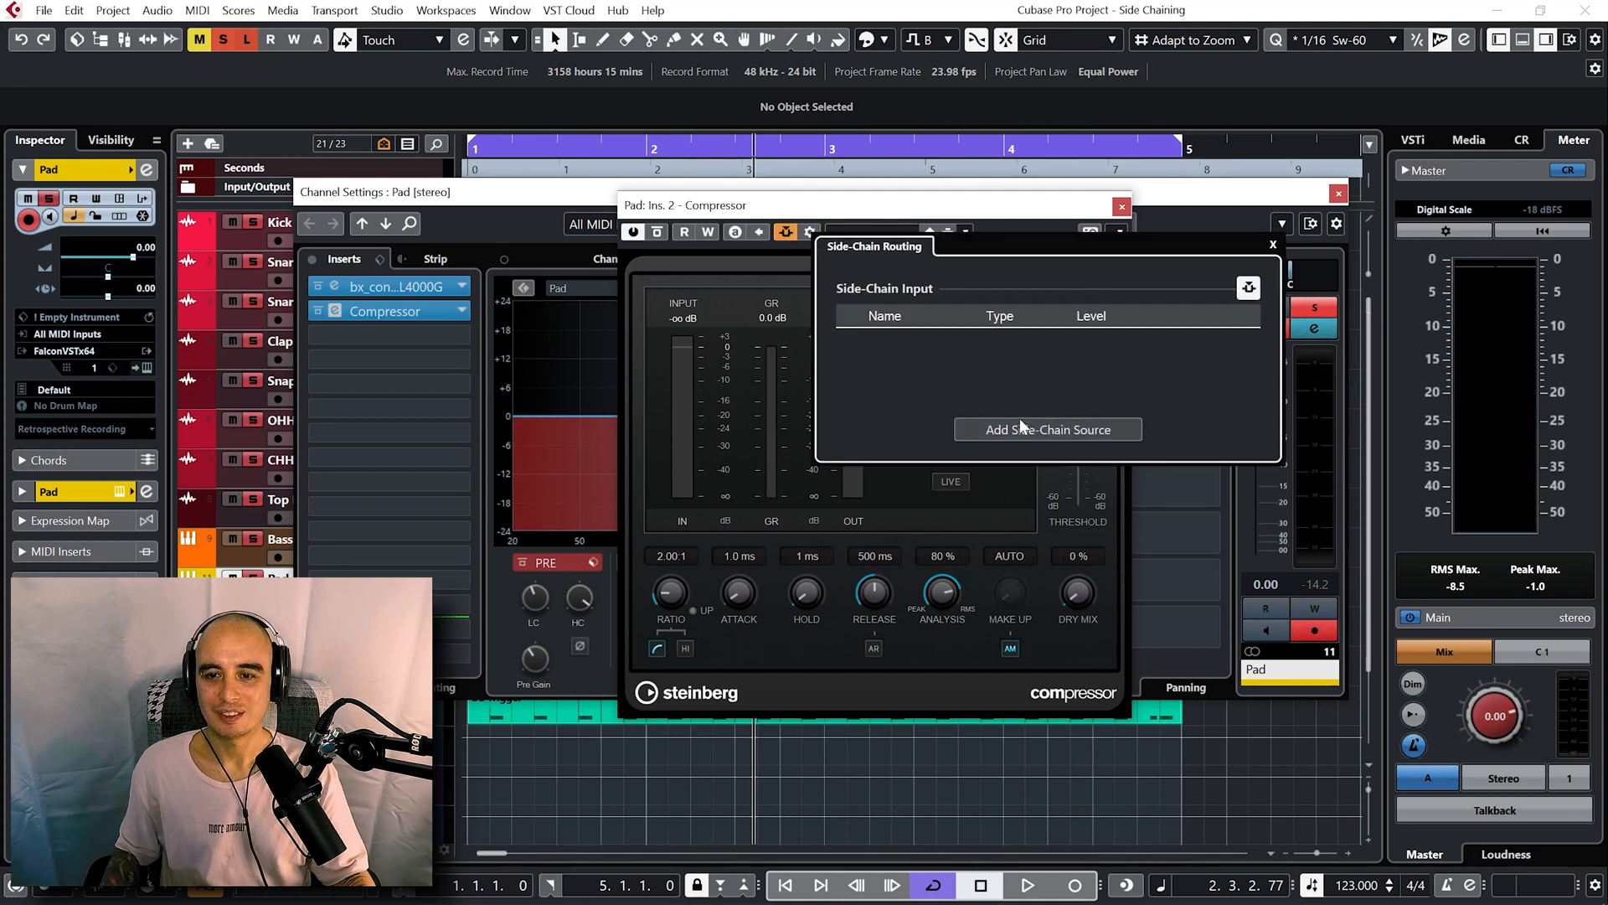
pyautogui.click(1047, 429)
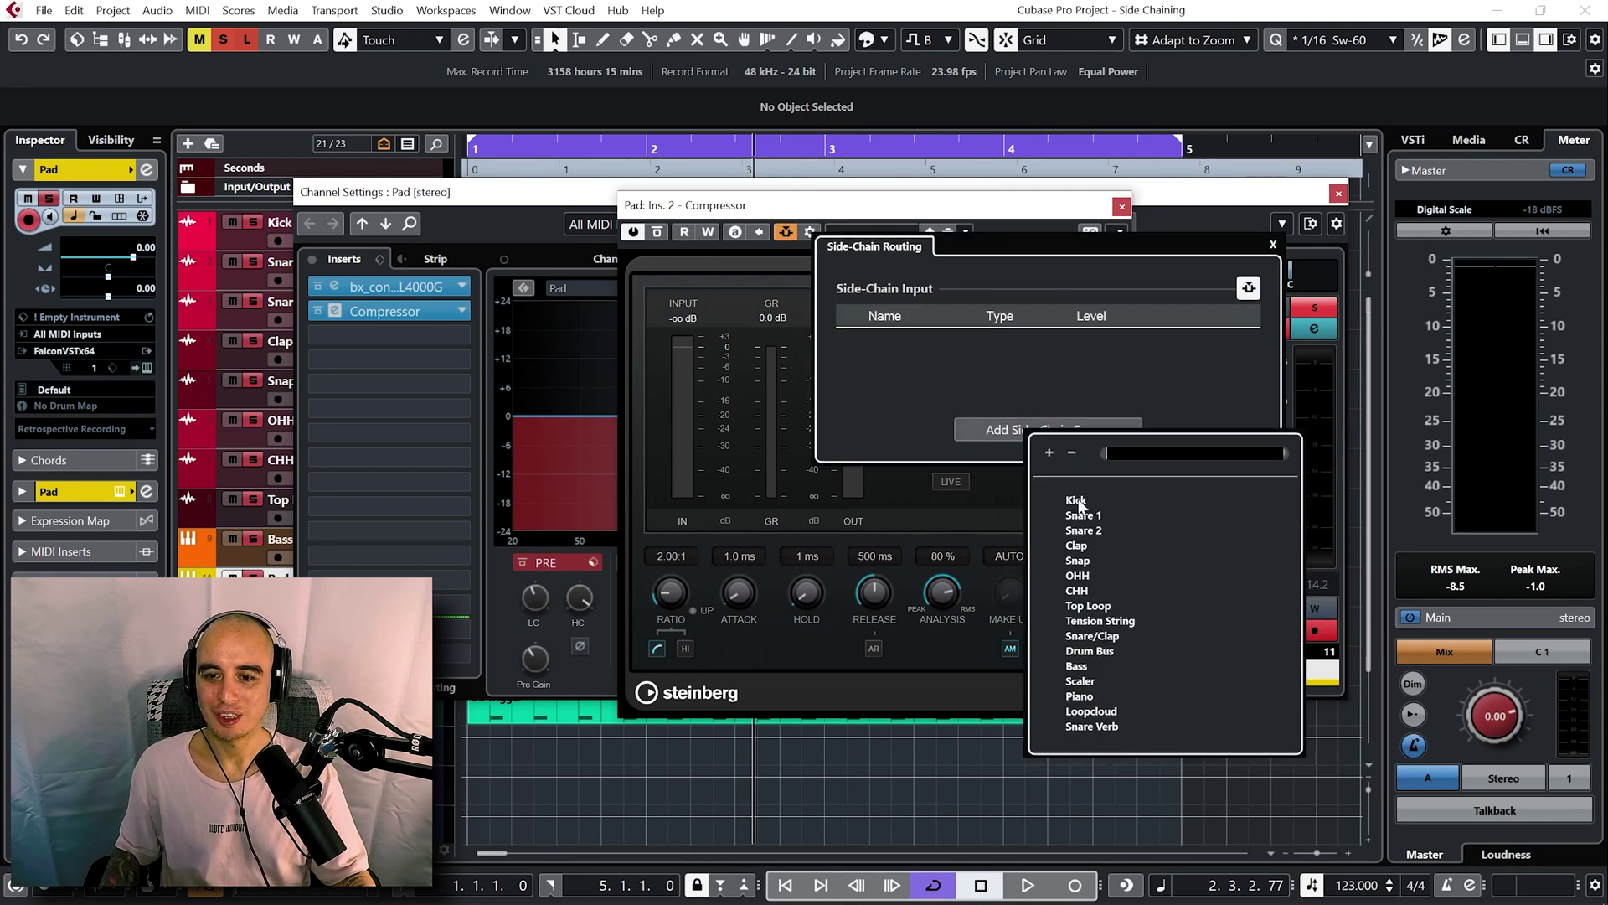
pyautogui.click(1076, 499)
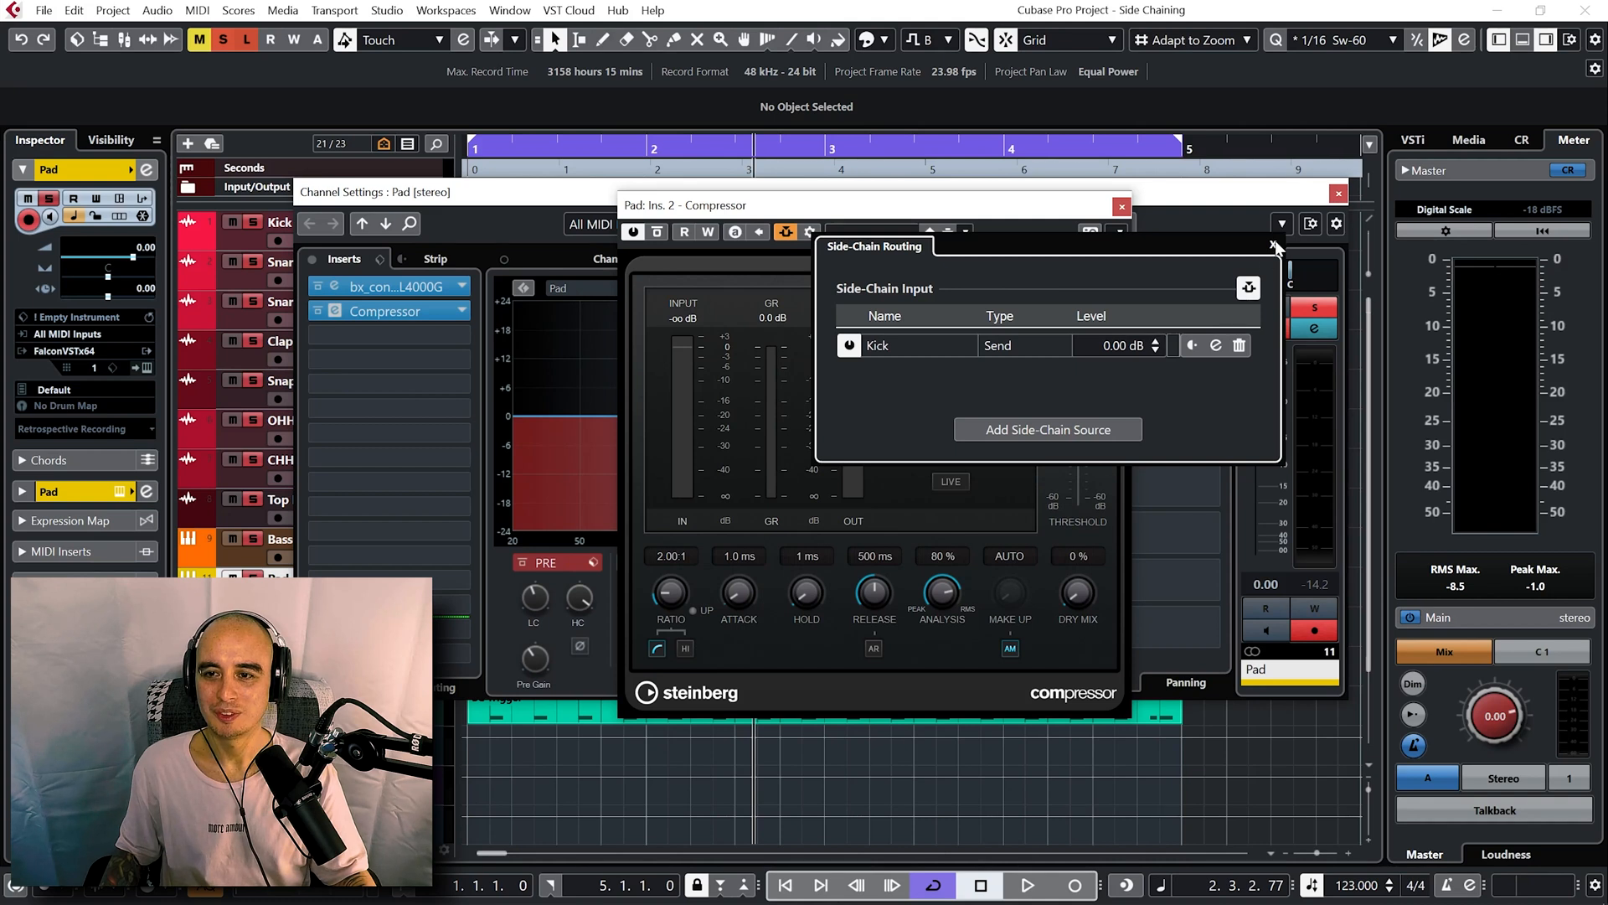
pyautogui.click(1276, 244)
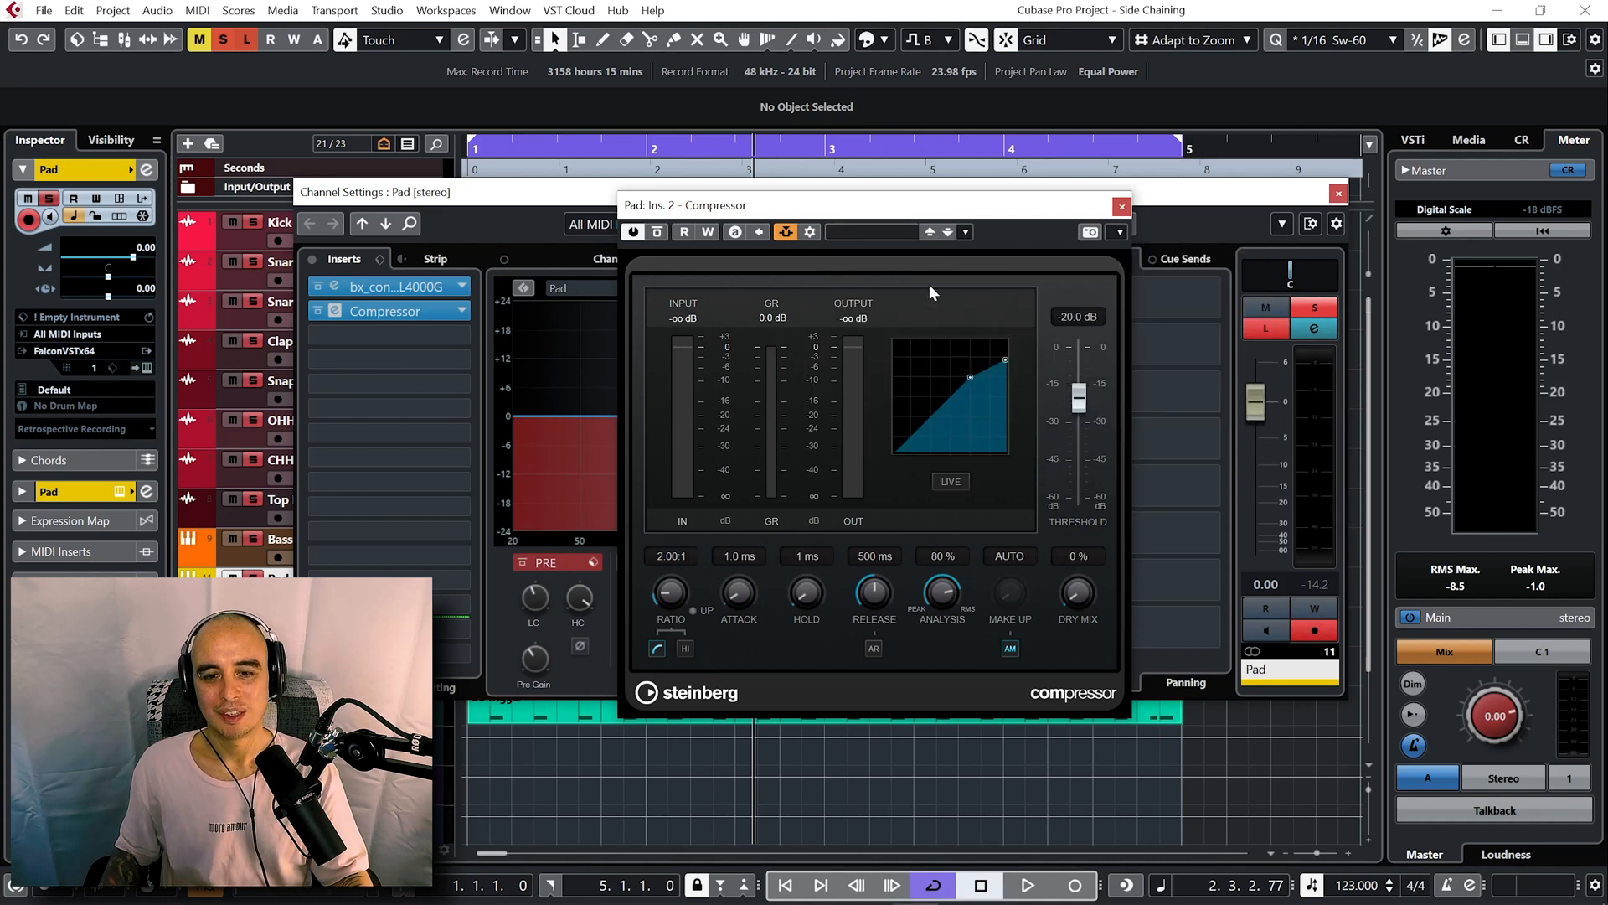
pyautogui.click(1032, 882)
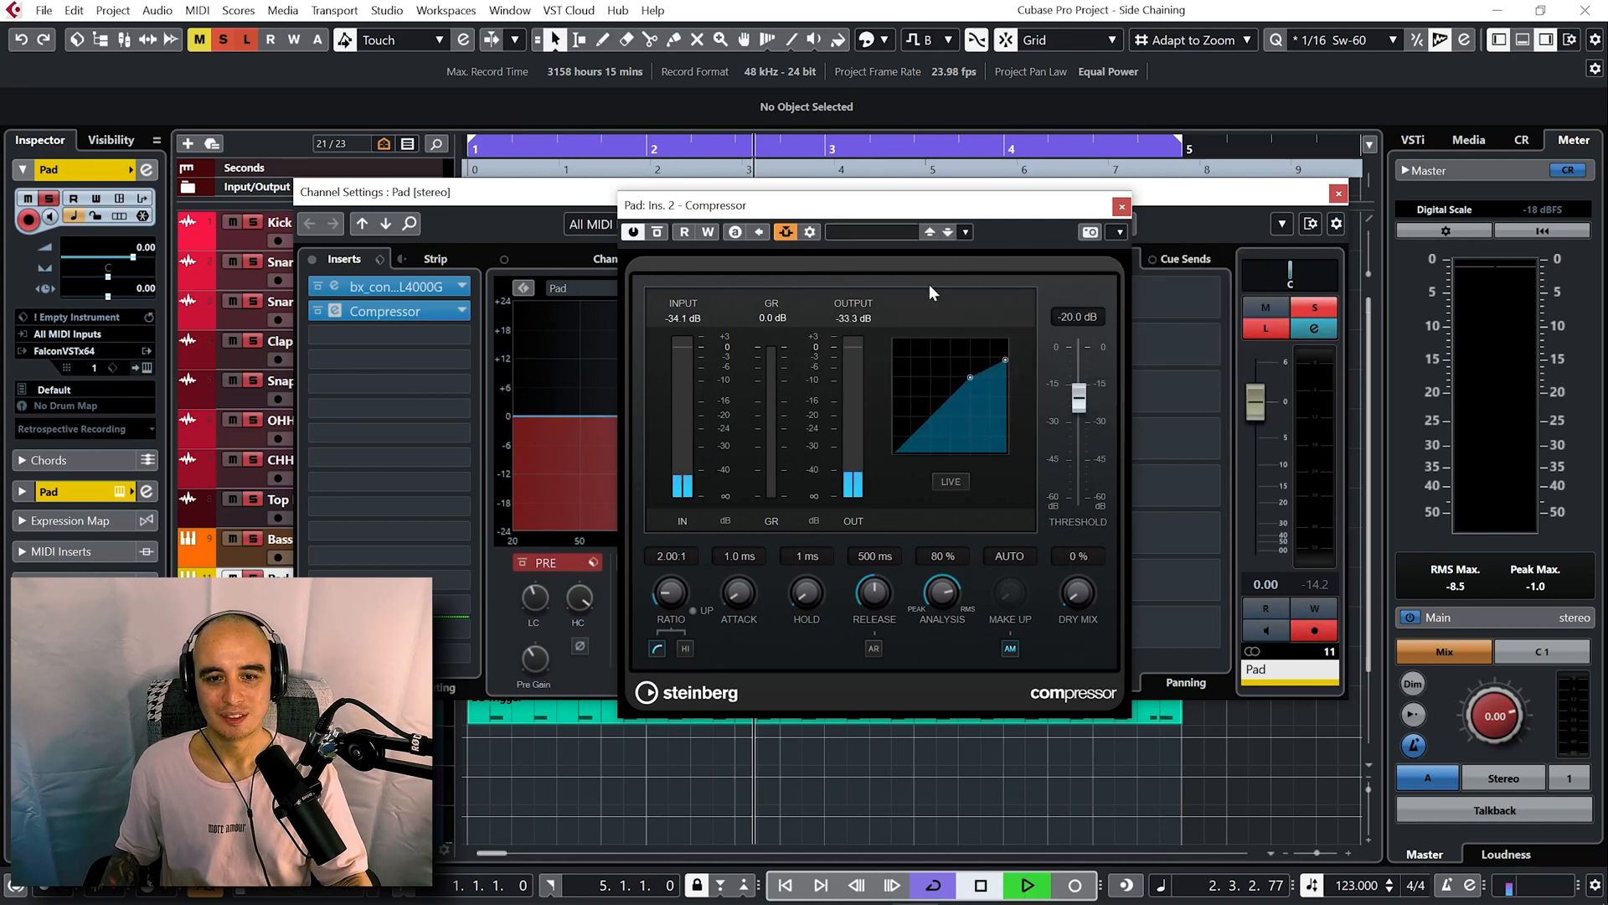
# Dial the Pad Compressor to ratio 4:1, threshold −43.9 dB and release 337 ms, then close it.
pyautogui.click(1032, 881)
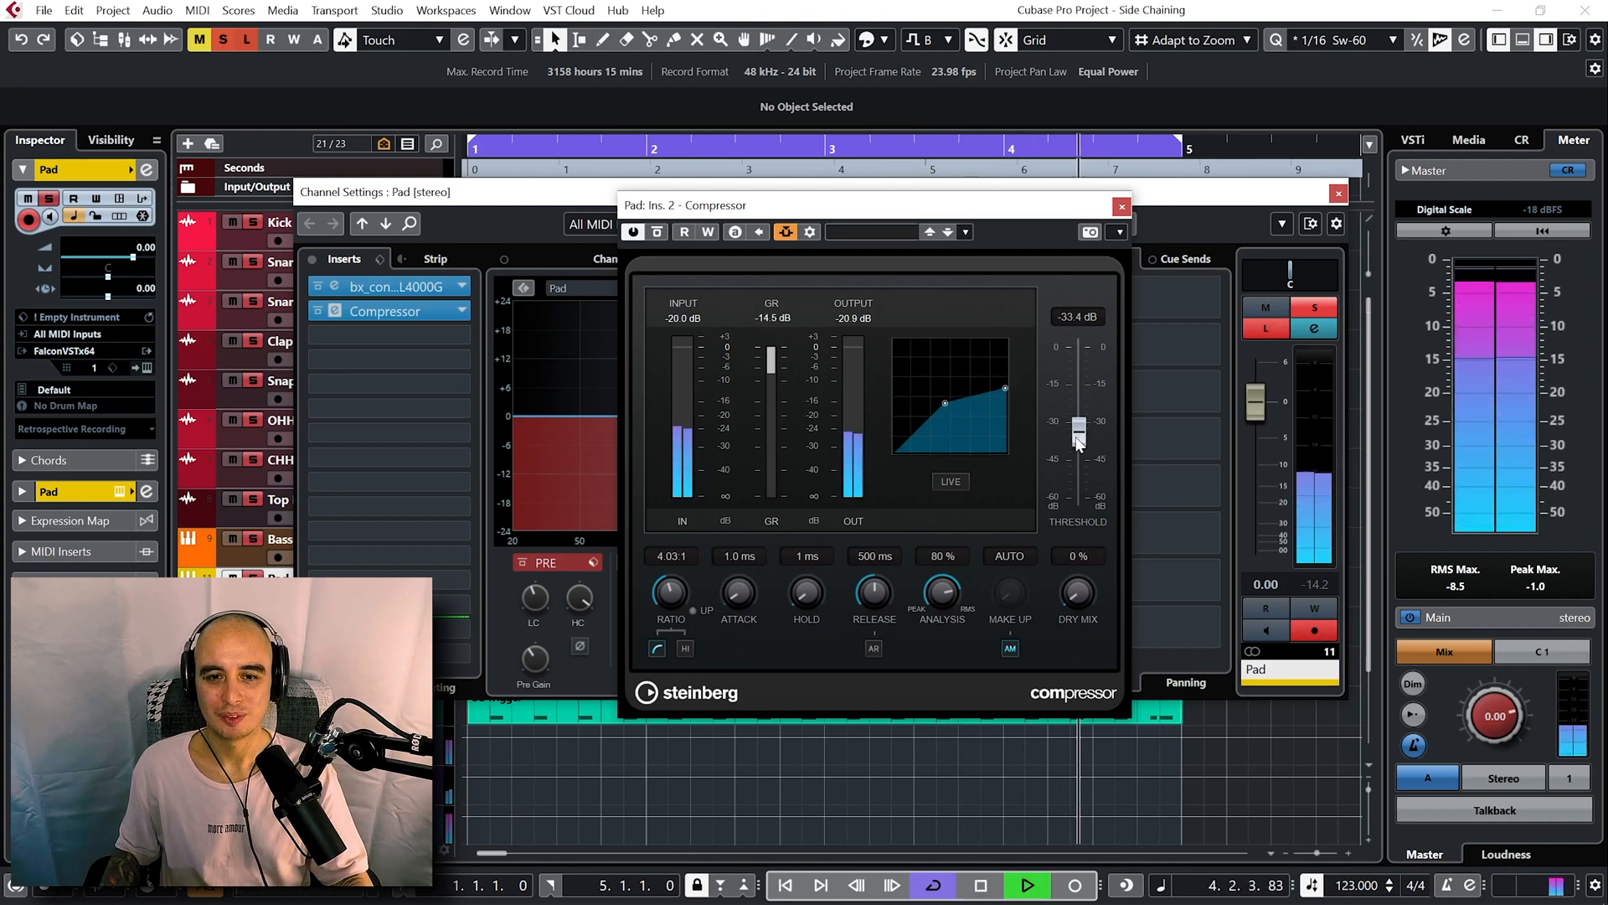
pyautogui.moveTo(1079, 426); pyautogui.dragTo(1079, 456)
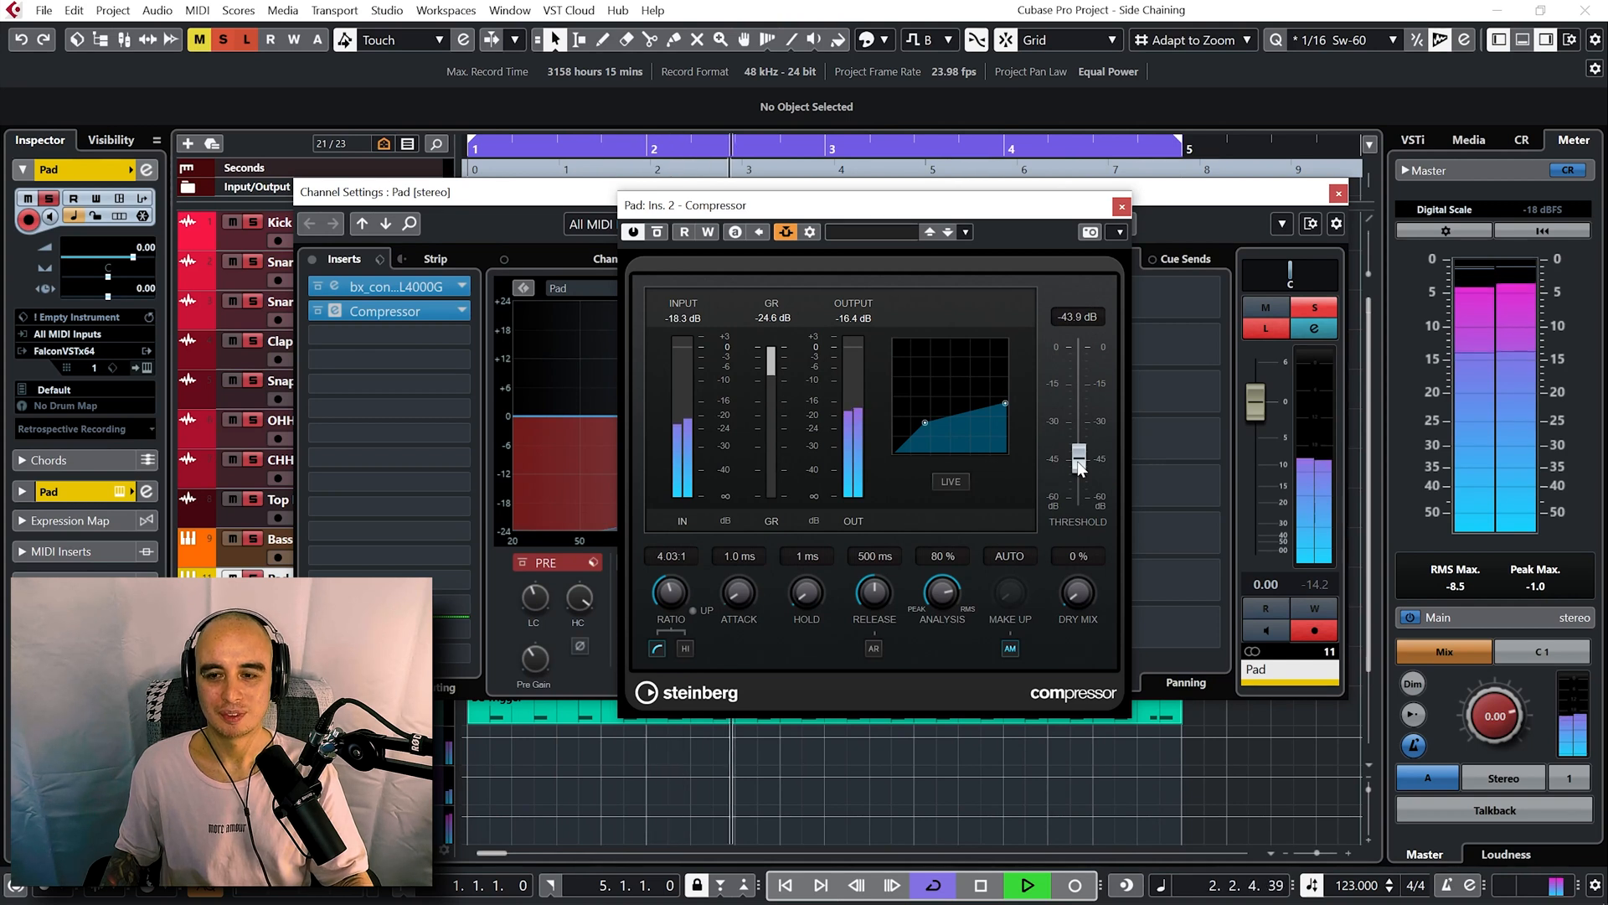
pyautogui.moveTo(1267, 329)
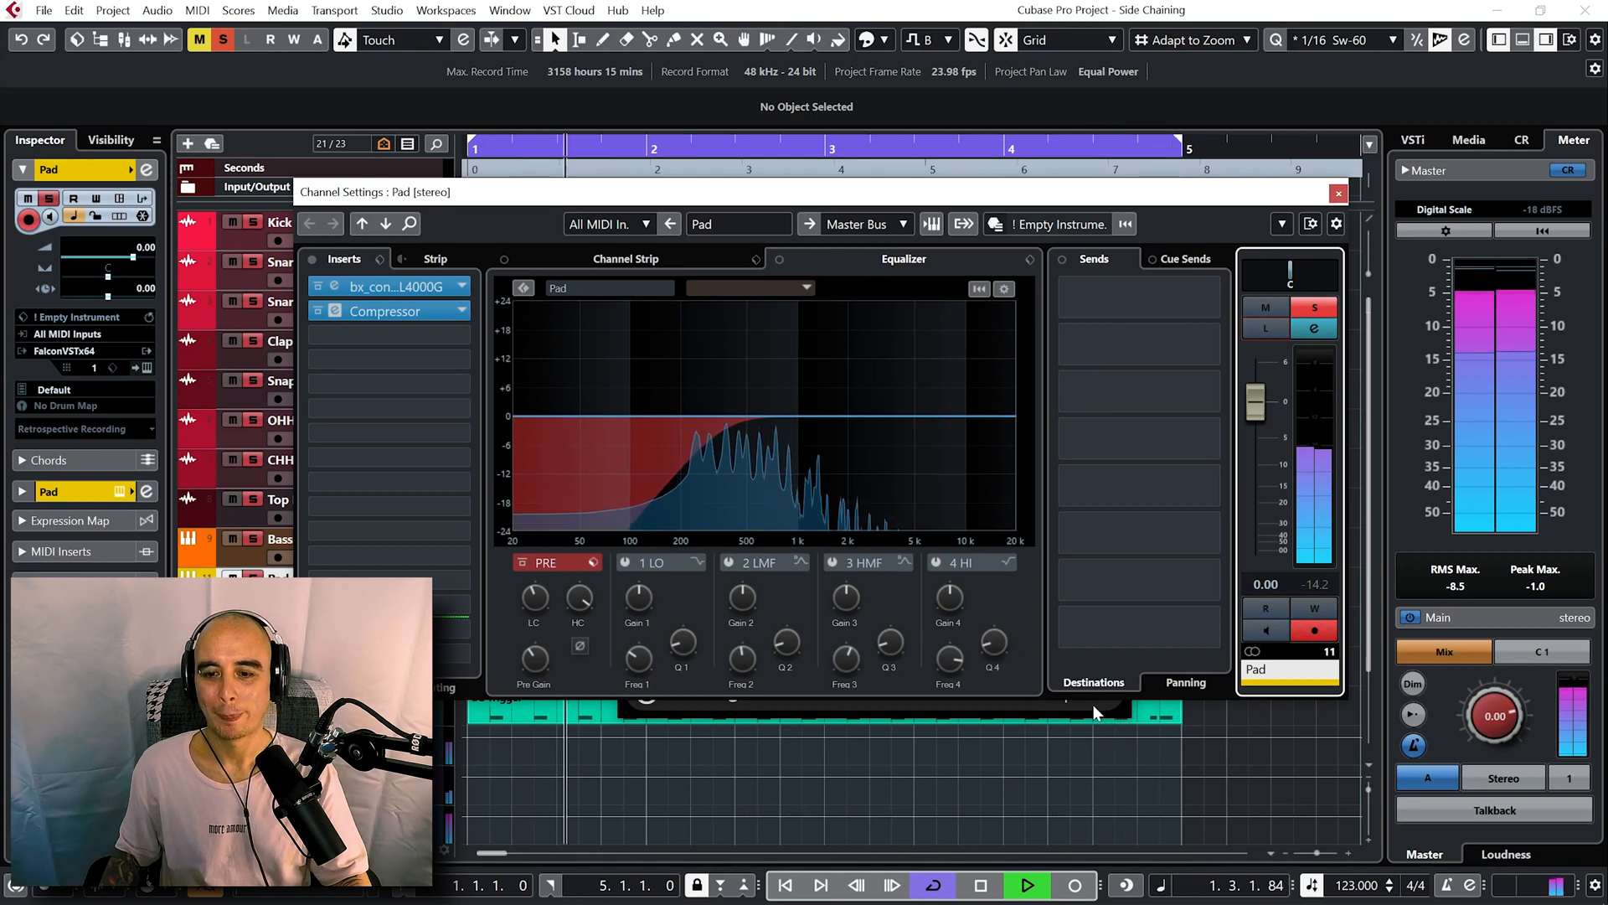
pyautogui.click(384, 312)
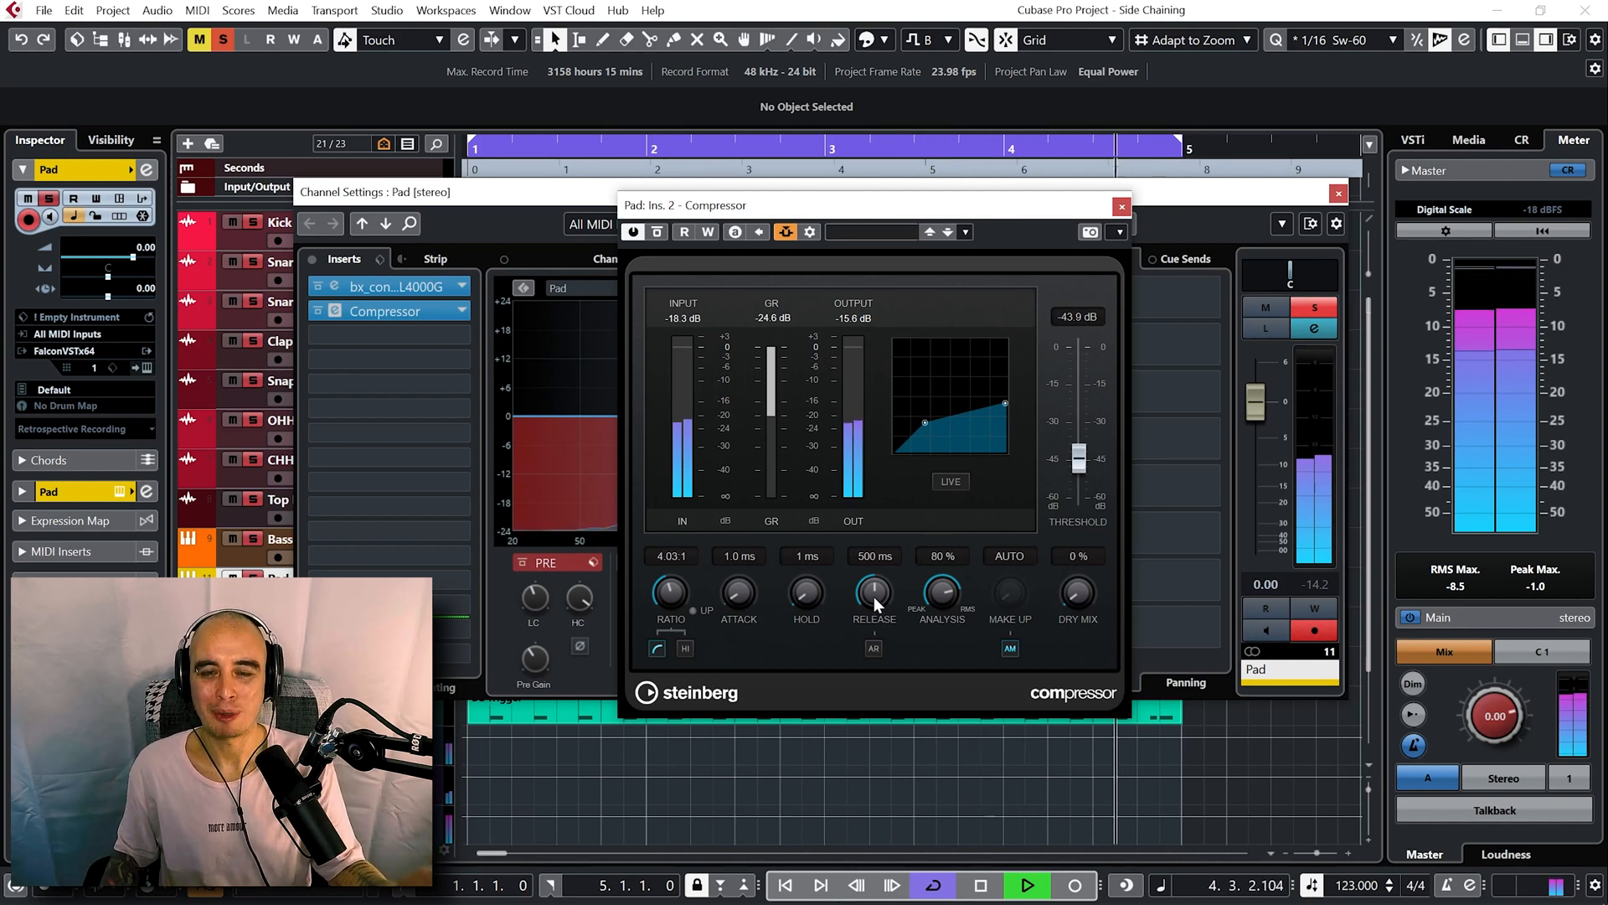
pyautogui.moveTo(873, 594); pyautogui.dragTo(873, 615)
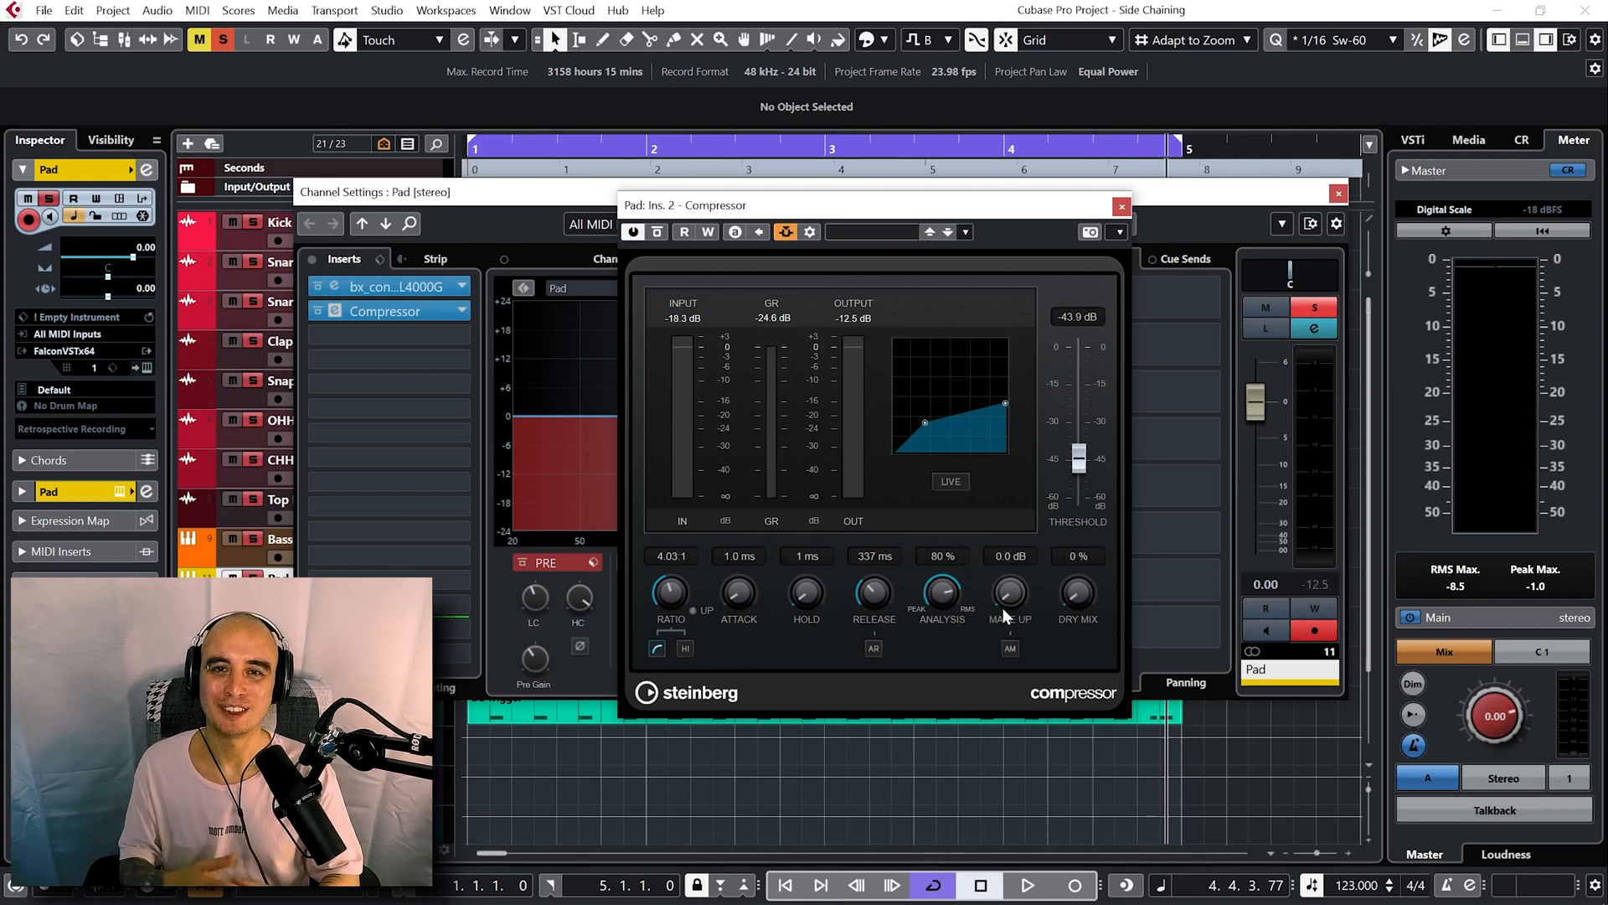
pyautogui.click(1121, 195)
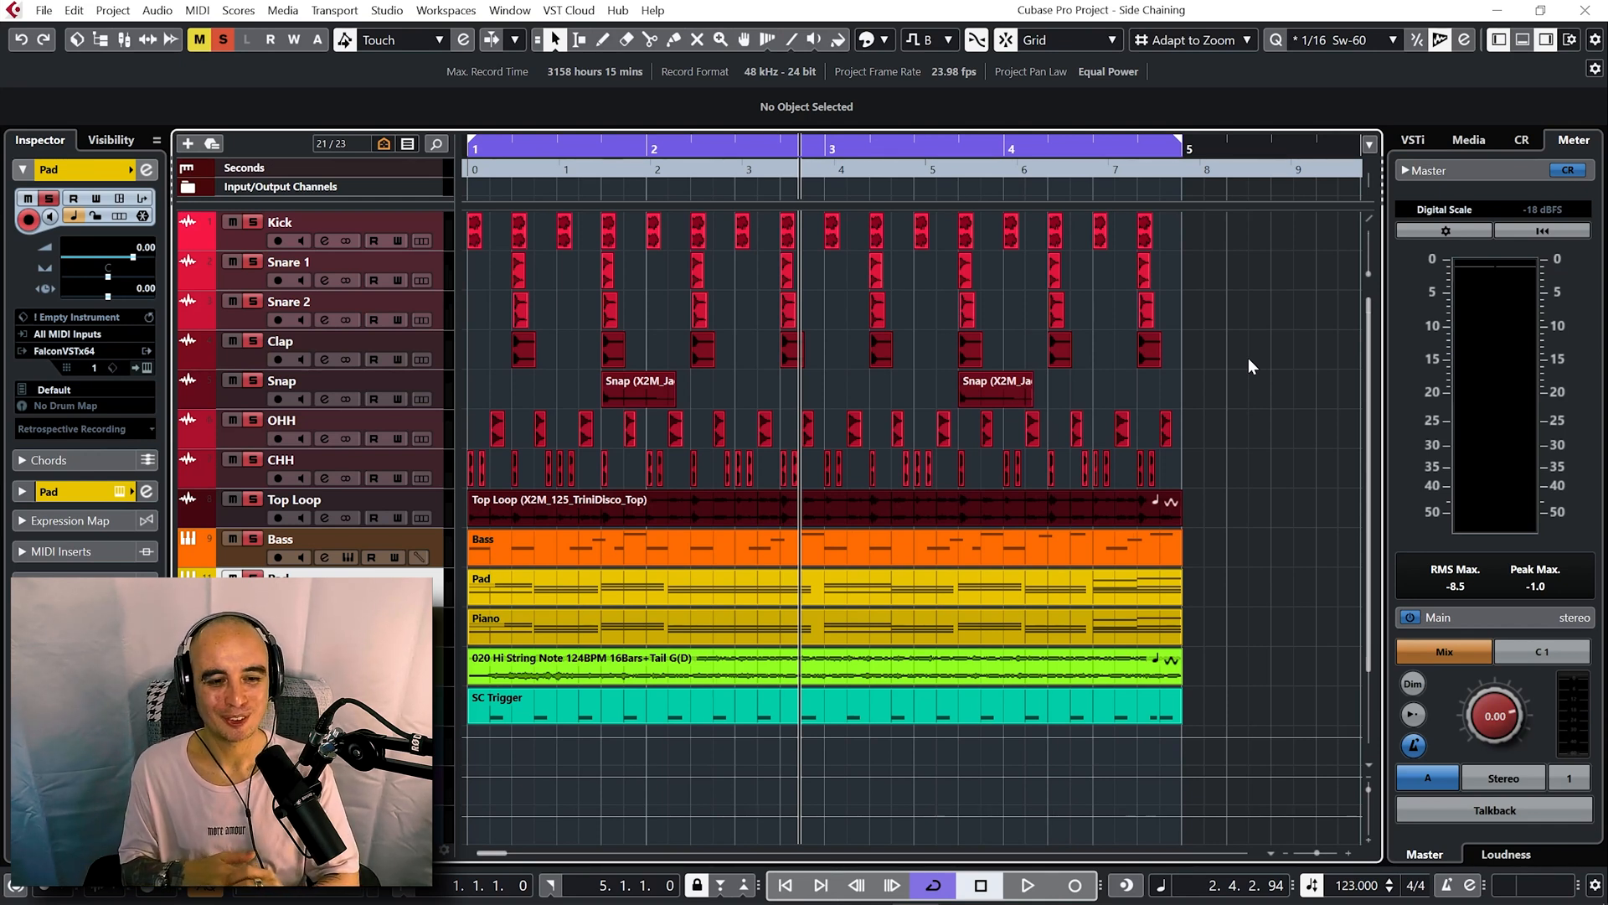
pyautogui.moveTo(1116, 366)
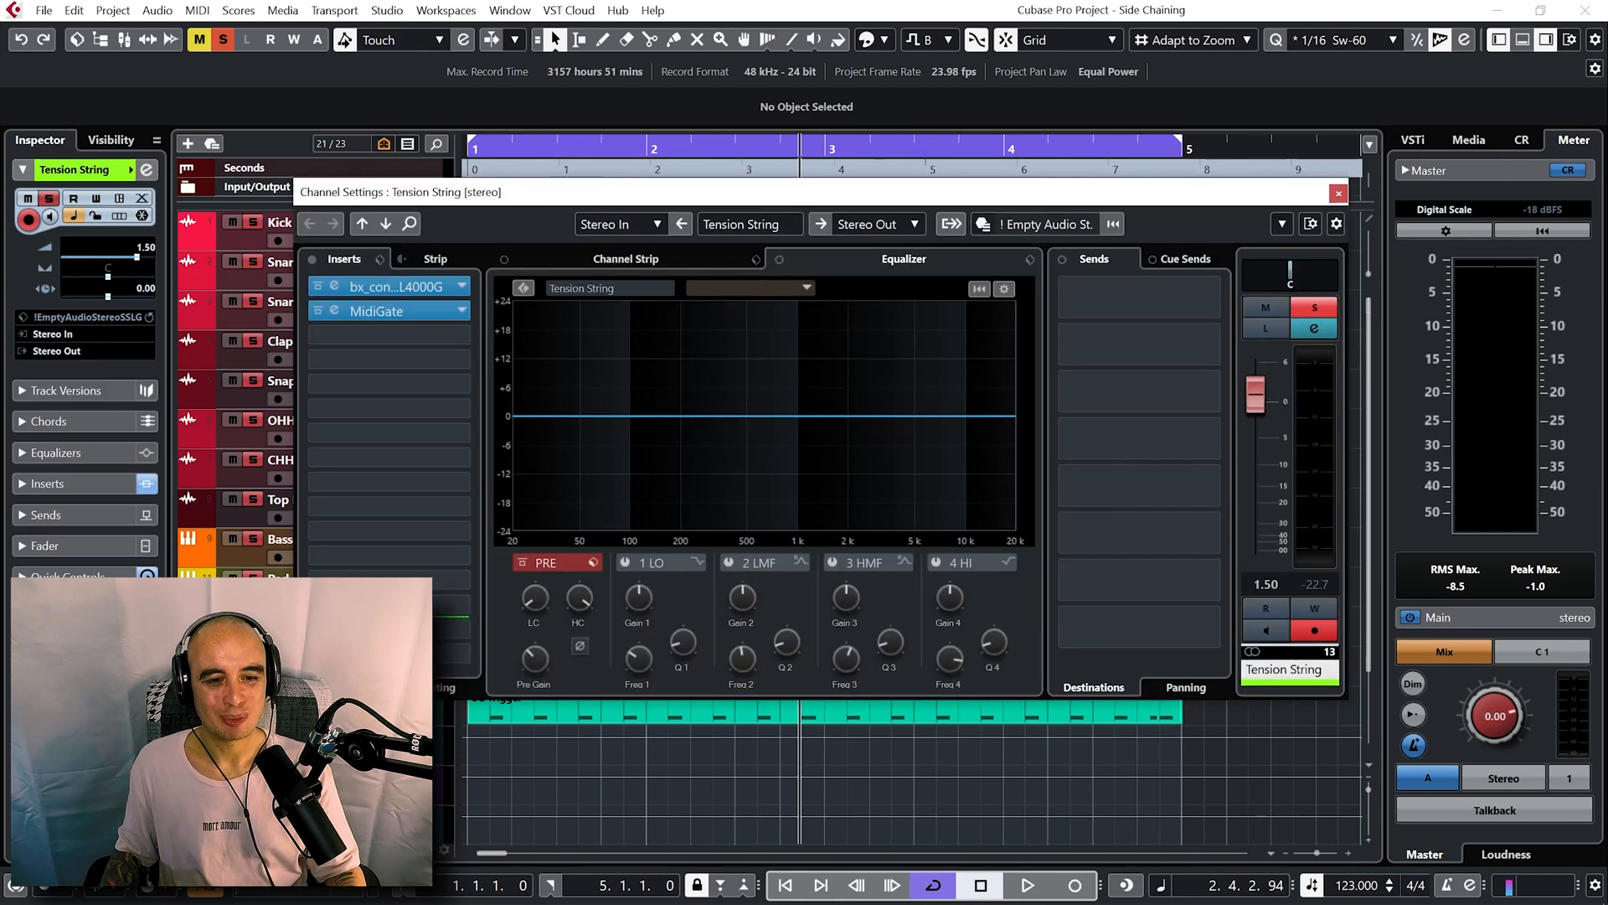
# Open the MidiGate insert on the Tension String channel.
pyautogui.click(375, 311)
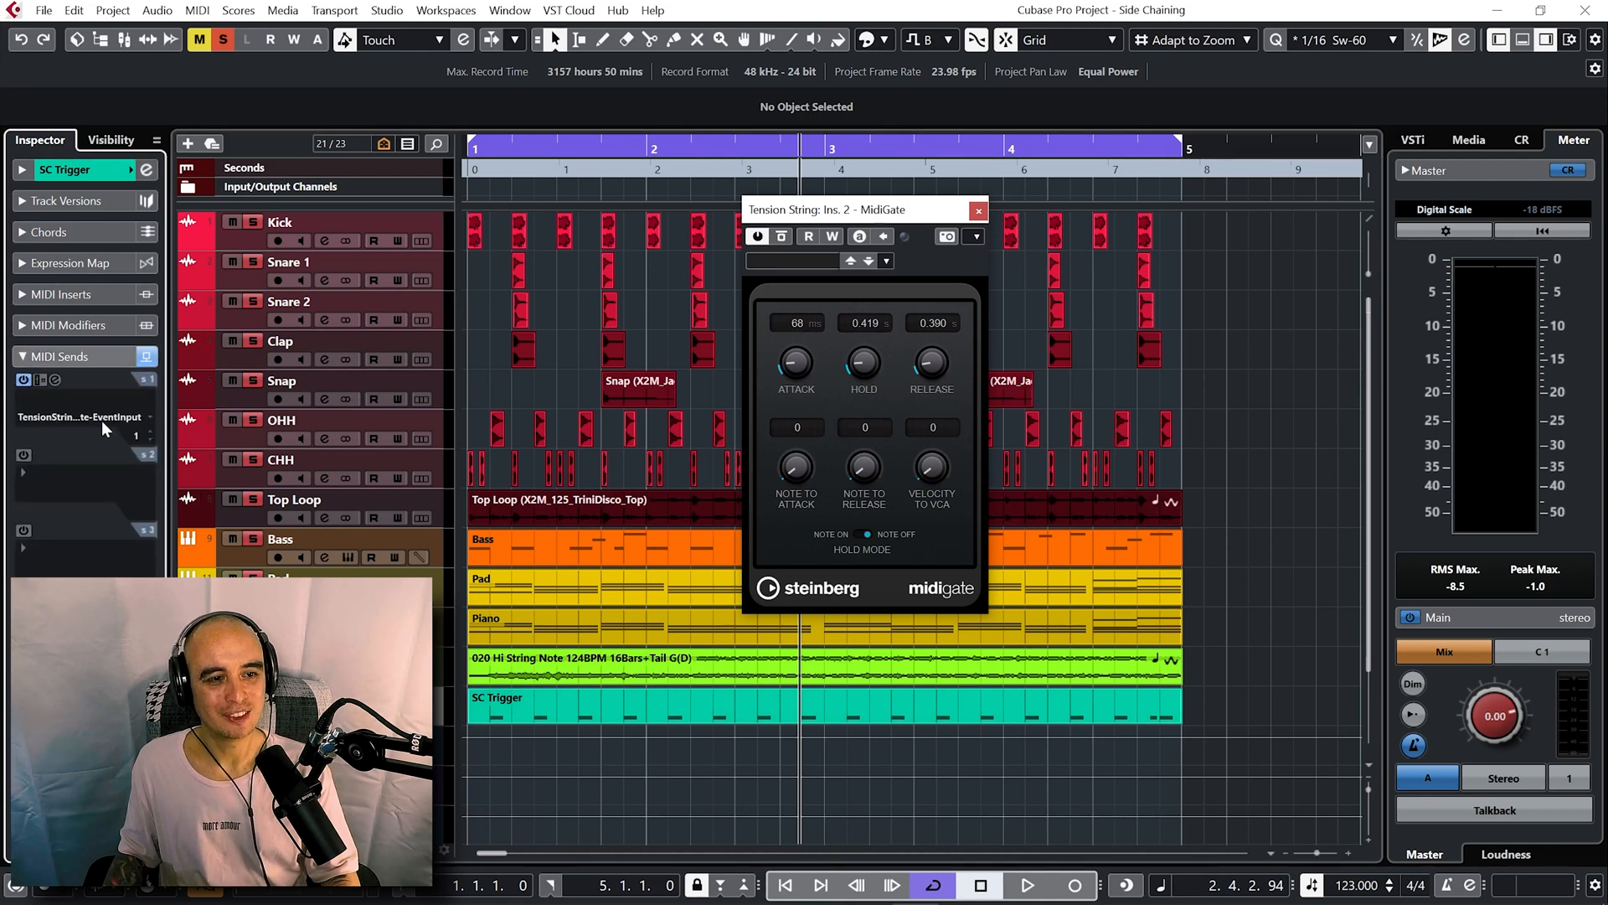
# Select the SC Trigger part and open its notes in the Key Editor.
pyautogui.click(80, 415)
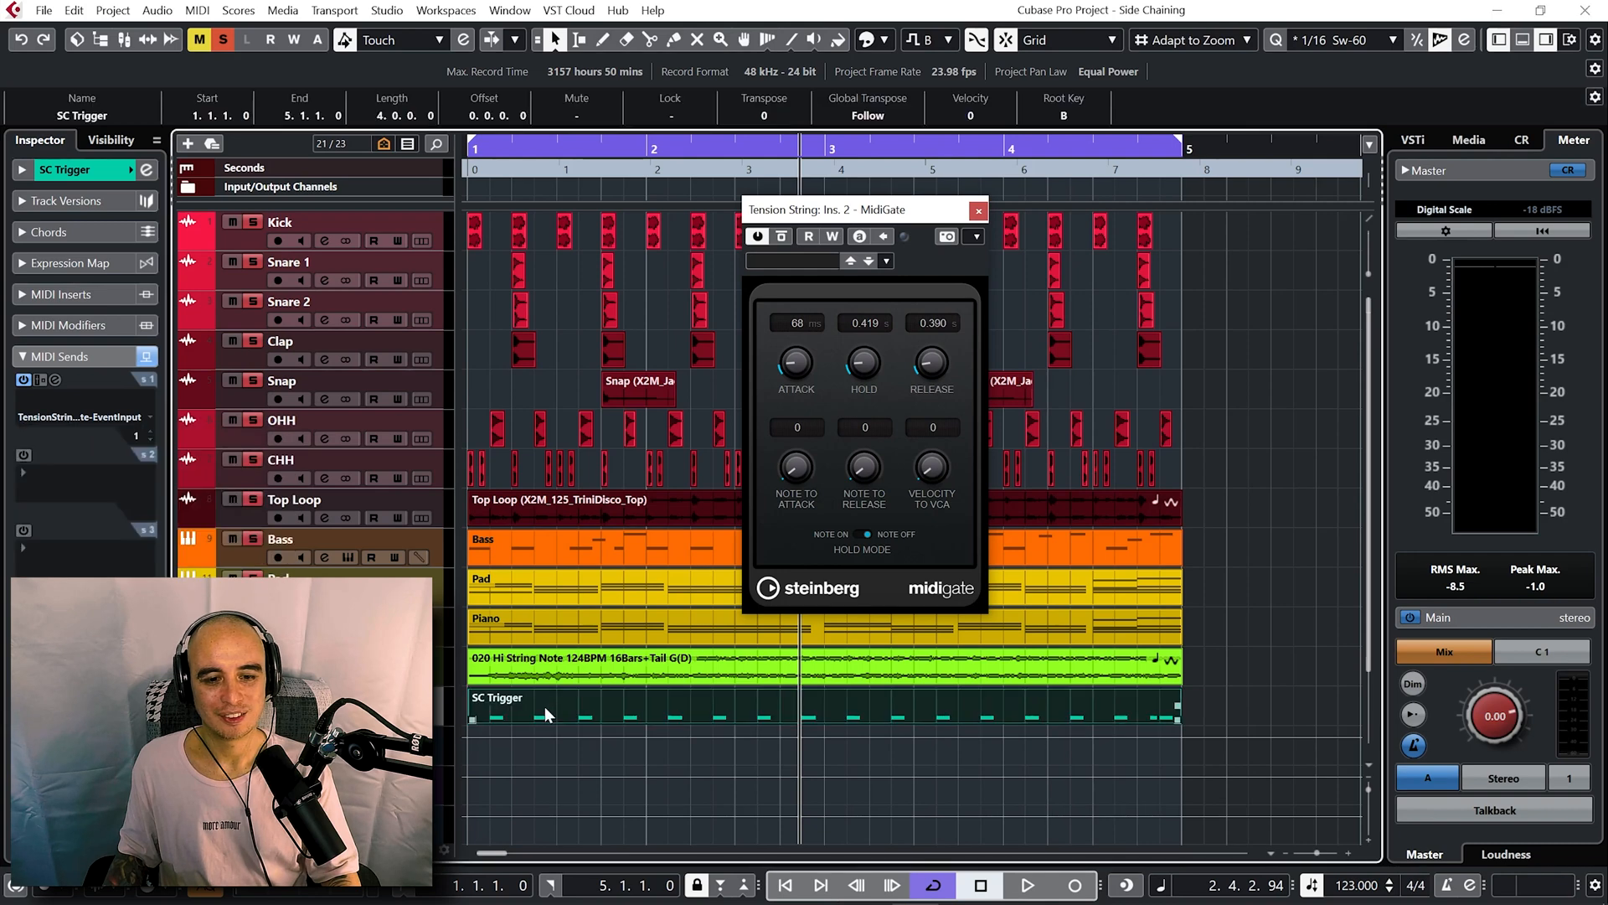
pyautogui.doubleClick(545, 717)
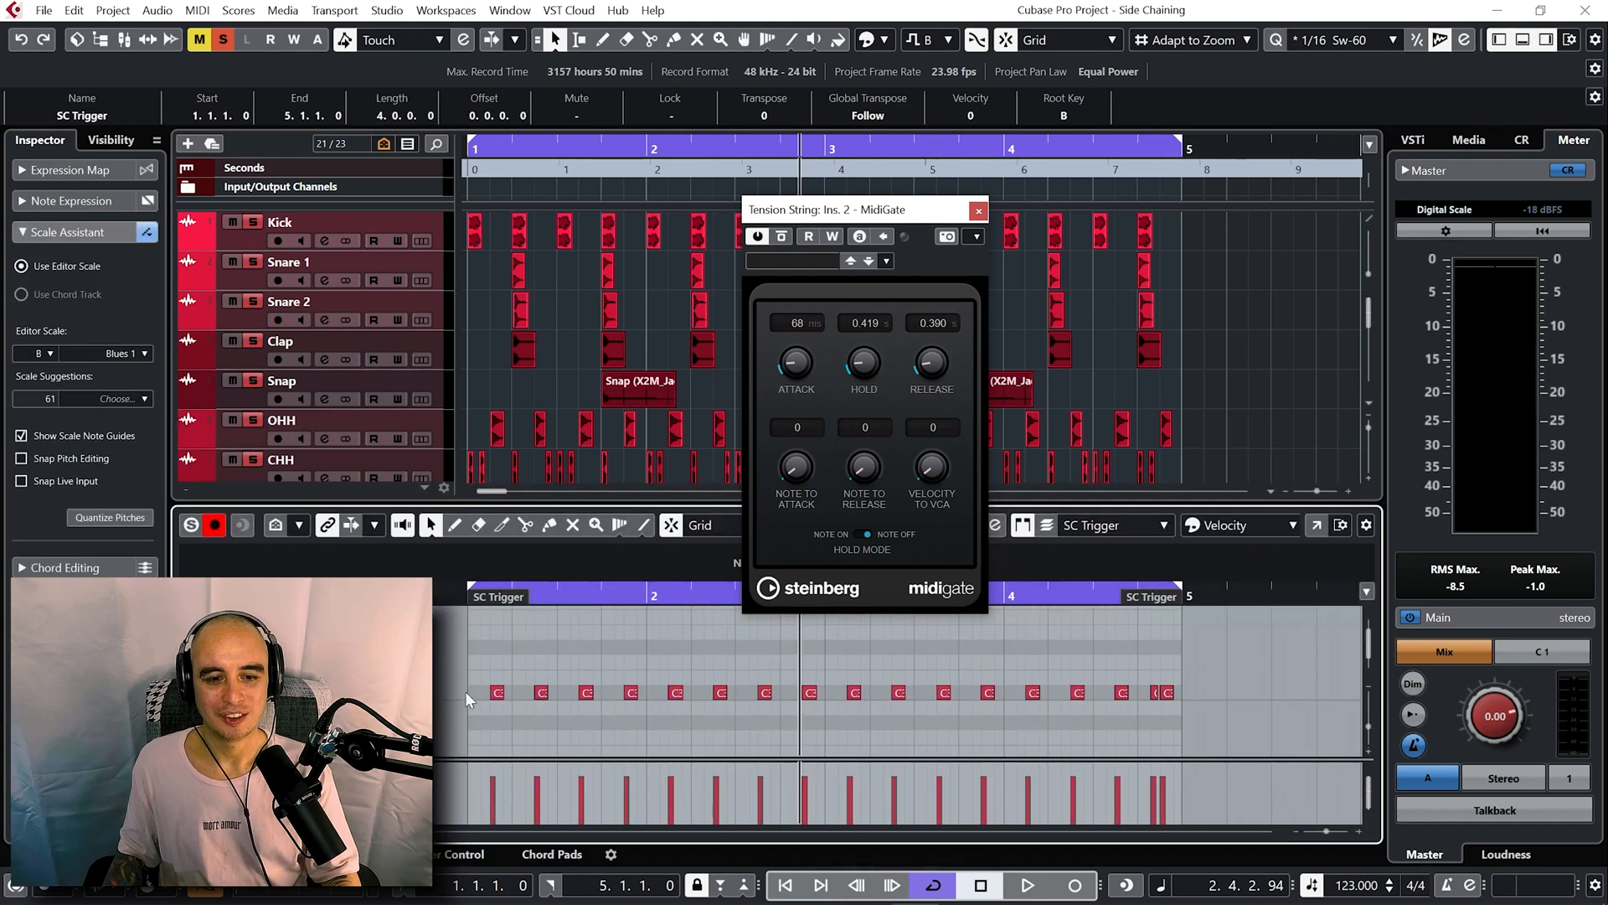
pyautogui.moveTo(496, 704)
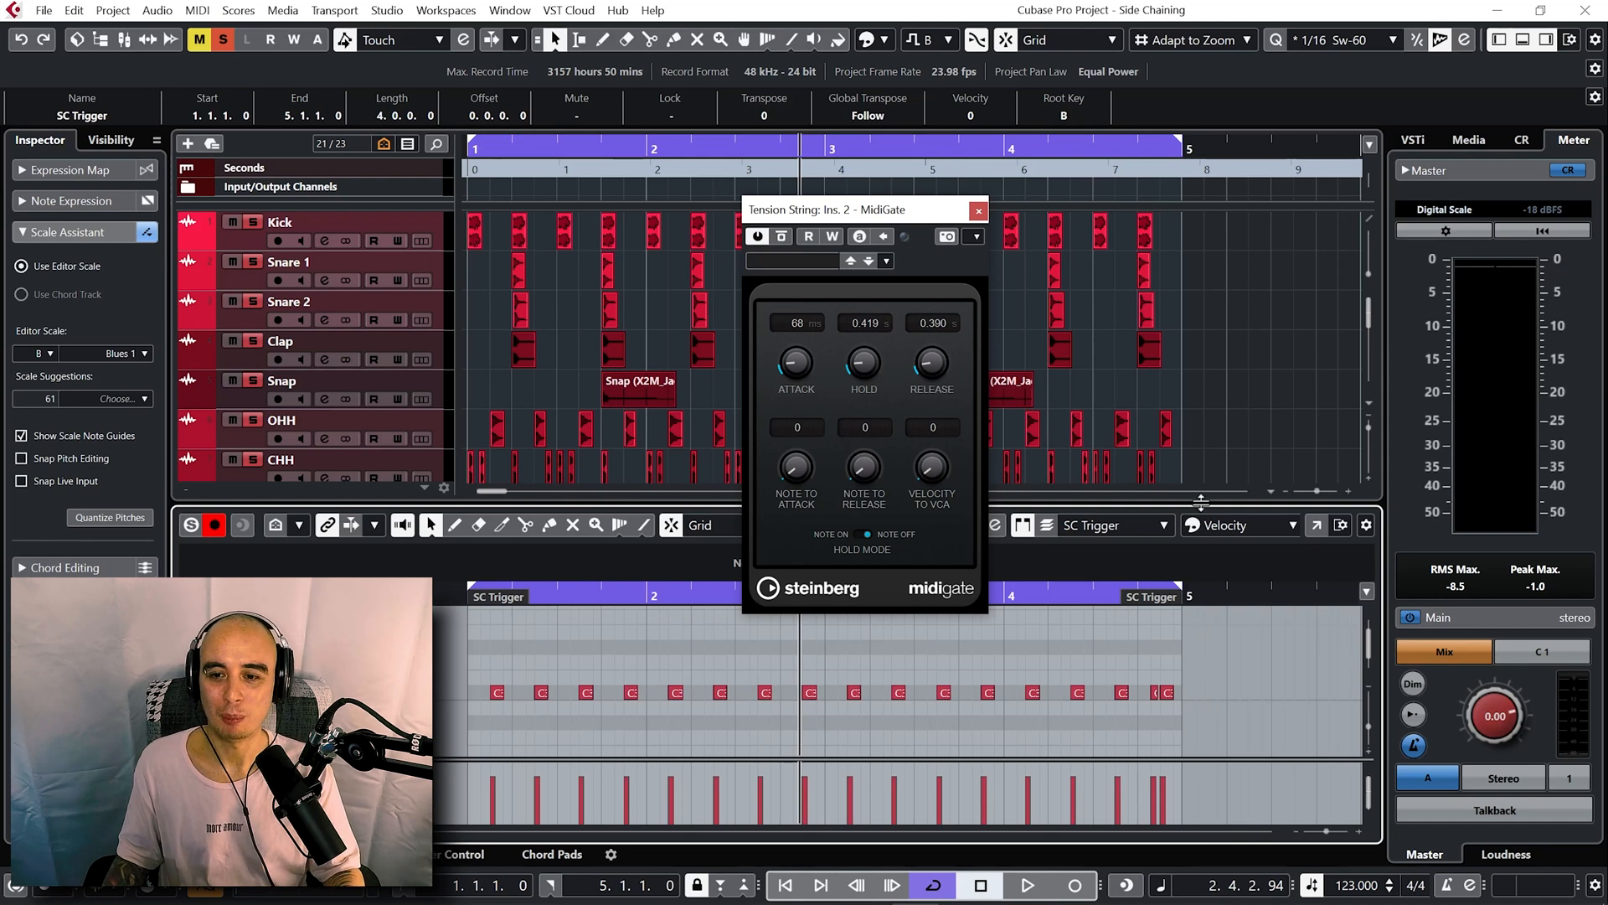
pyautogui.moveTo(1257, 457)
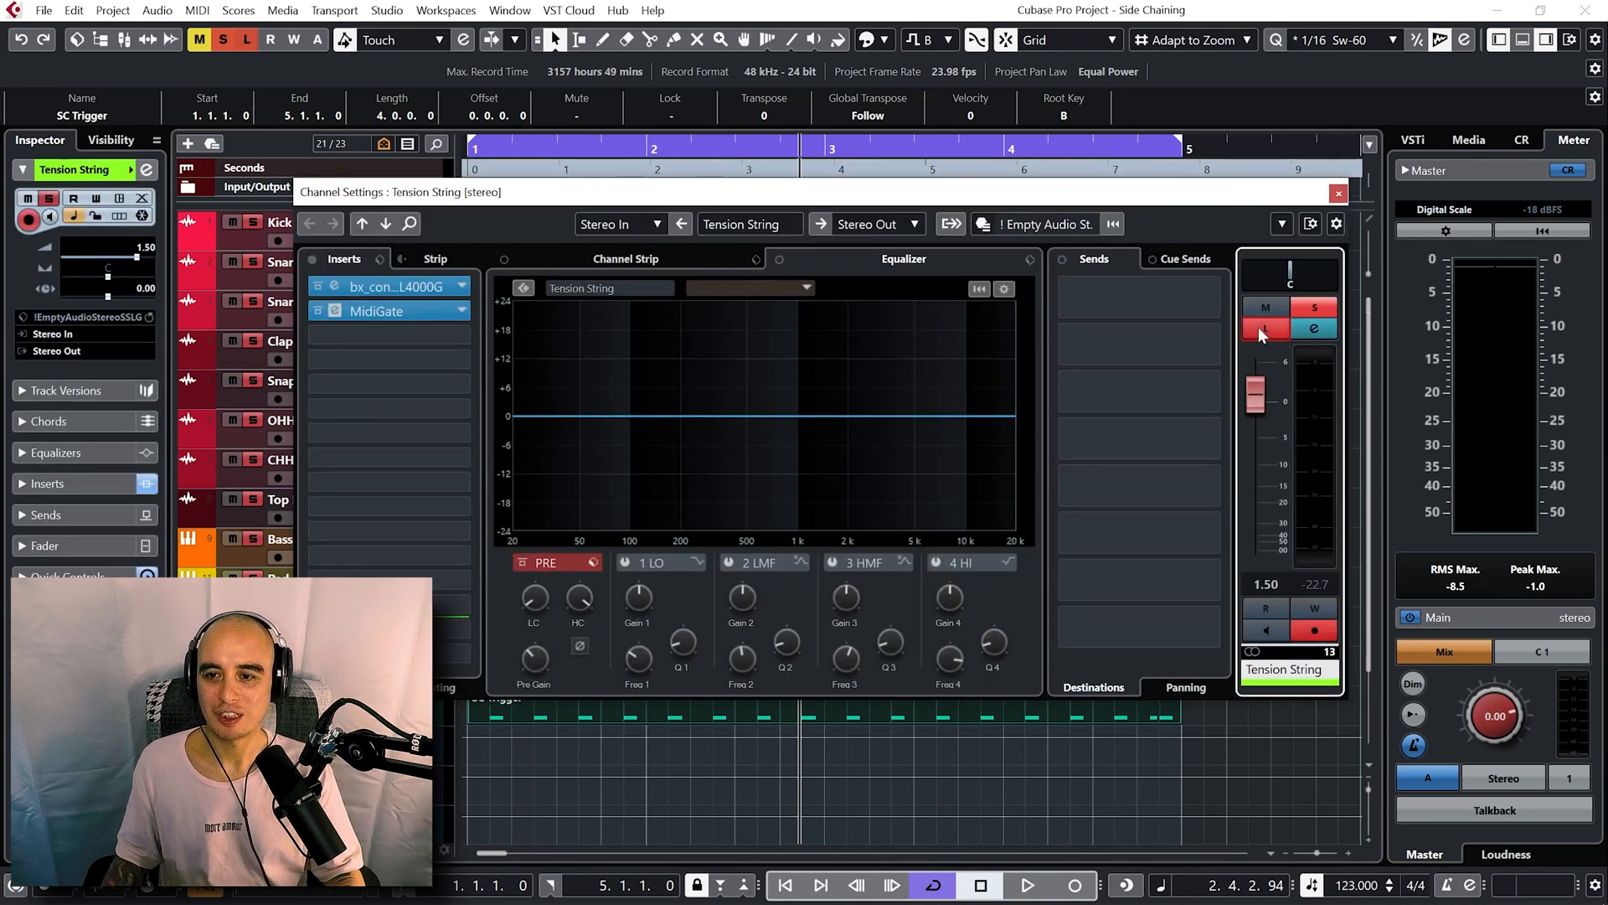
# Adjust the Tension String MidiGate release to about 0.370 and close the effect.
pyautogui.click(1032, 885)
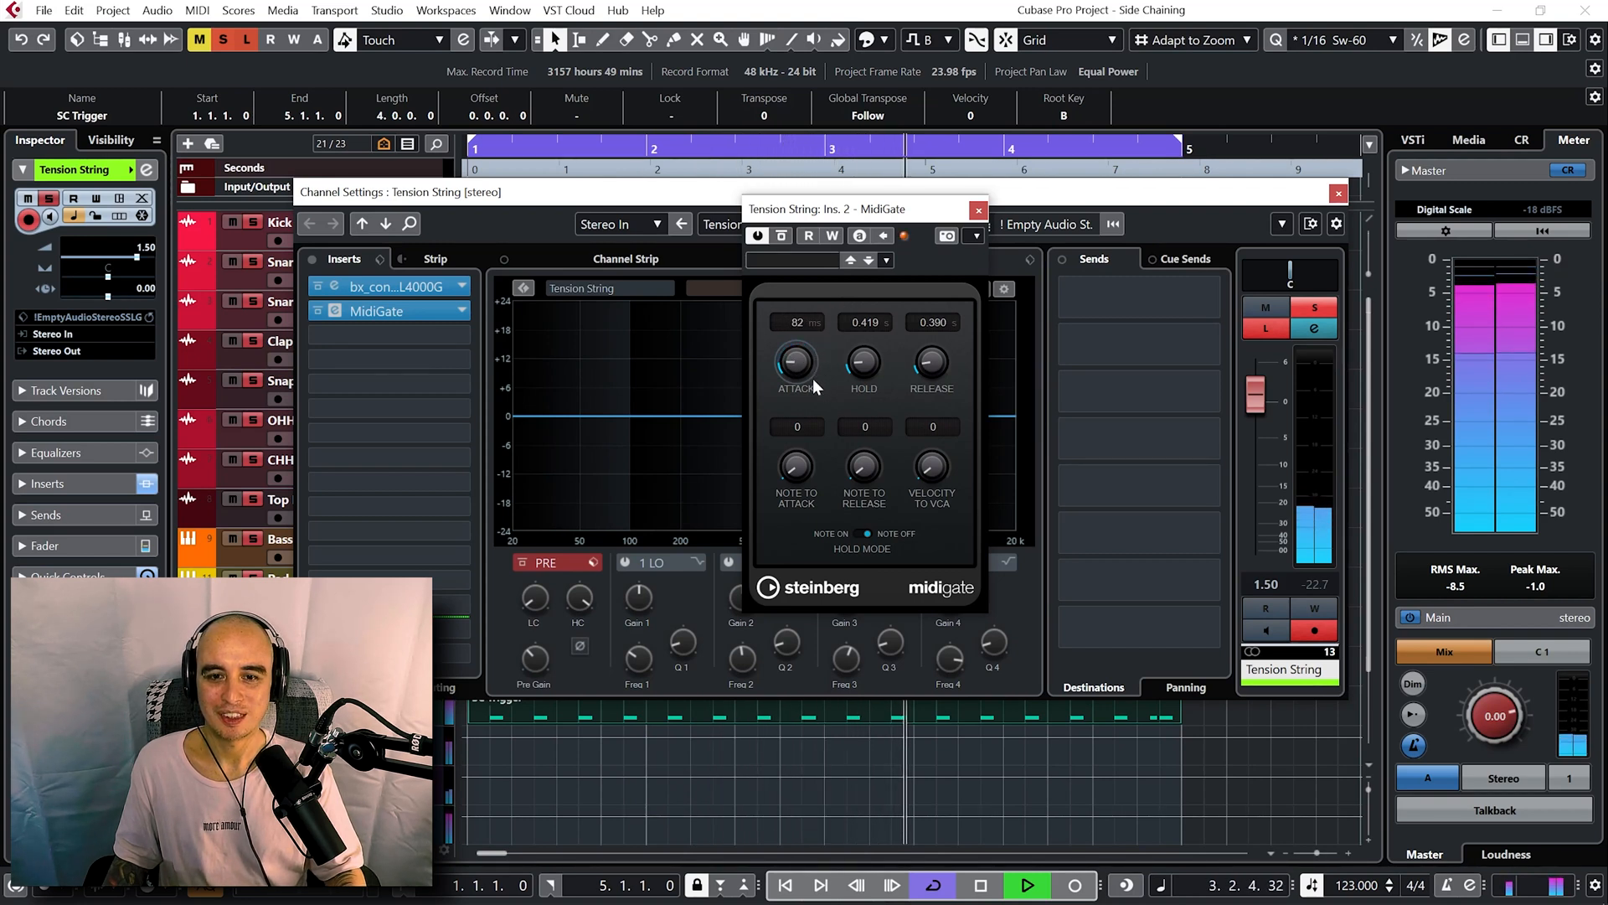
pyautogui.moveTo(862, 364); pyautogui.dragTo(863, 328)
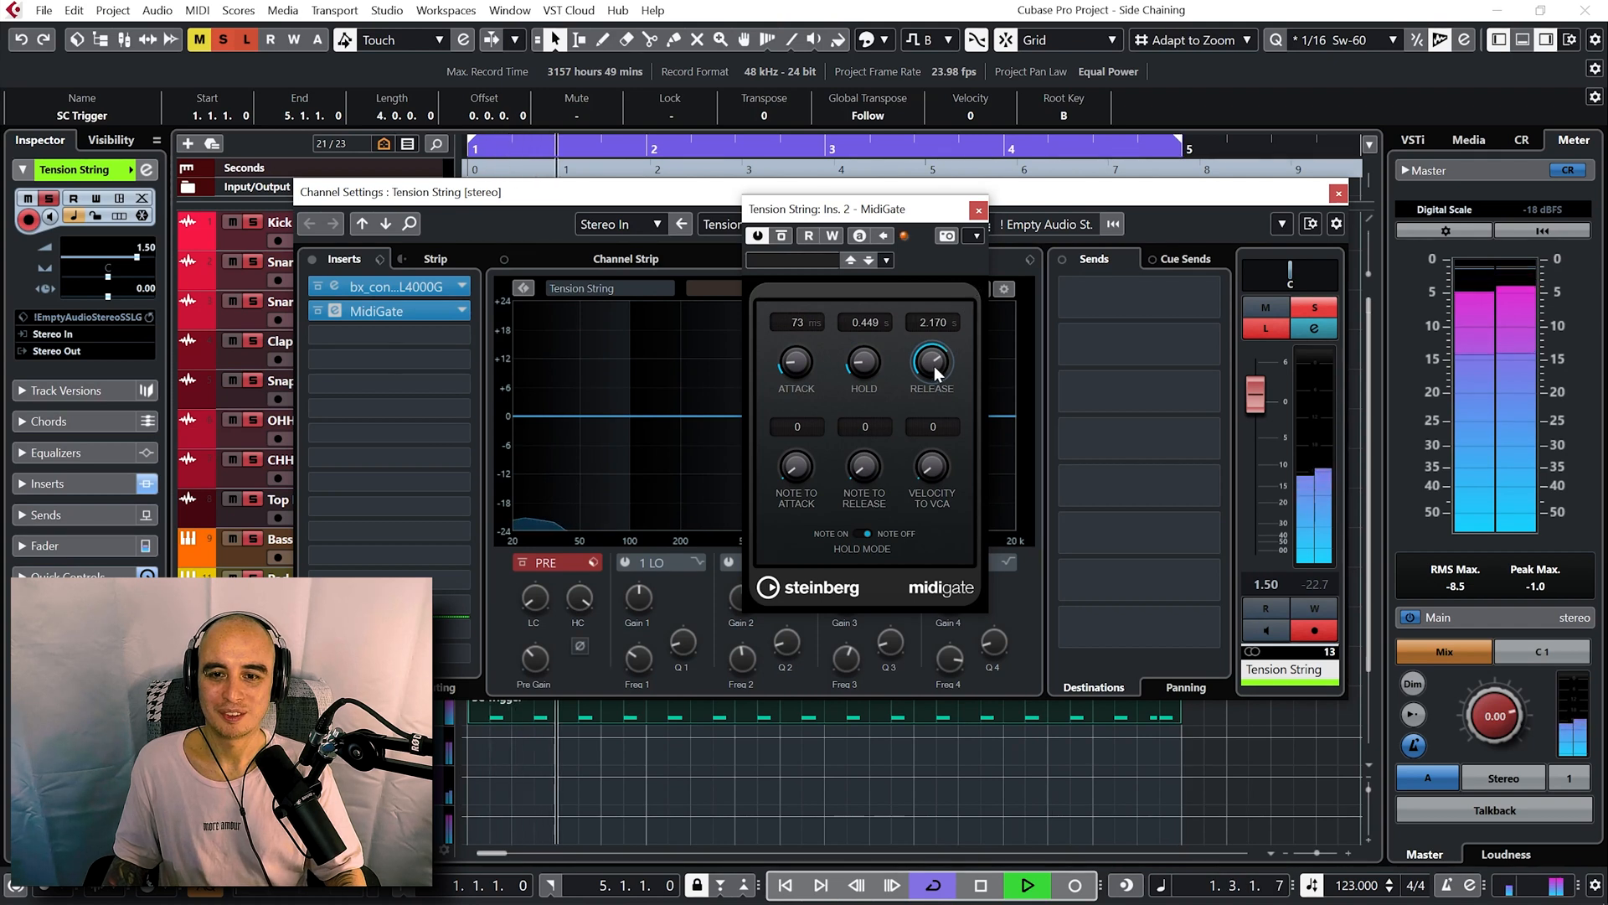
pyautogui.moveTo(931, 367); pyautogui.dragTo(931, 450)
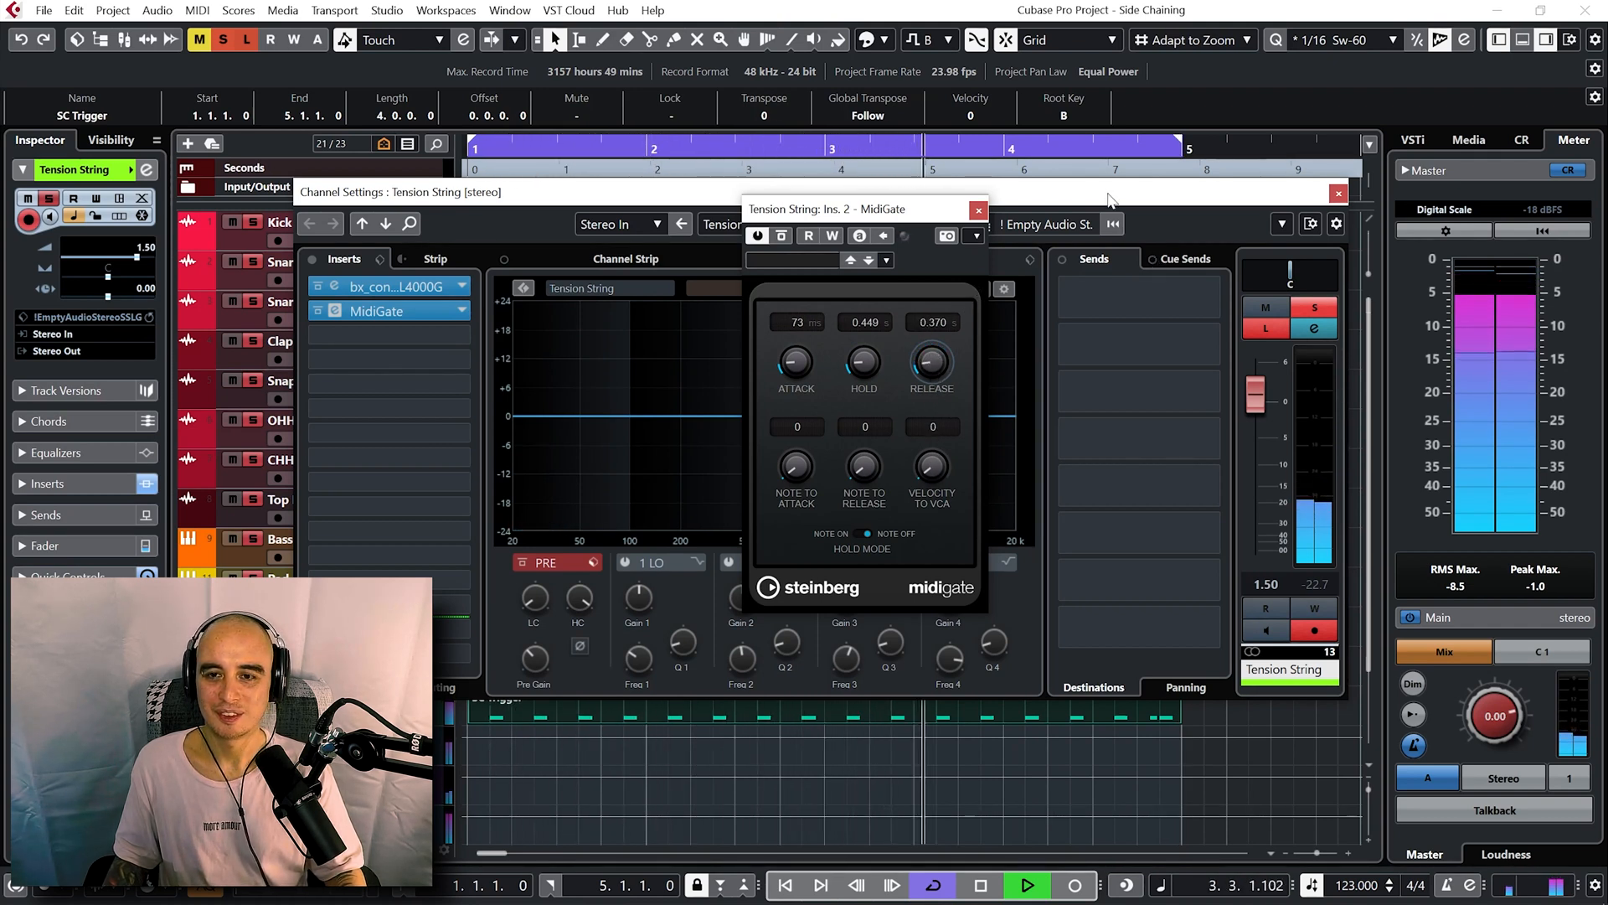
pyautogui.click(979, 209)
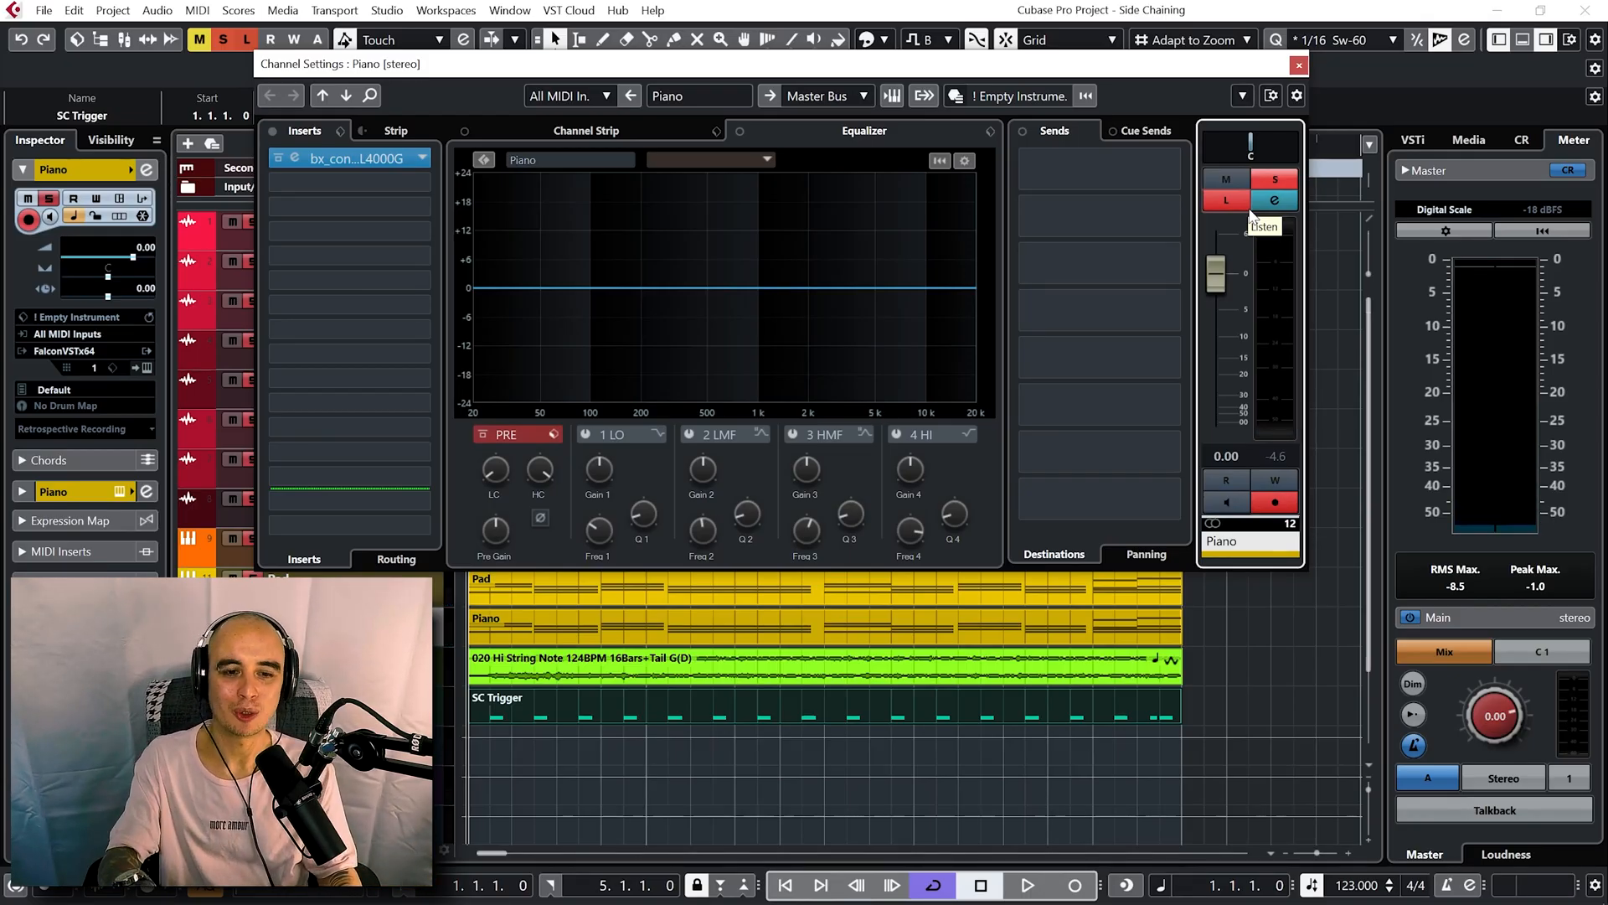
# Overlay the Bass spectrum on the Piano equalizer as comparison channel and play to view both.
pyautogui.click(1032, 885)
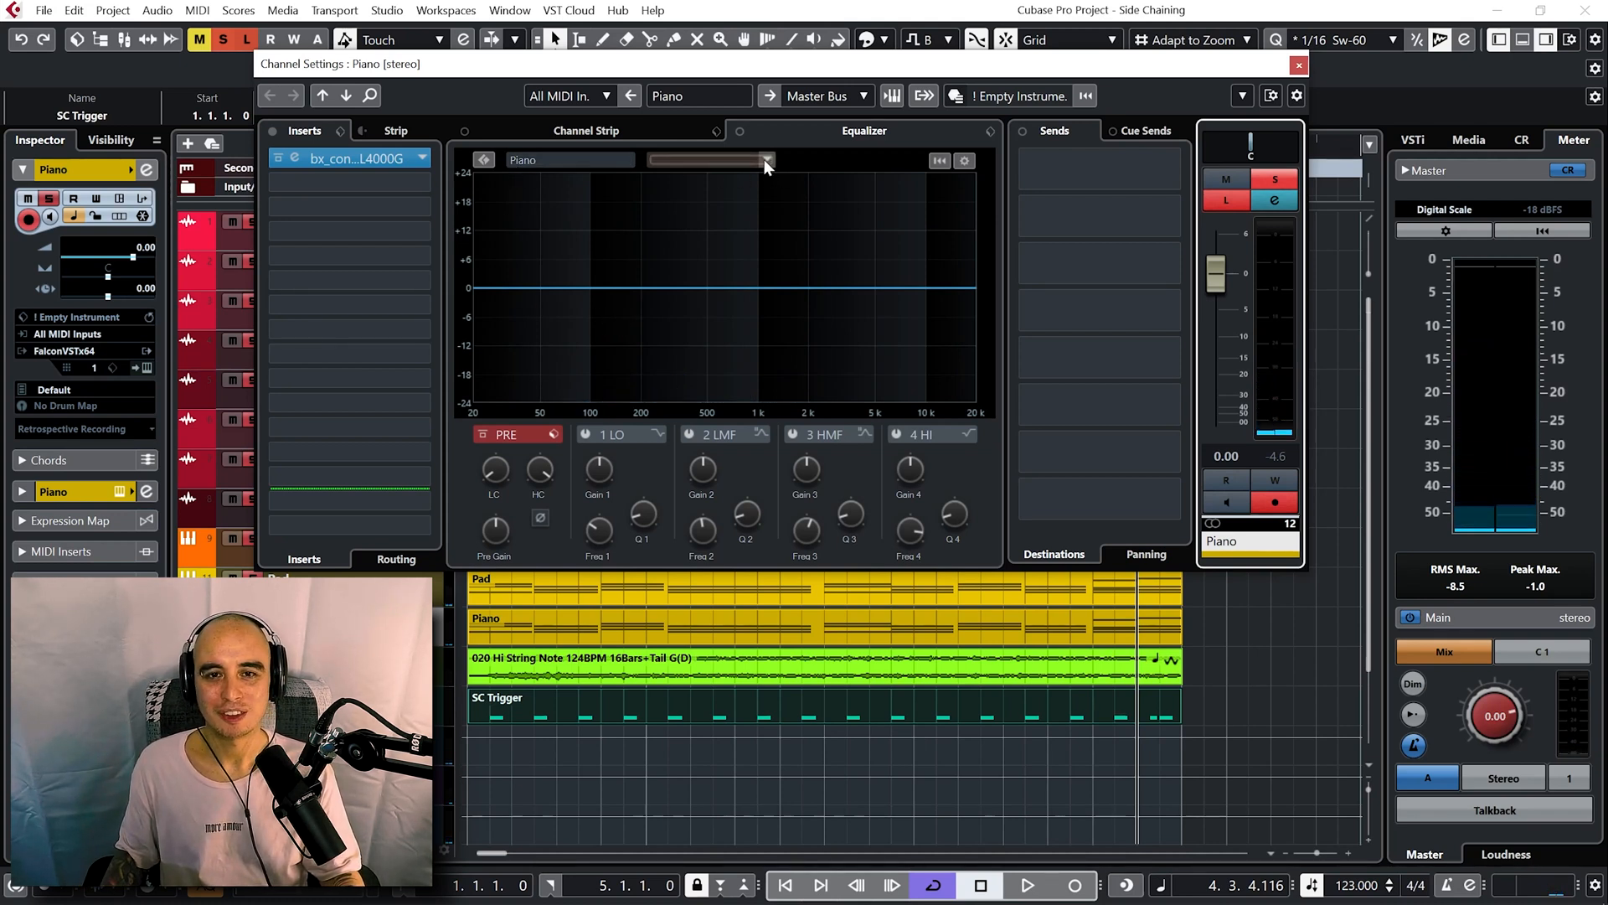
pyautogui.click(764, 161)
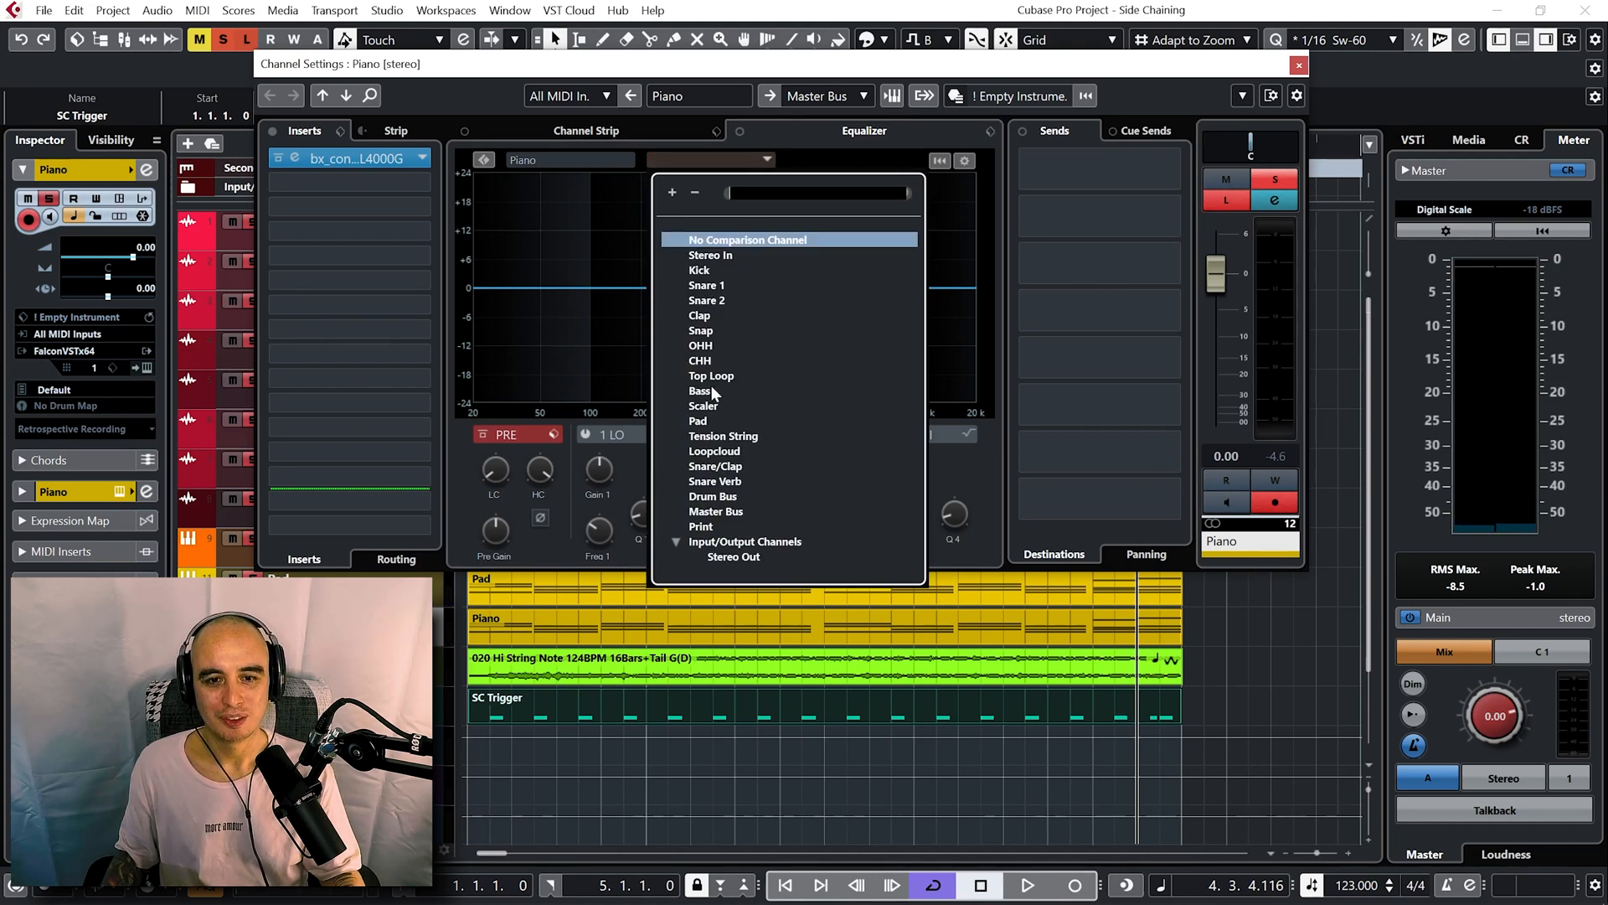
pyautogui.click(689, 390)
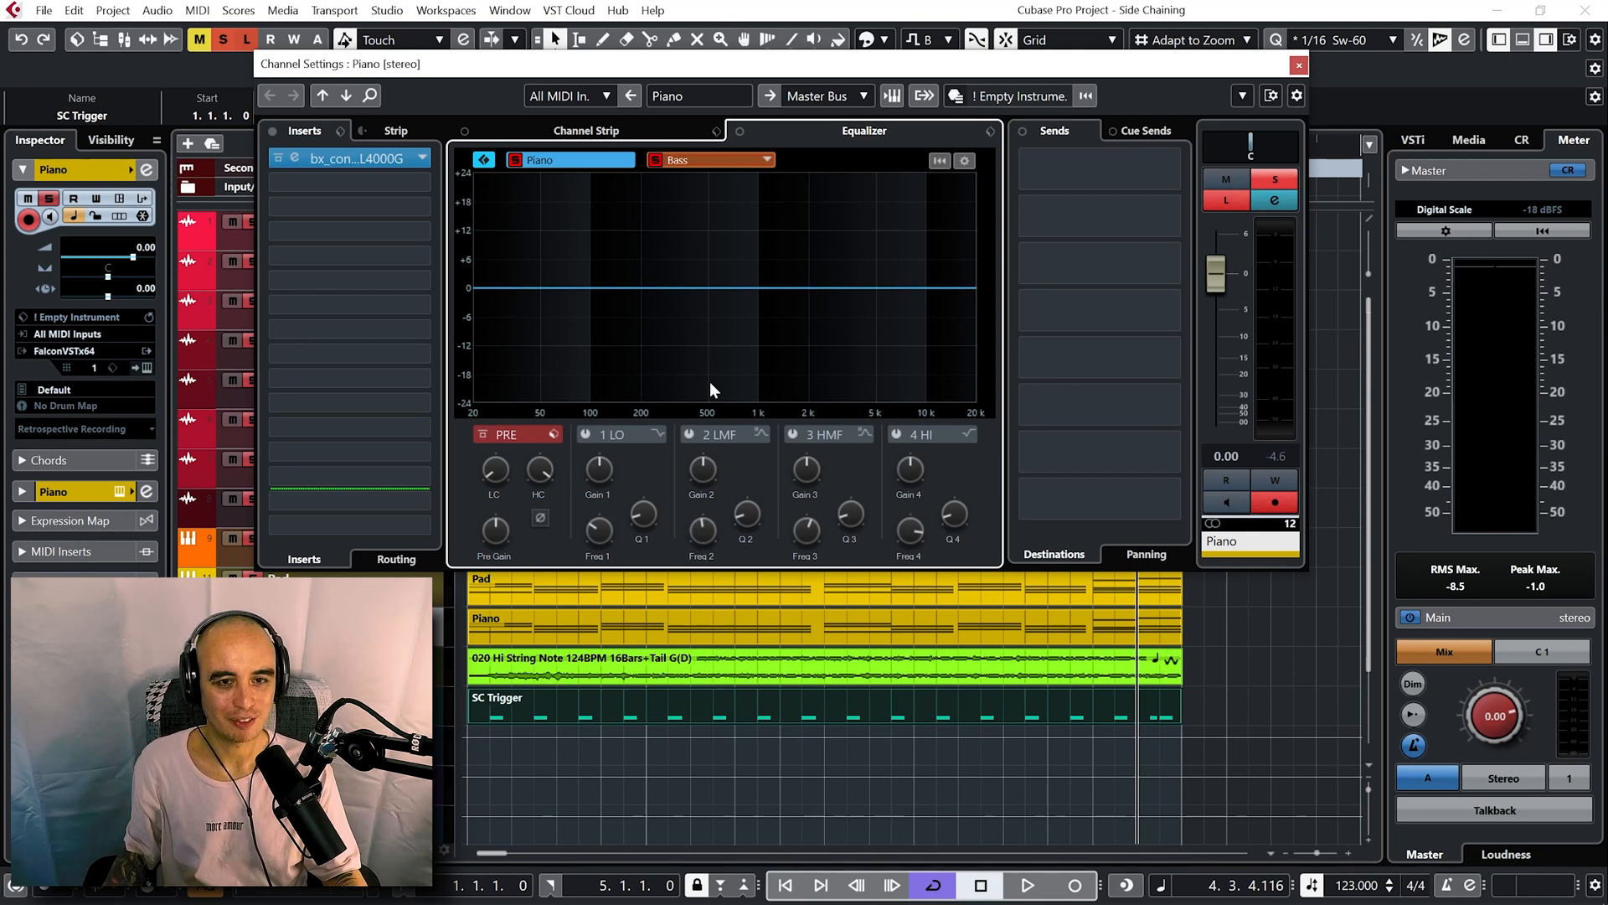
pyautogui.click(1032, 884)
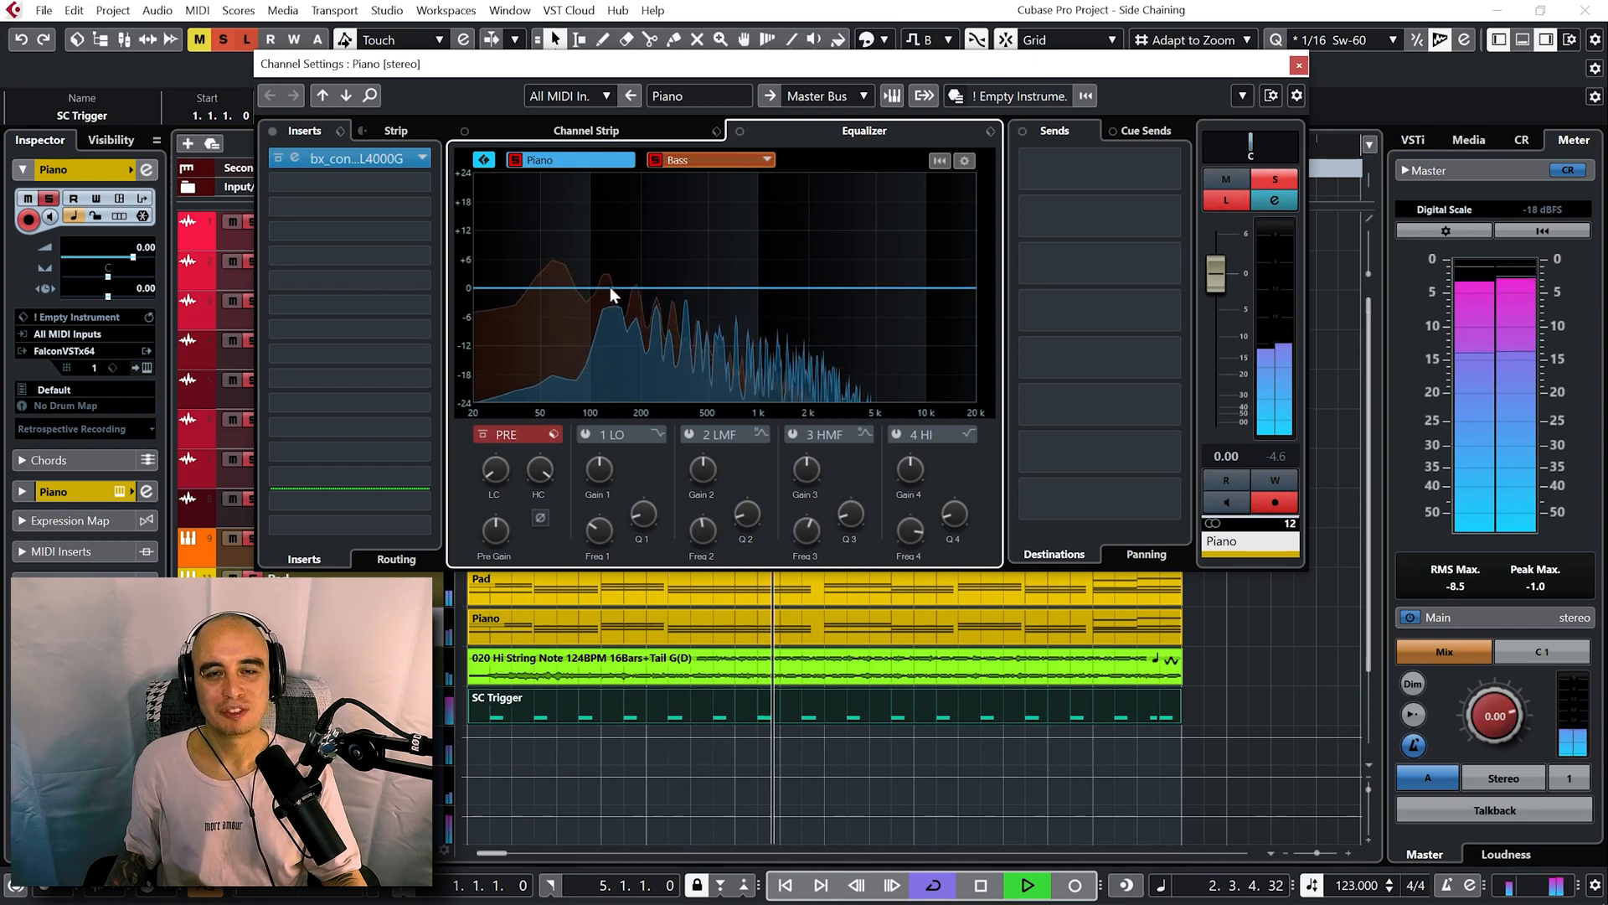
pyautogui.click(1032, 885)
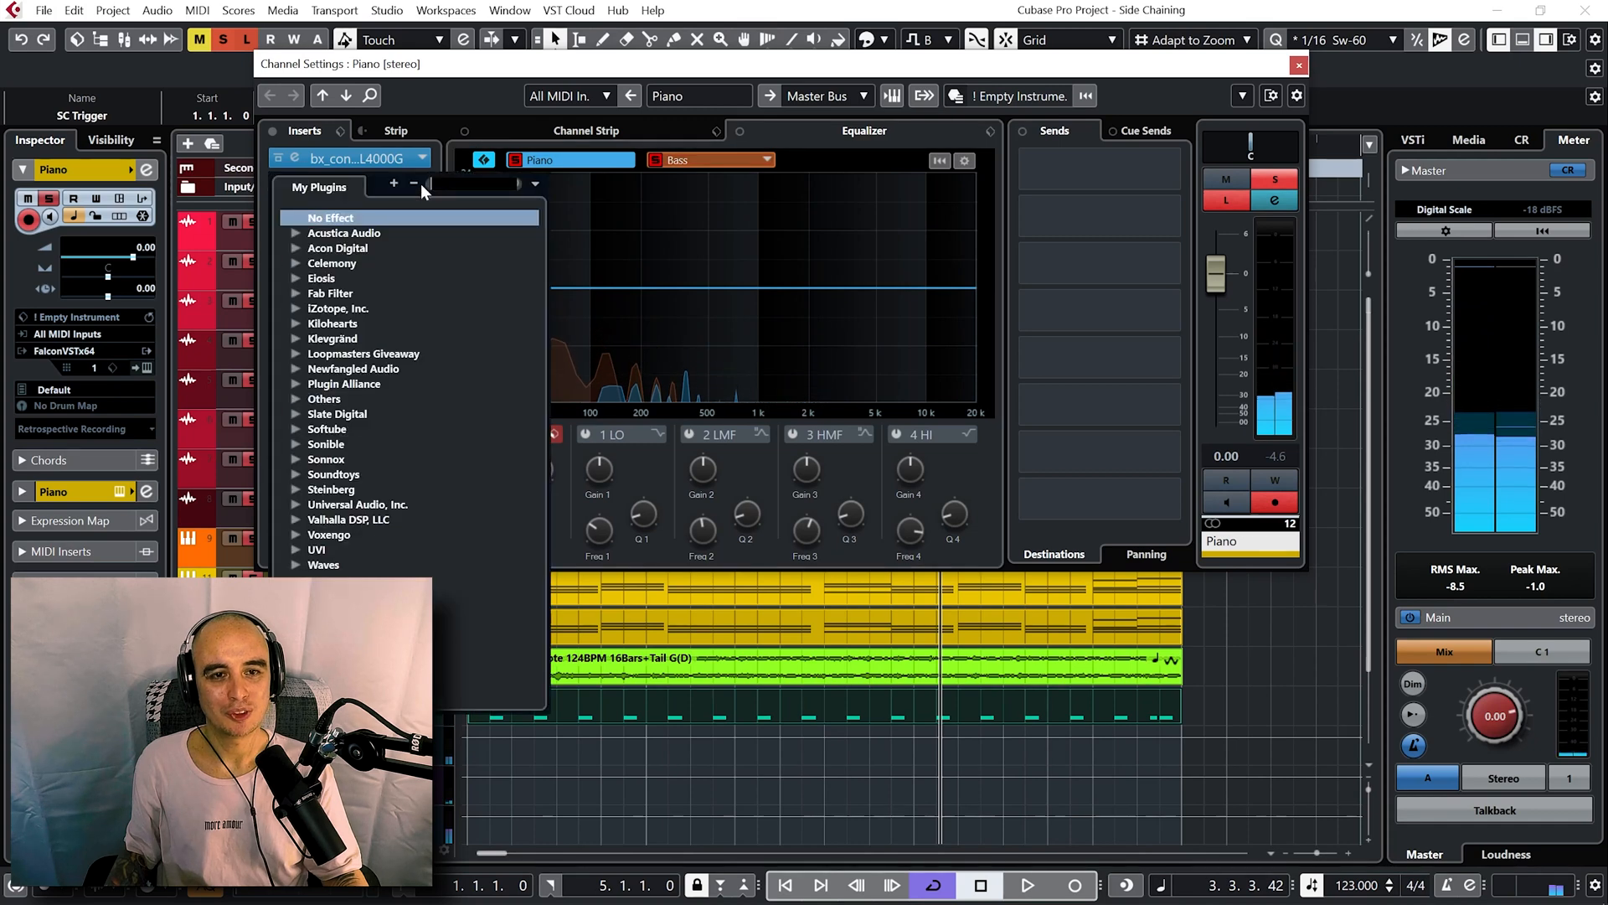
# Load Frequency via 'fre' search on the Piano insert and move band 2 to about 119 Hz.
pyautogui.write('fre')
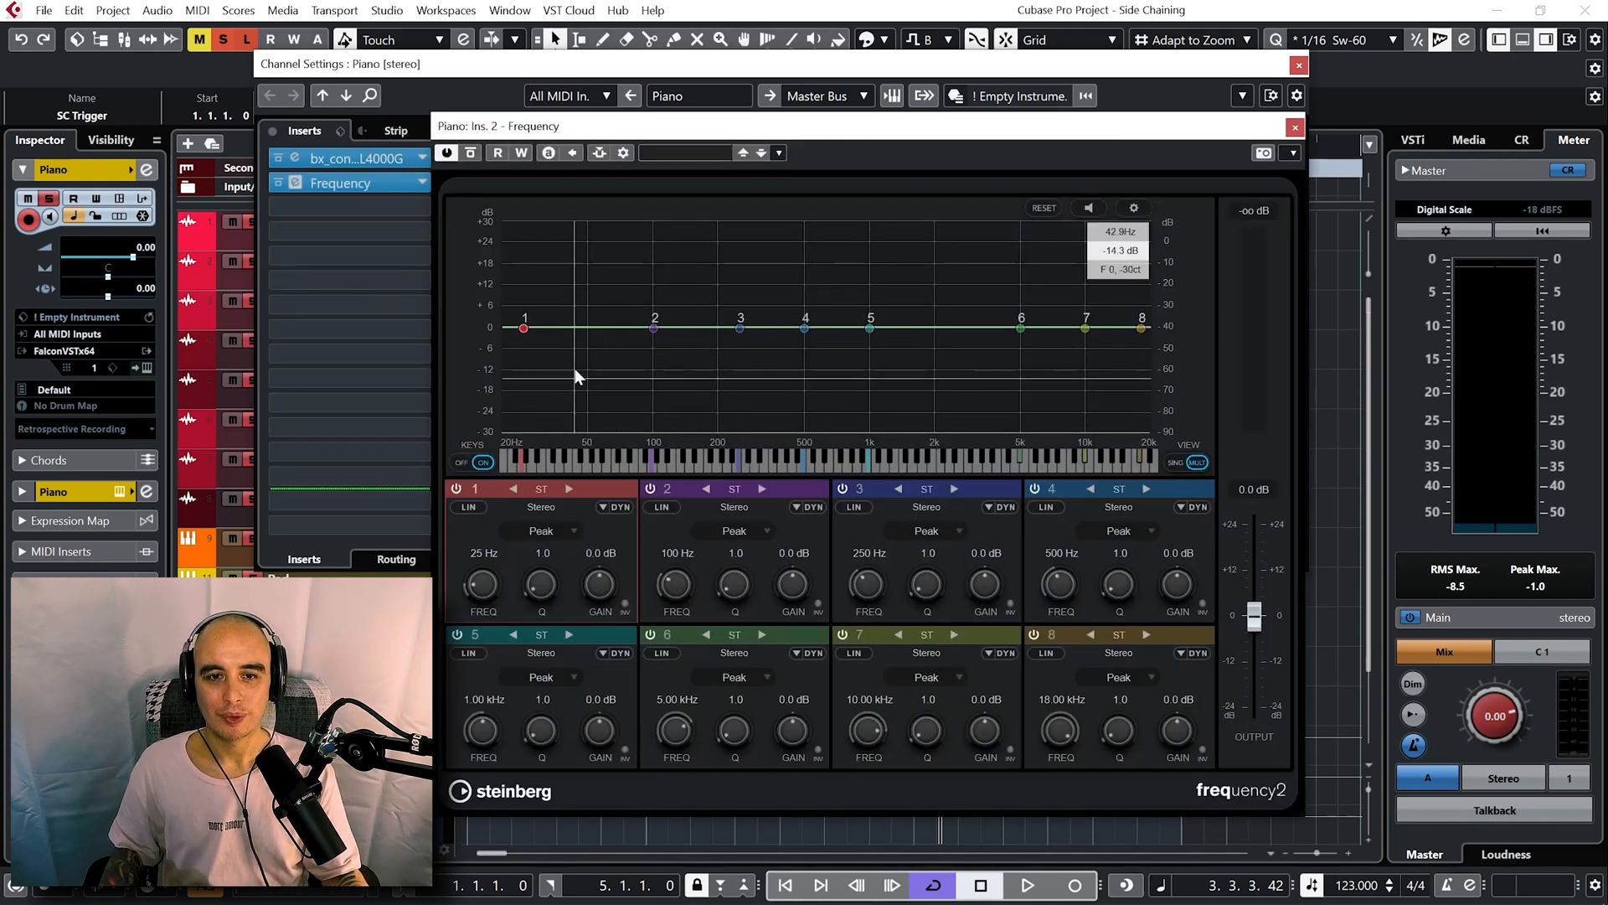
pyautogui.moveTo(653, 327); pyautogui.dragTo(664, 326)
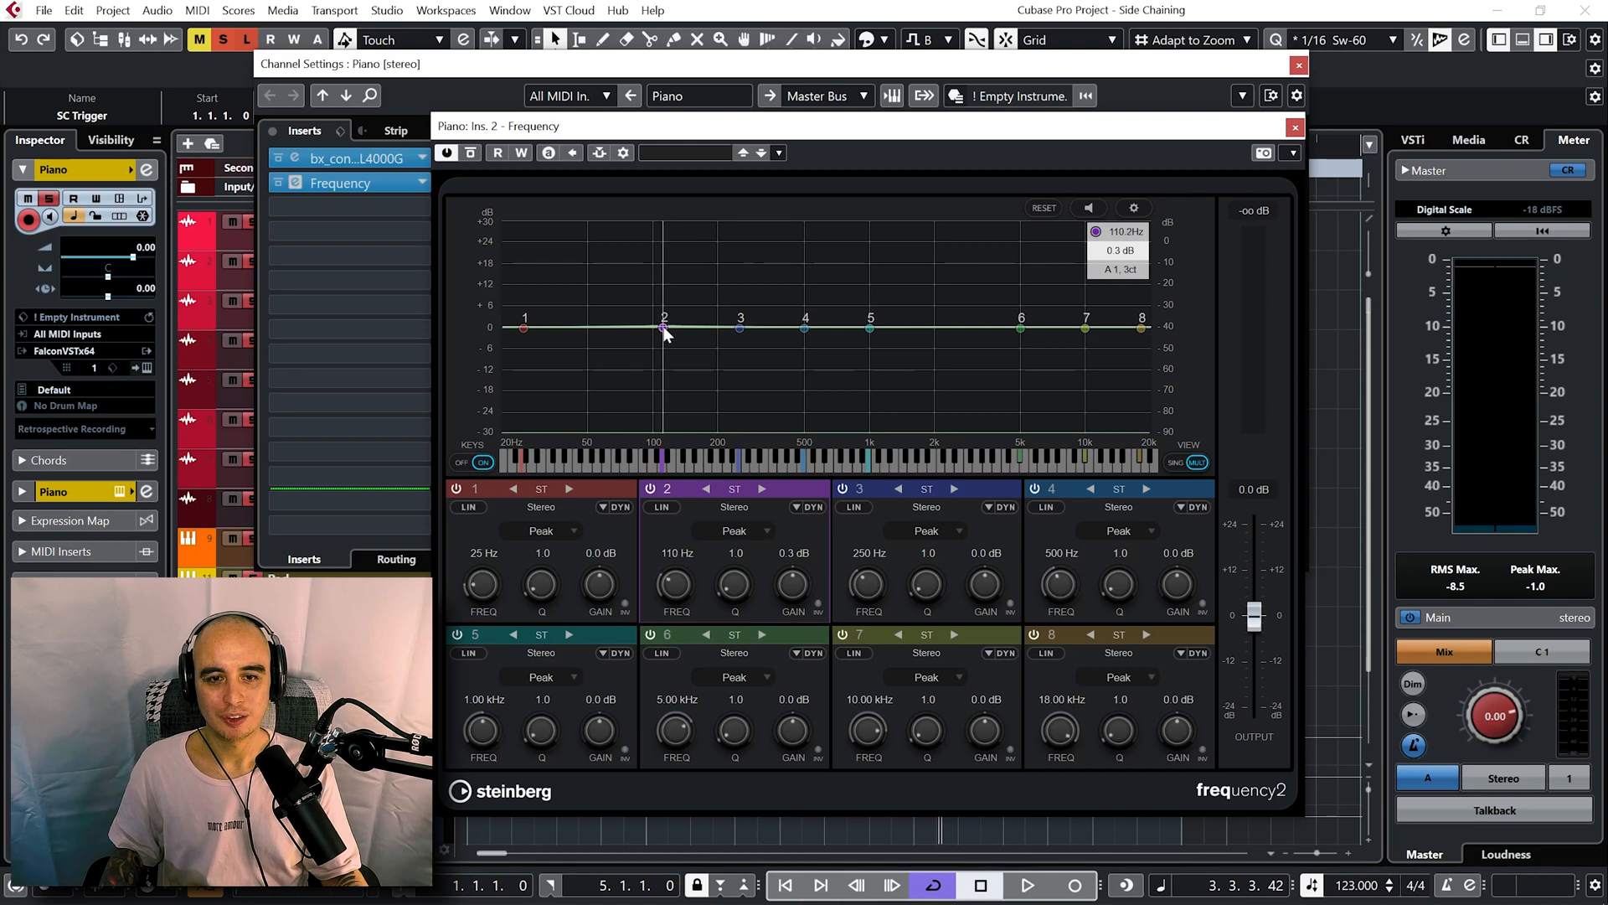
pyautogui.moveTo(664, 326); pyautogui.dragTo(667, 327)
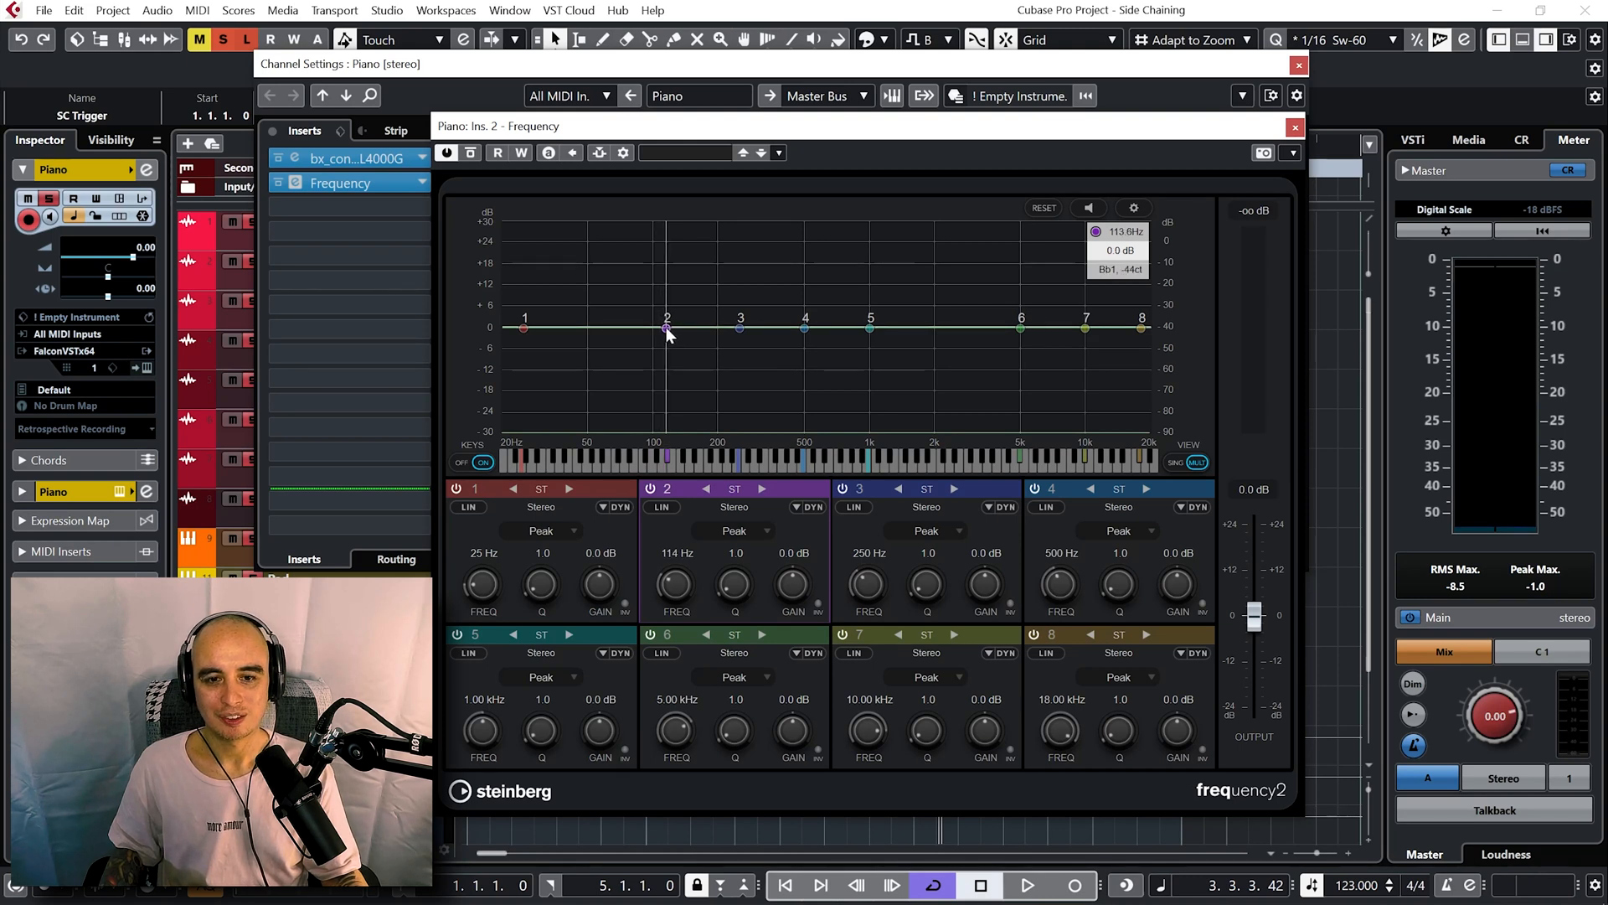
pyautogui.moveTo(665, 326); pyautogui.dragTo(671, 329)
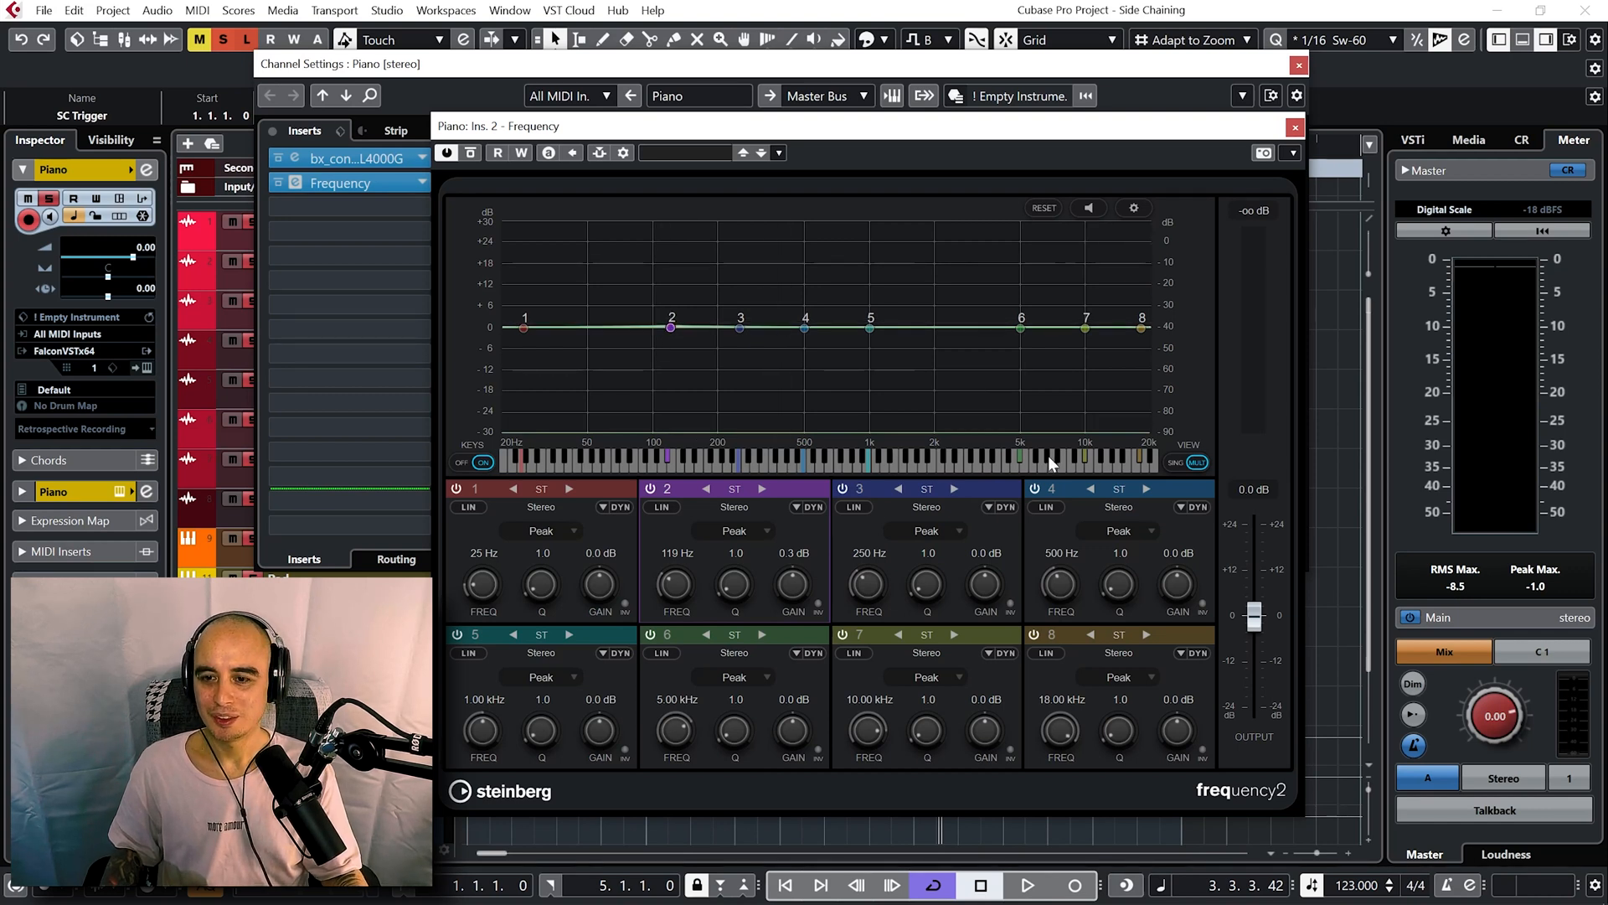
pyautogui.moveTo(1173, 479)
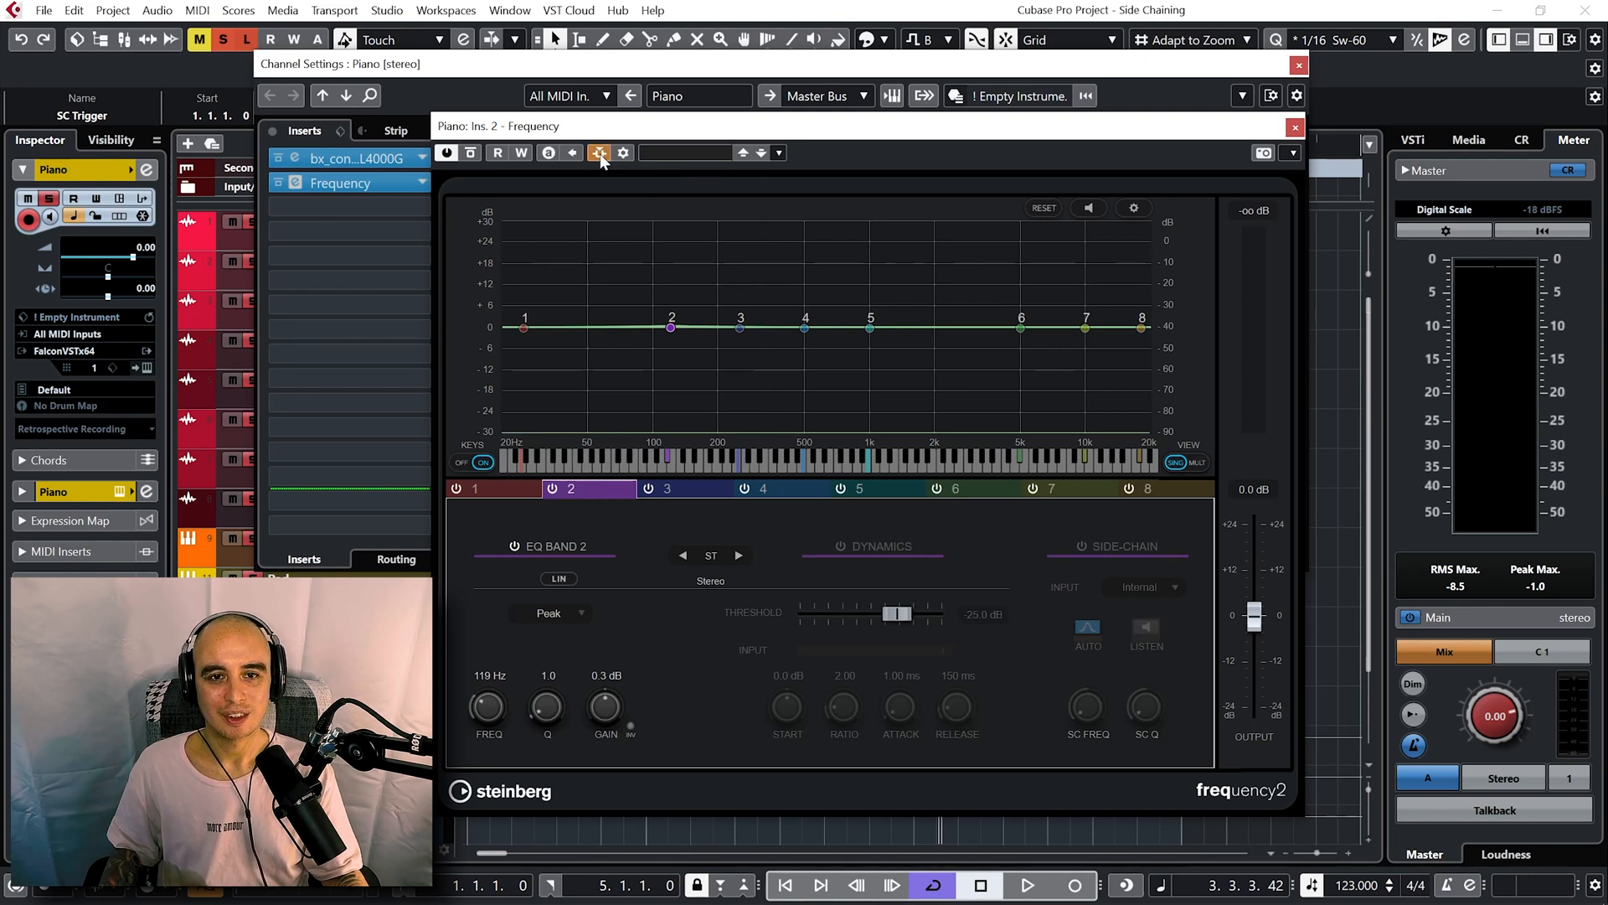
# Add the Bass track as the Piano Frequency's side-chain source and close the routing window.
pyautogui.click(600, 153)
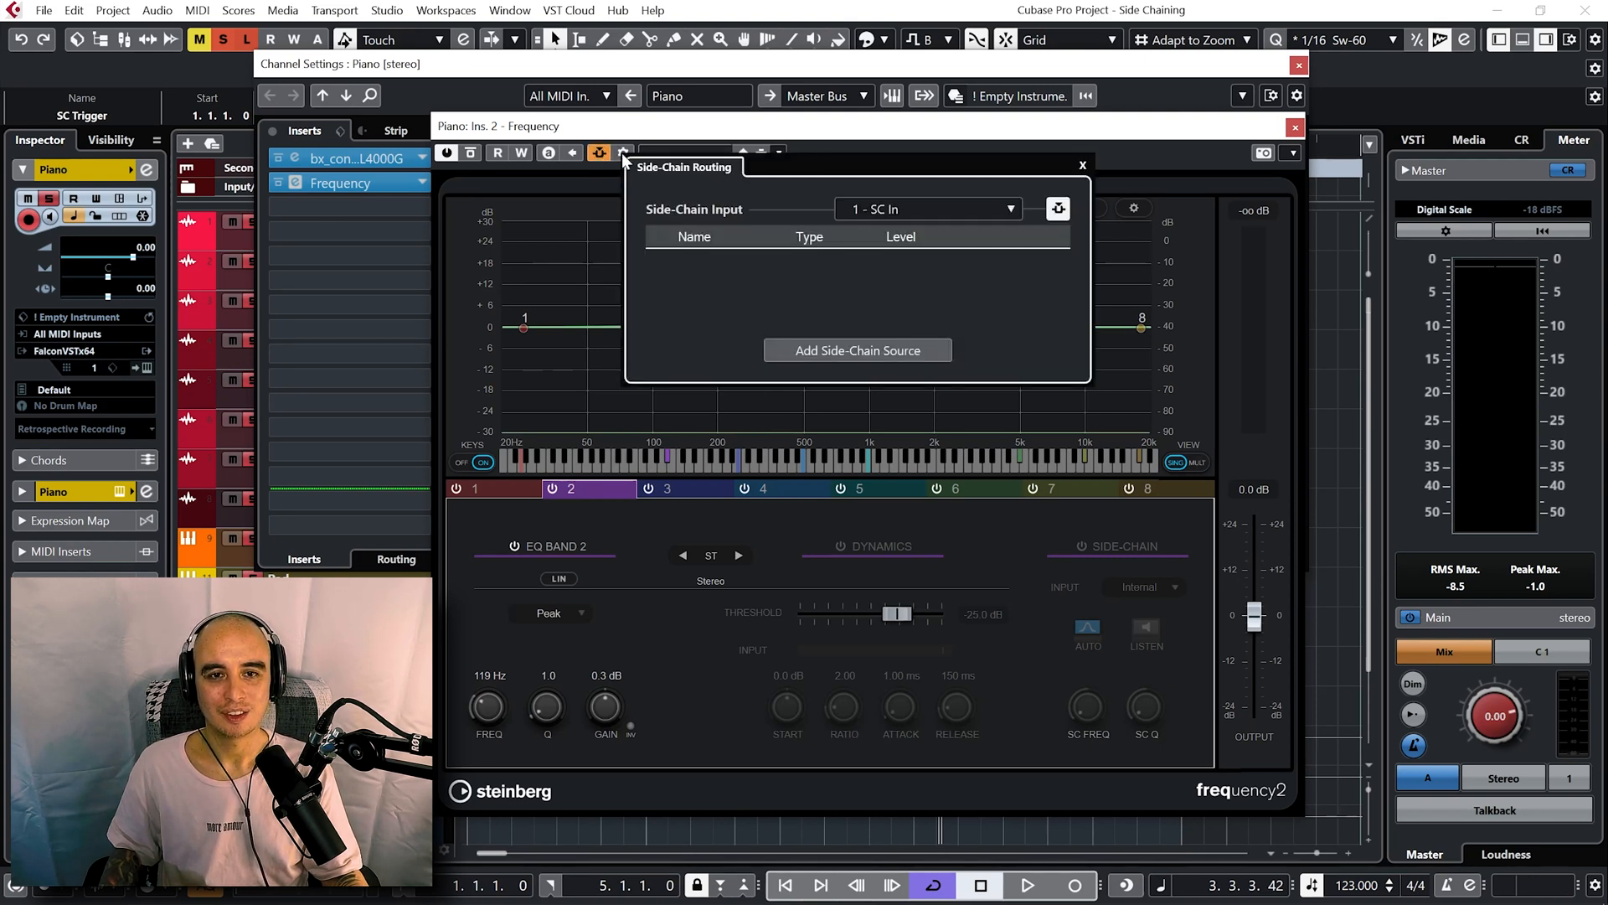
pyautogui.click(858, 350)
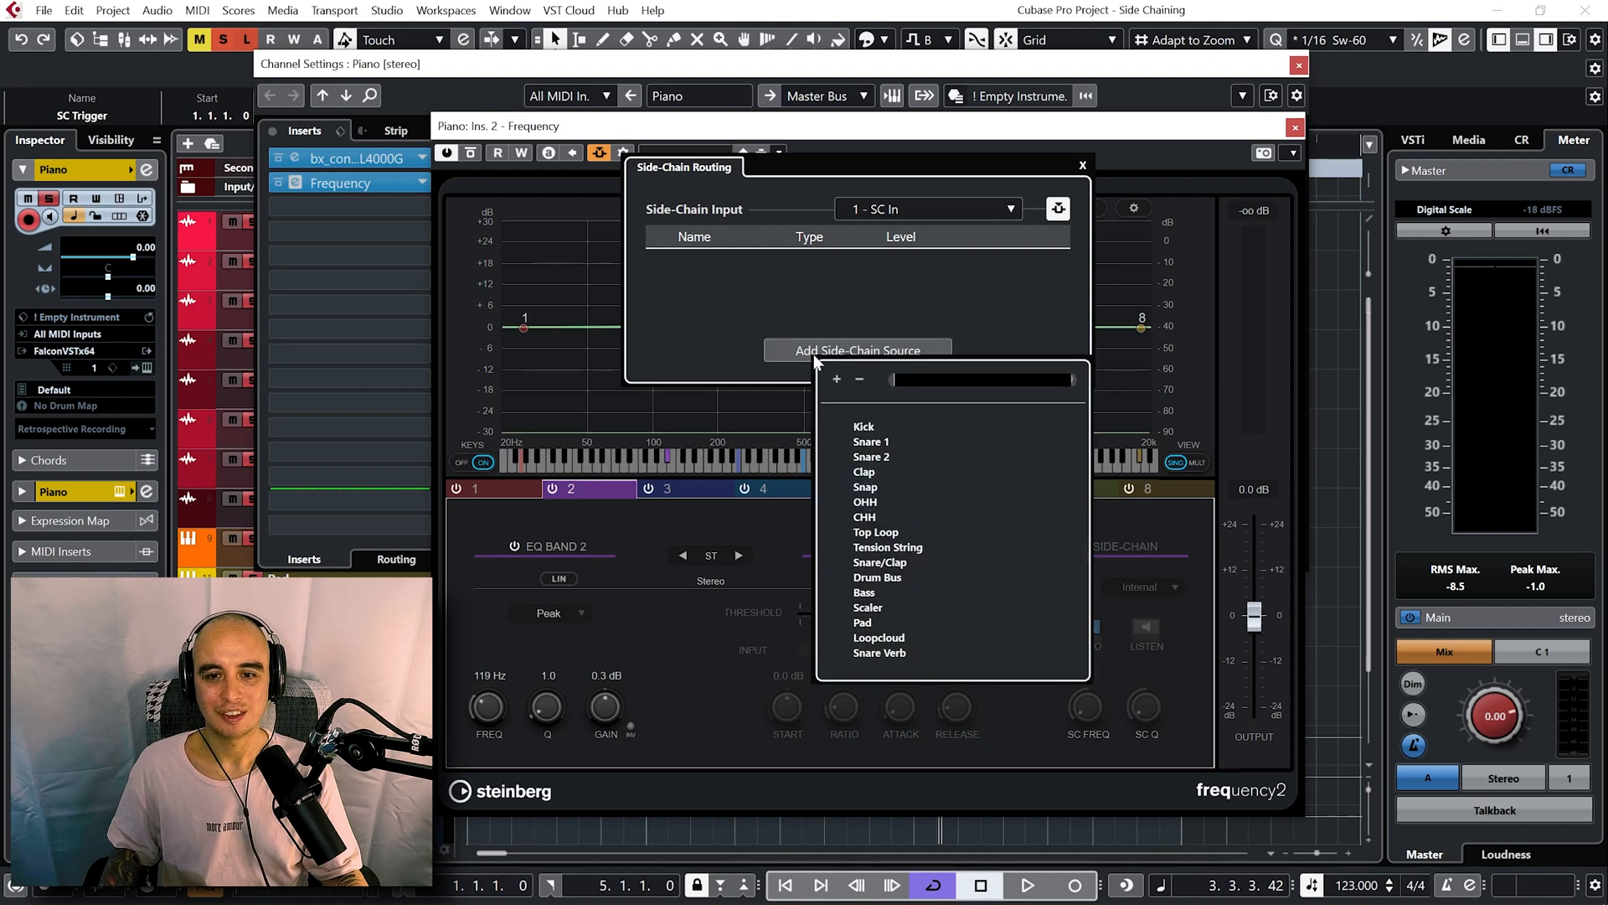
pyautogui.moveTo(878, 506)
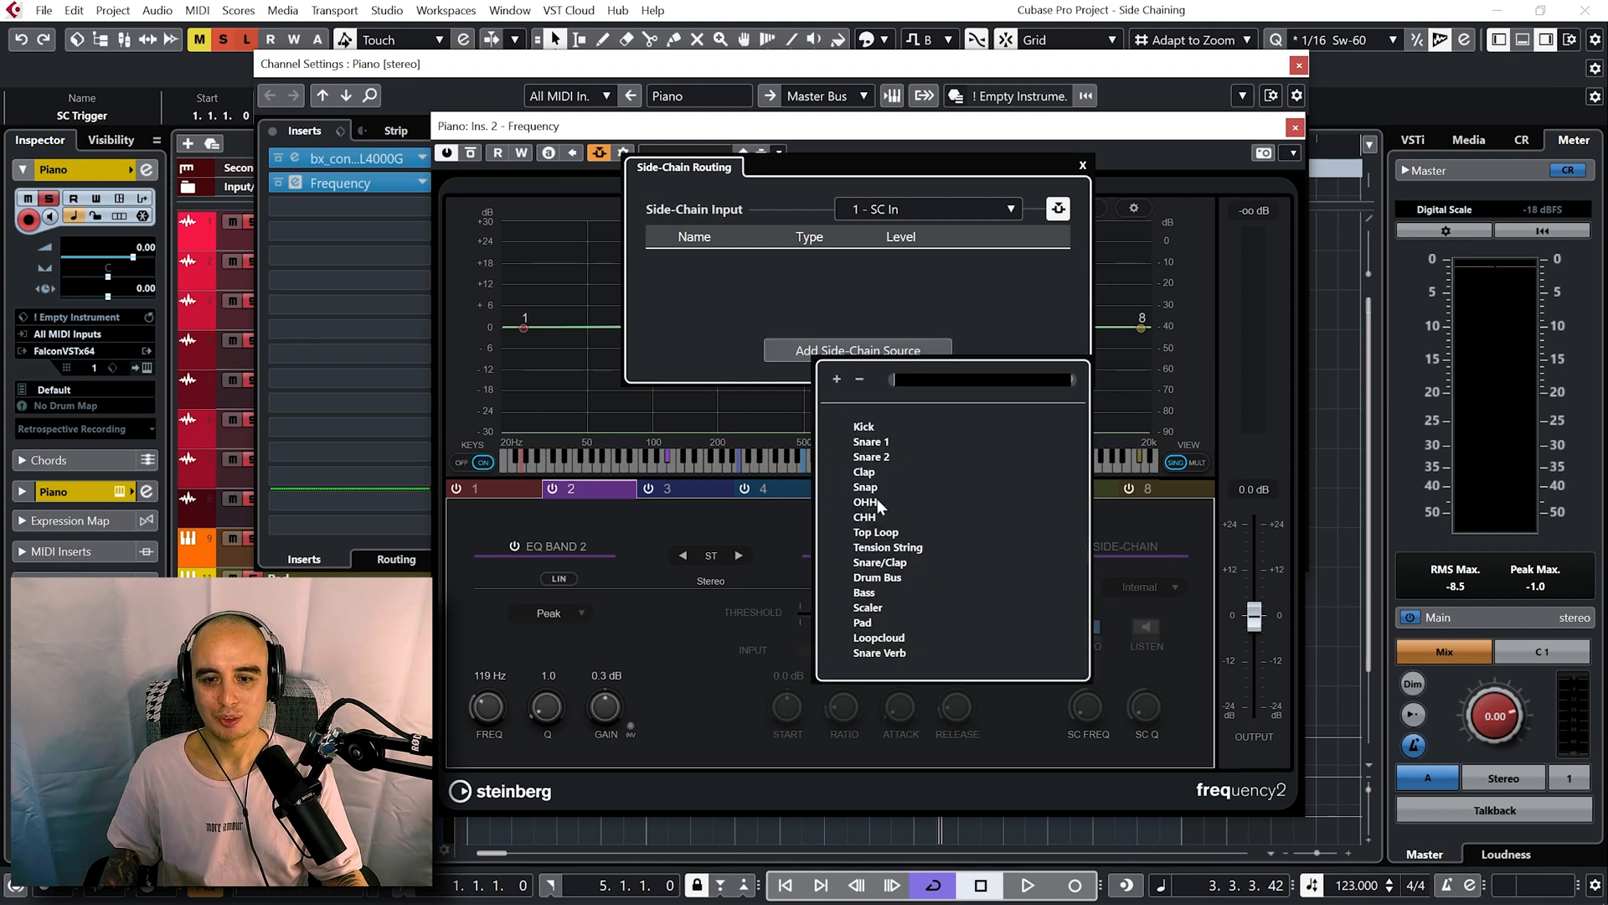
pyautogui.click(865, 593)
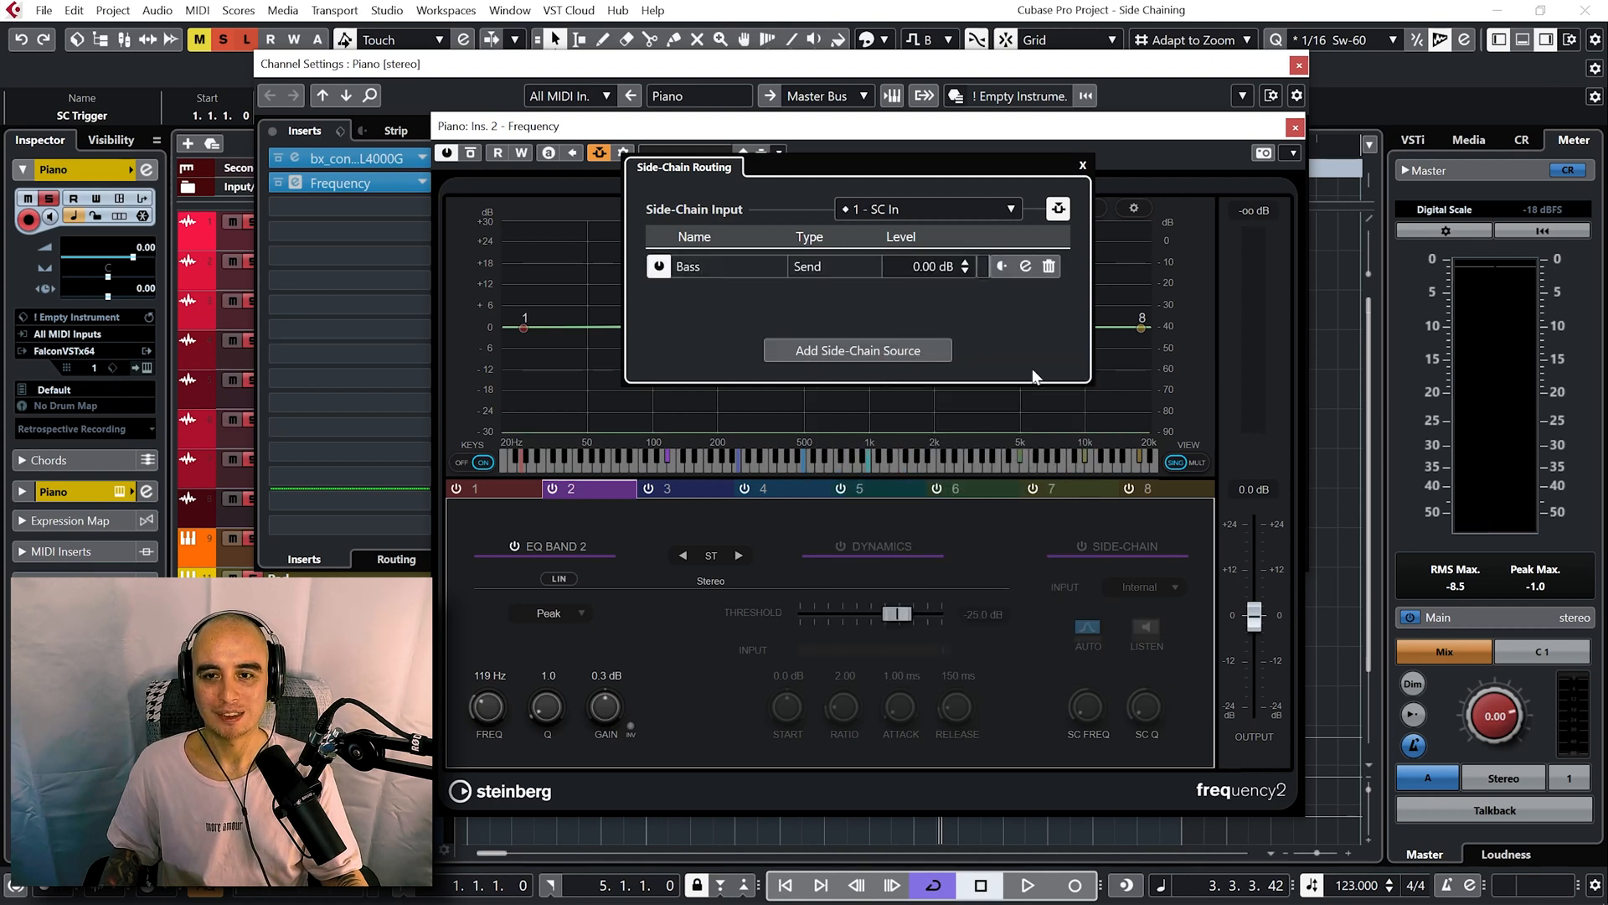
pyautogui.click(1082, 164)
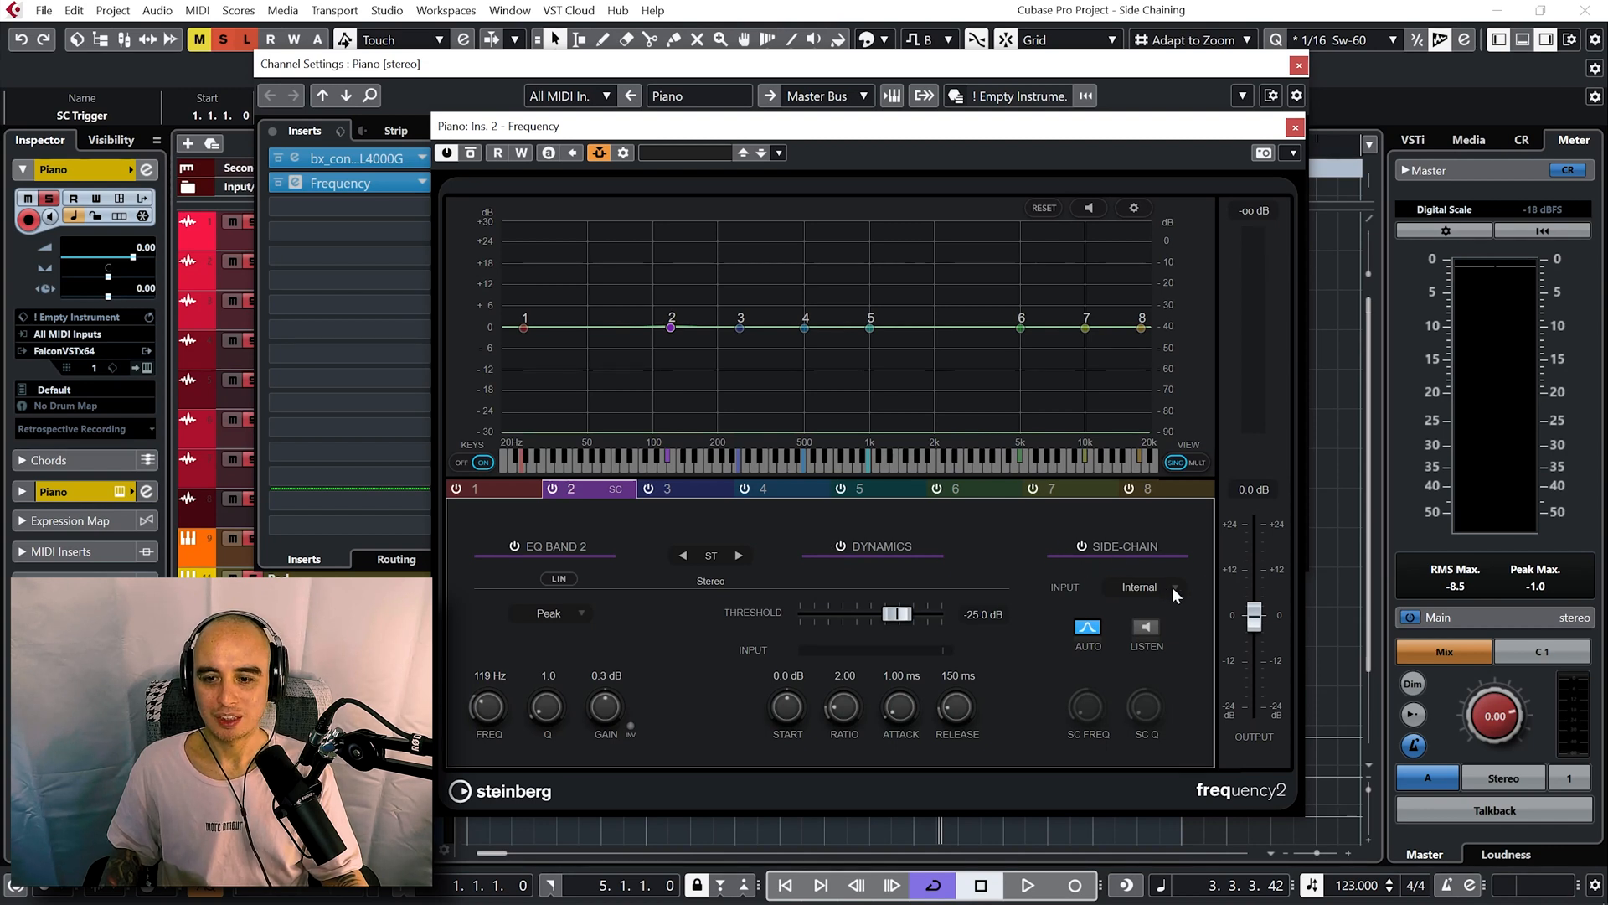
# Key band 2 from Side-Chain 1 and cut its gain to −12 dB.
pyautogui.click(1145, 587)
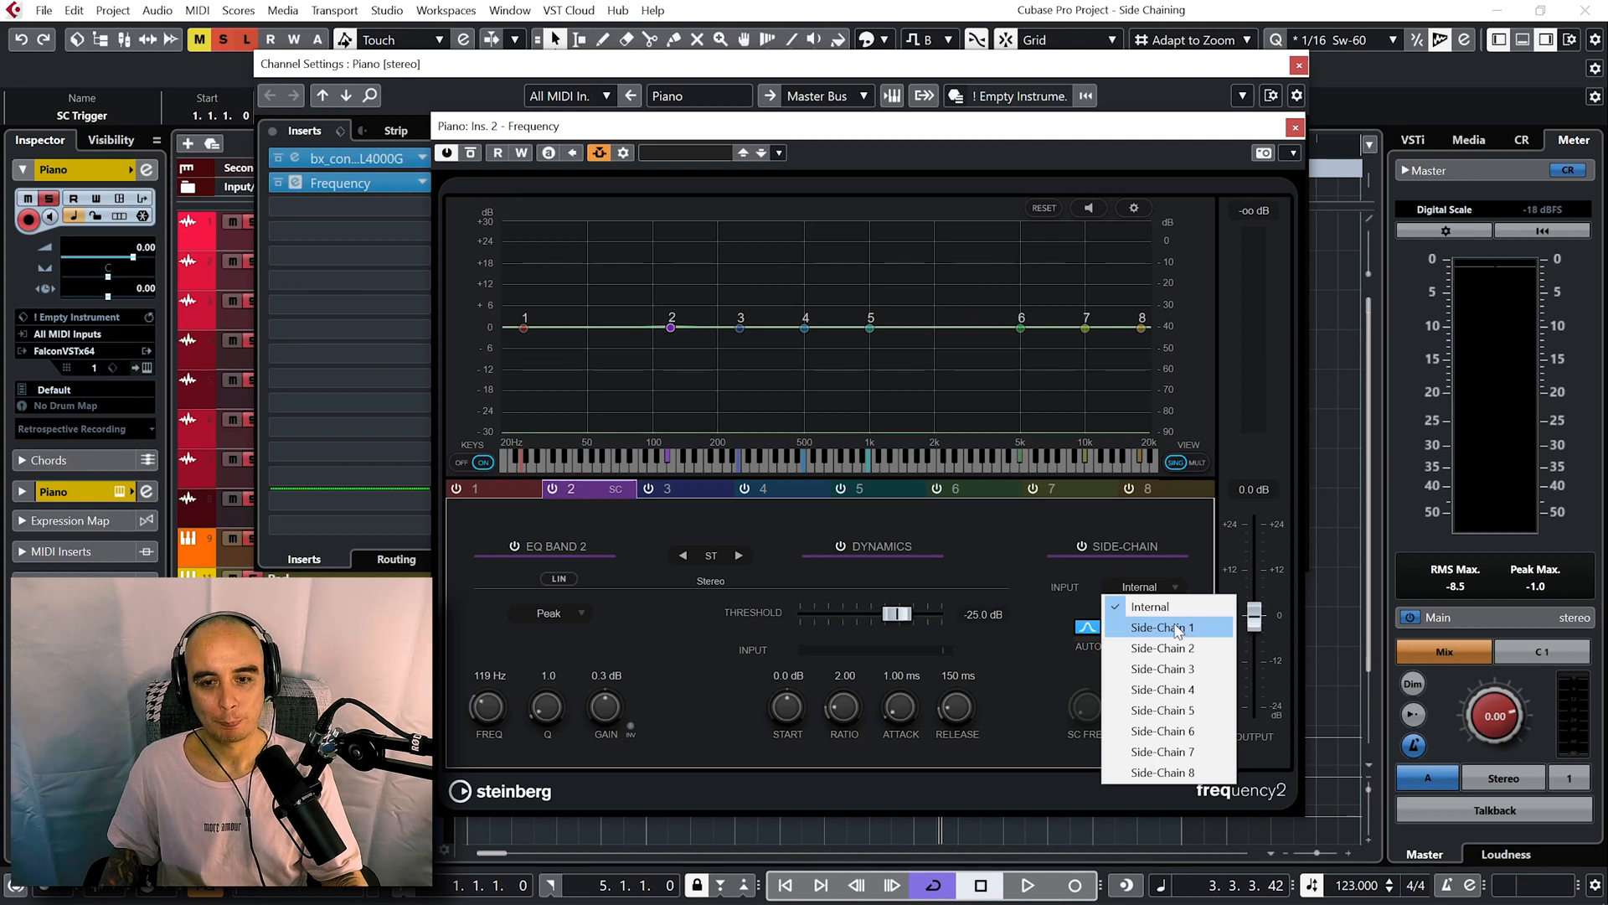
pyautogui.click(1163, 627)
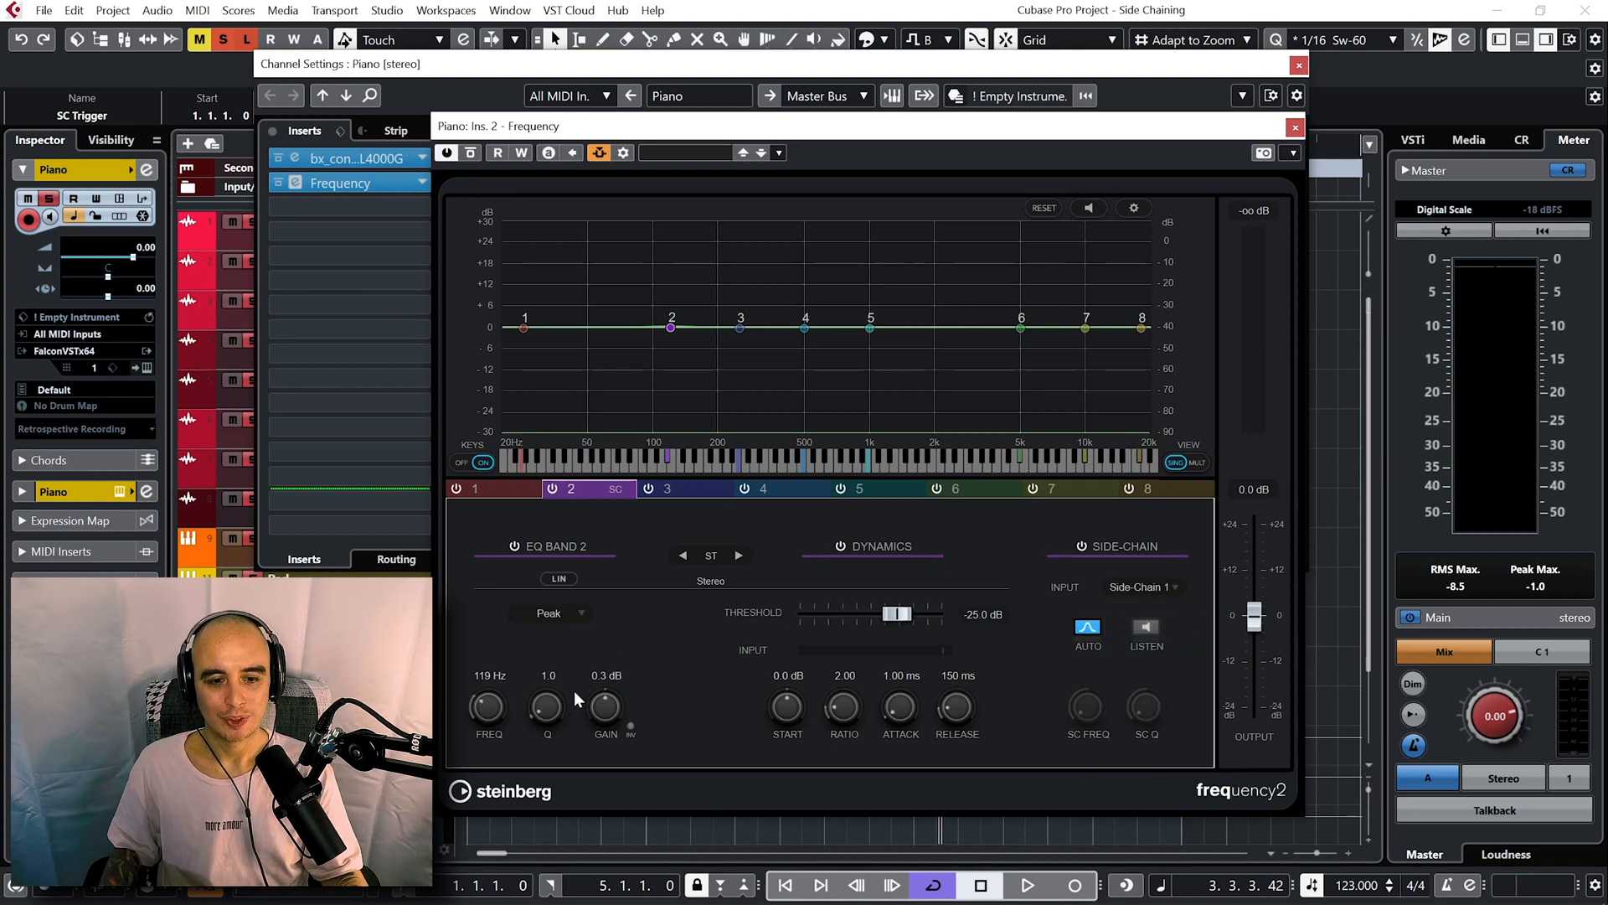
pyautogui.moveTo(605, 707); pyautogui.dragTo(604, 739)
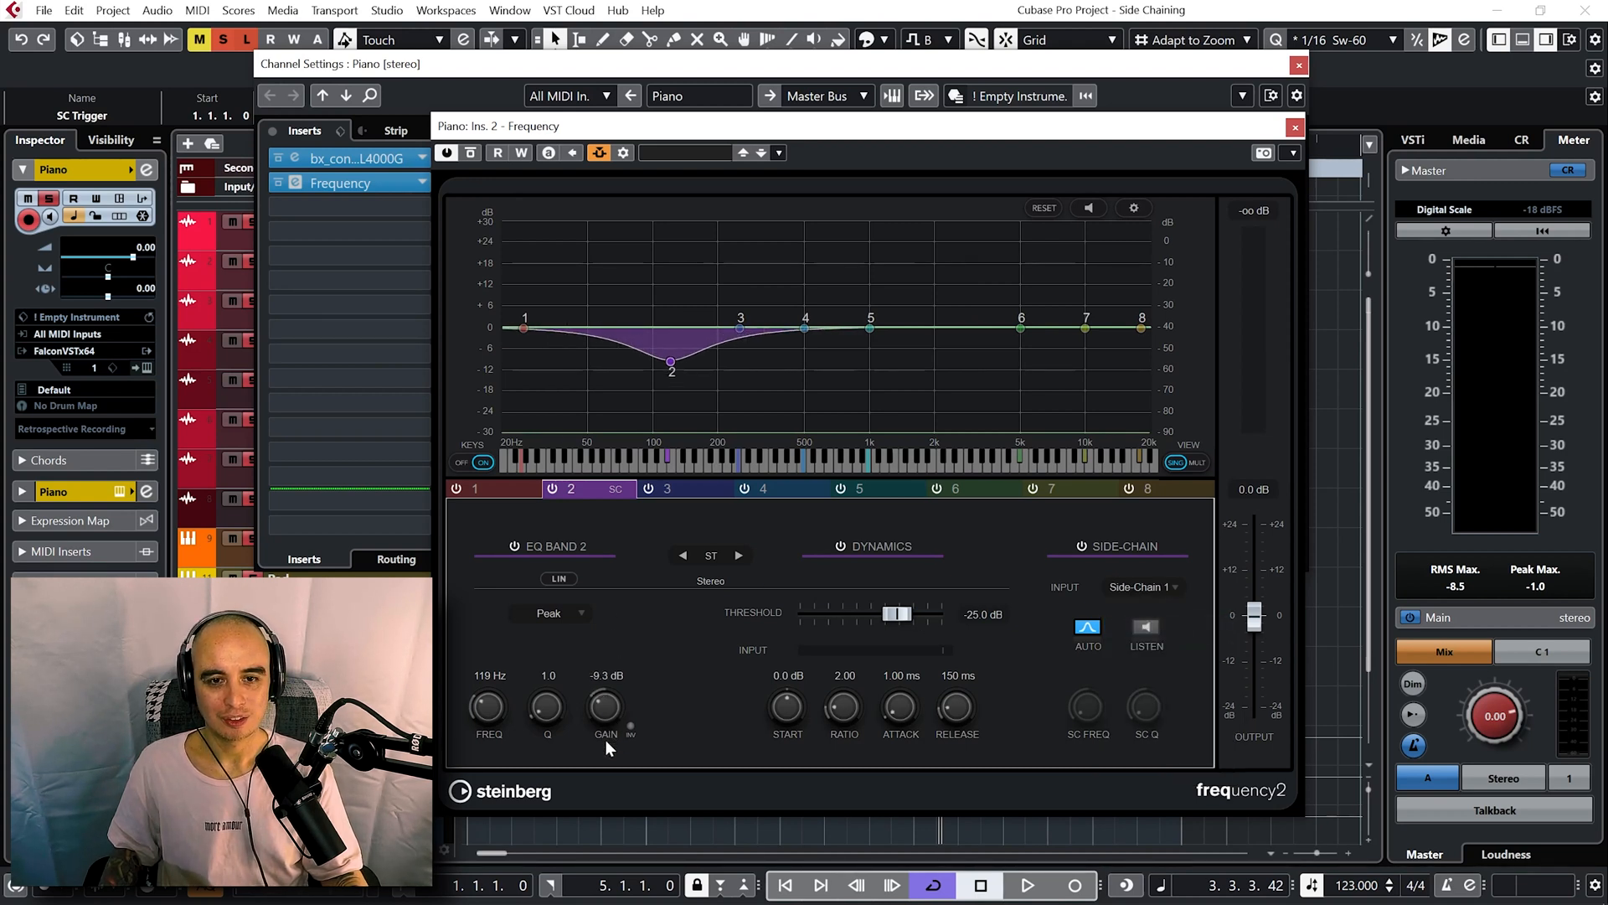
pyautogui.moveTo(605, 707); pyautogui.dragTo(605, 739)
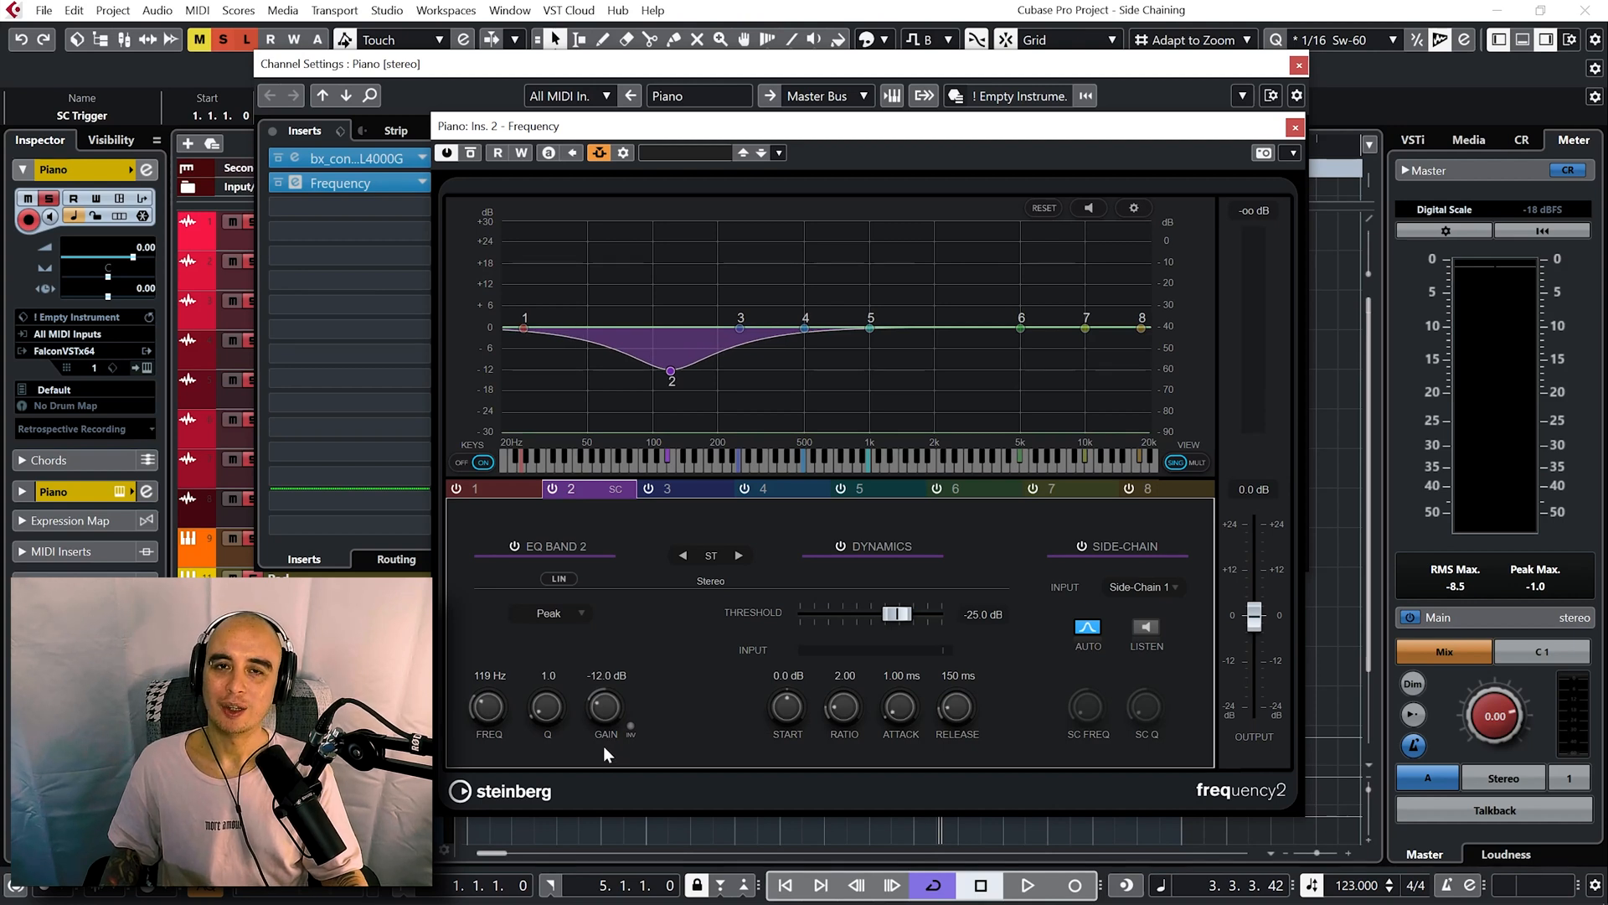
pyautogui.moveTo(600, 328)
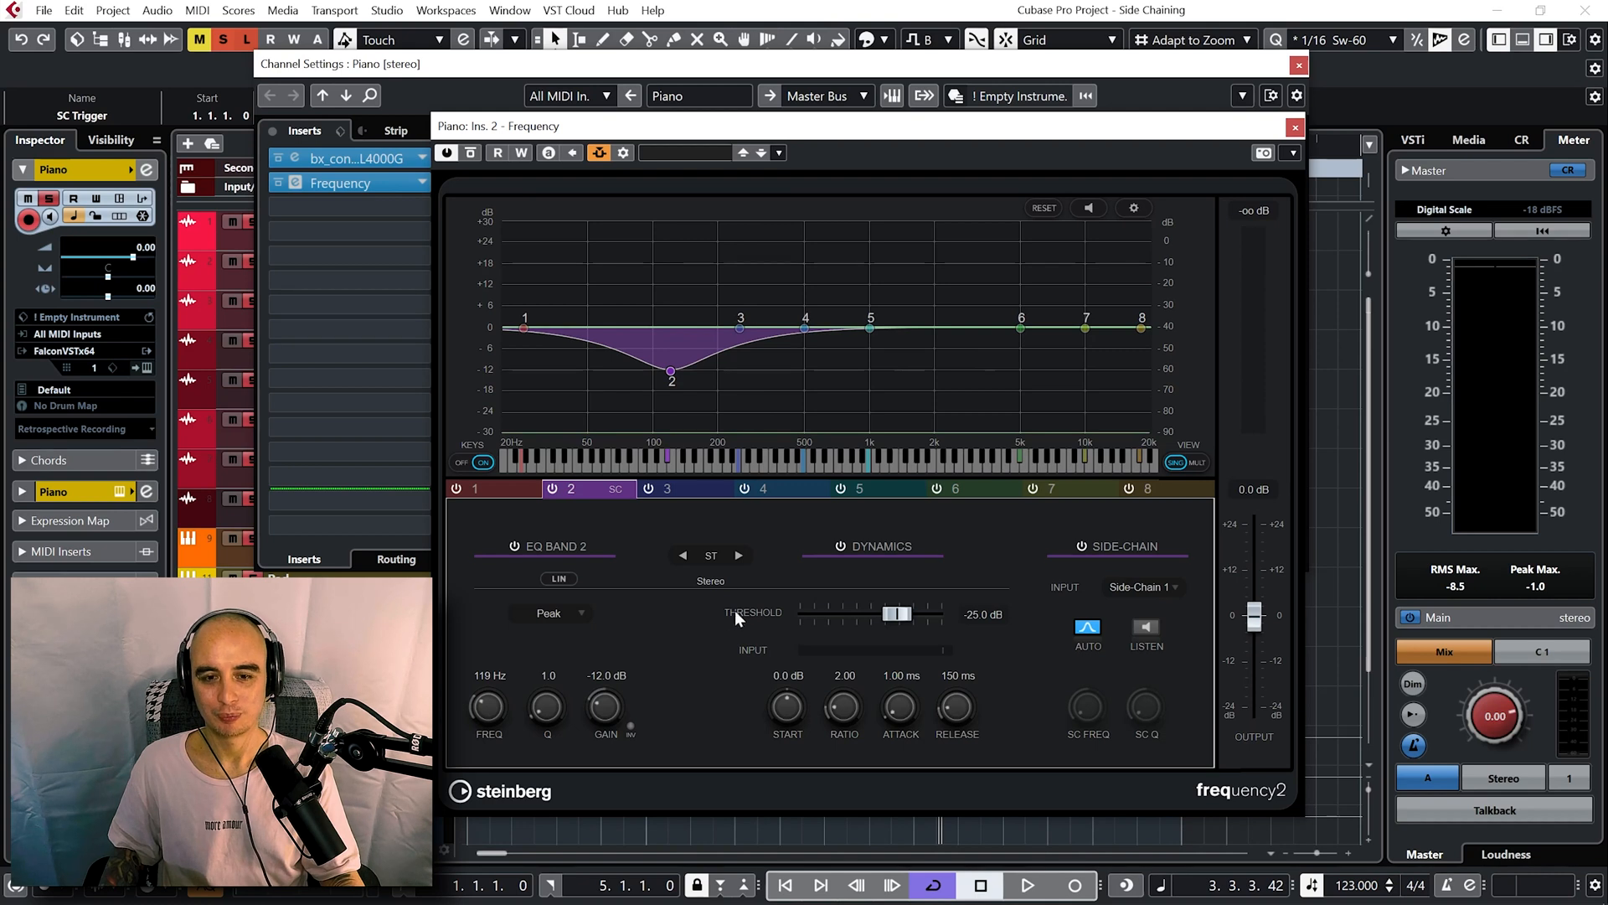
# During playback, settle band 2's dynamics threshold around −22 dB.
pyautogui.click(1032, 885)
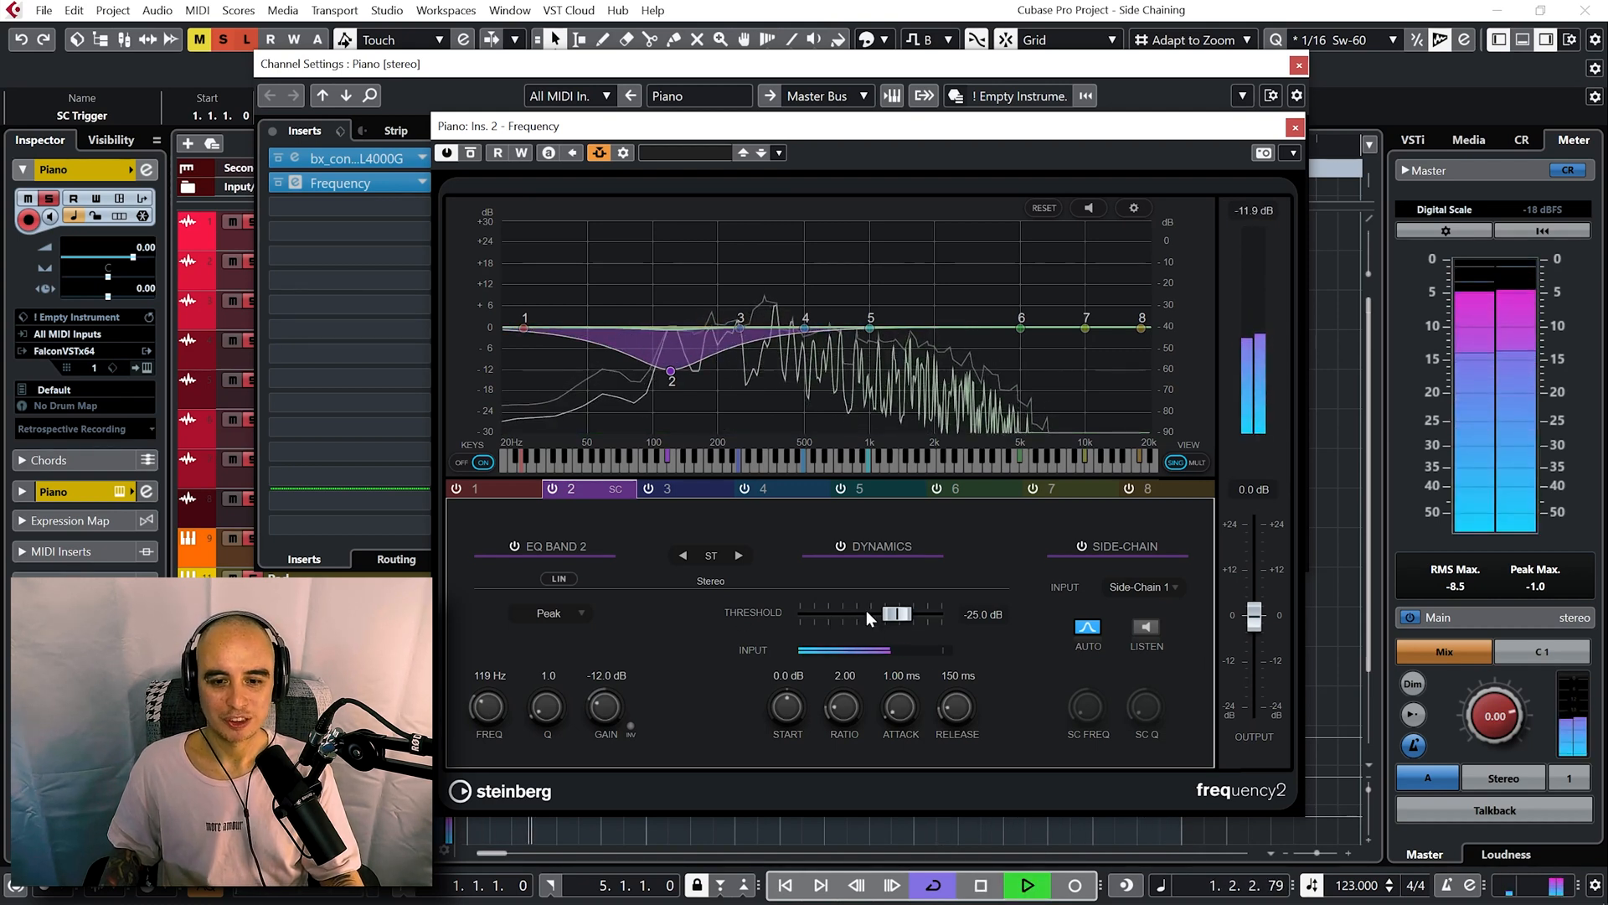
pyautogui.moveTo(898, 613); pyautogui.dragTo(879, 614)
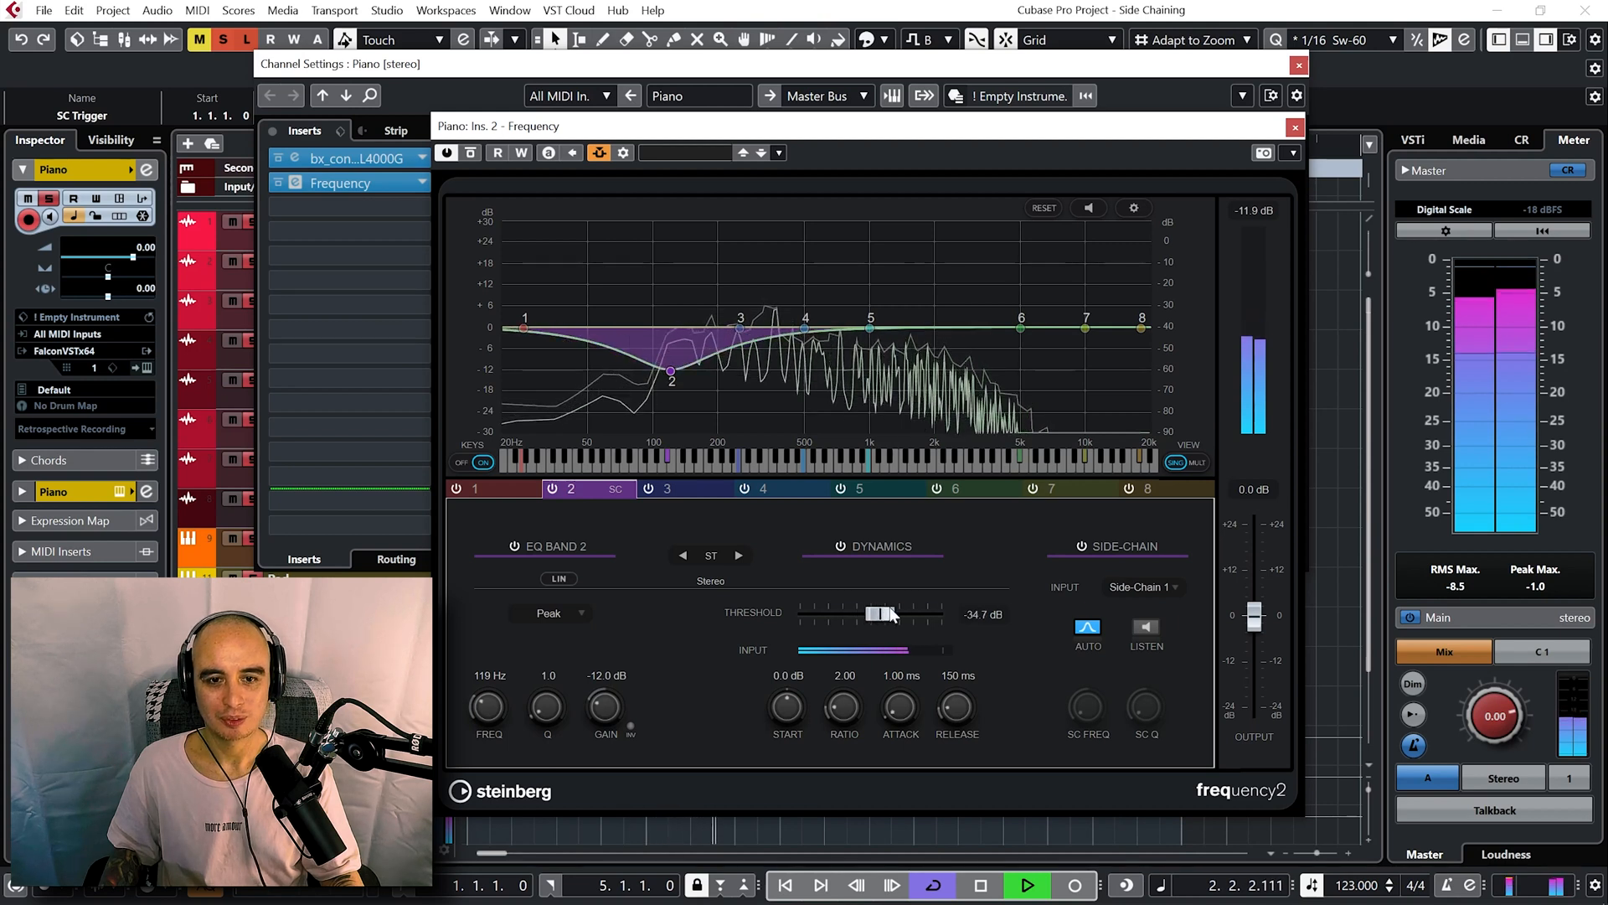
pyautogui.moveTo(879, 613); pyautogui.dragTo(900, 614)
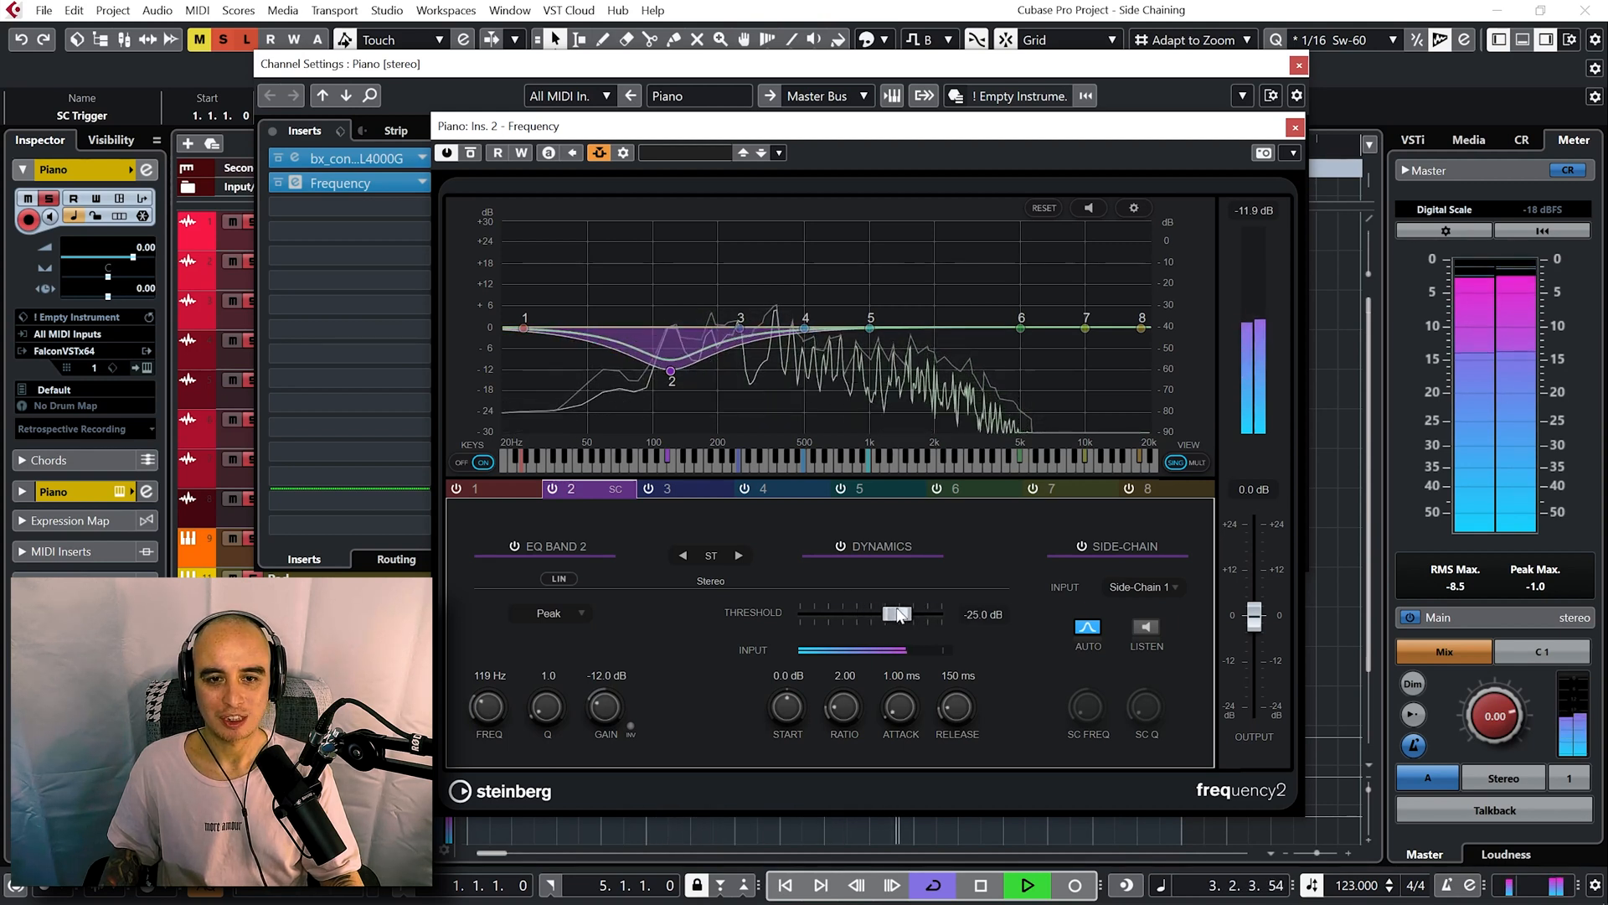
pyautogui.moveTo(894, 613); pyautogui.dragTo(910, 613)
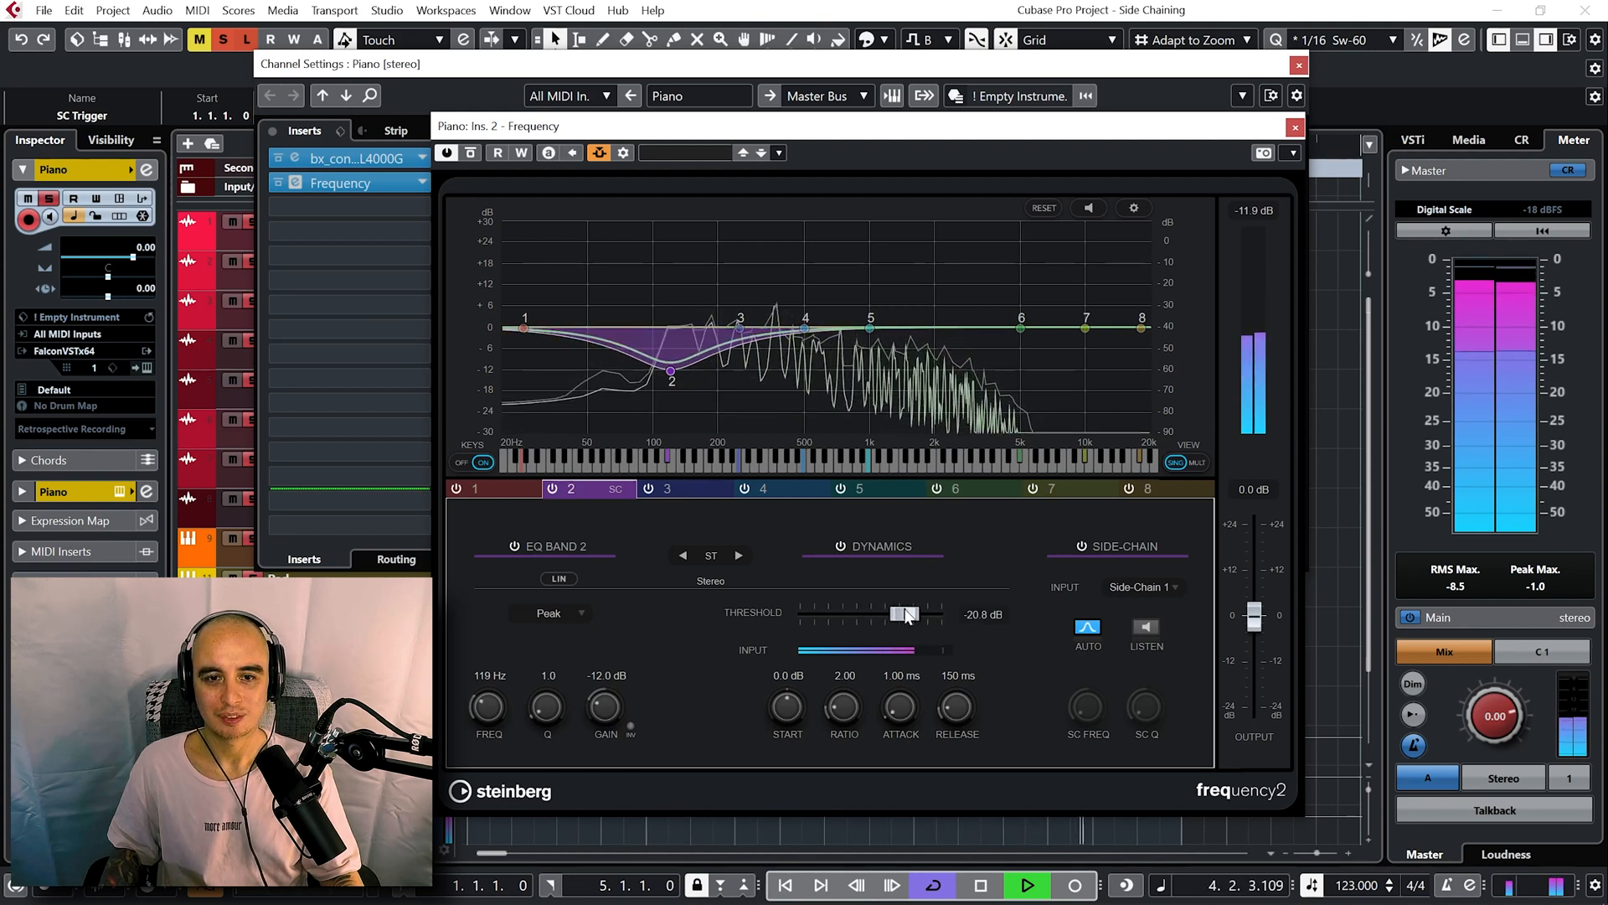
pyautogui.moveTo(908, 613); pyautogui.dragTo(902, 613)
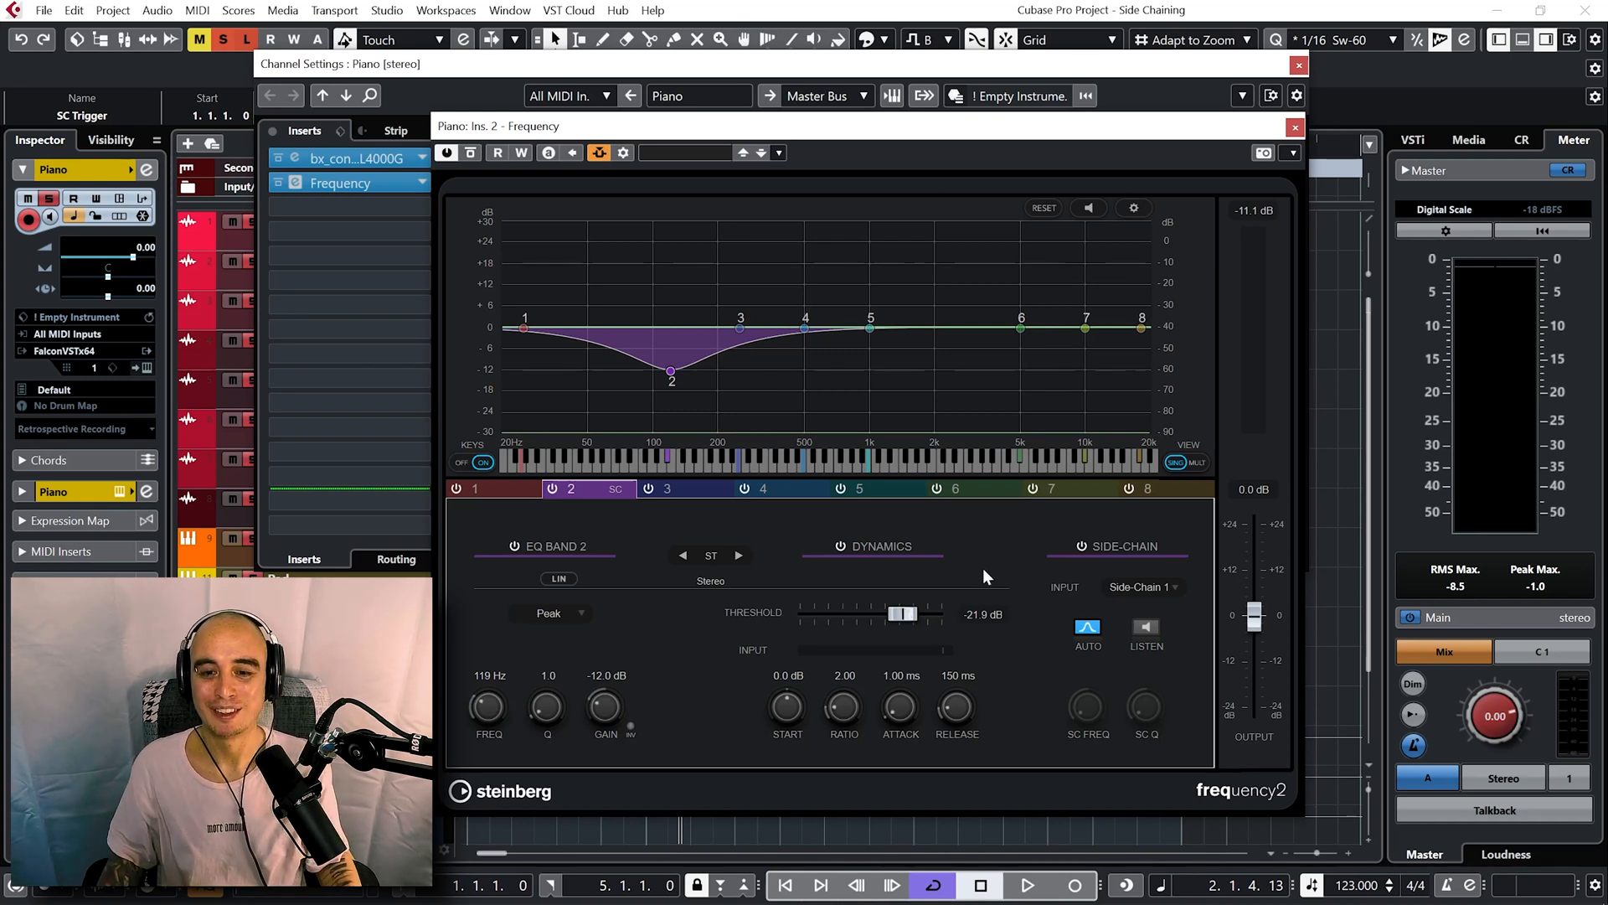
# Select band 5, lower it slightly to about 846 Hz and make it side-chain dynamic.
pyautogui.click(875, 489)
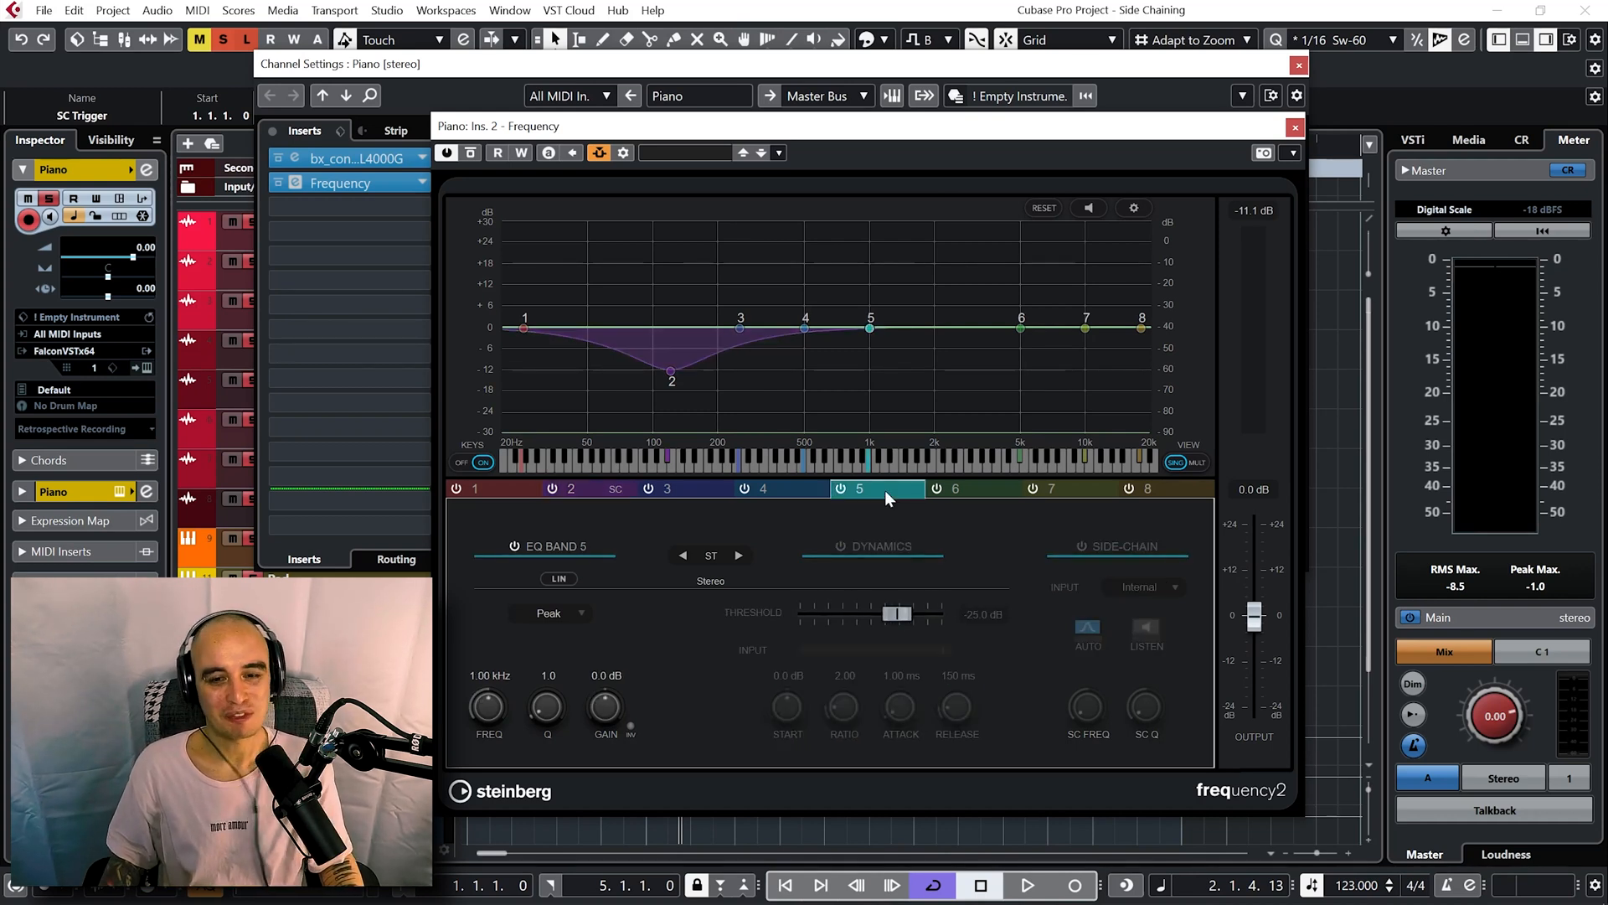
pyautogui.moveTo(871, 328); pyautogui.dragTo(856, 340)
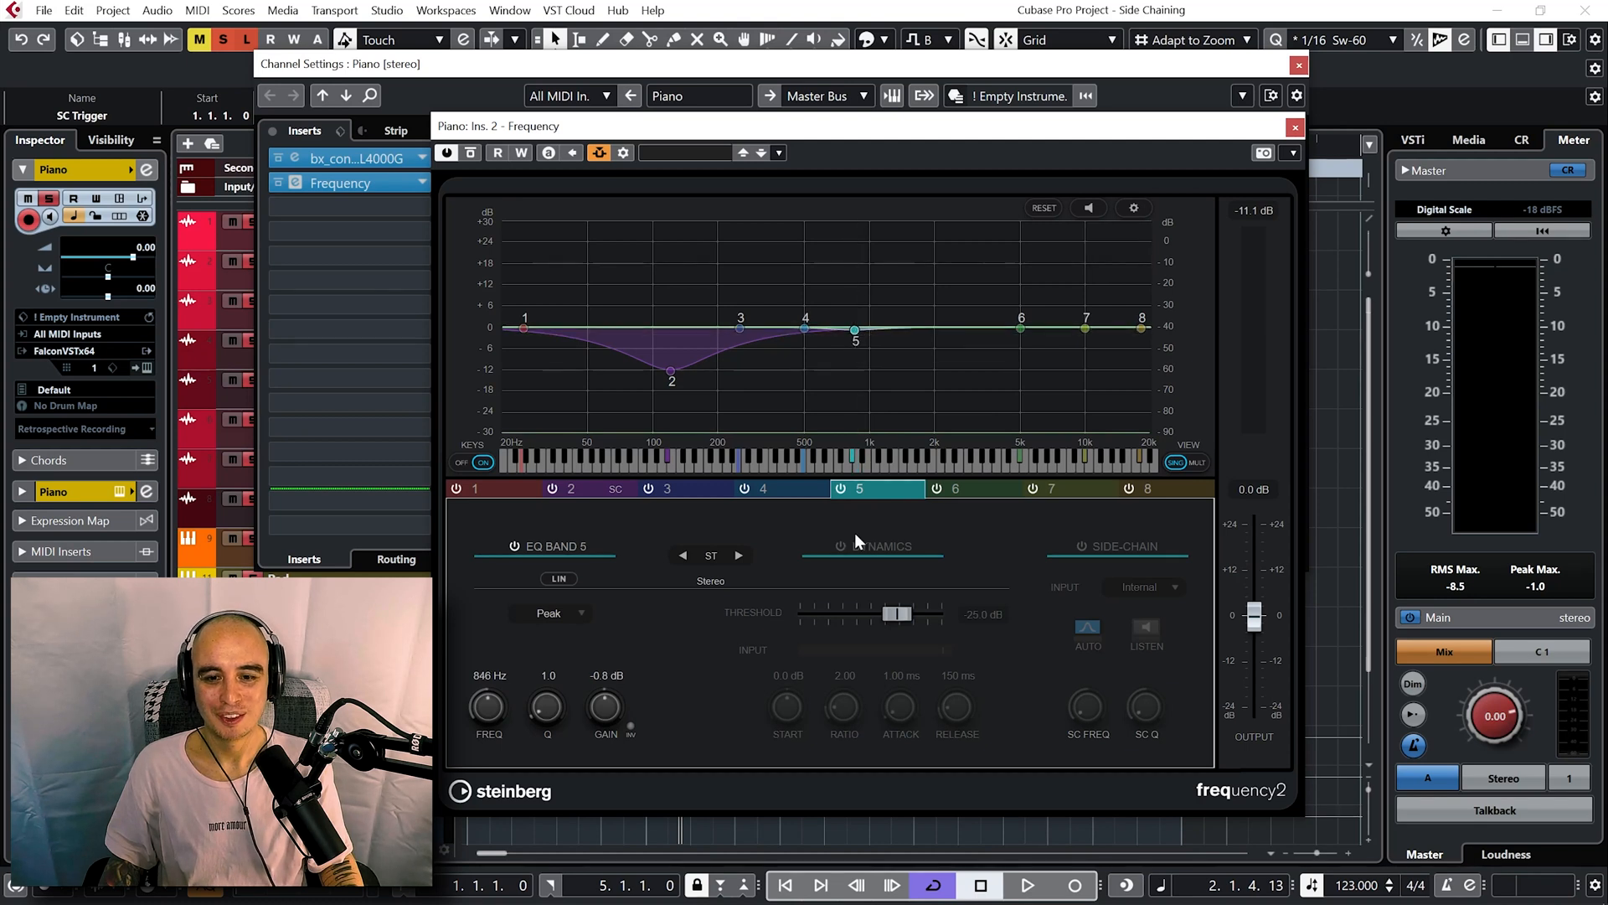
pyautogui.click(1079, 546)
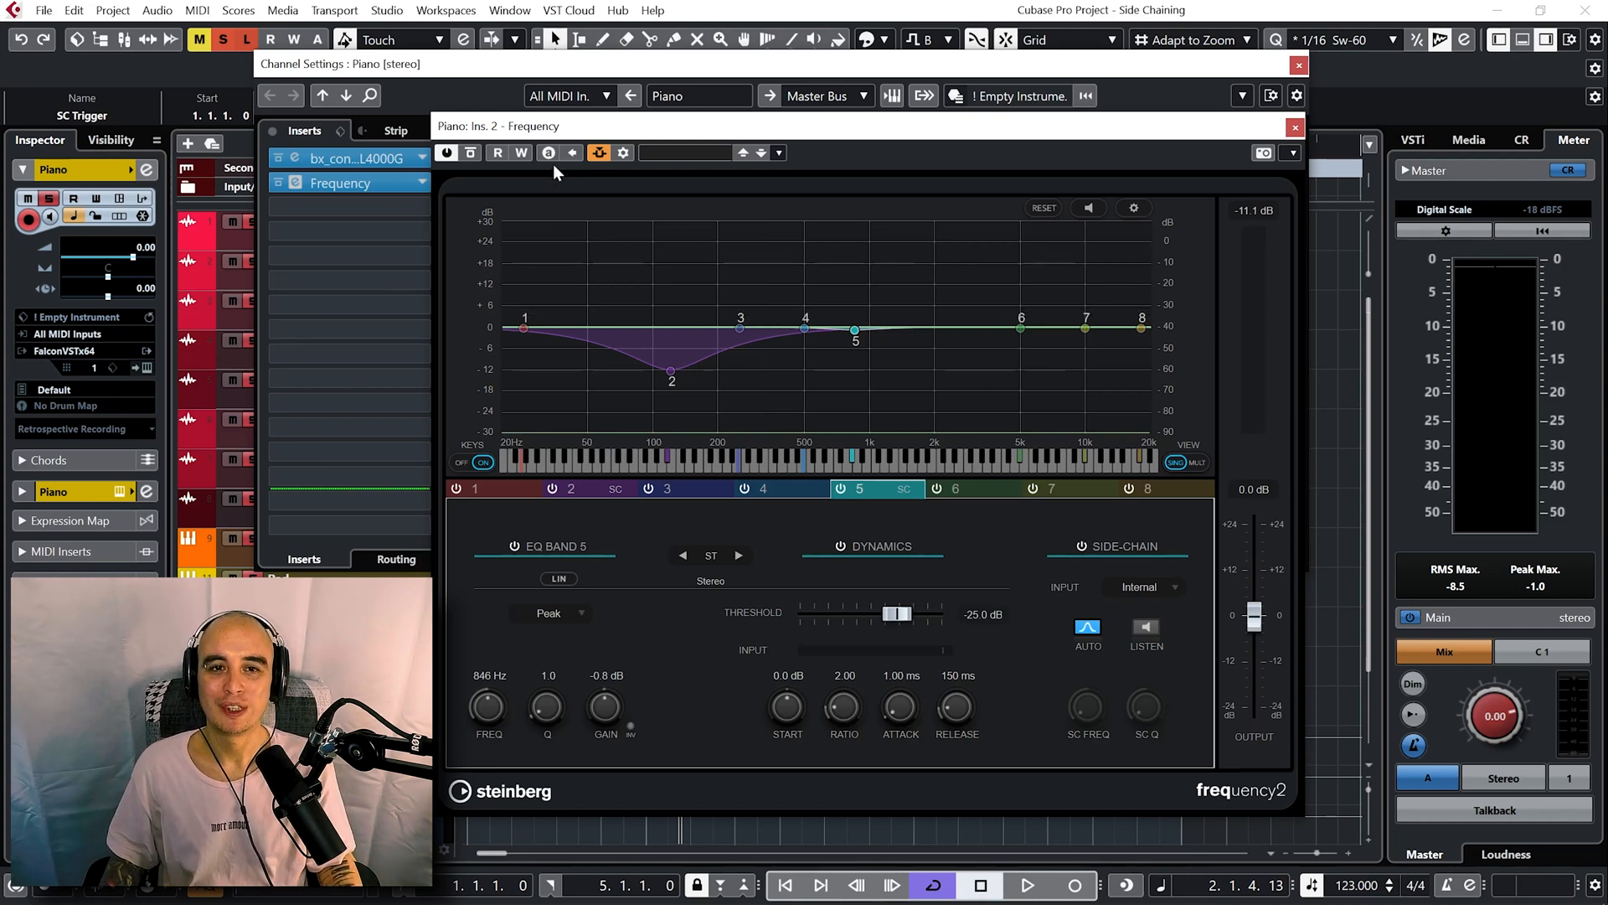
# Route the Kick into the Frequency's second side-chain input and close the routing window.
pyautogui.click(600, 151)
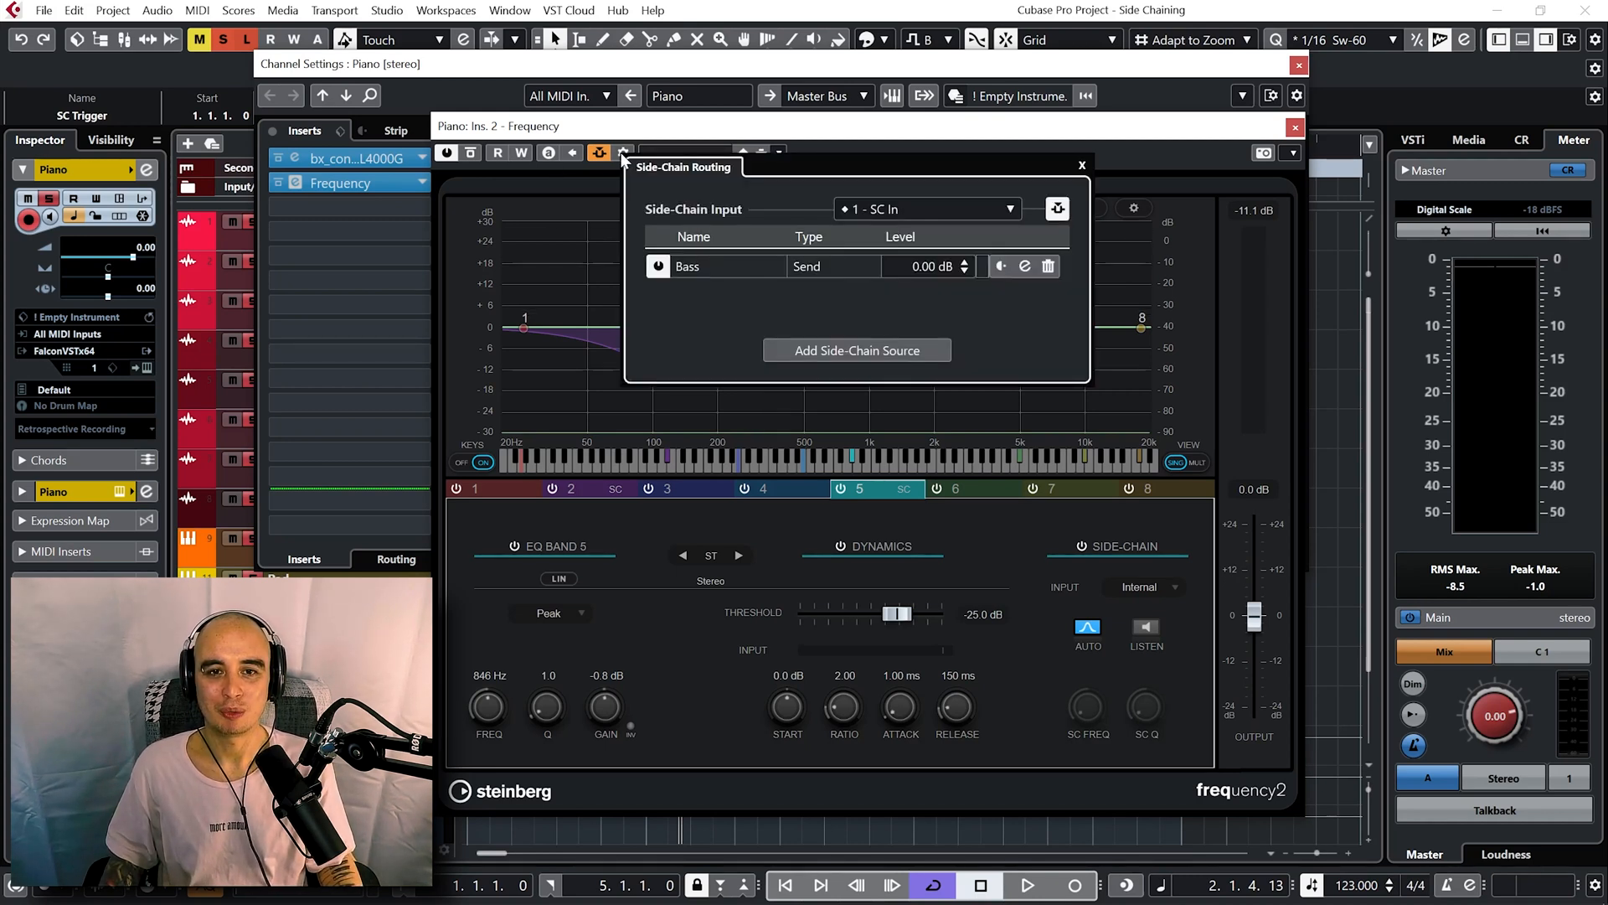
pyautogui.click(1010, 210)
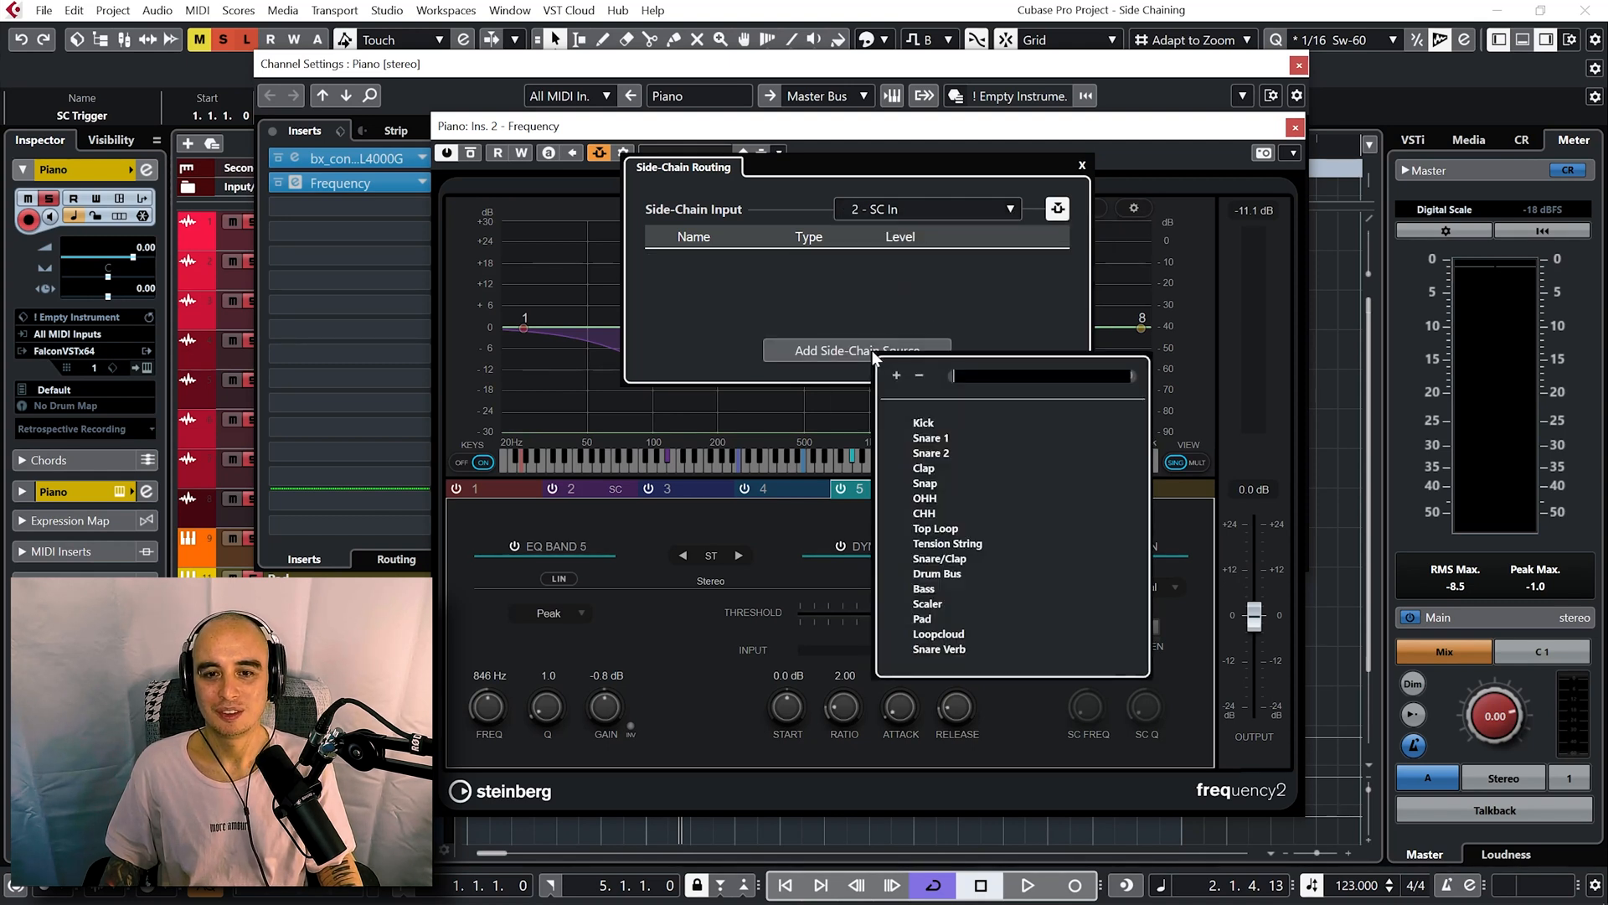
pyautogui.click(924, 422)
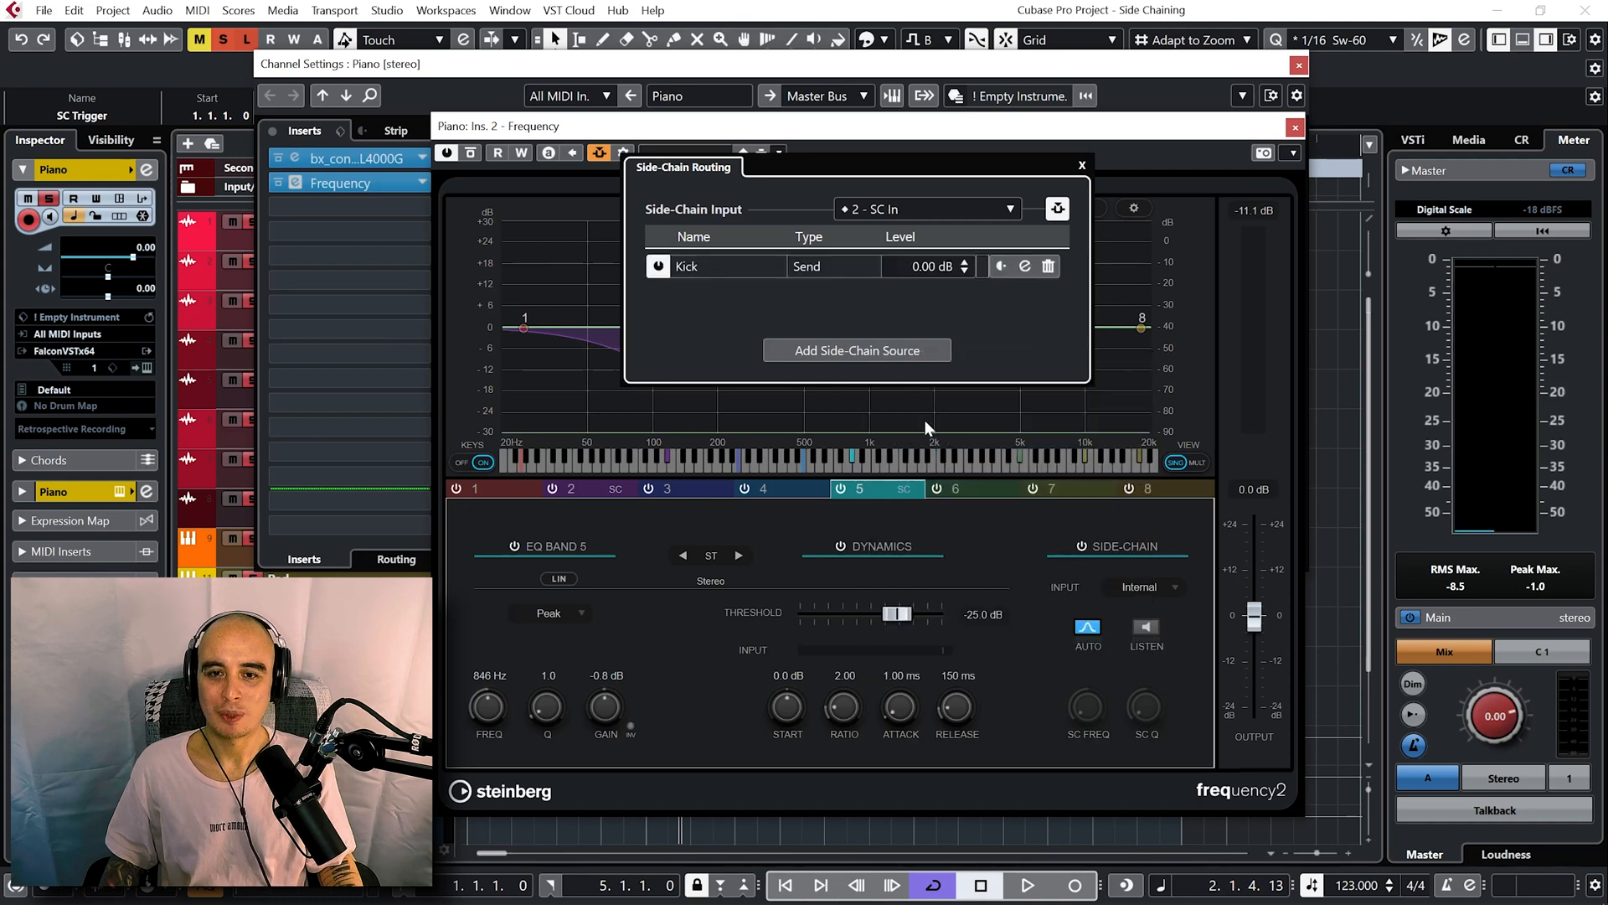
pyautogui.click(1082, 164)
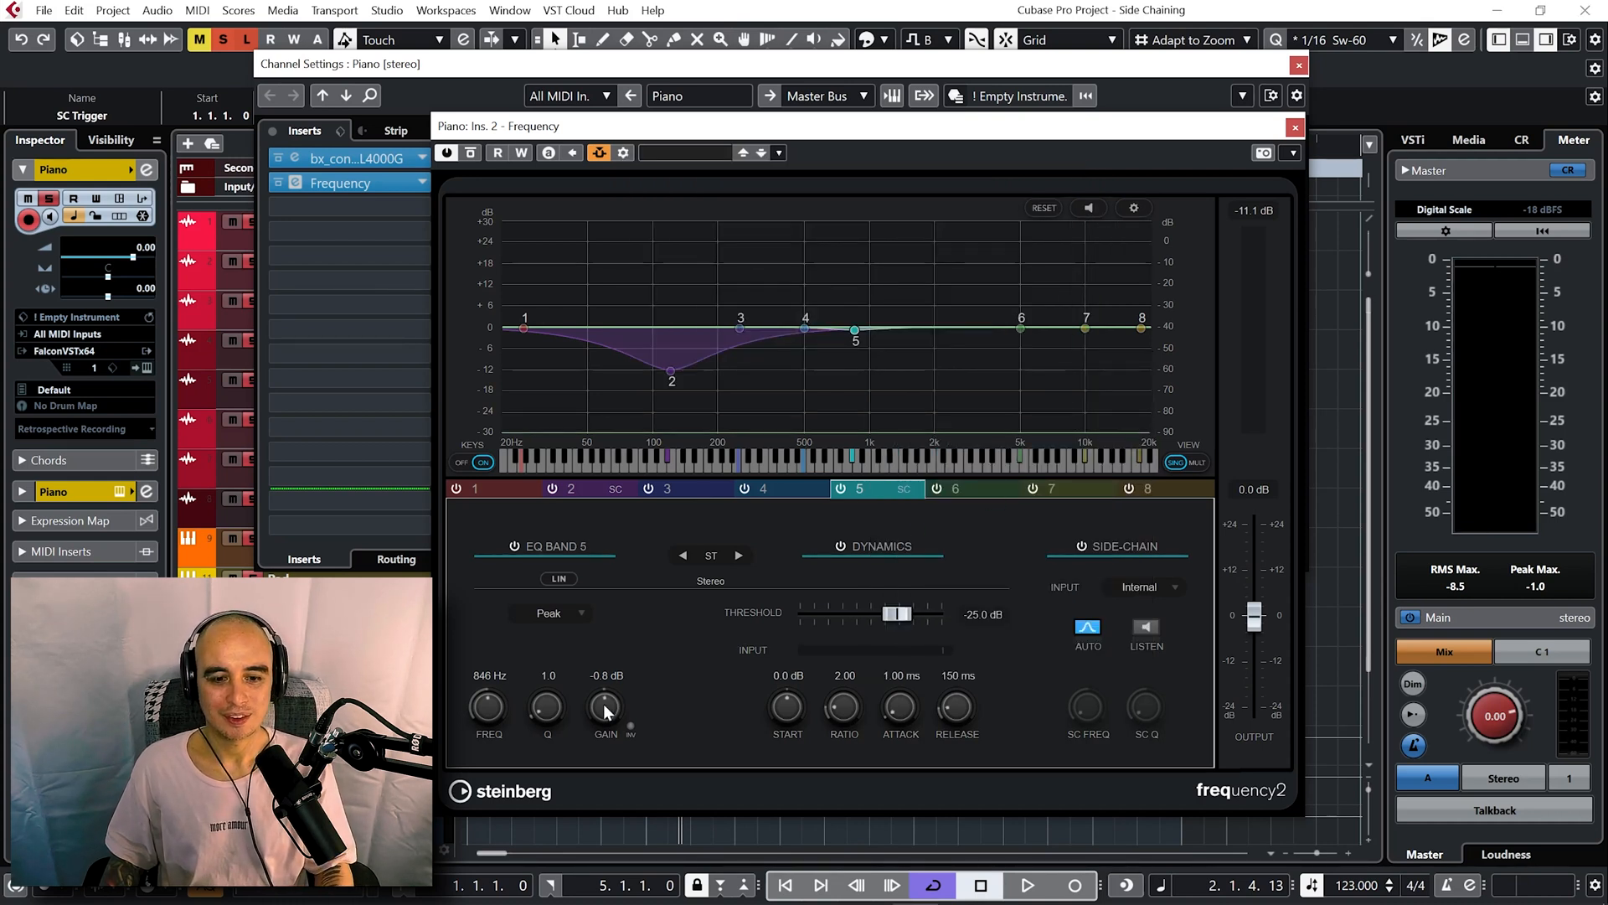
# Deepen band 5's cut to -15.2 dB and key its dynamics from Side-Chain 2.
pyautogui.moveTo(605, 707); pyautogui.dragTo(605, 759)
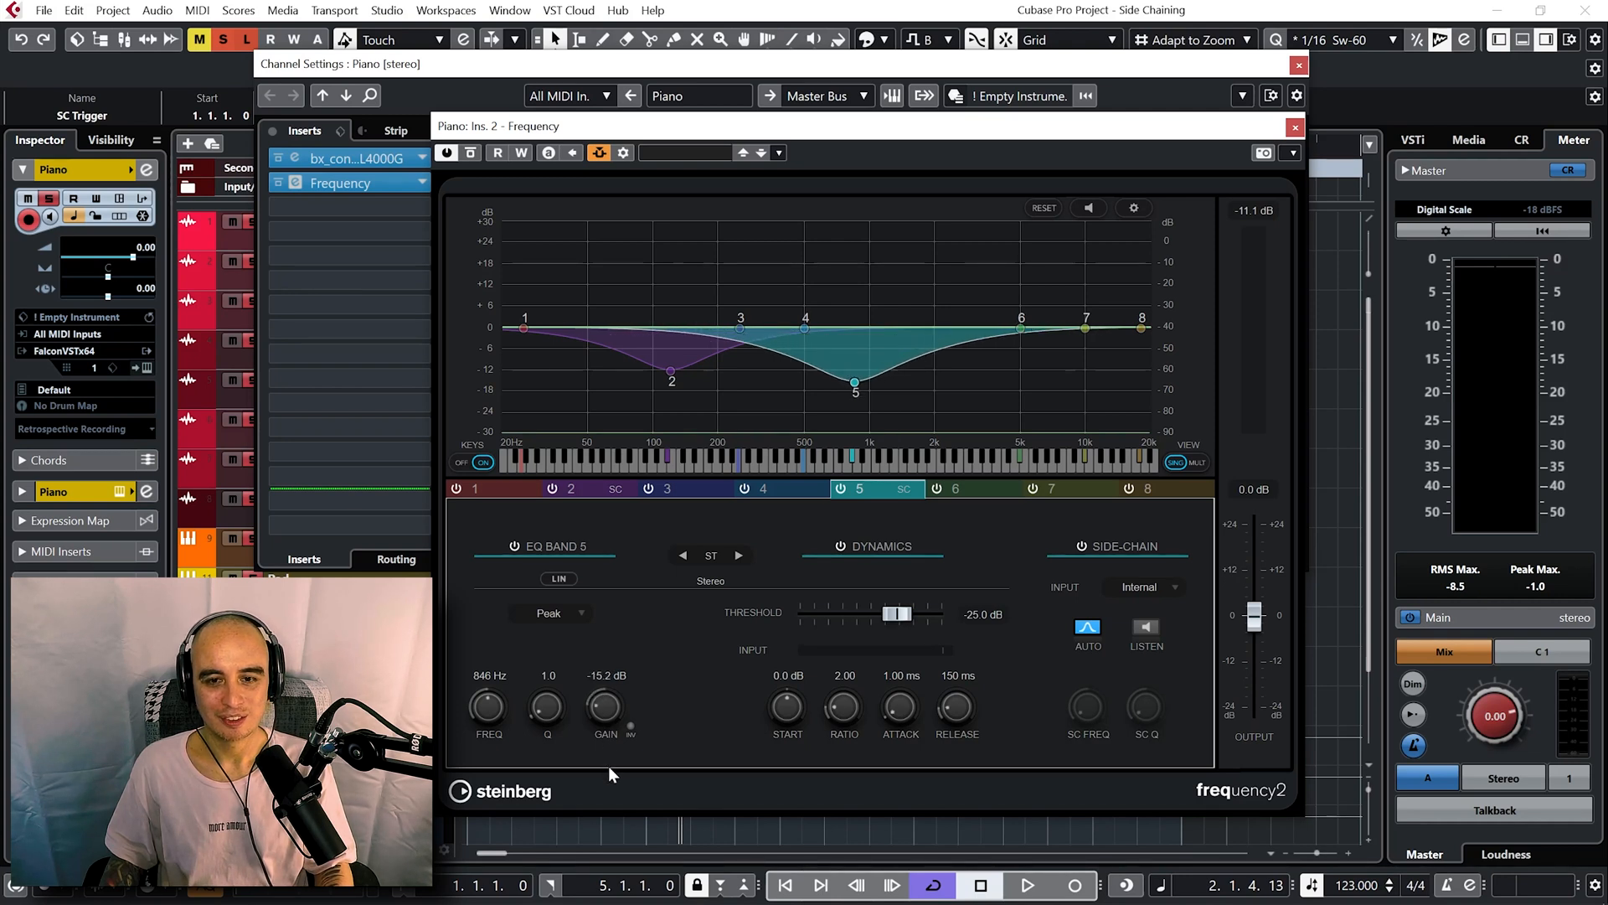
pyautogui.moveTo(884, 375)
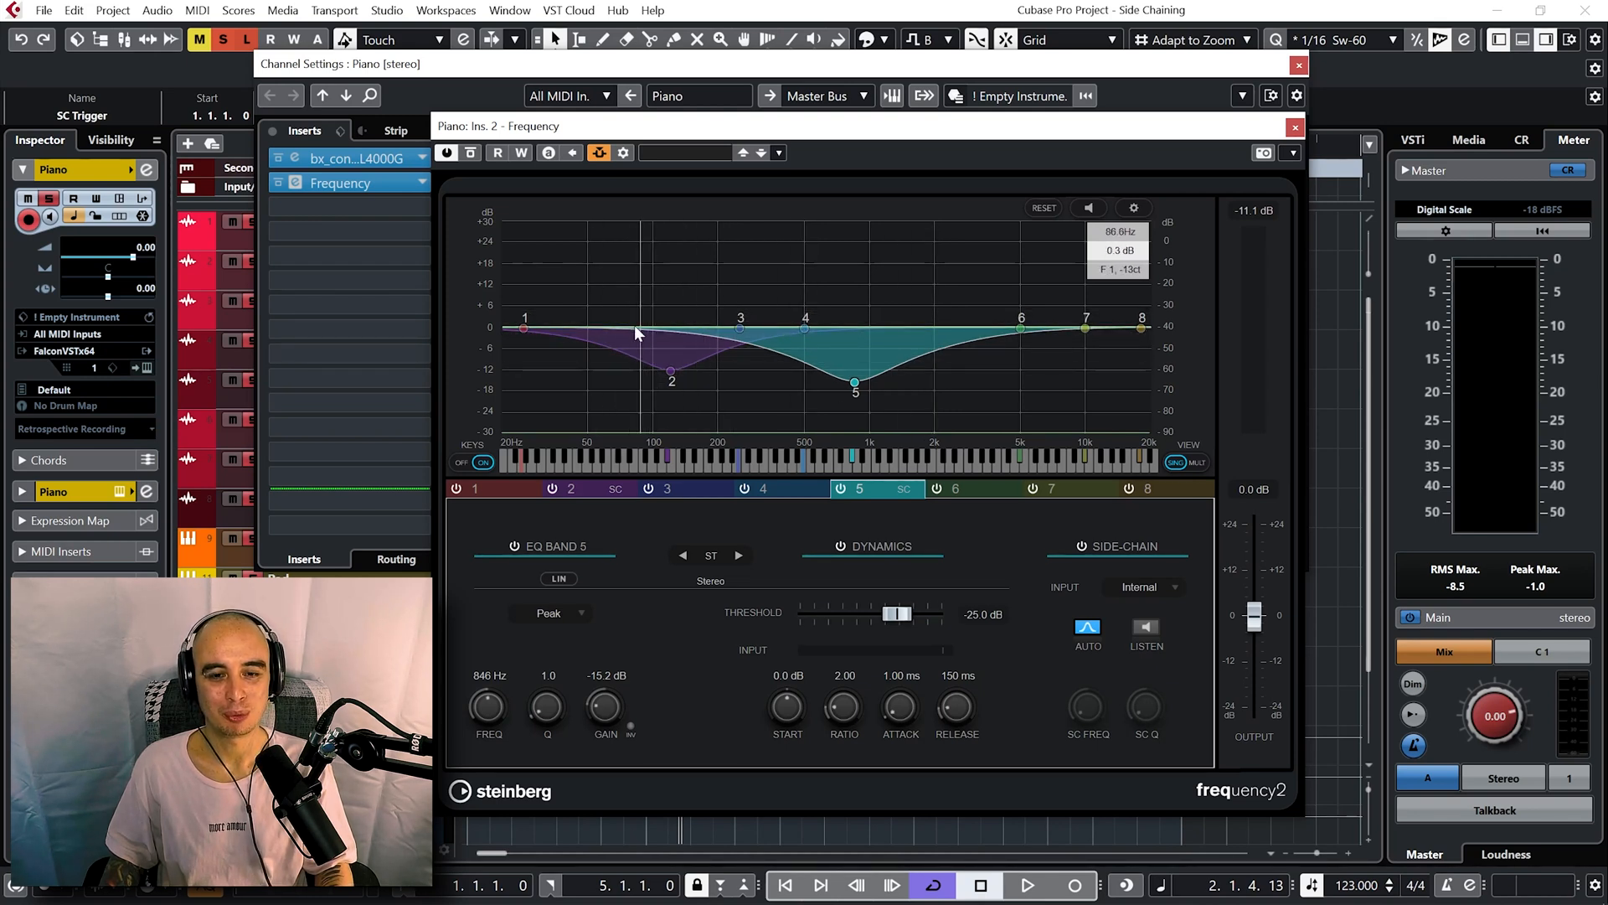
pyautogui.moveTo(965, 278)
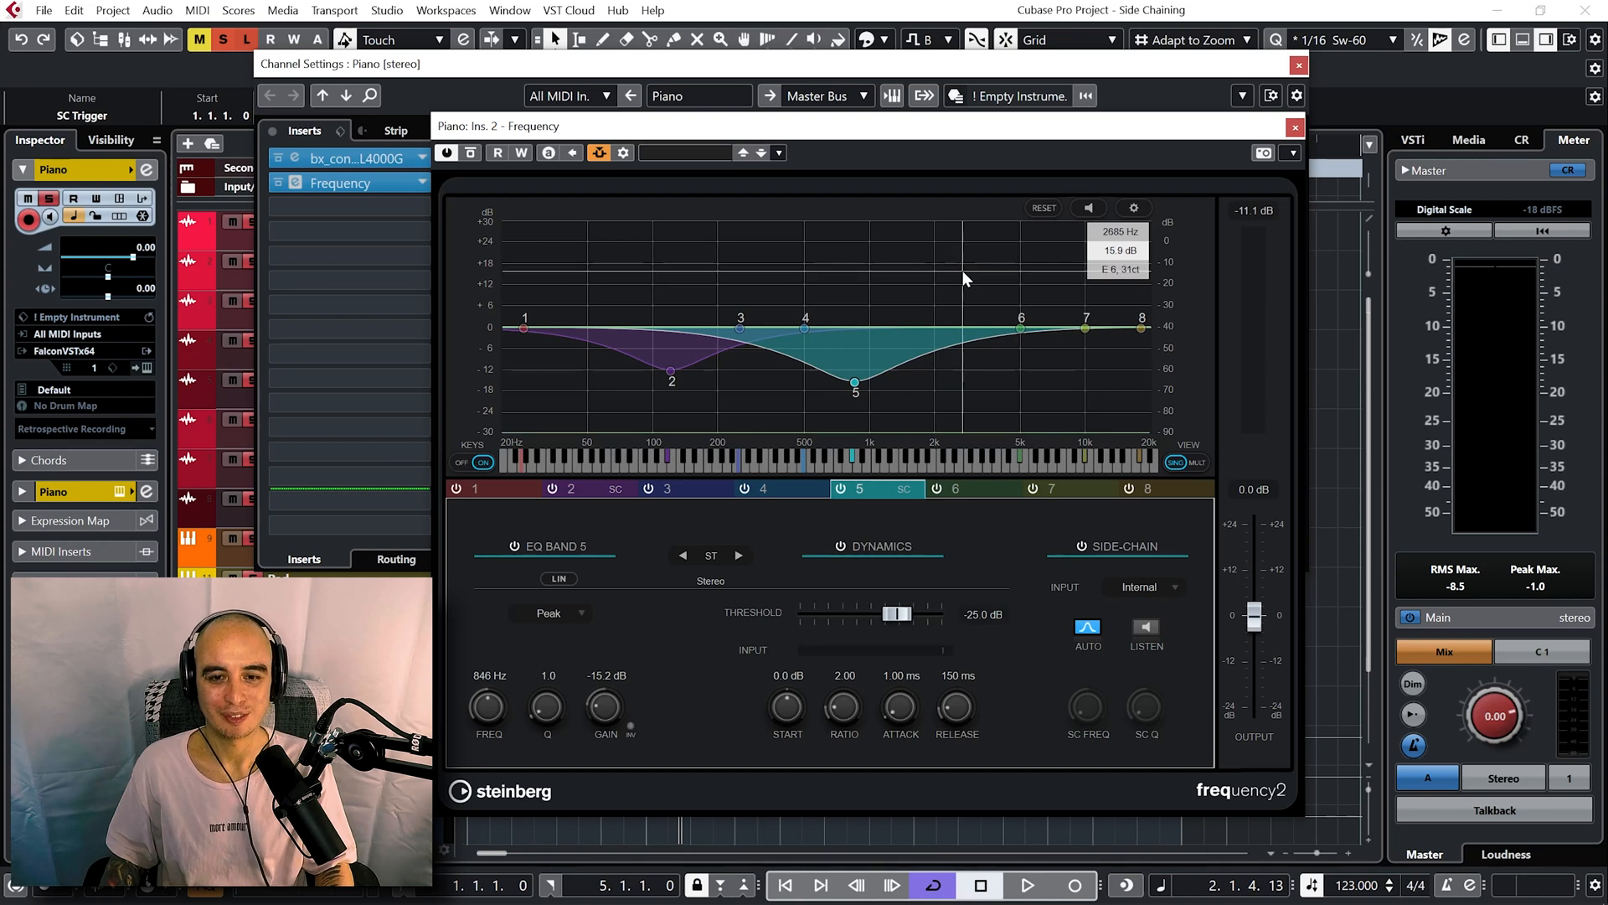
pyautogui.click(1032, 881)
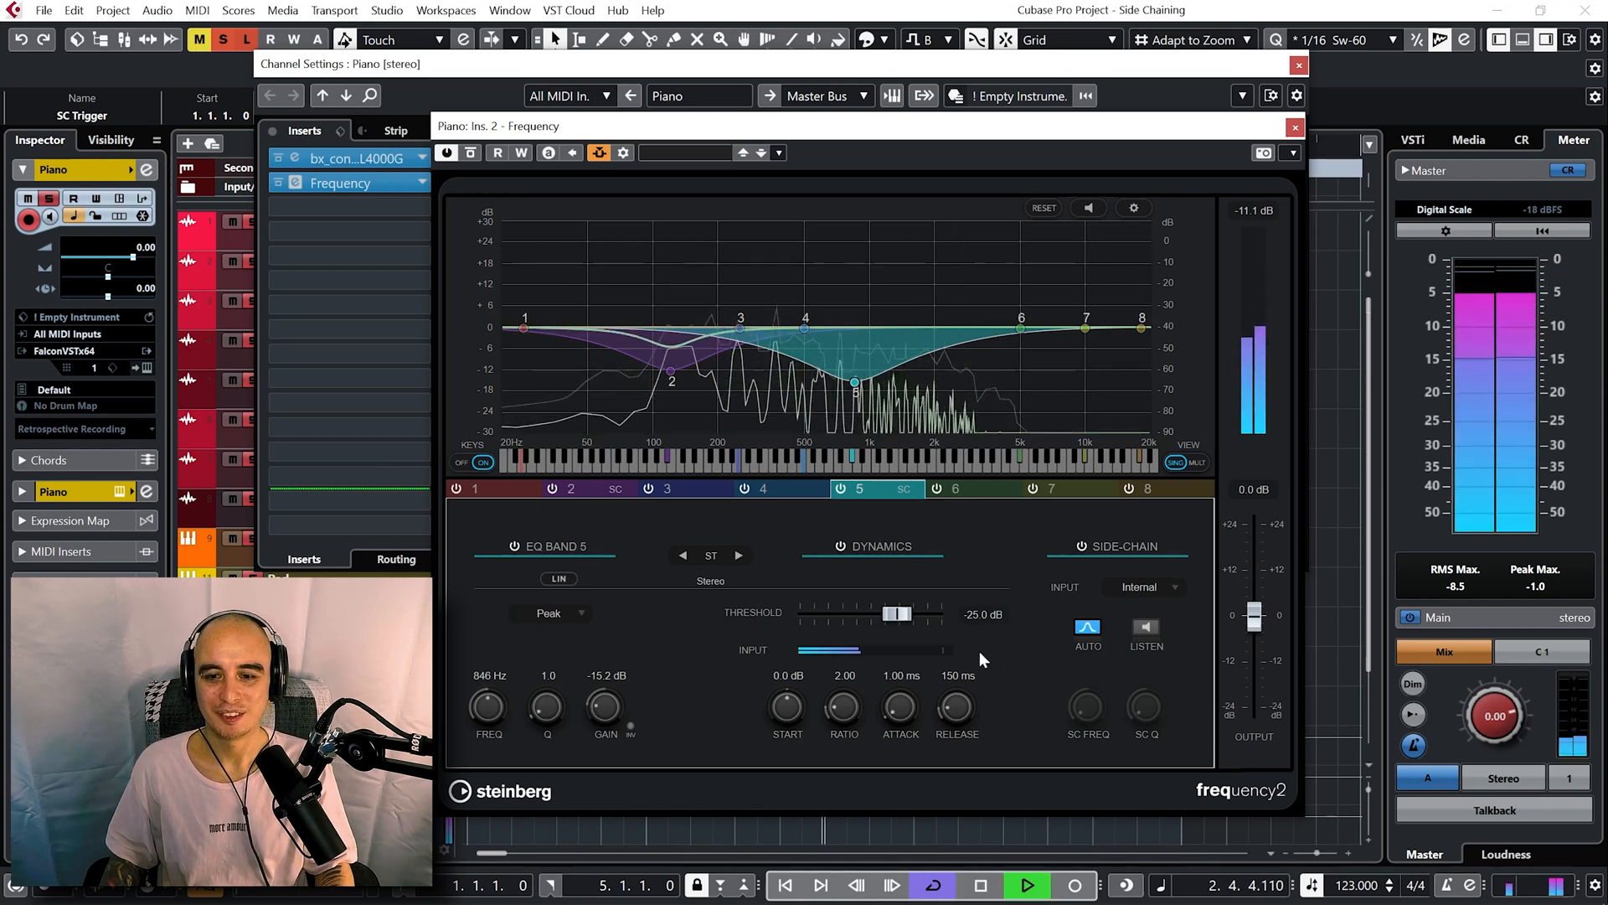
pyautogui.click(1146, 586)
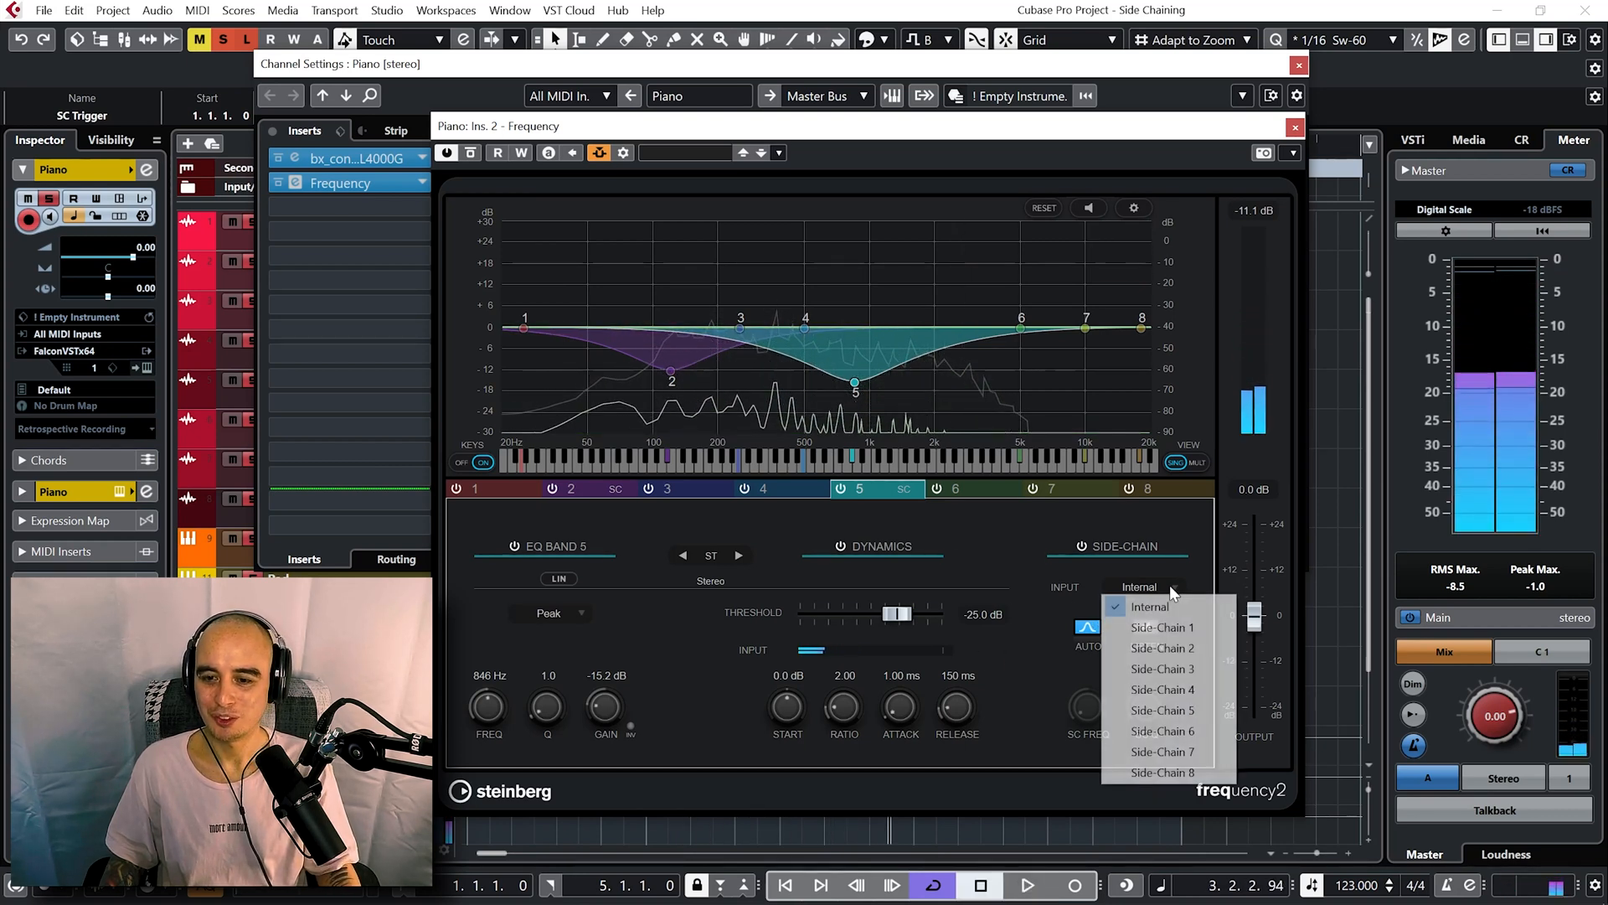
pyautogui.click(1163, 647)
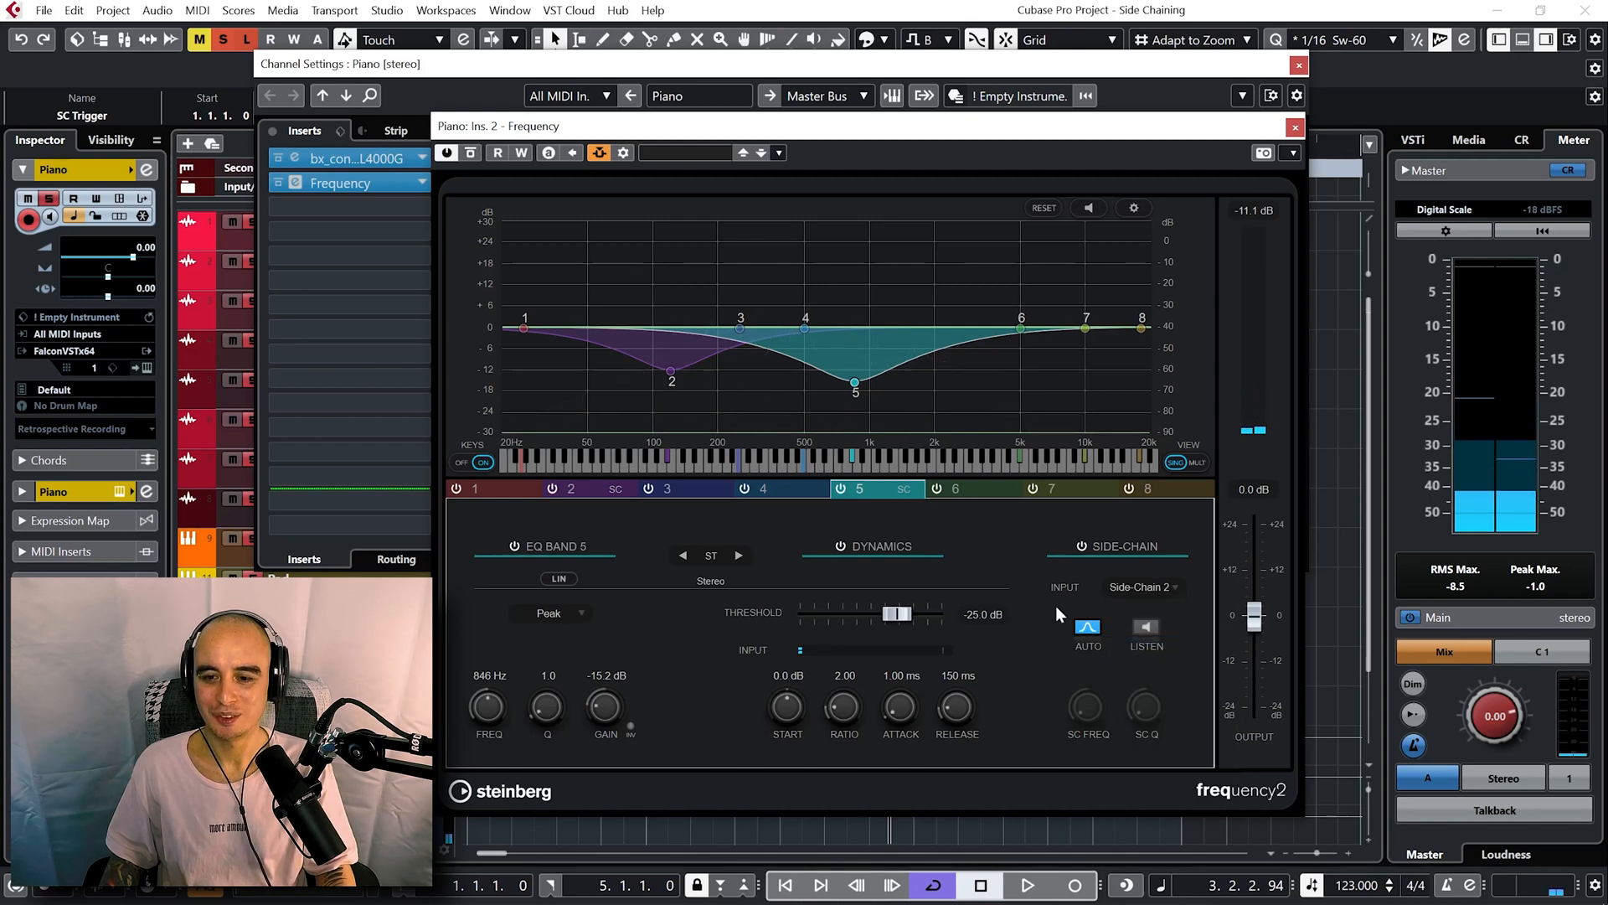
# While playing, lower band 5's dynamic threshold to about -48.5 dB.
pyautogui.click(1033, 883)
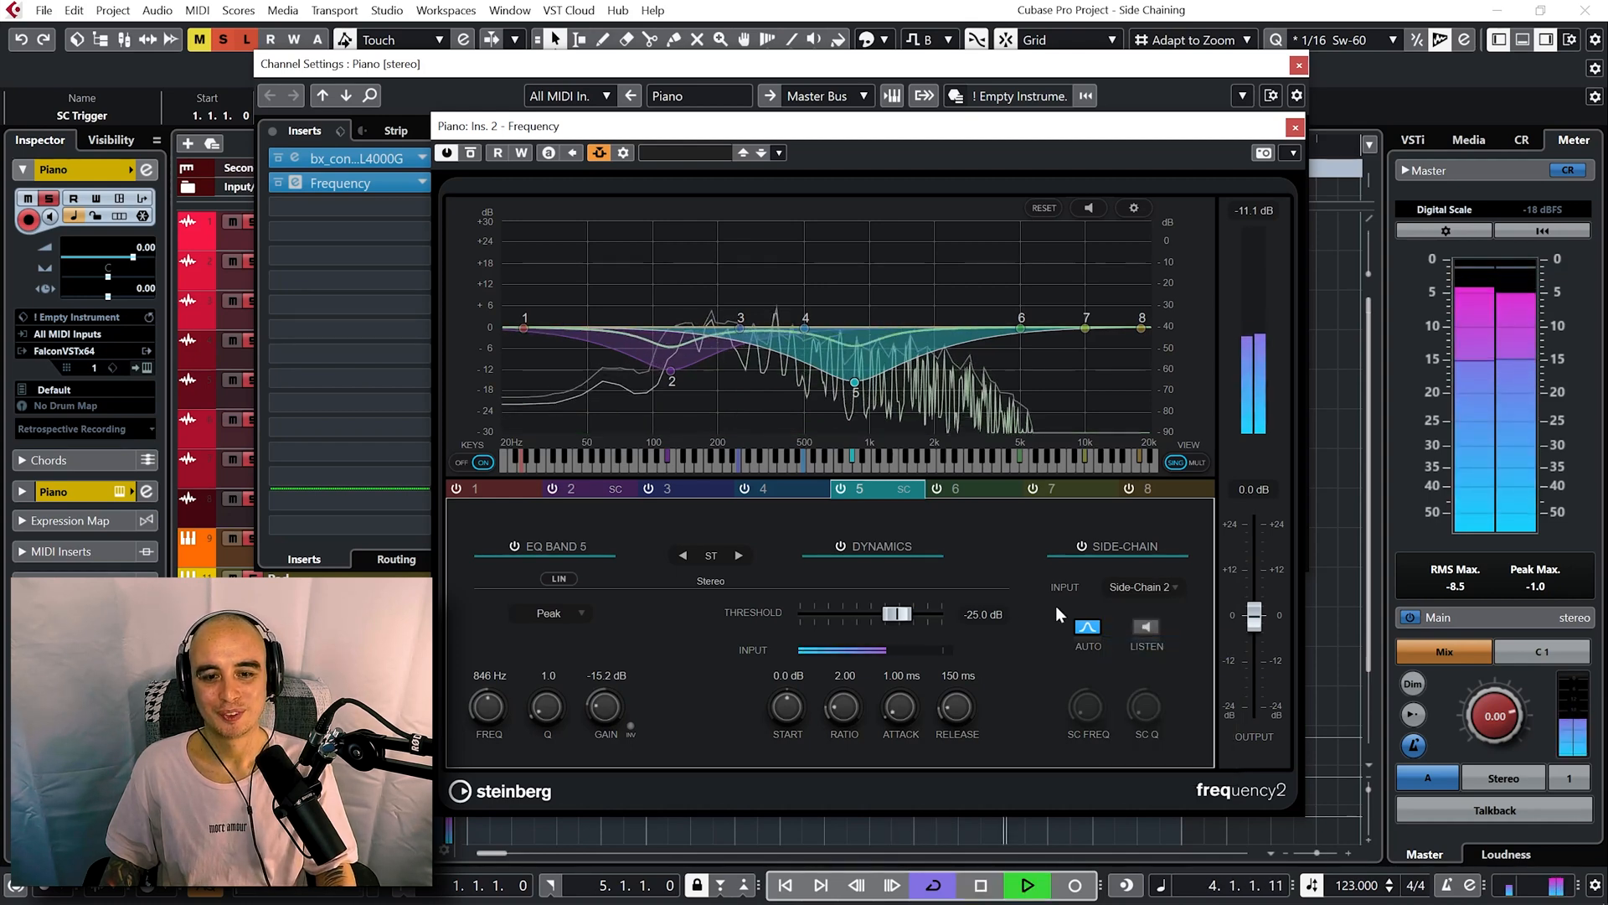
pyautogui.moveTo(902, 613); pyautogui.dragTo(871, 613)
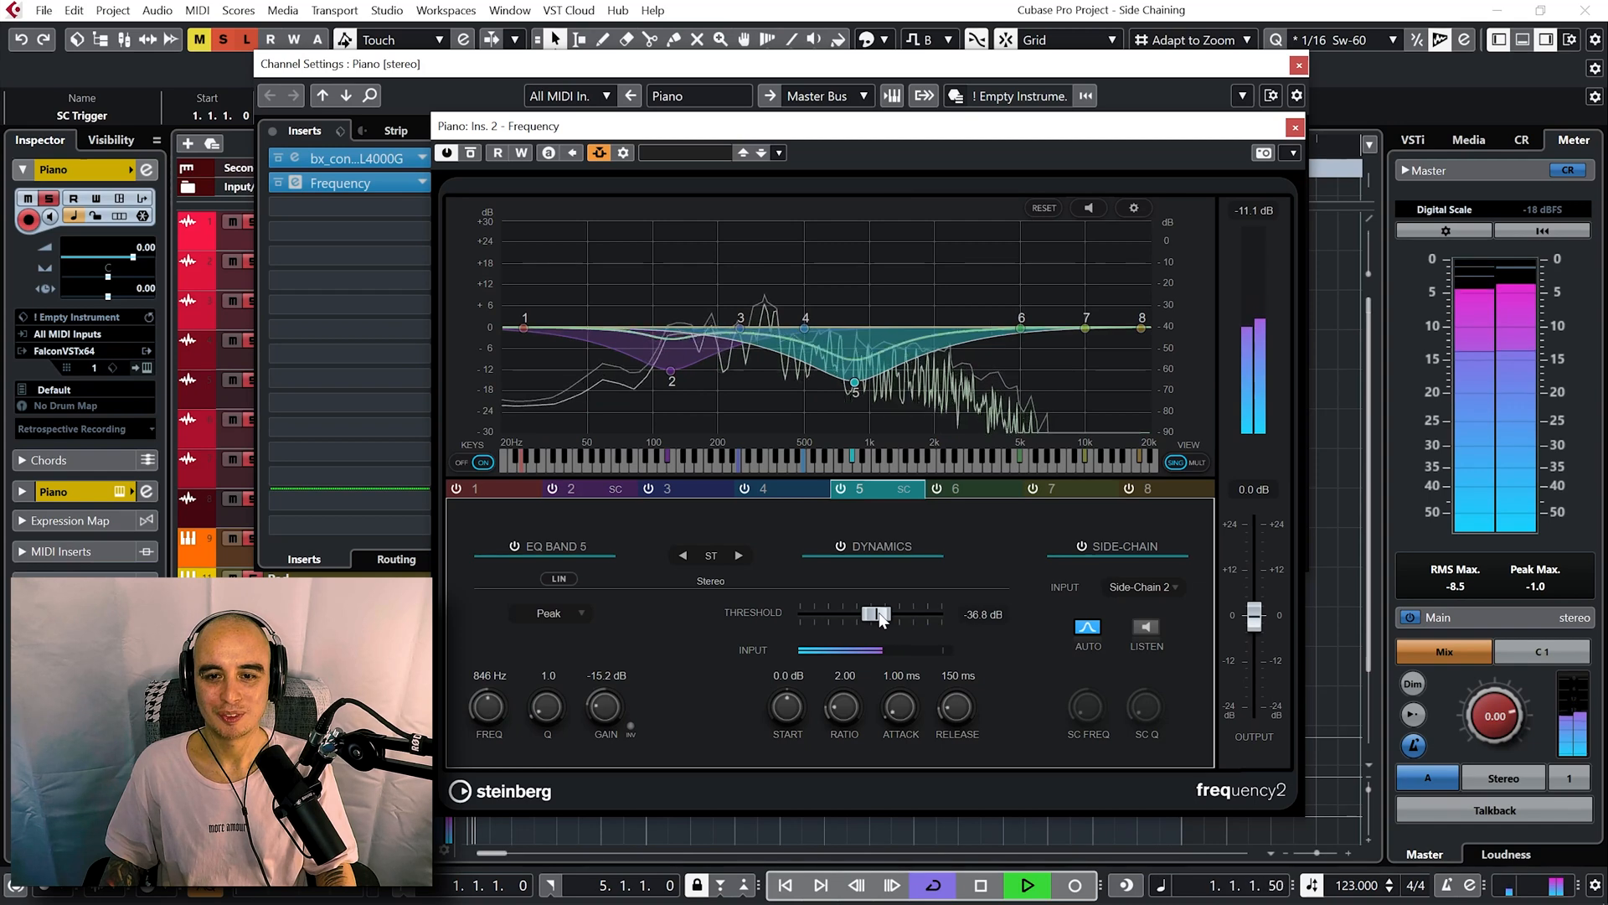
pyautogui.moveTo(876, 613); pyautogui.dragTo(857, 614)
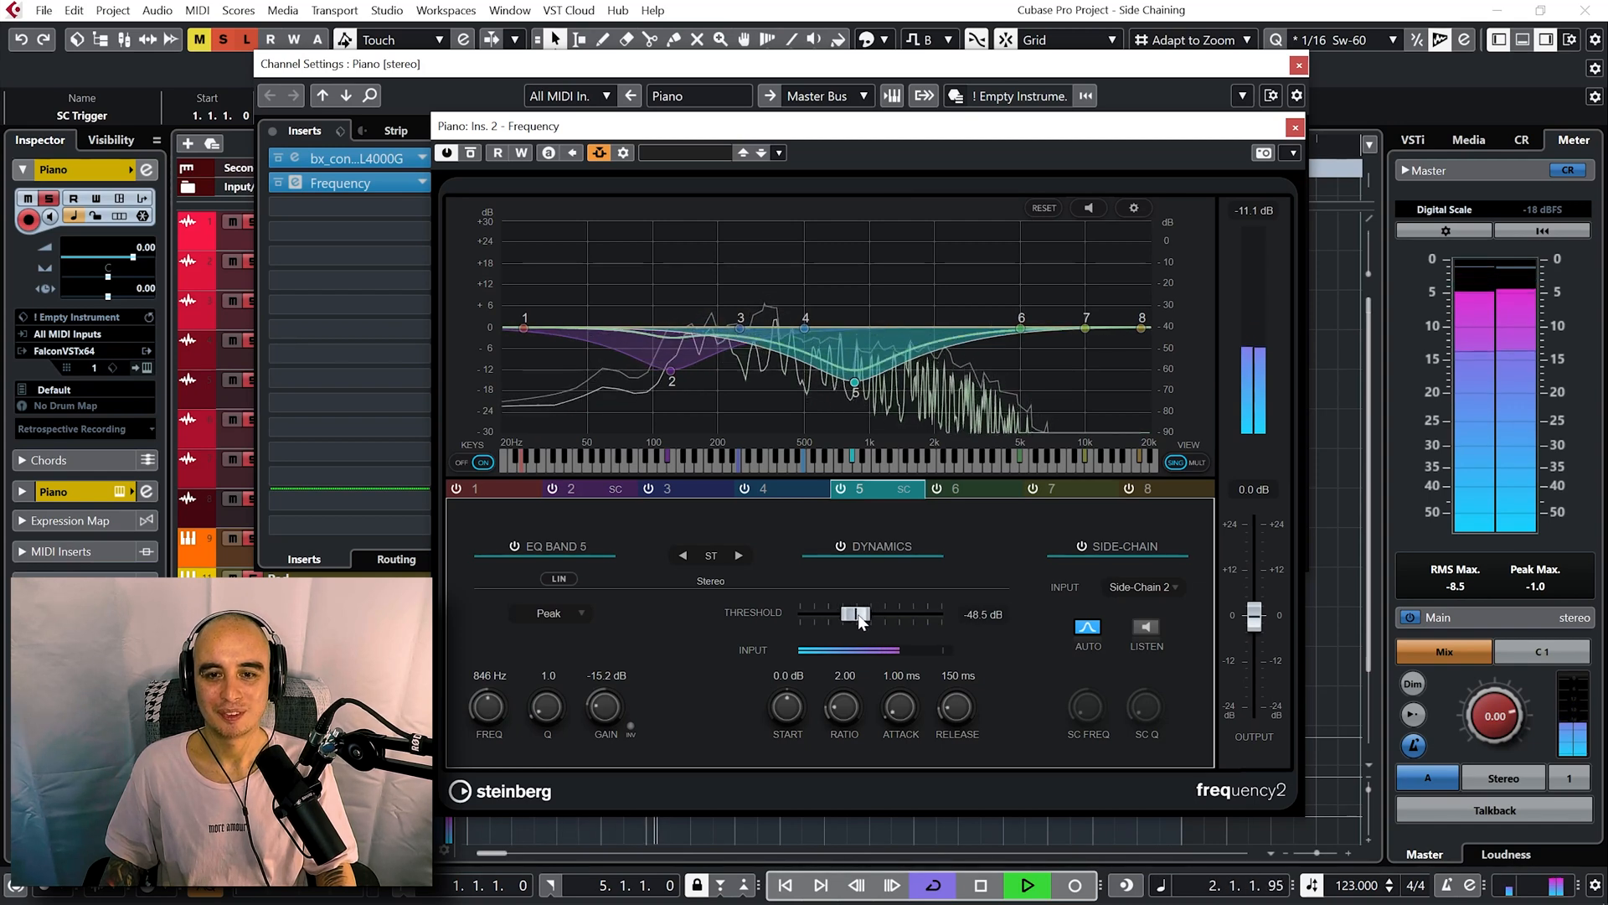
pyautogui.moveTo(851, 613); pyautogui.dragTo(861, 613)
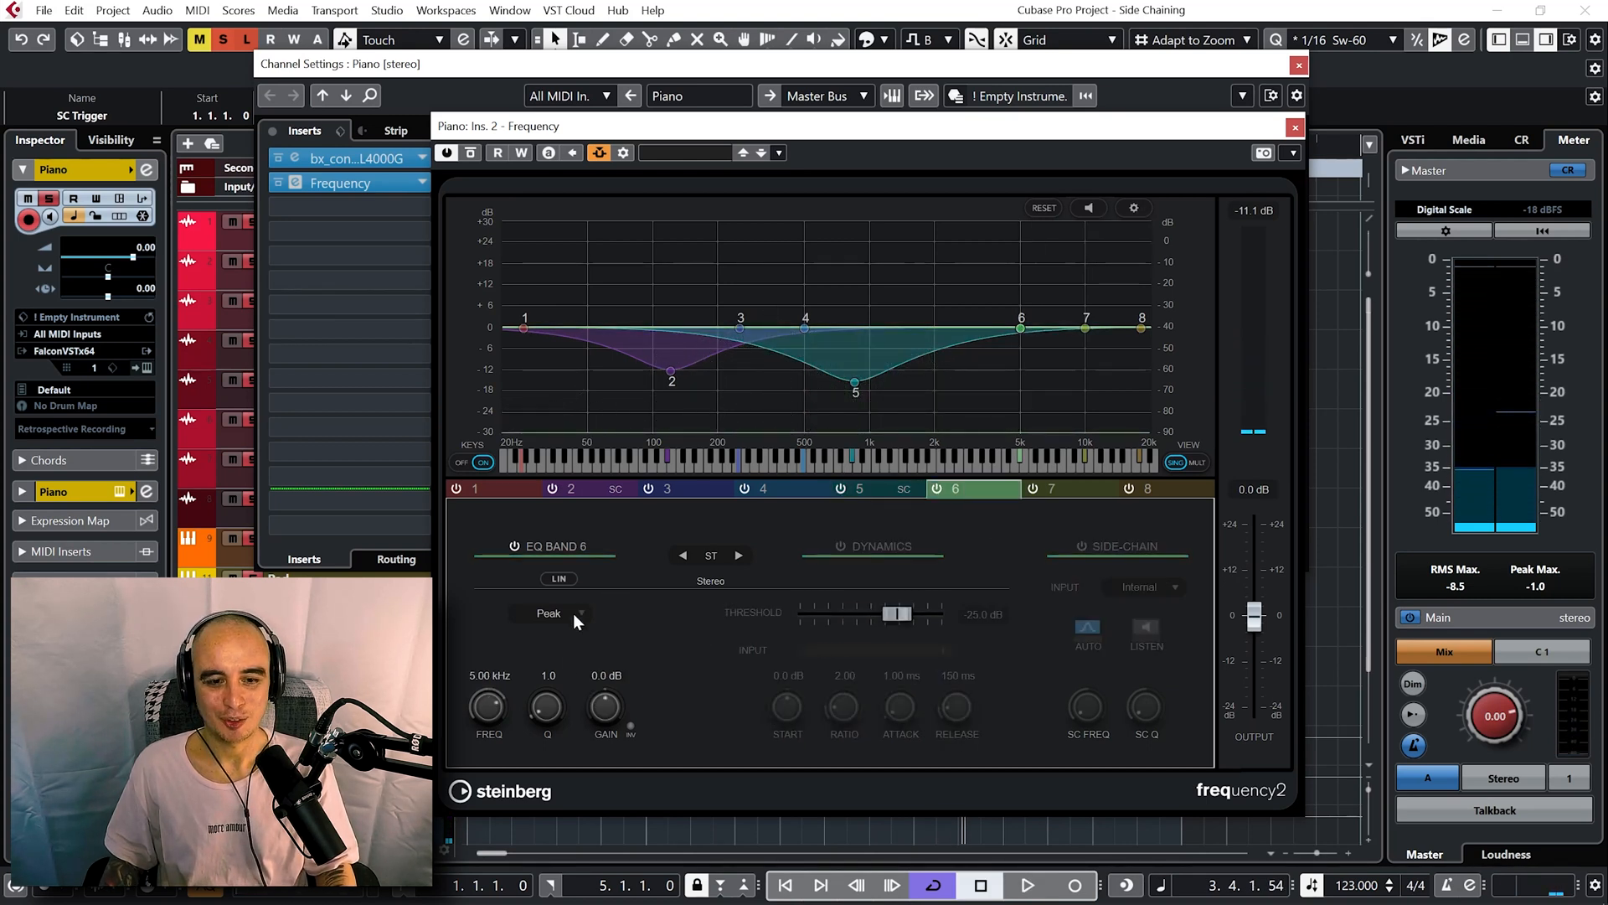
# Make band 6 a High Shelf boosting +14.9 dB at 2.45 kHz, then nudge band 5's threshold.
pyautogui.click(553, 614)
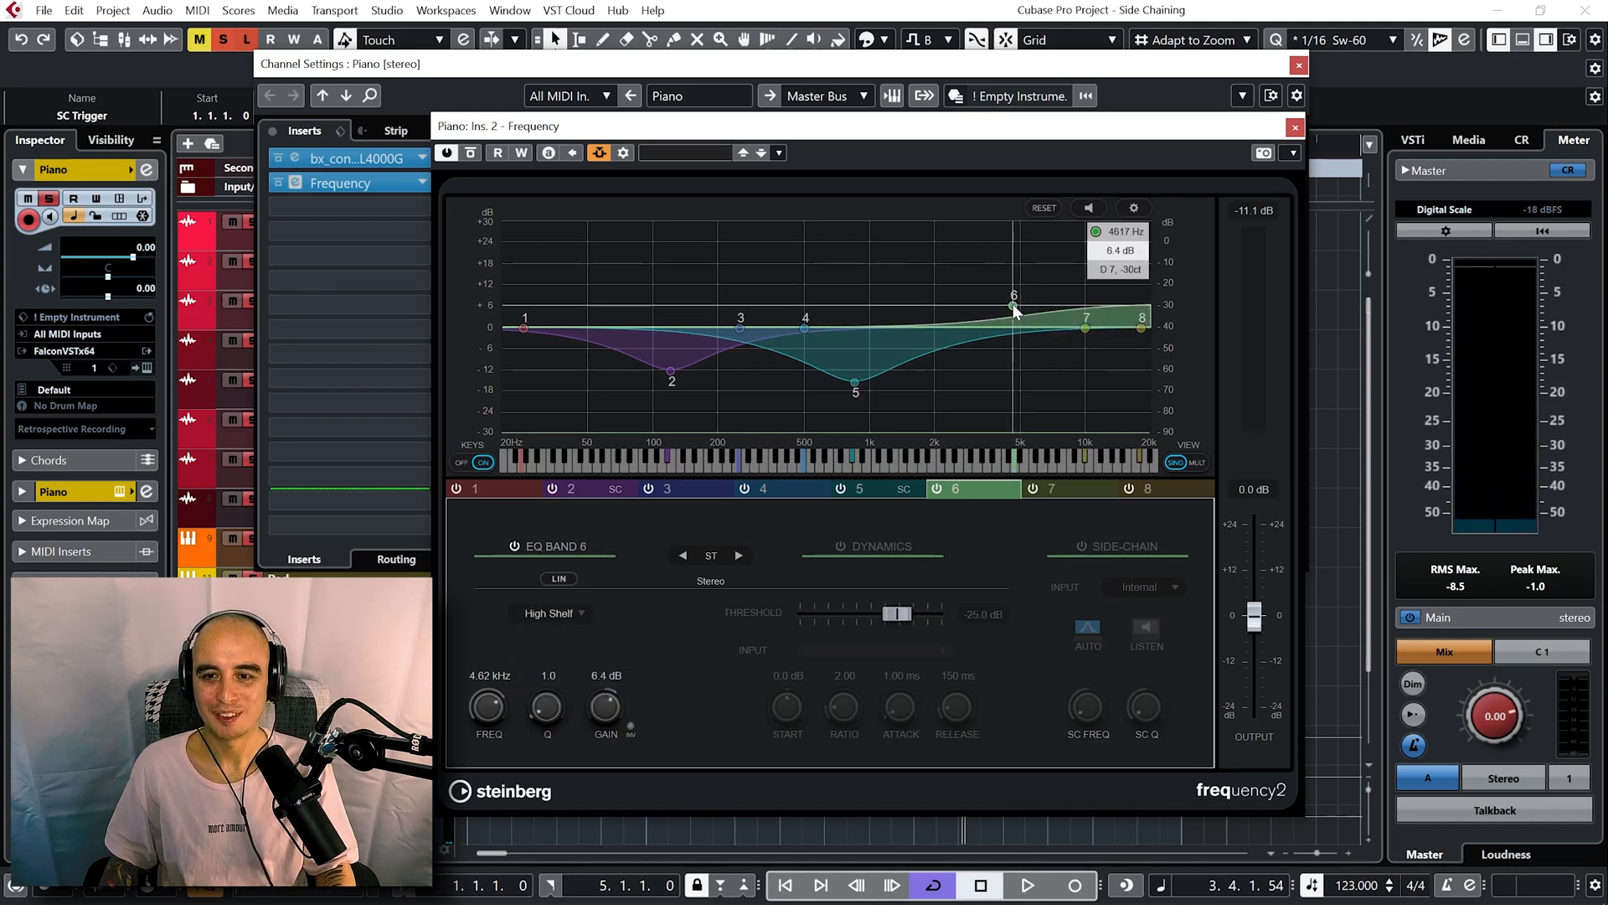
pyautogui.moveTo(1014, 305); pyautogui.dragTo(953, 279)
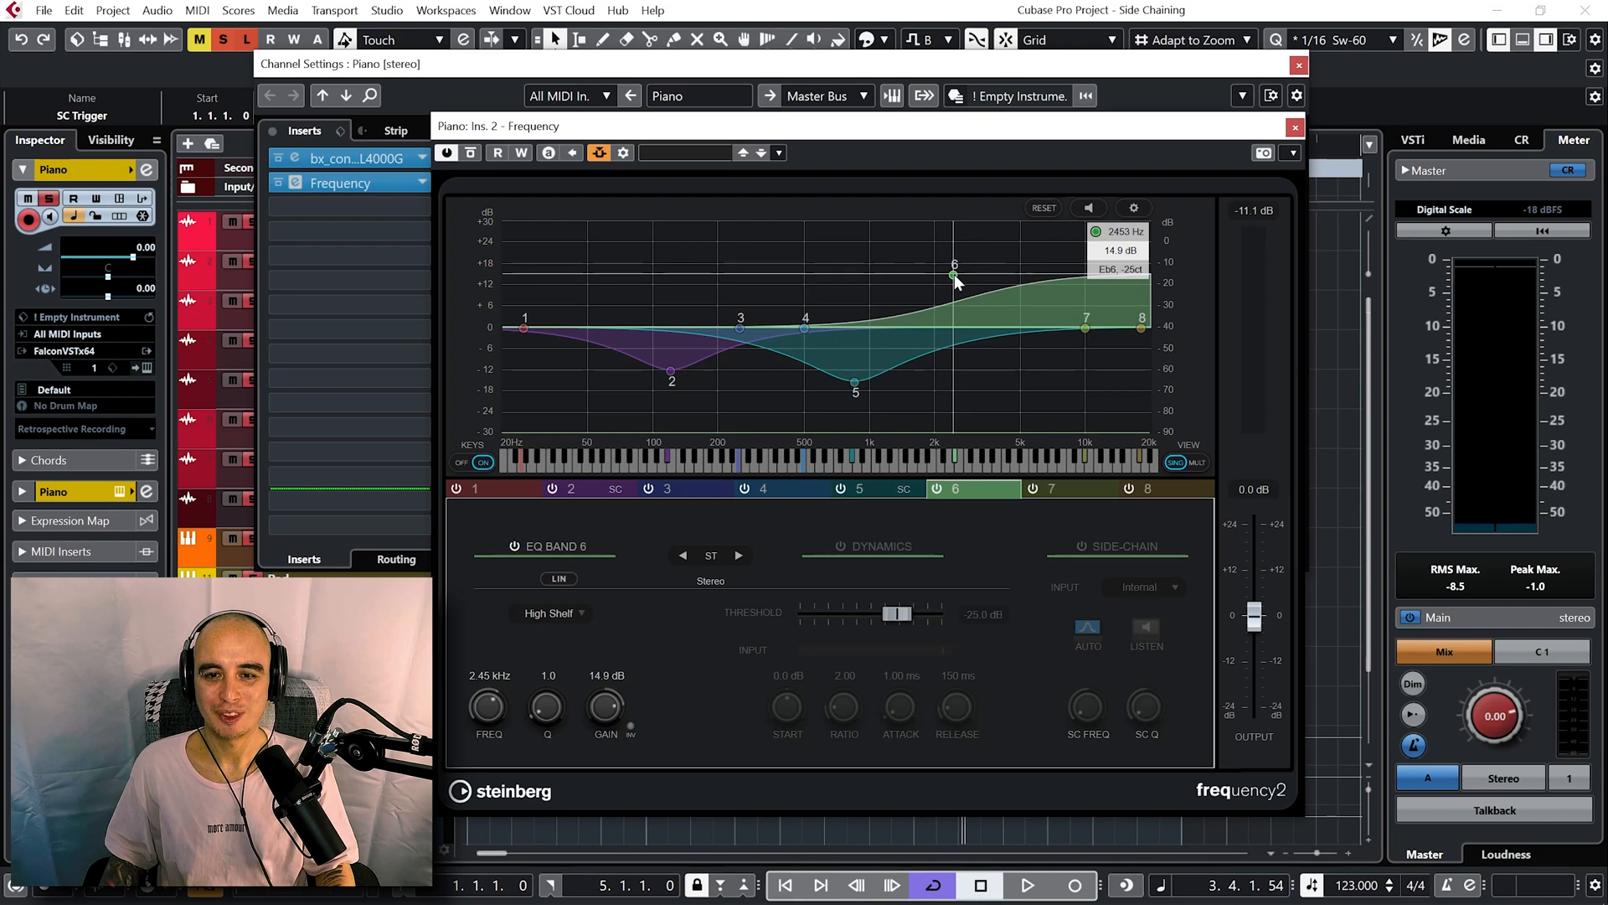
pyautogui.click(1032, 884)
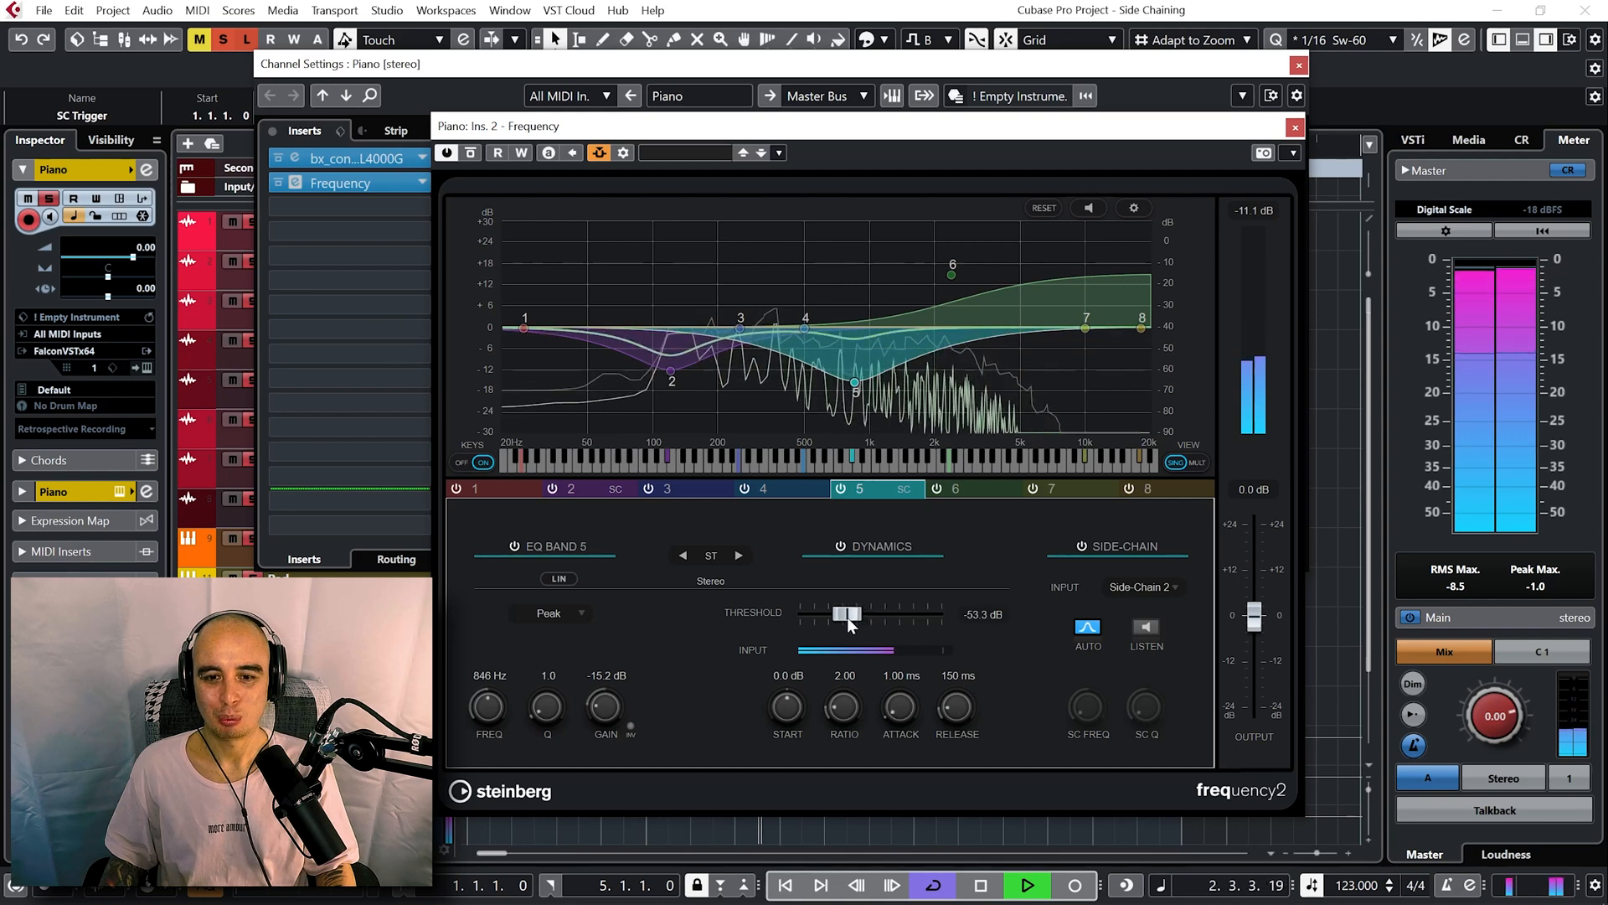
pyautogui.moveTo(848, 613); pyautogui.dragTo(844, 614)
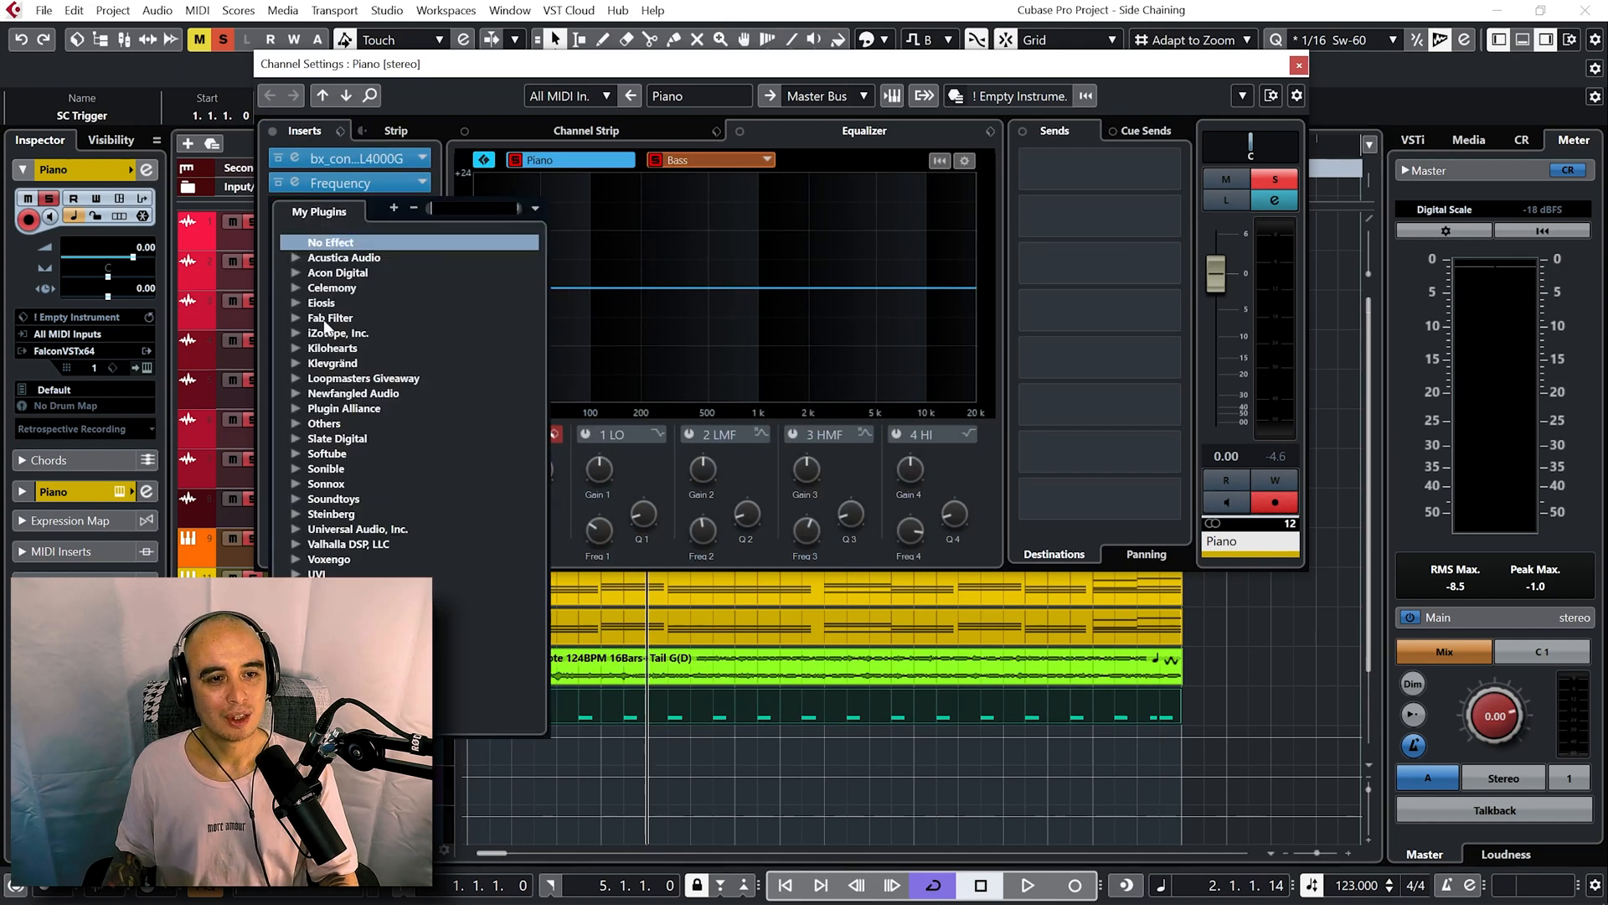
# Load iZotope Neutron 3 Equalizer as the Piano's third insert.
pyautogui.click(295, 332)
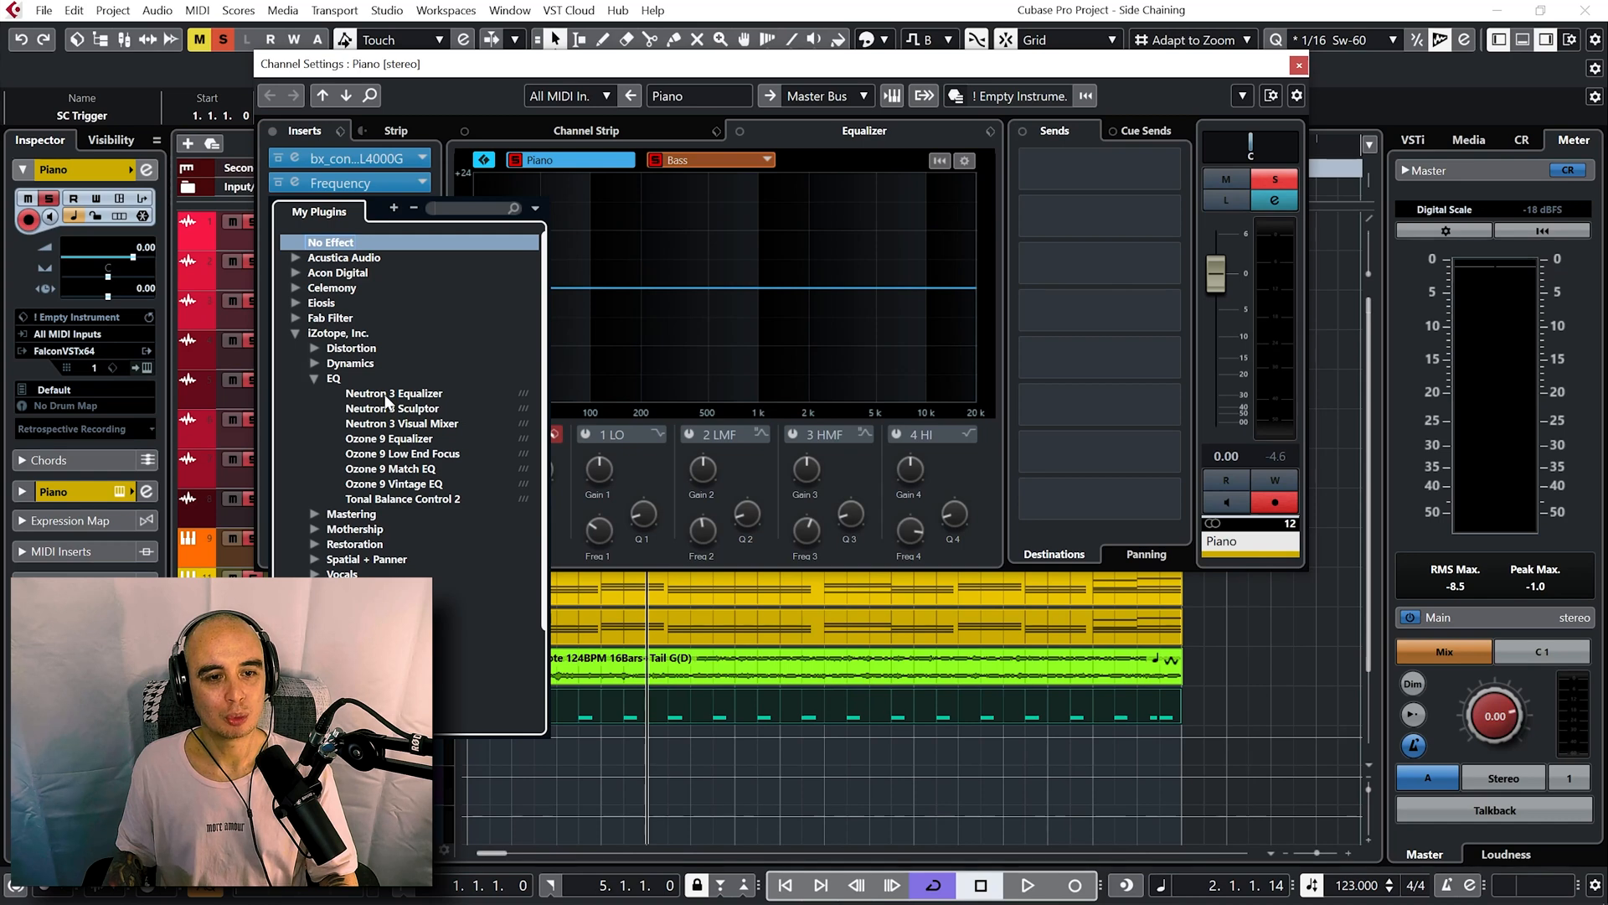
pyautogui.click(392, 392)
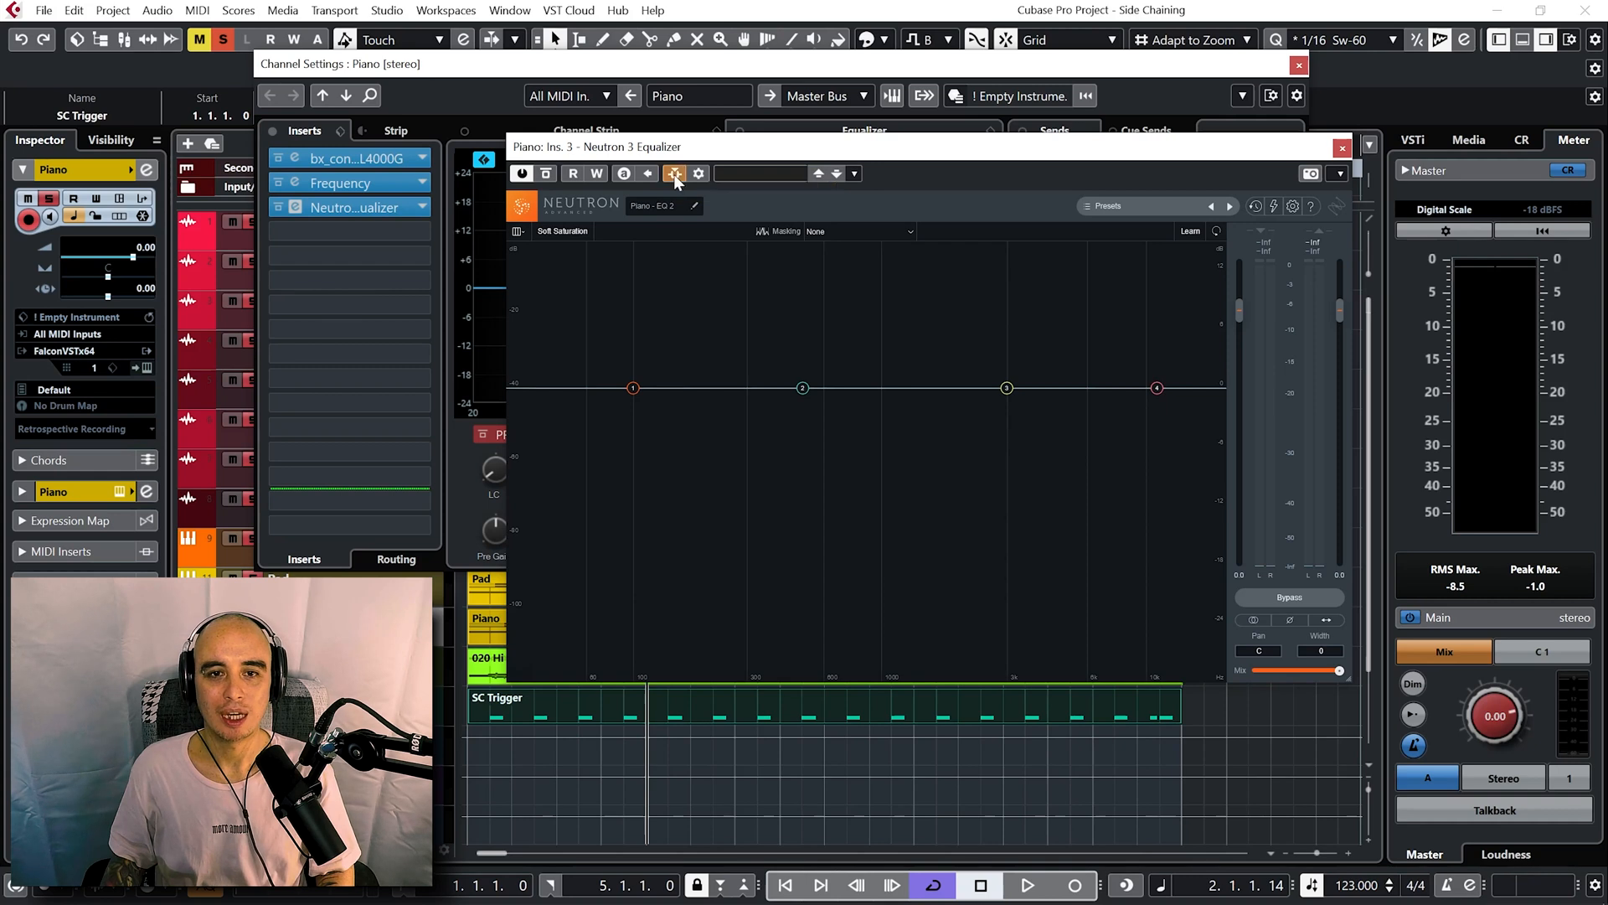
# Add Kick as the side-chain source for the Piano's Neutron 3 Equalizer.
pyautogui.click(673, 173)
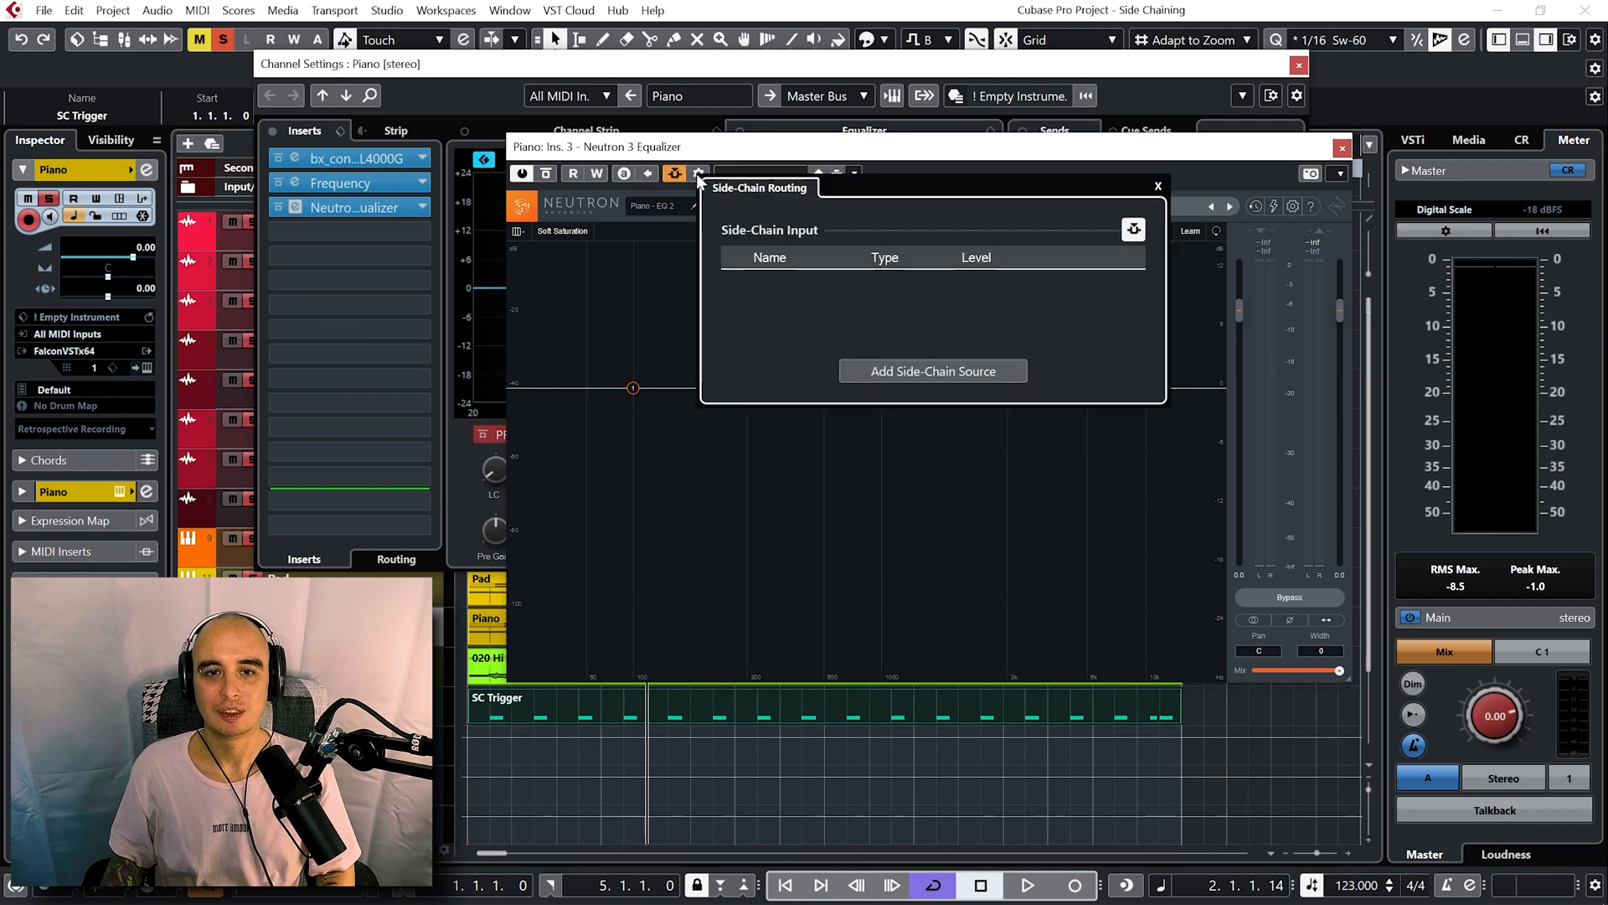
pyautogui.click(934, 370)
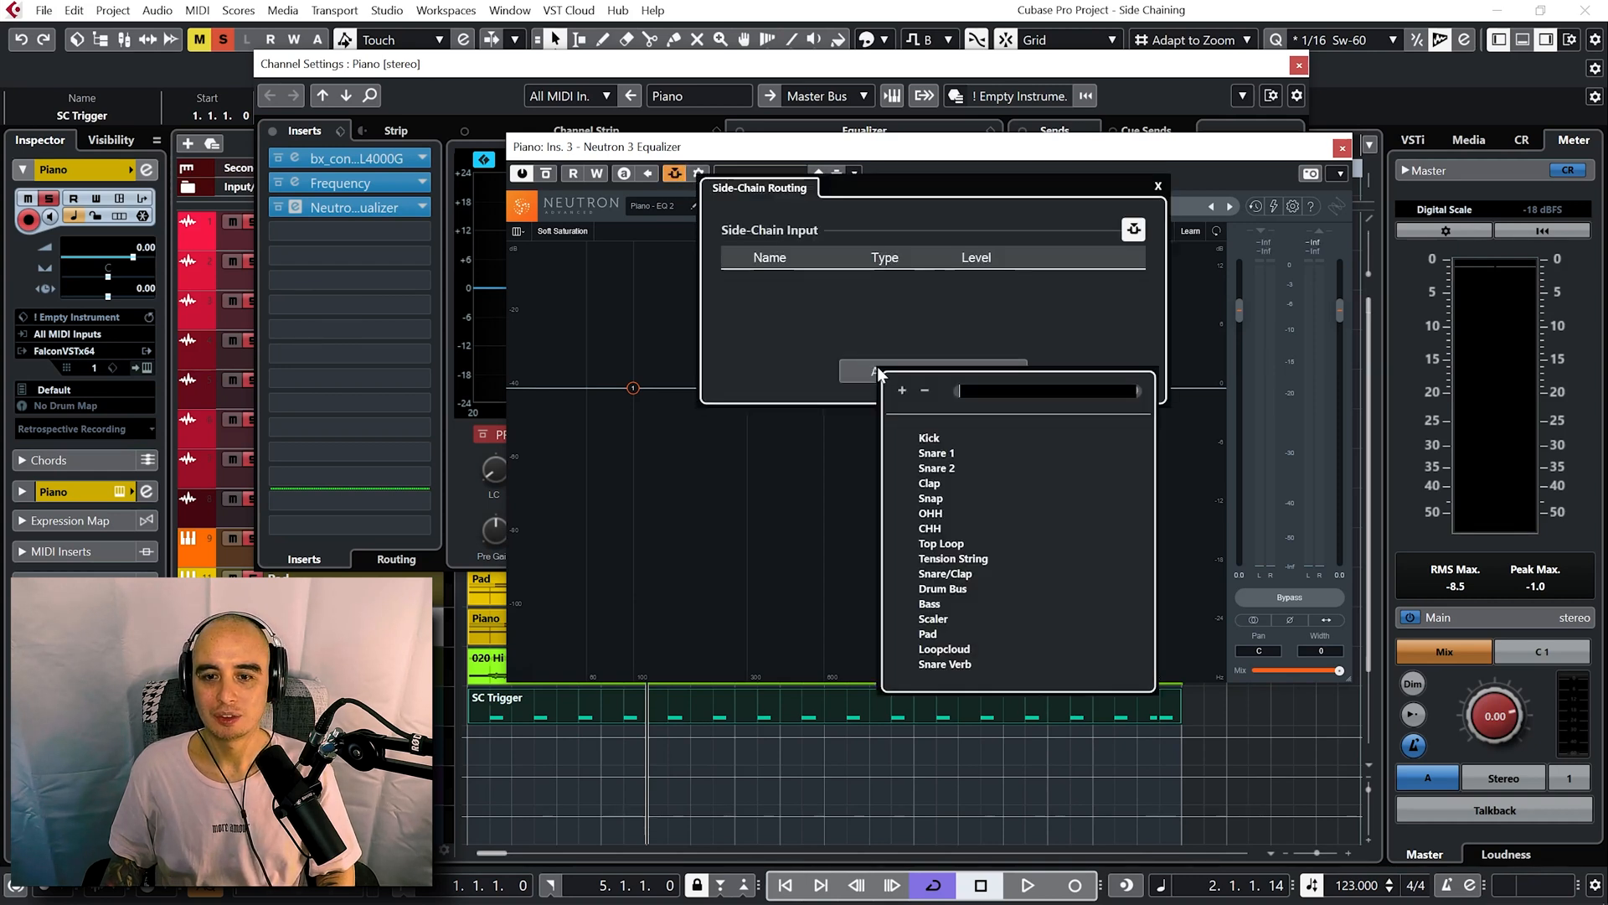
pyautogui.click(929, 437)
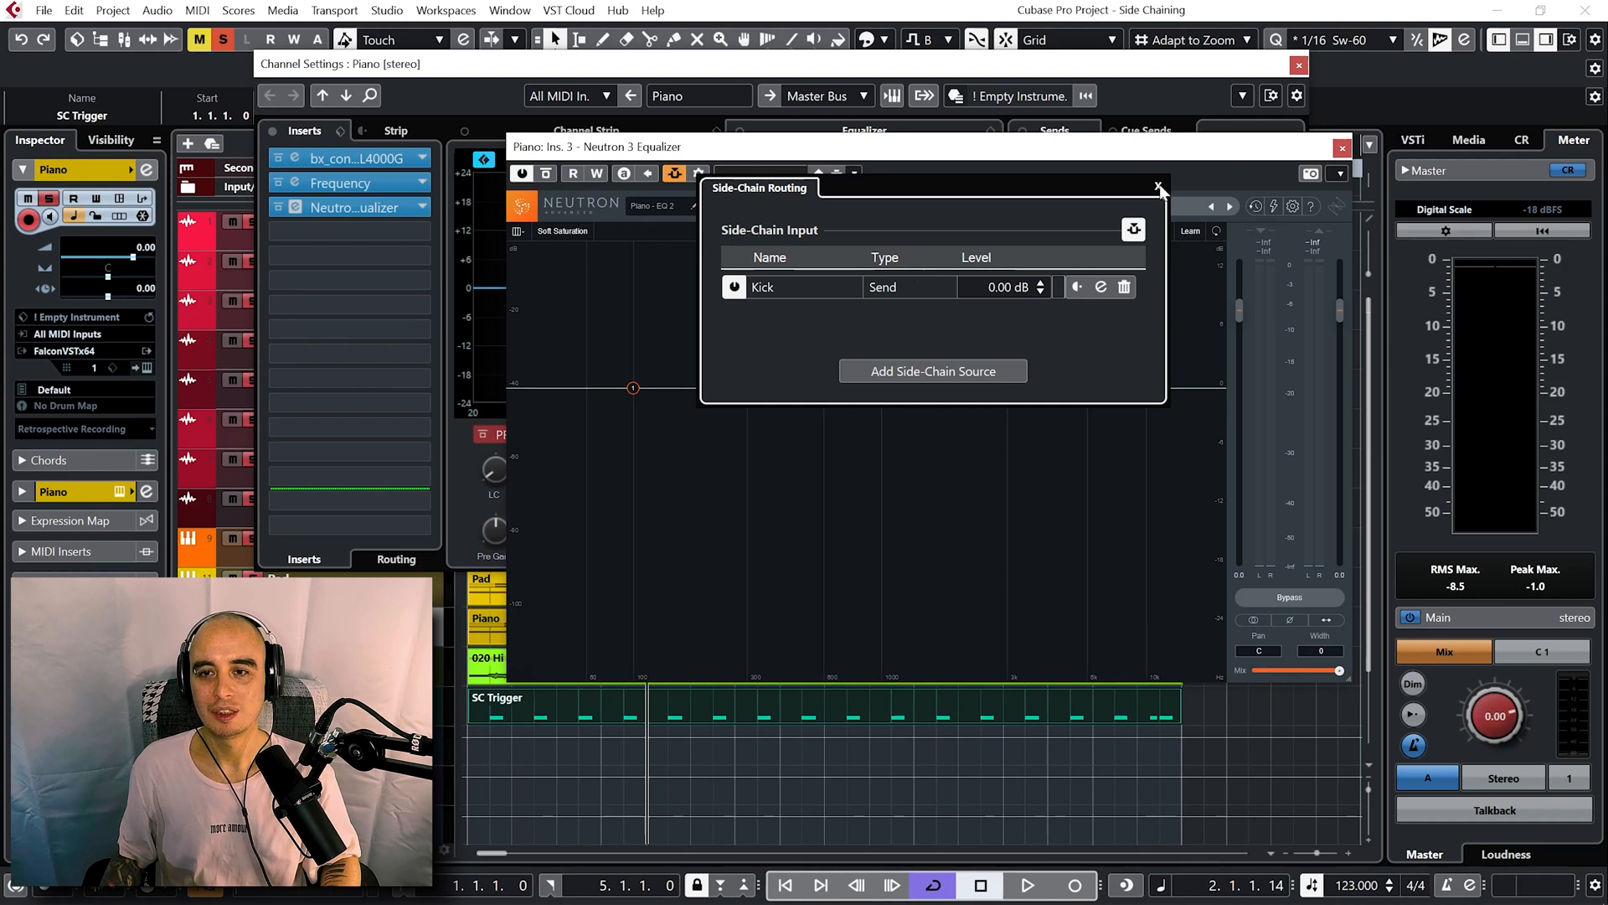
pyautogui.click(1160, 184)
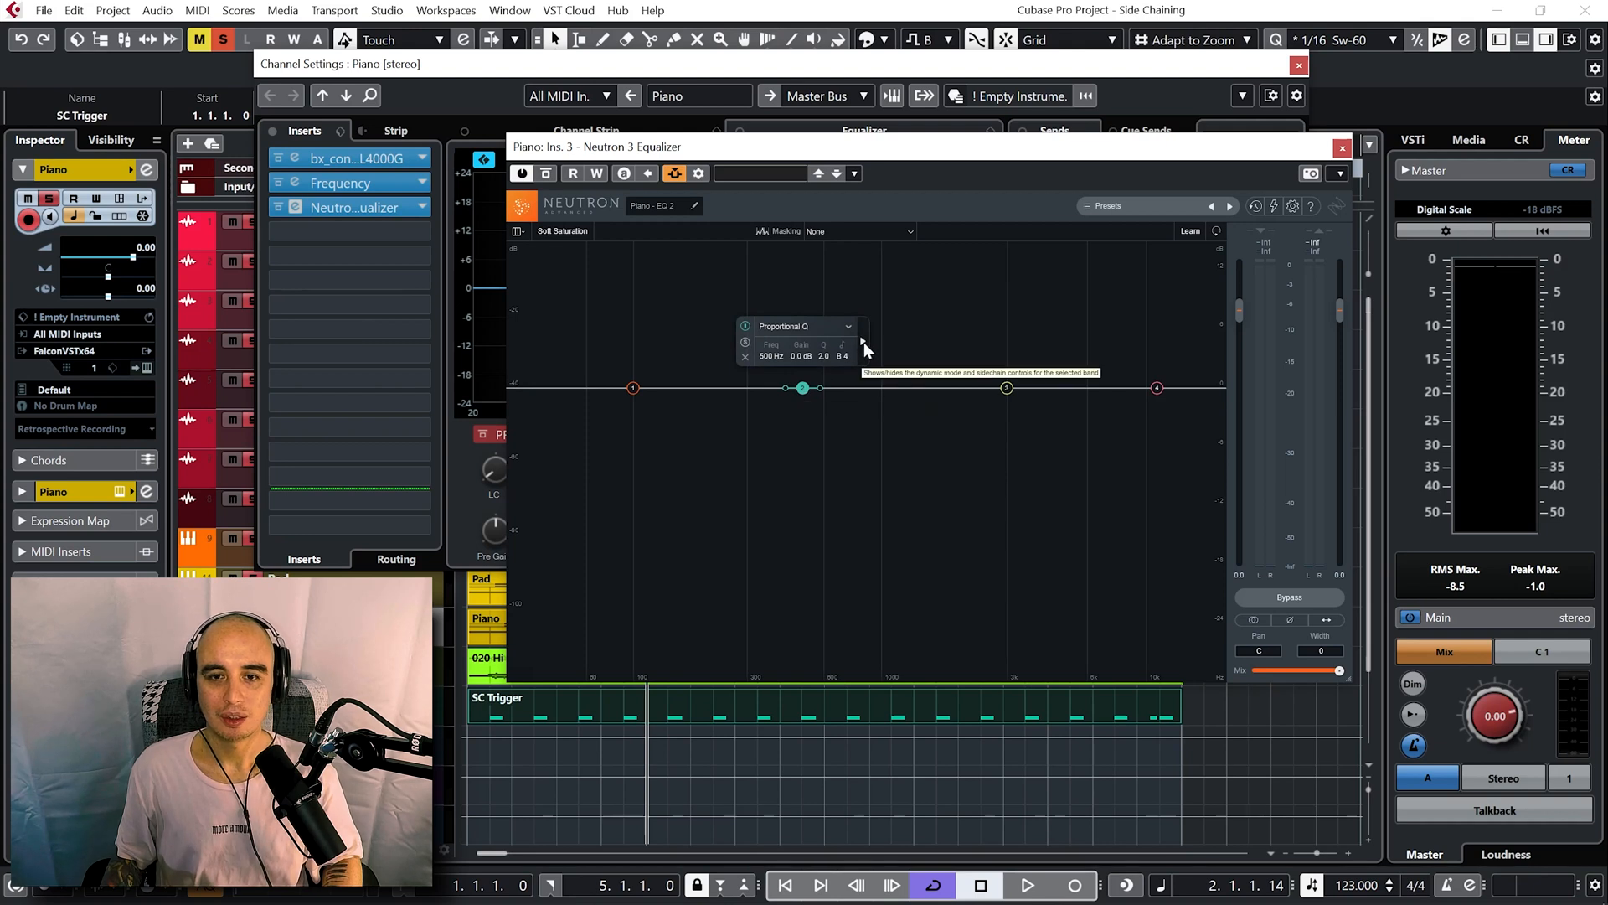
# Make Neutron band 2 a dynamic -7.8 dB cut near 503 Hz keyed from the external side-chain, and play to check.
pyautogui.click(864, 342)
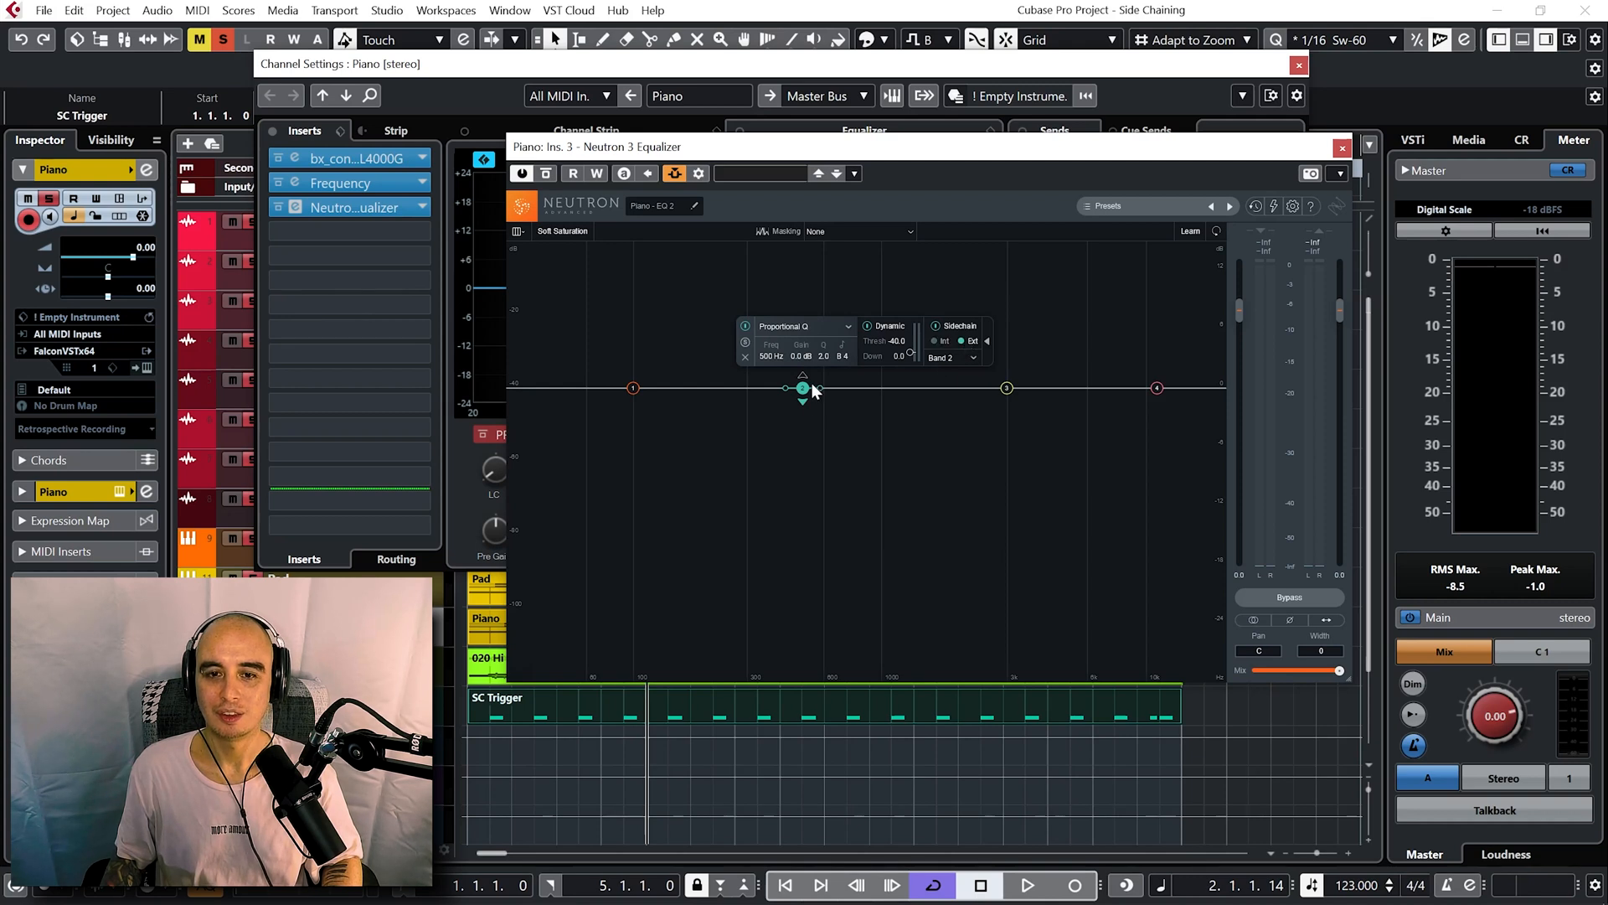
pyautogui.moveTo(802, 387); pyautogui.dragTo(806, 424)
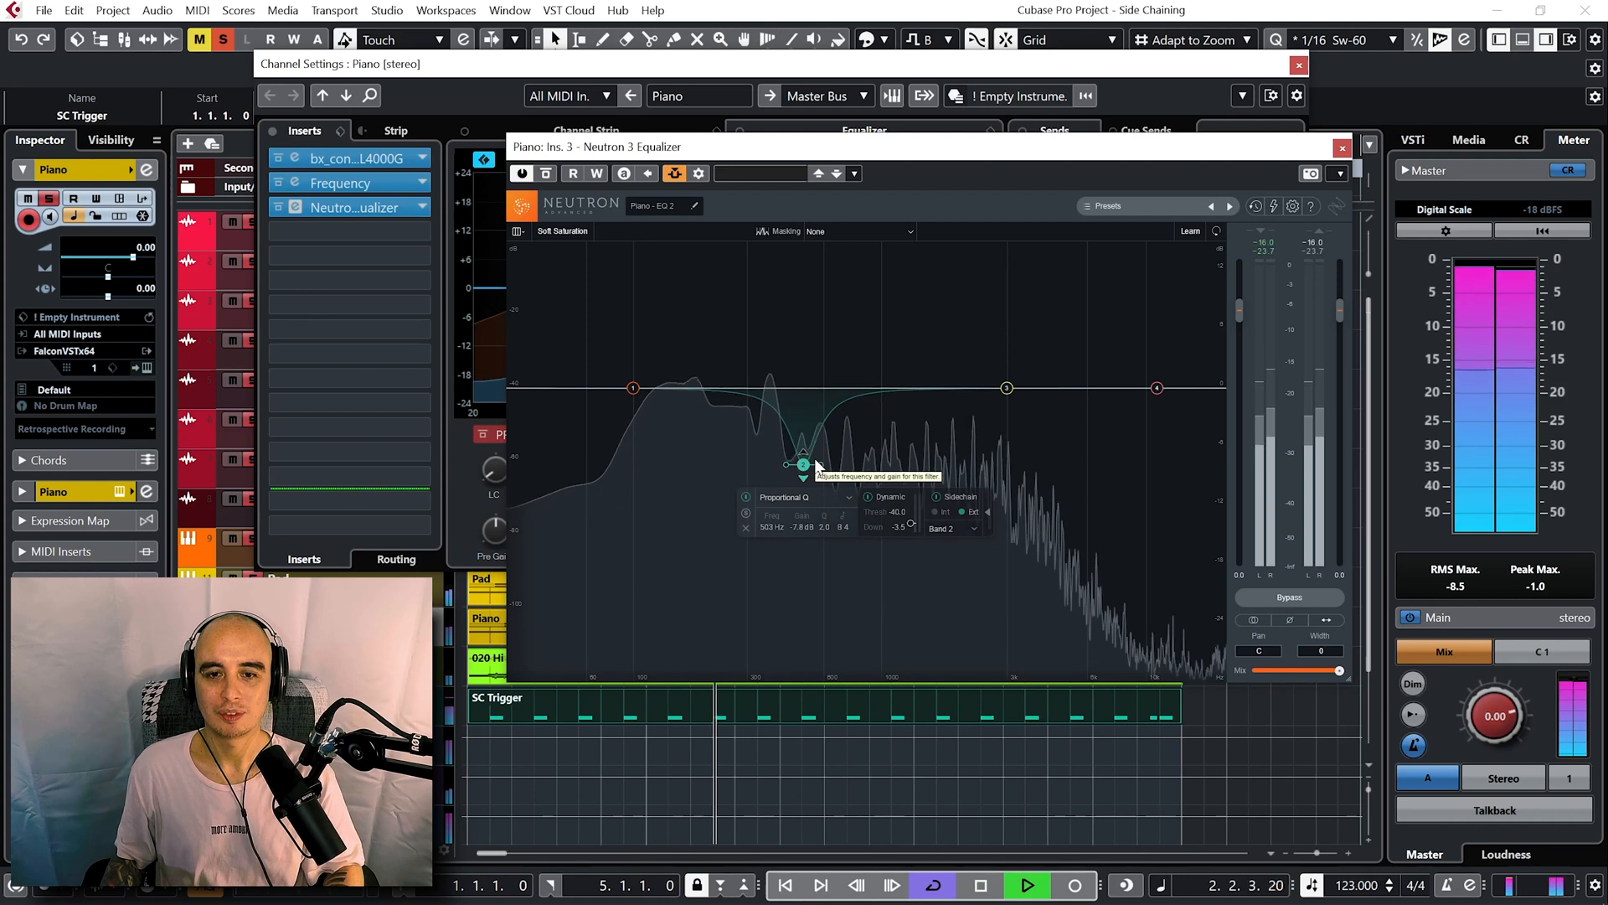
pyautogui.click(1032, 883)
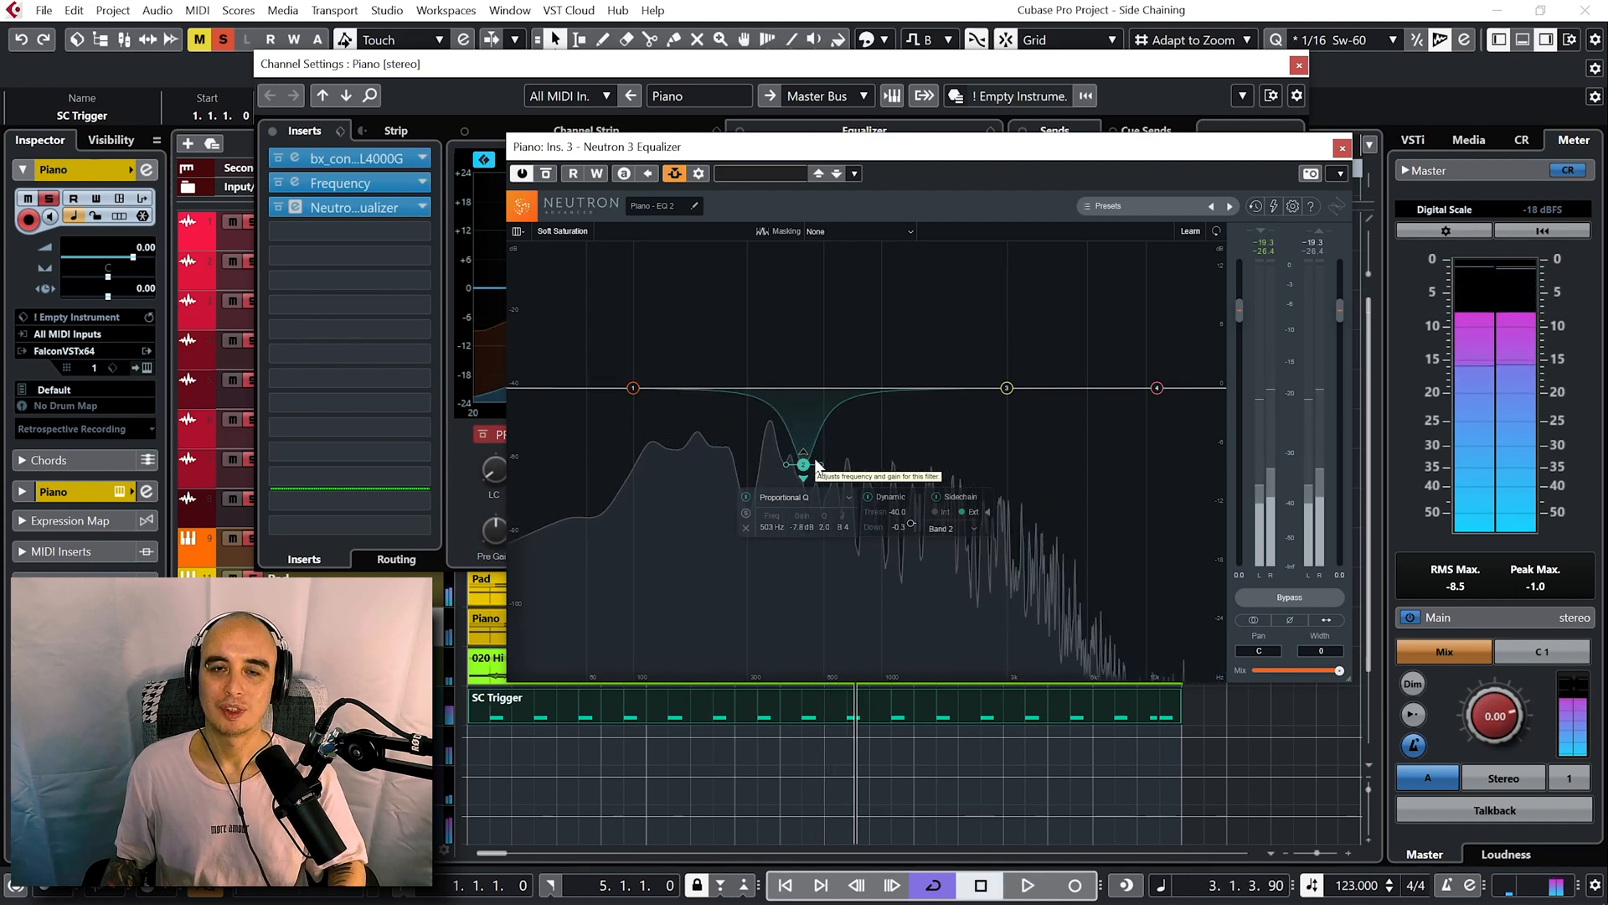